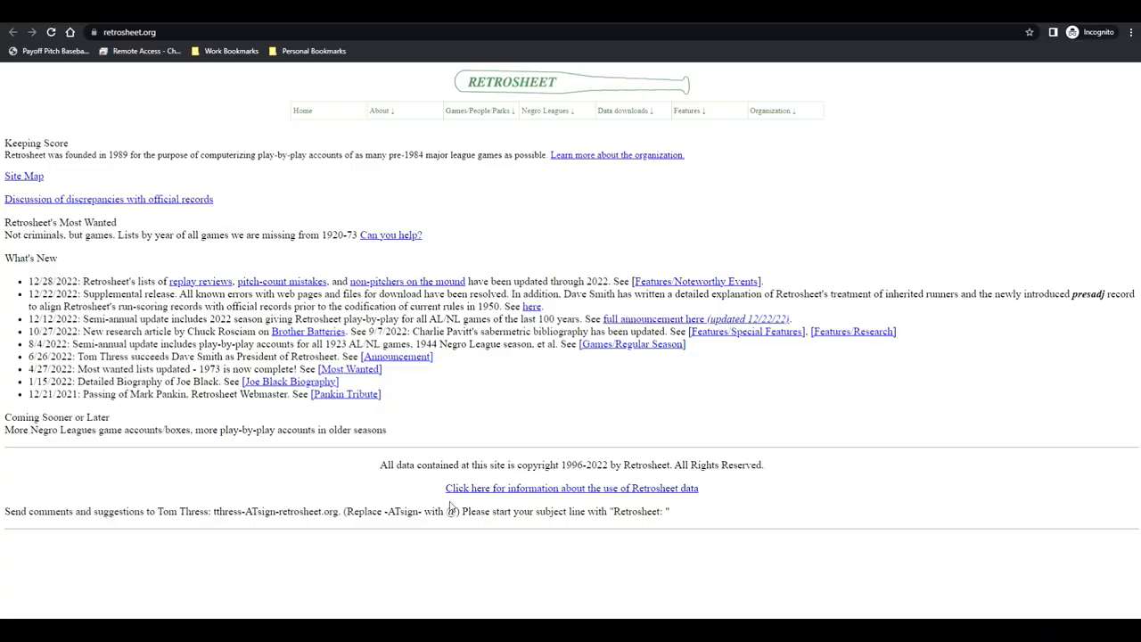
mouse_move(498, 378)
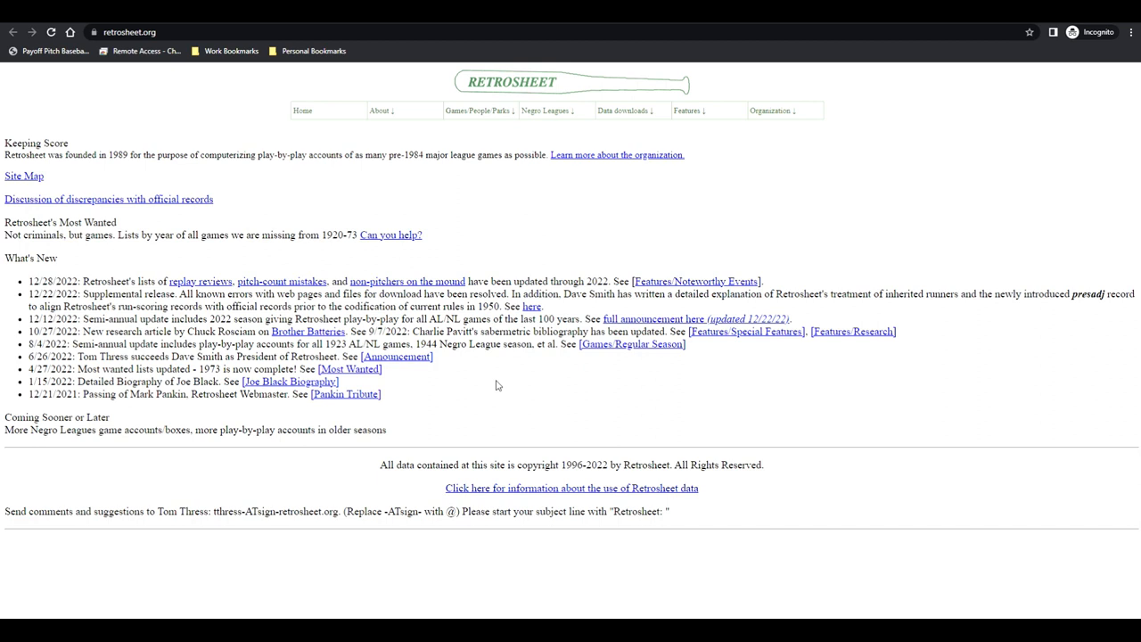
mouse_move(501, 383)
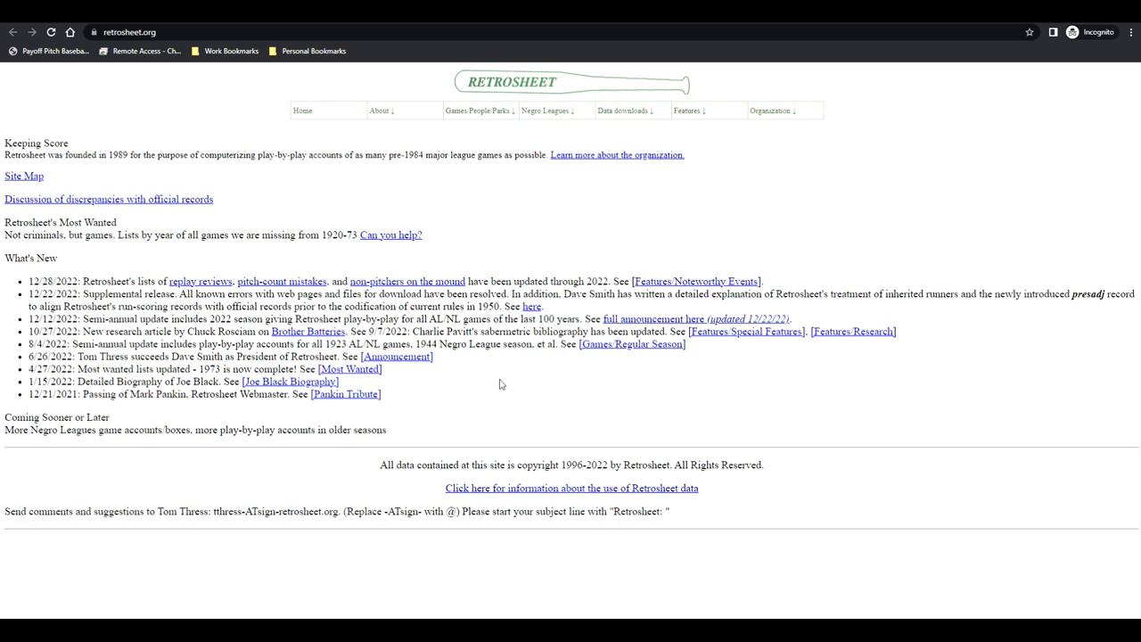
mouse_move(811, 200)
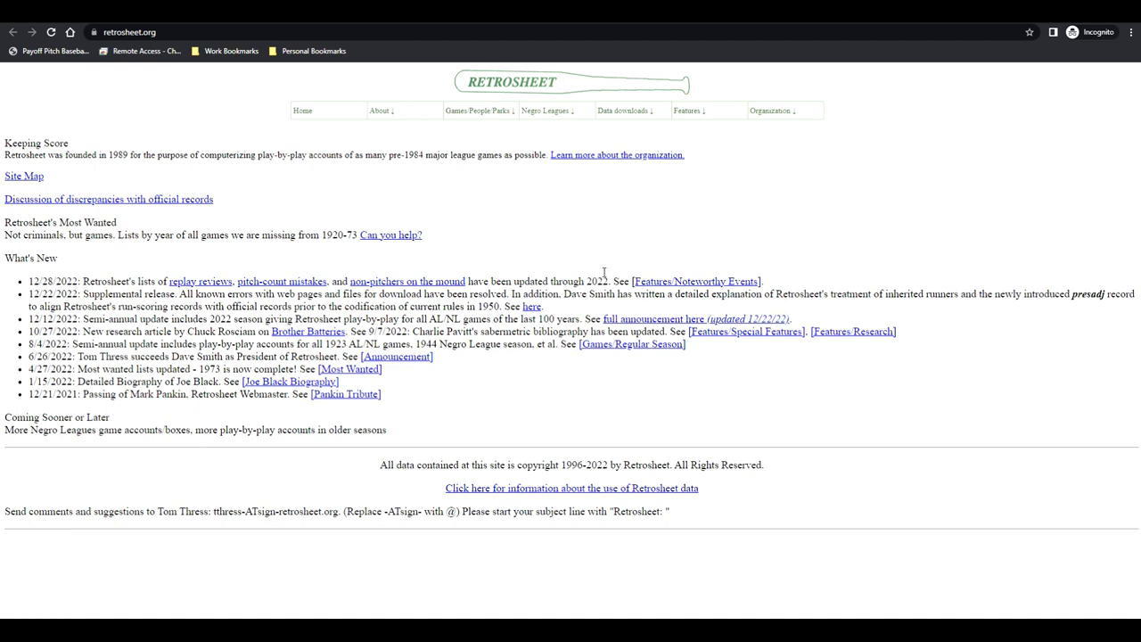
mouse_move(480, 240)
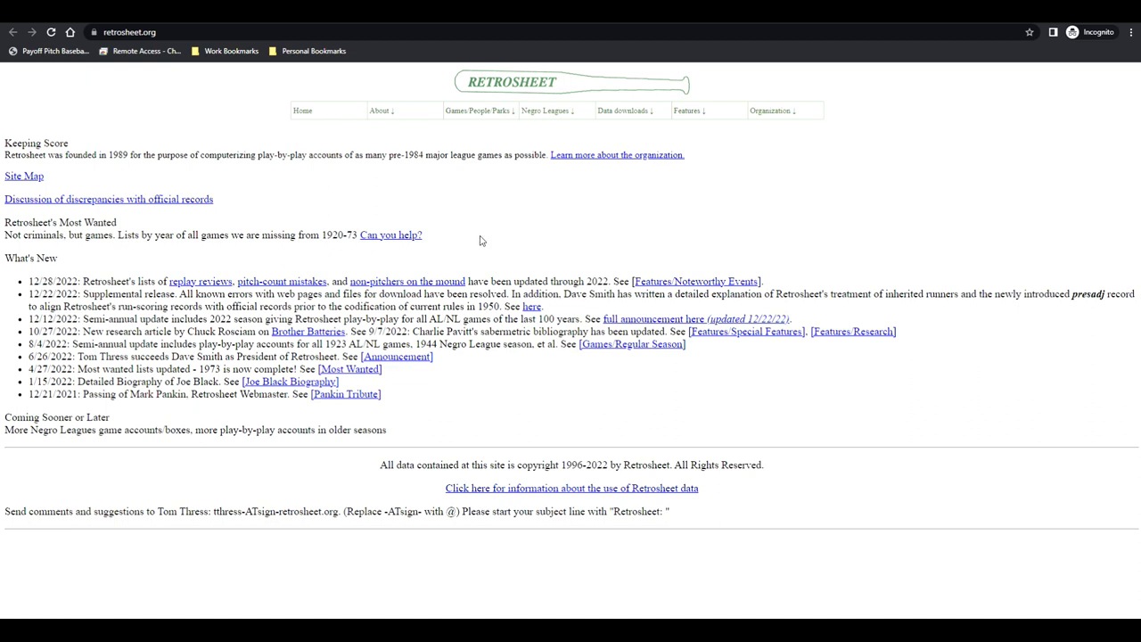
mouse_move(442, 232)
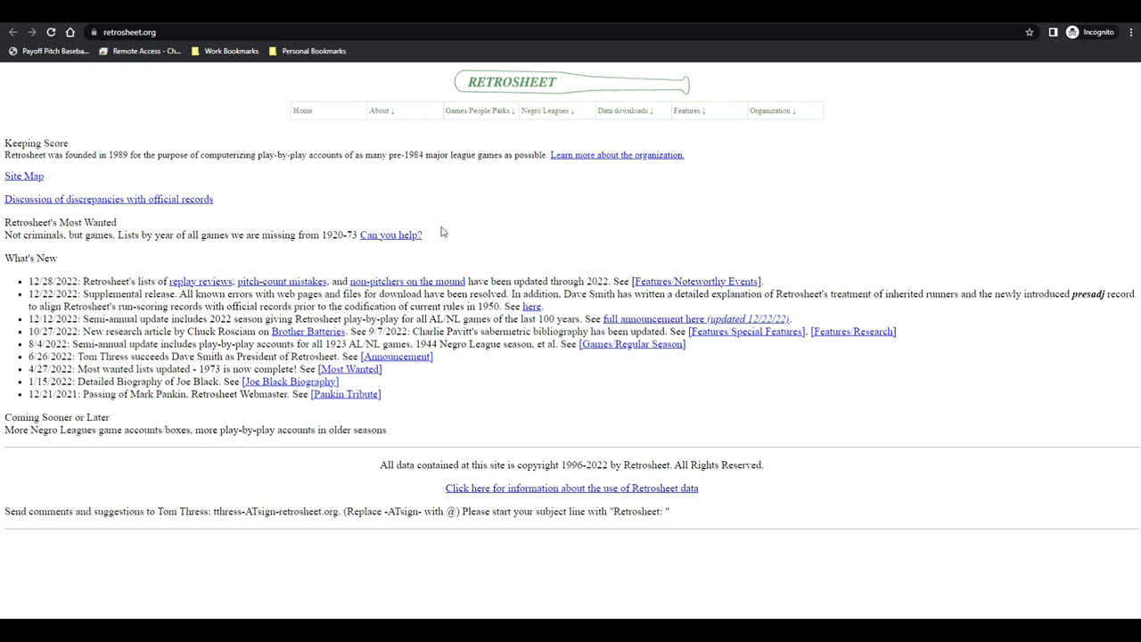
mouse_move(603, 160)
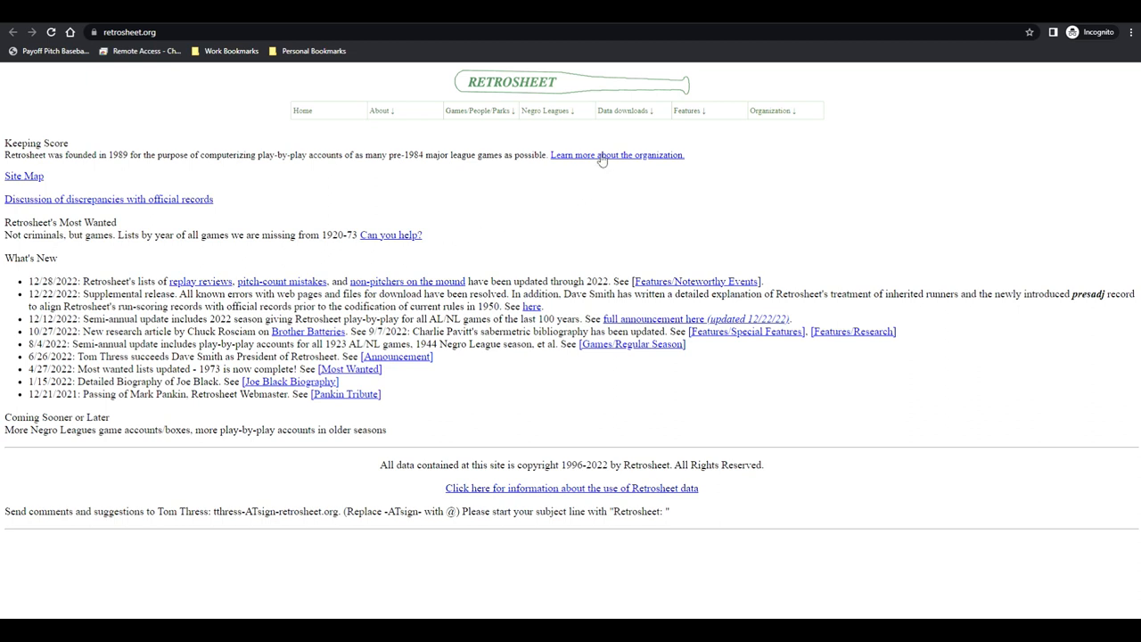
Step: Show the Data downloads menu on the Retrosheet home page
click(622, 111)
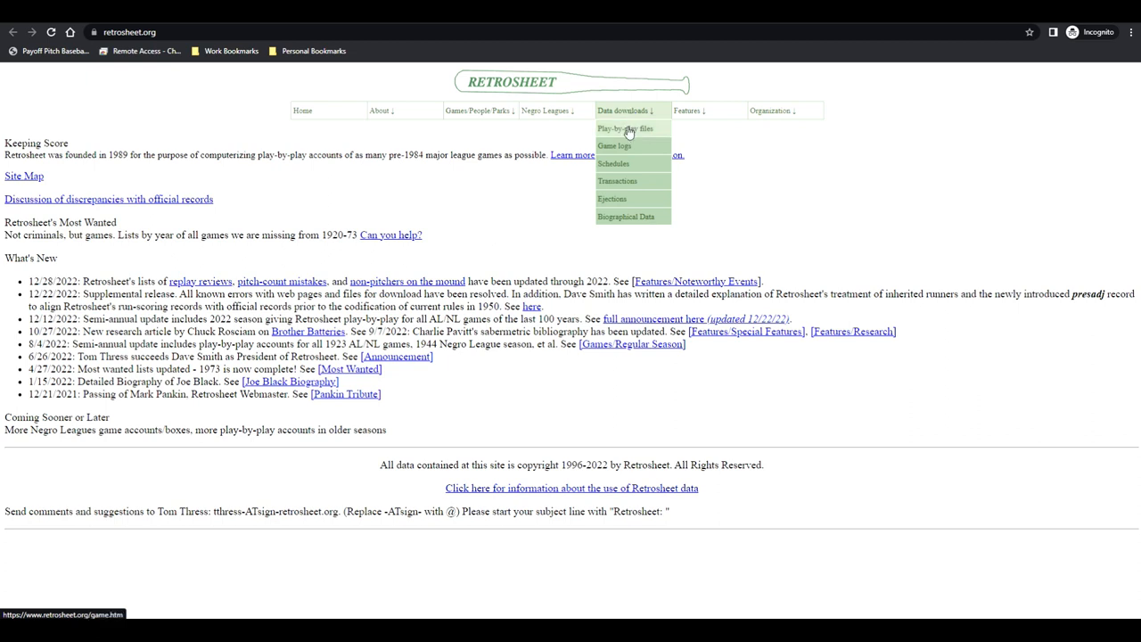
Step: Go to the Play-by-Play Data Files page and reach the Regular Season Event Files year links
click(624, 129)
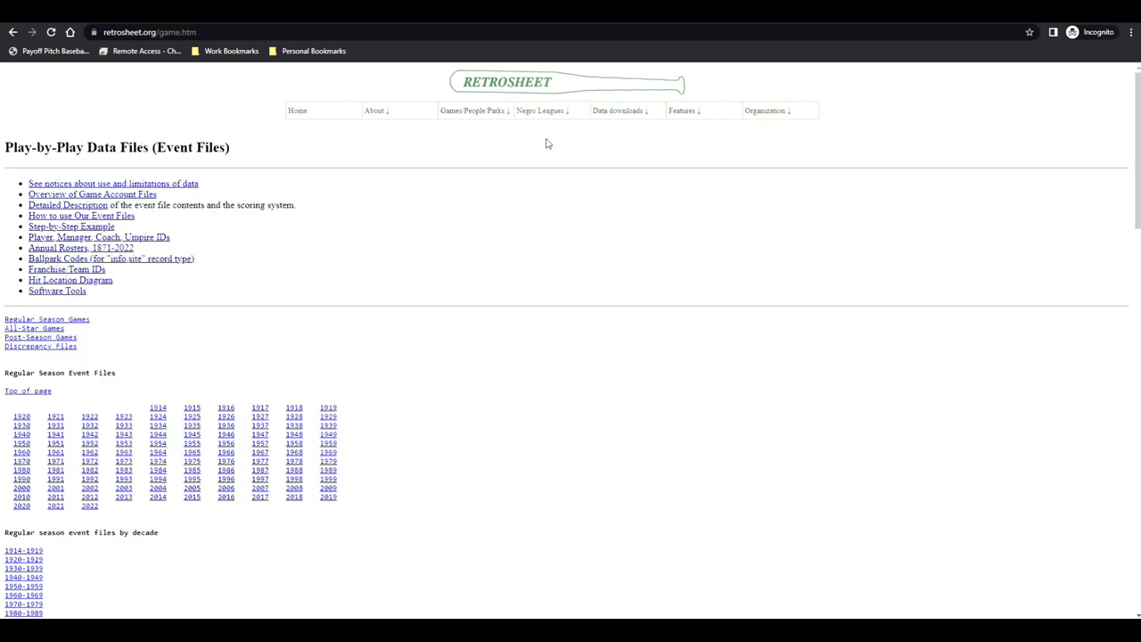
mouse_move(444, 389)
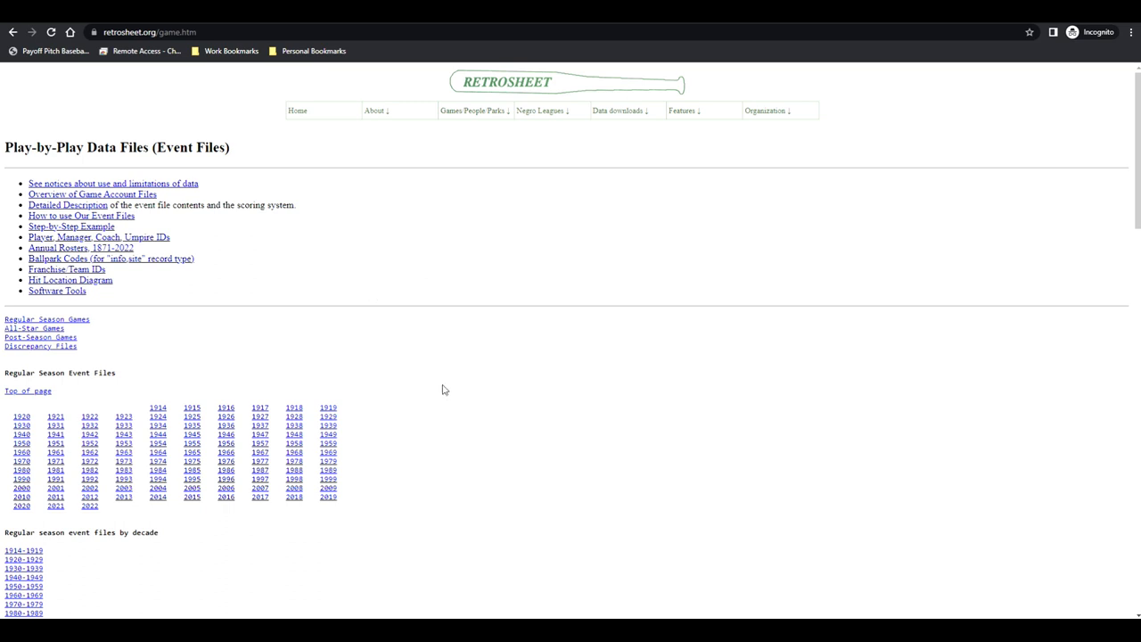
mouse_move(134, 304)
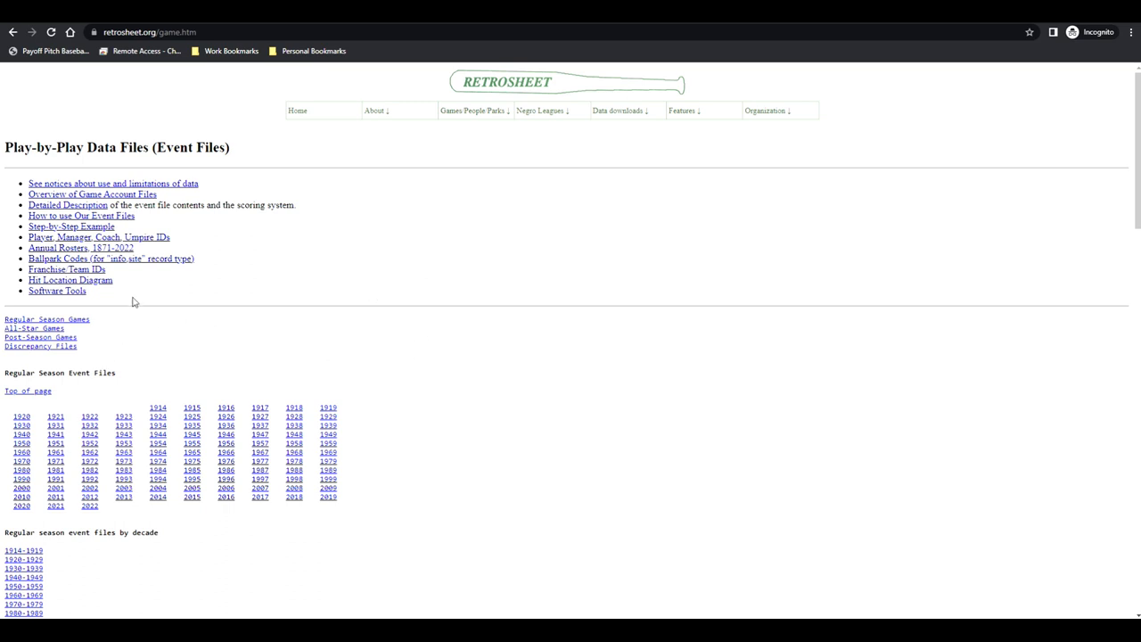
scroll(down, 3)
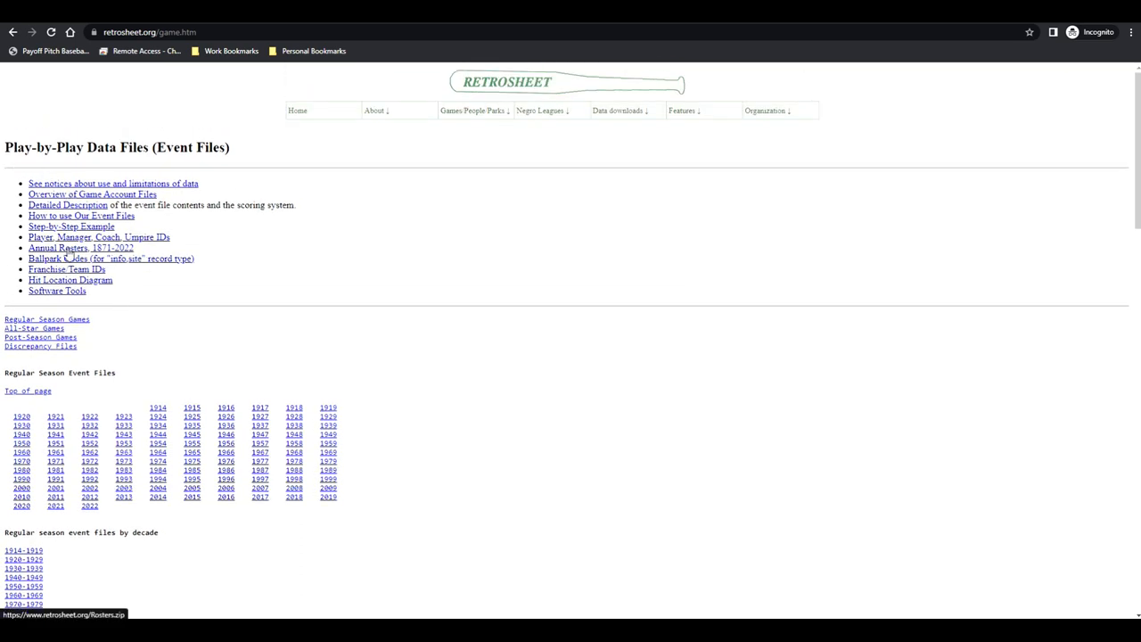
mouse_move(57, 257)
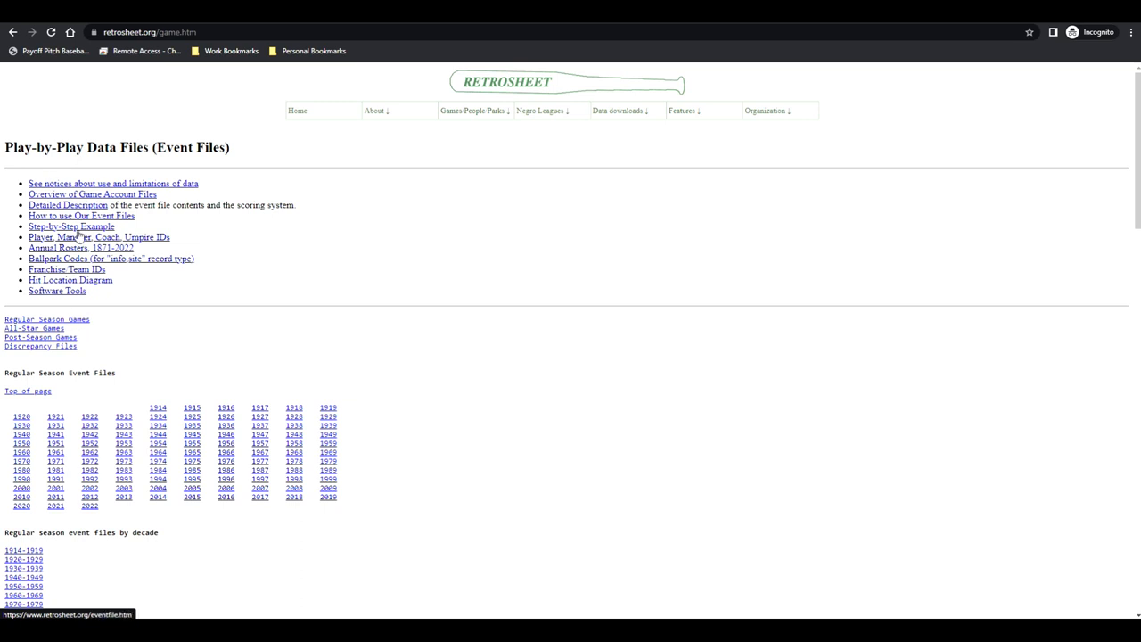
scroll(down, 3)
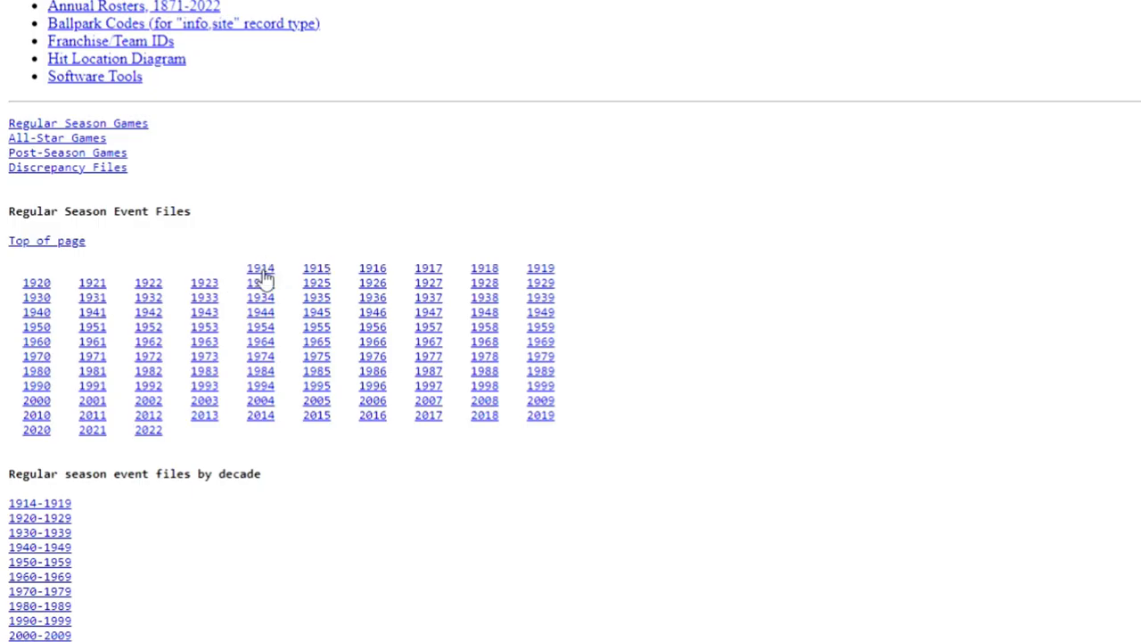
mouse_move(224, 442)
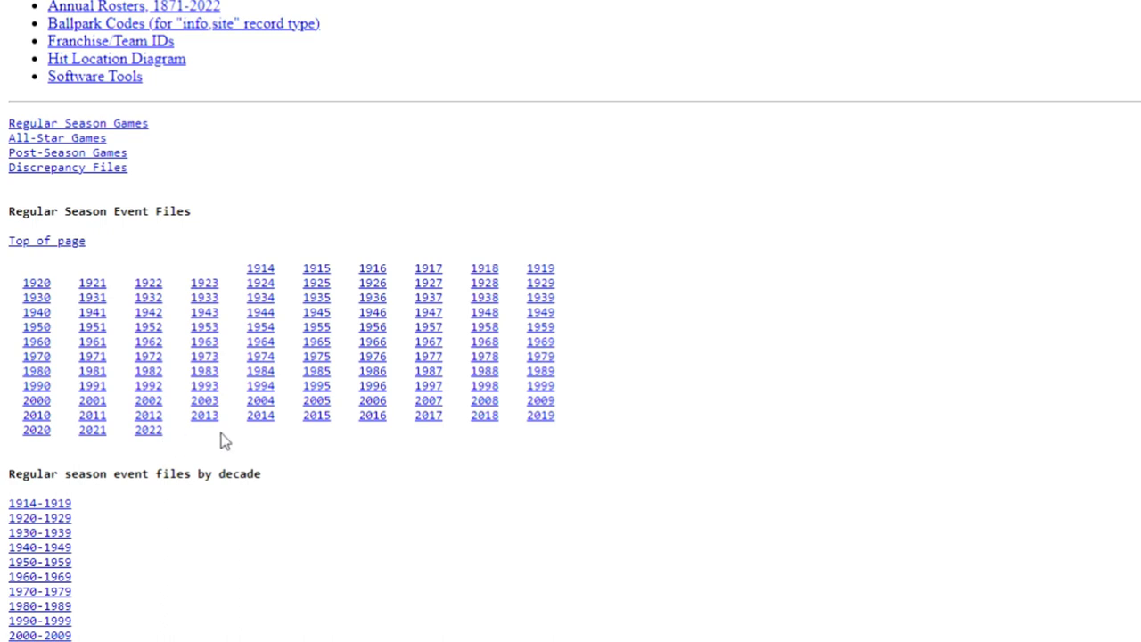
mouse_move(162, 437)
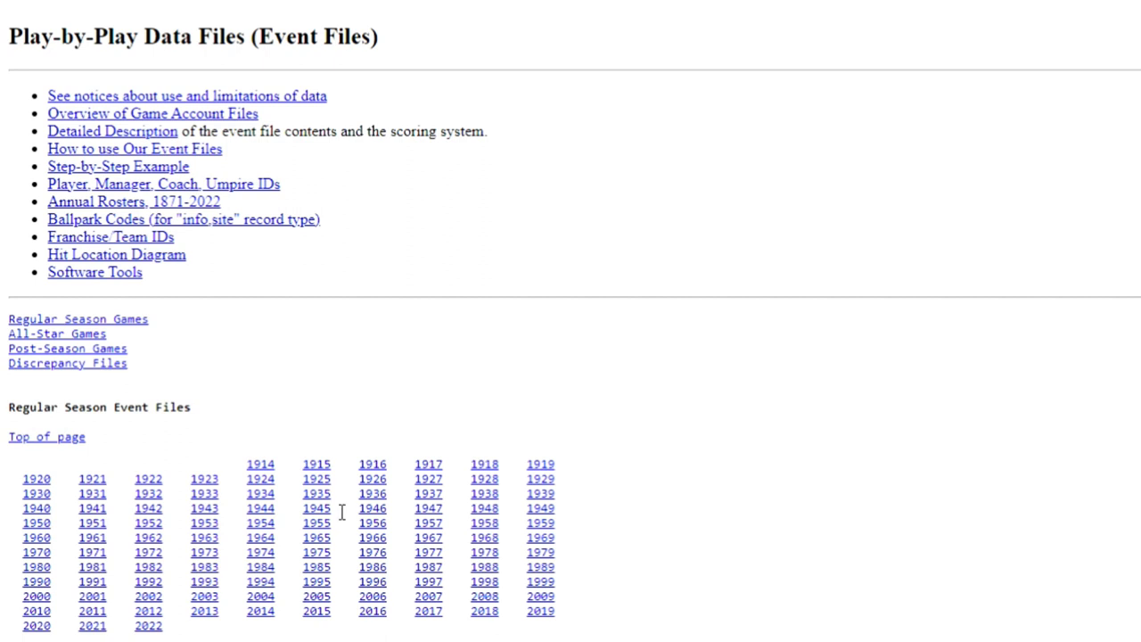
scroll(down, 3)
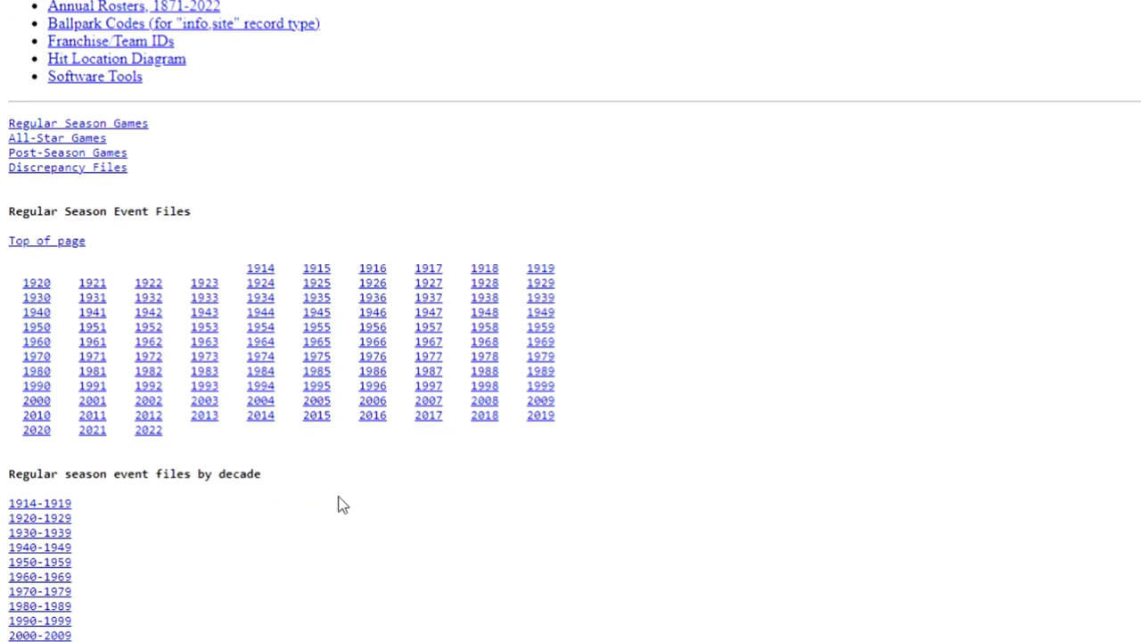
mouse_move(153, 521)
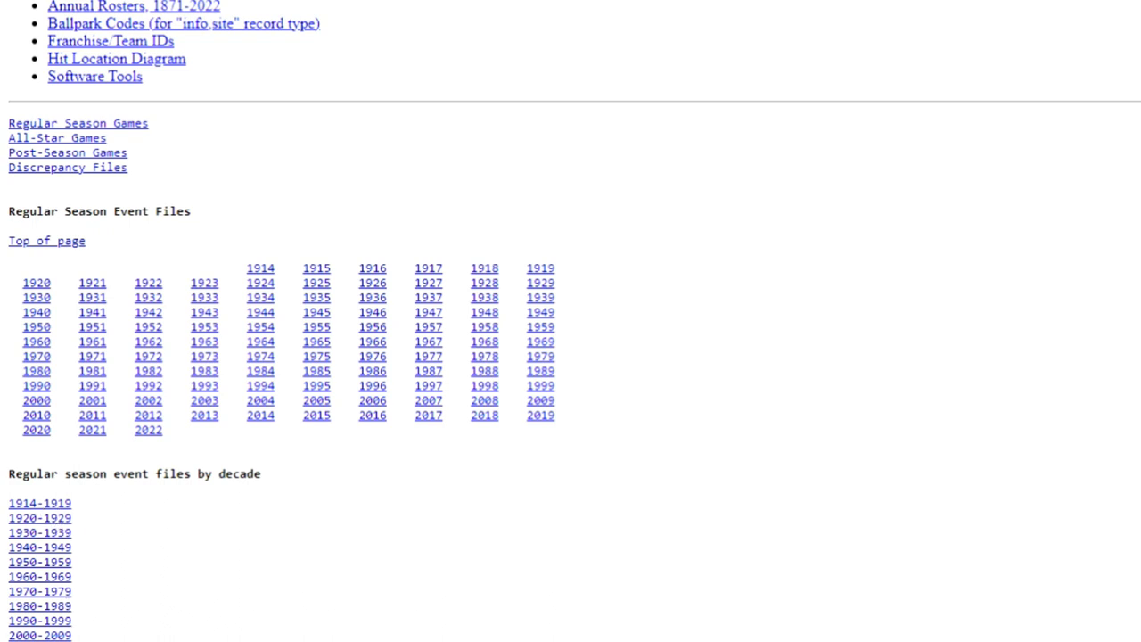
scroll(down, 3)
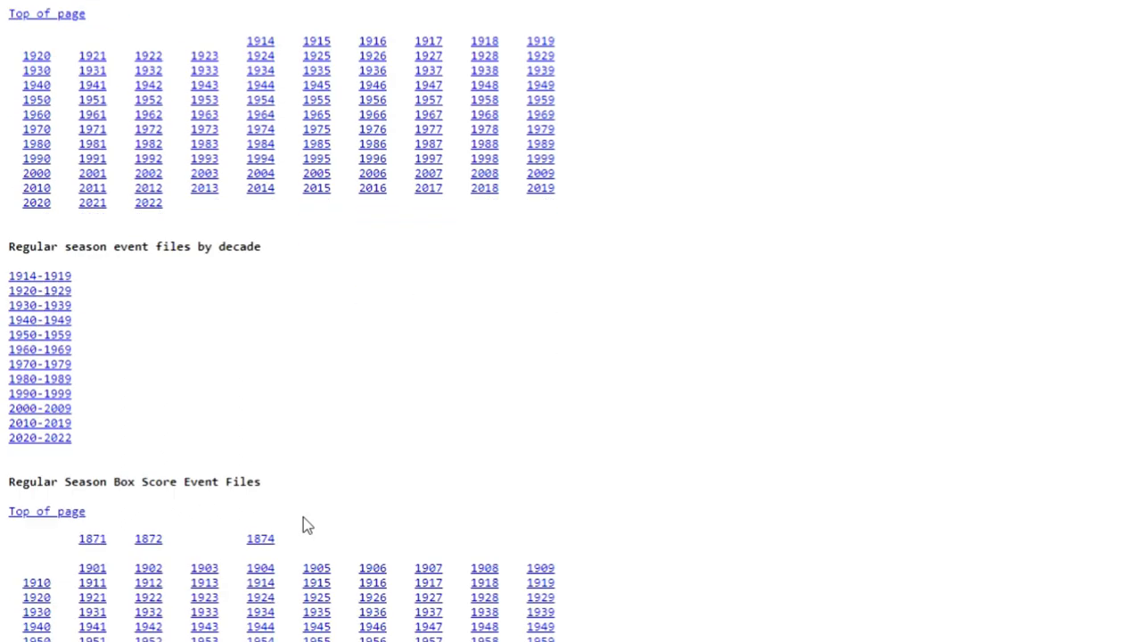
scroll(down, 3)
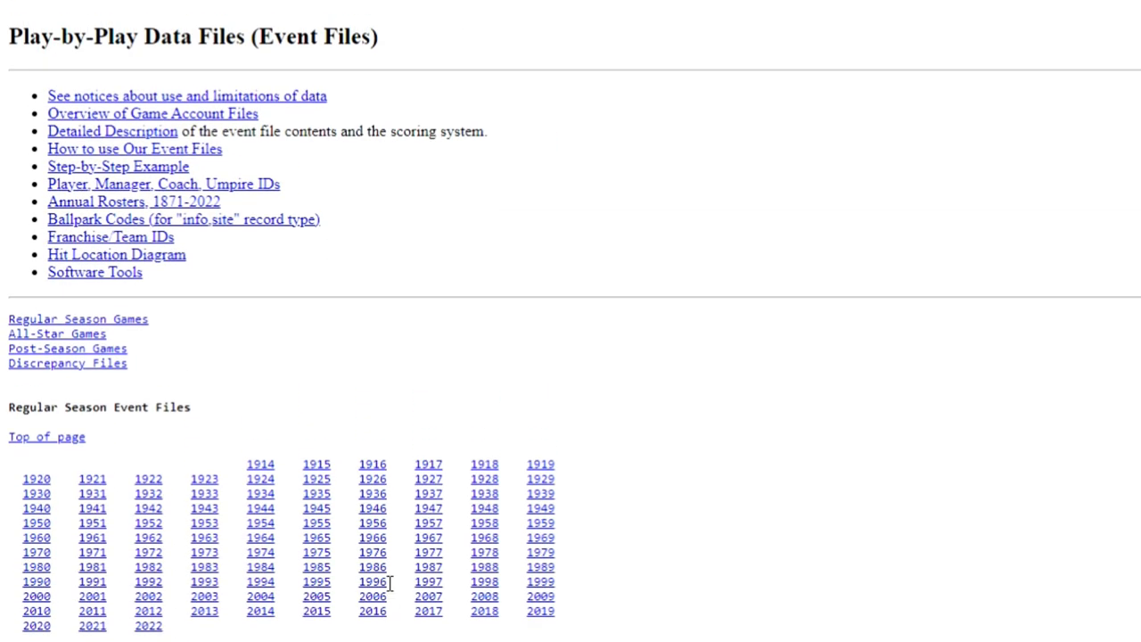
mouse_move(164, 510)
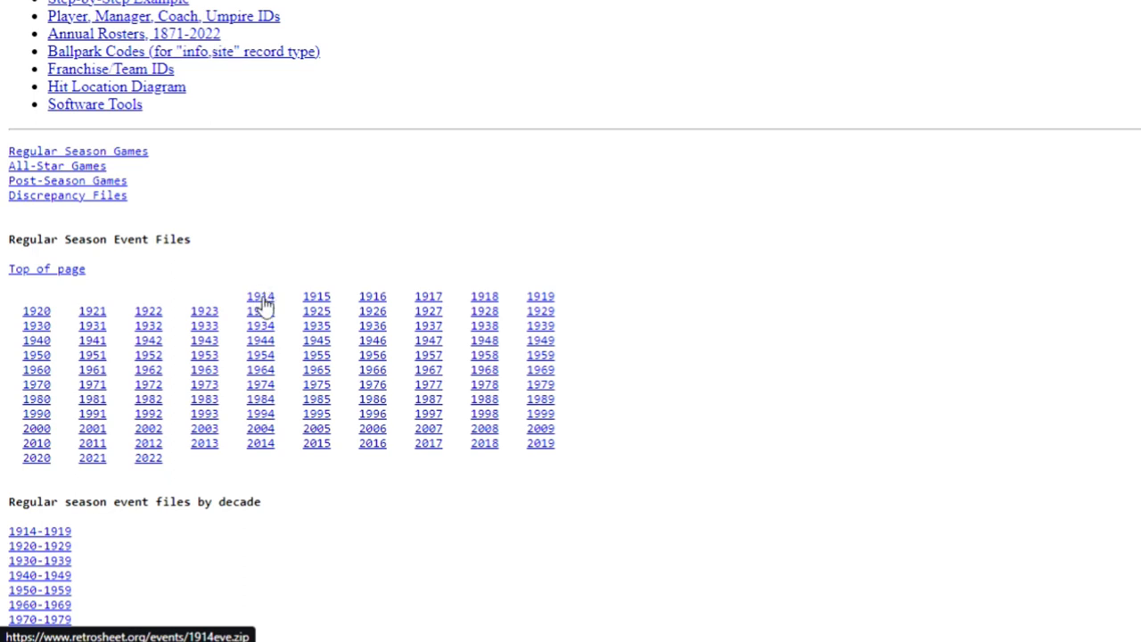
mouse_move(260, 311)
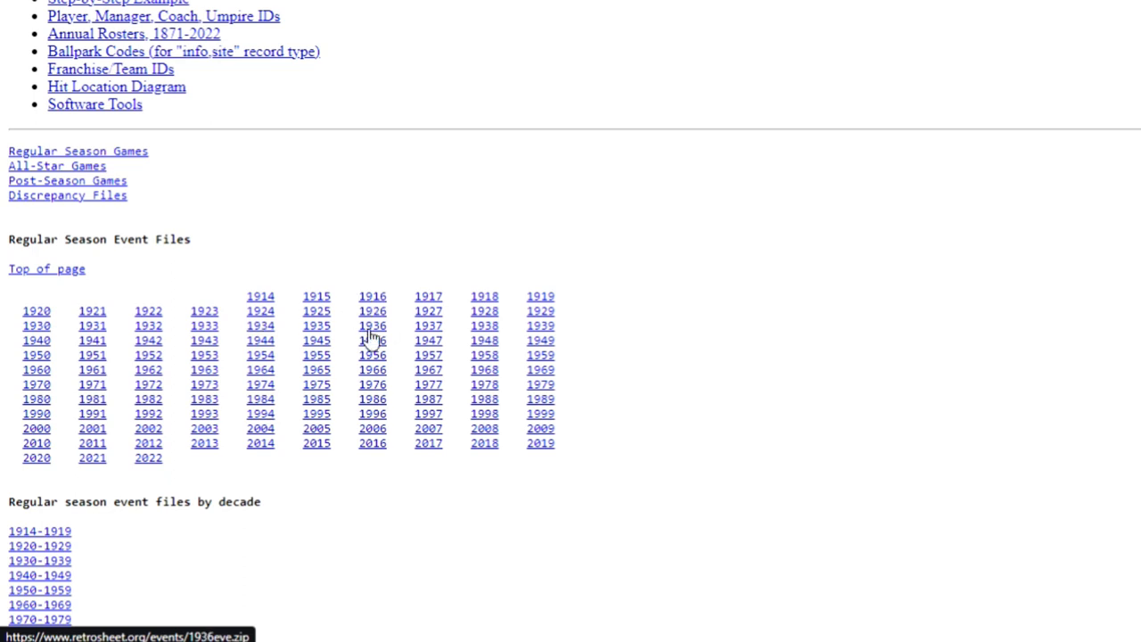
mouse_move(371, 338)
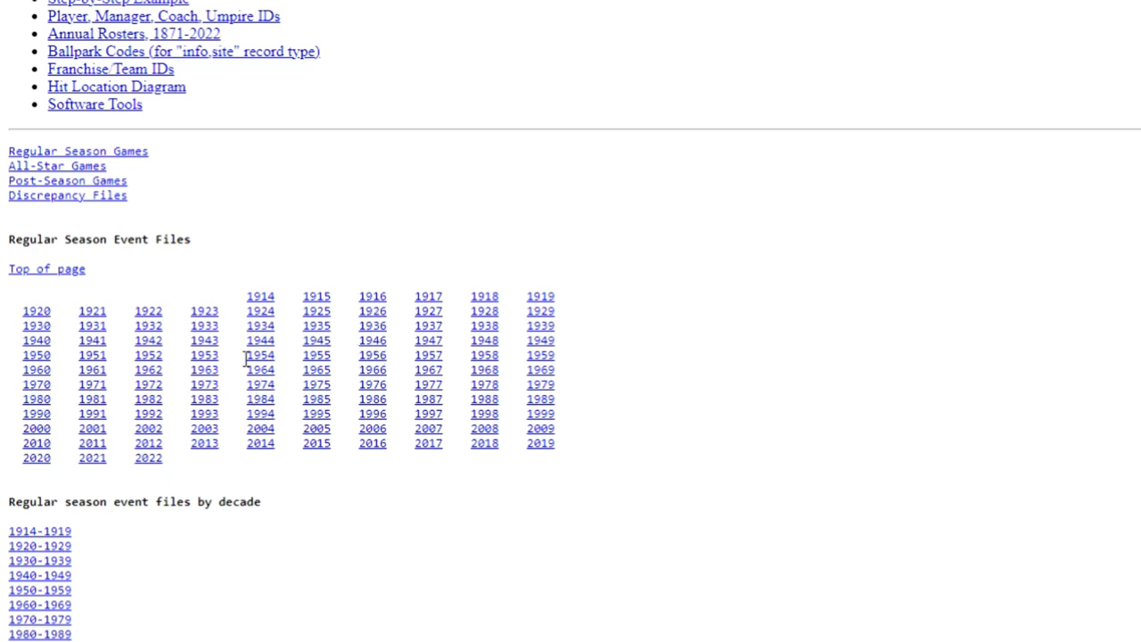
mouse_move(305, 366)
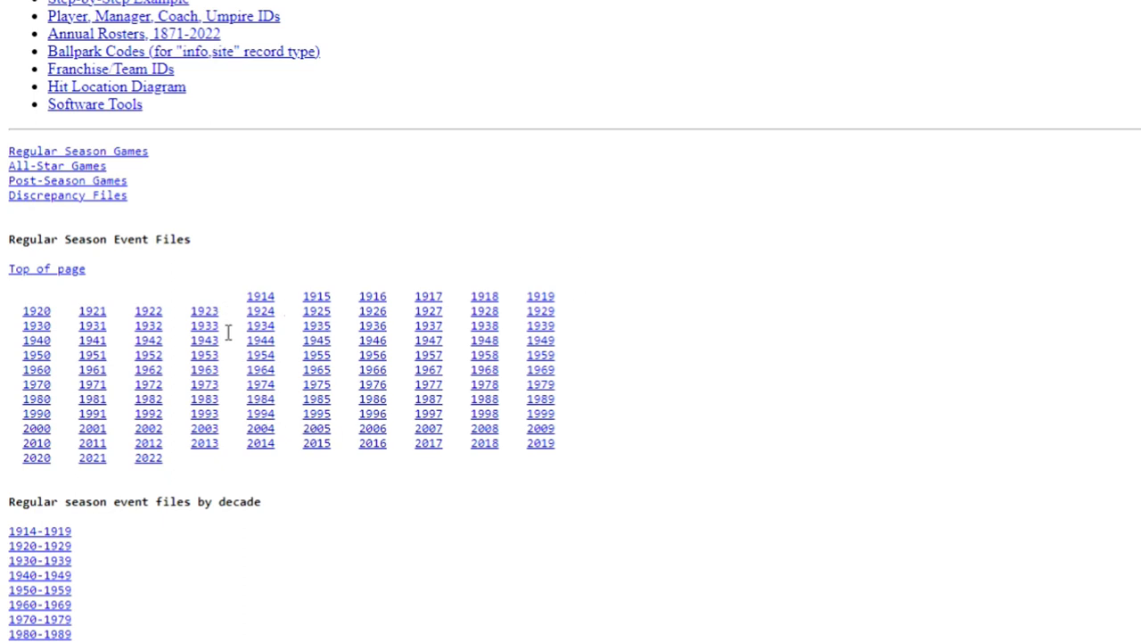
mouse_move(266, 267)
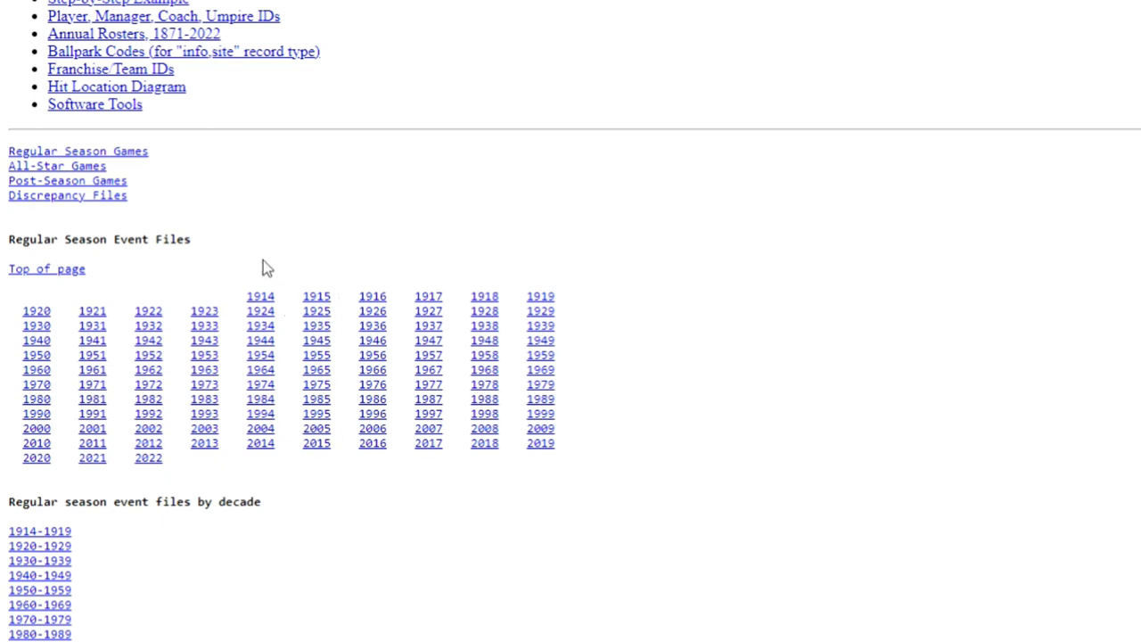
mouse_move(234, 294)
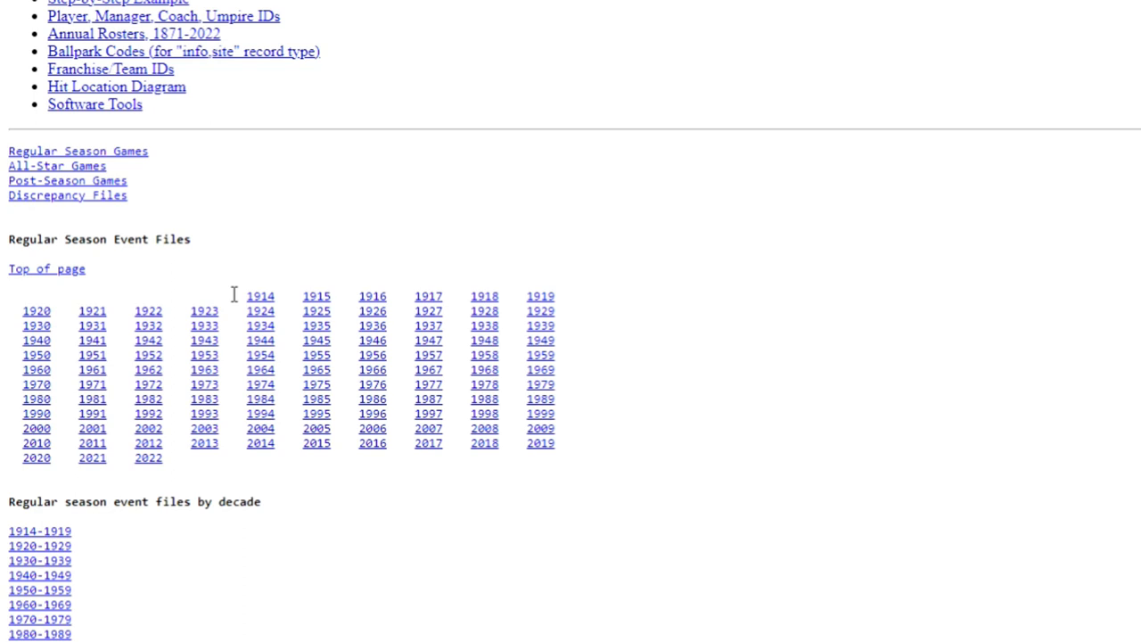
mouse_move(222, 474)
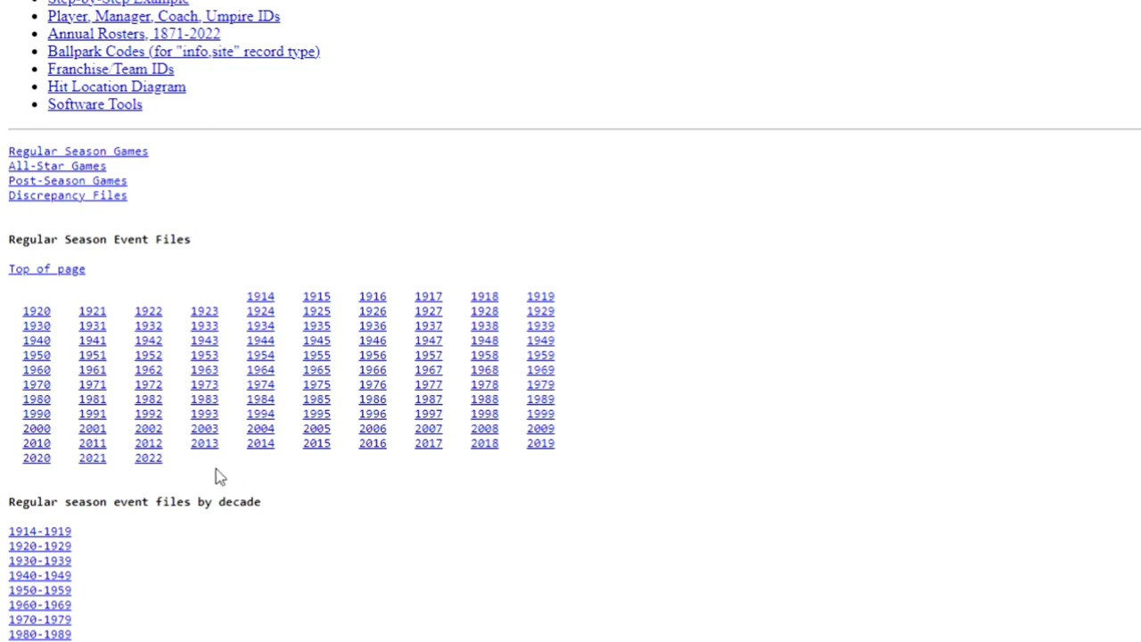
mouse_move(148, 456)
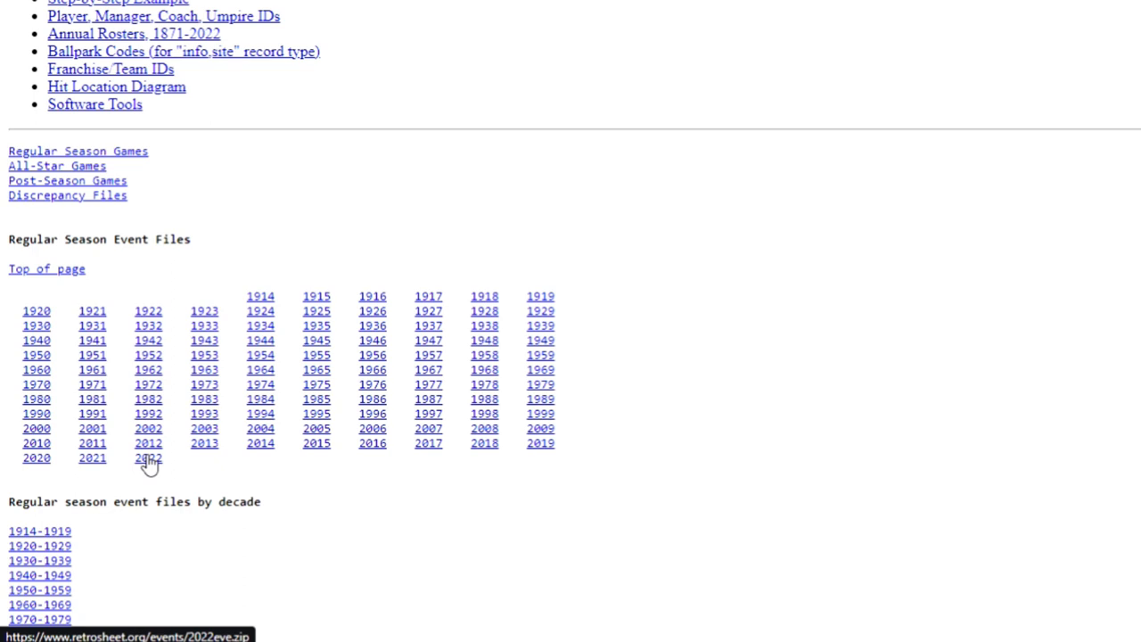
Step: Download the 2022 regular season event files as 2022eve.zip and show the download's options
click(148, 456)
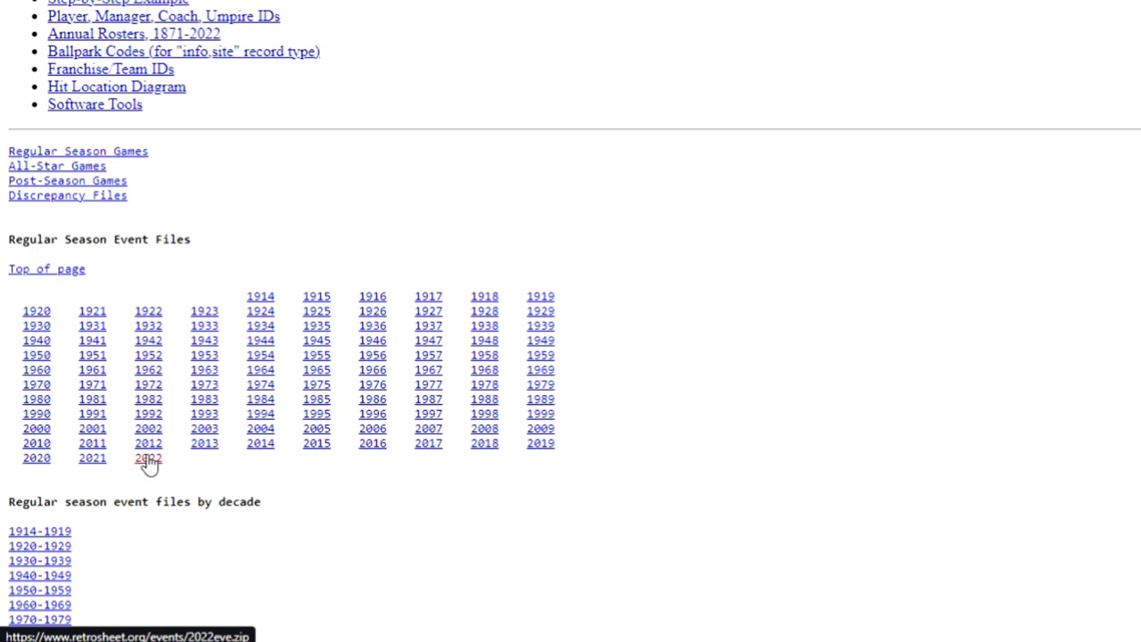
click(148, 457)
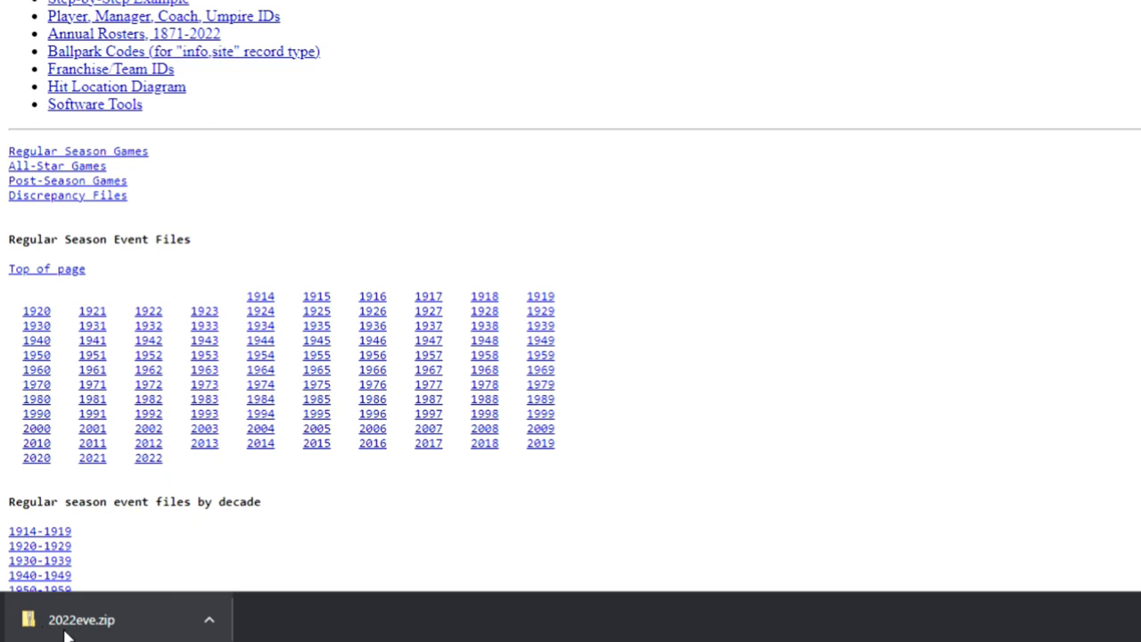
mouse_move(80, 628)
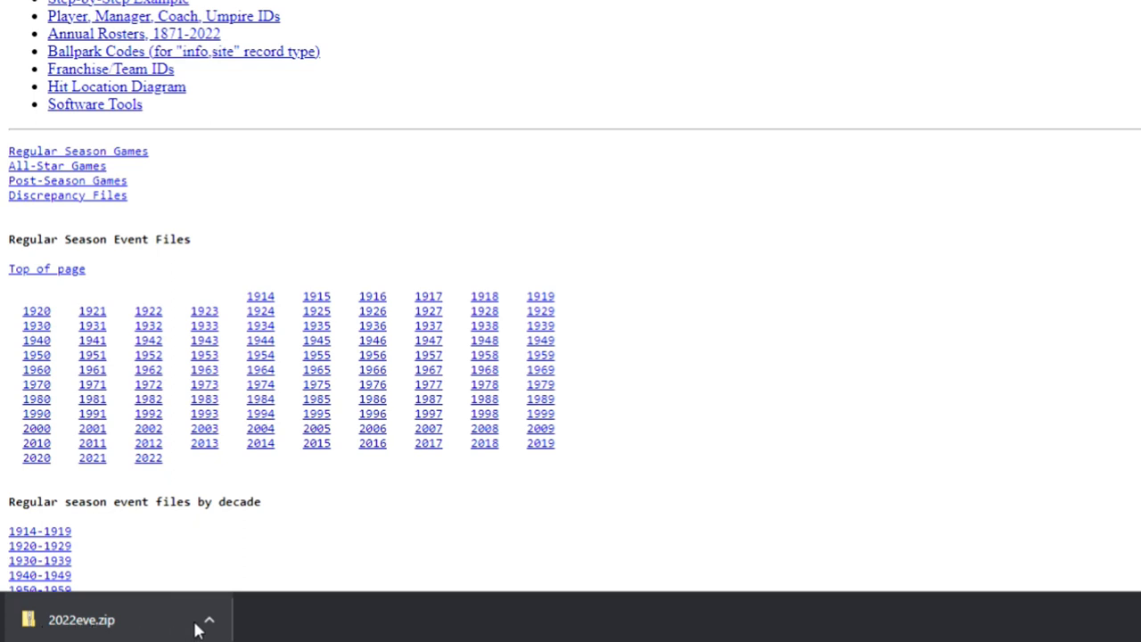
click(209, 621)
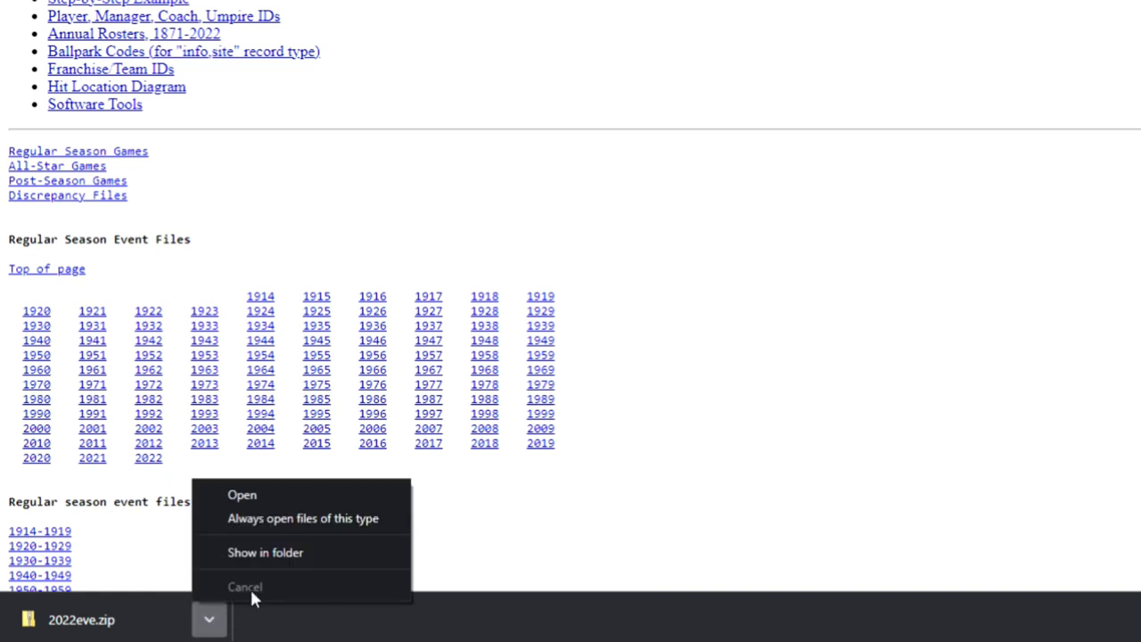
mouse_move(303, 517)
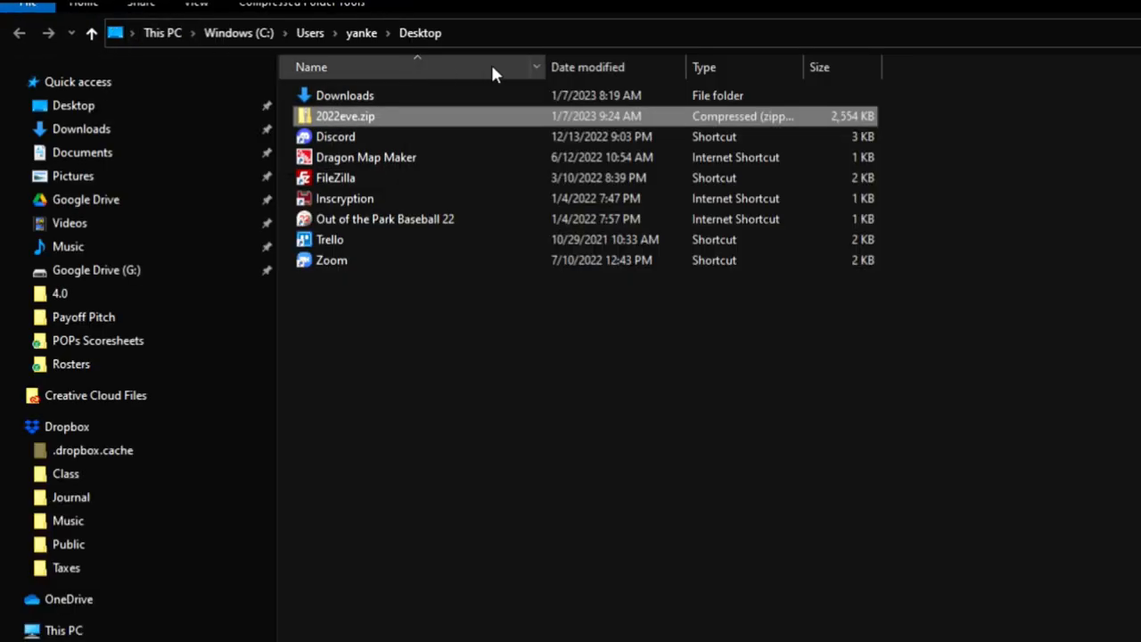
mouse_move(378, 125)
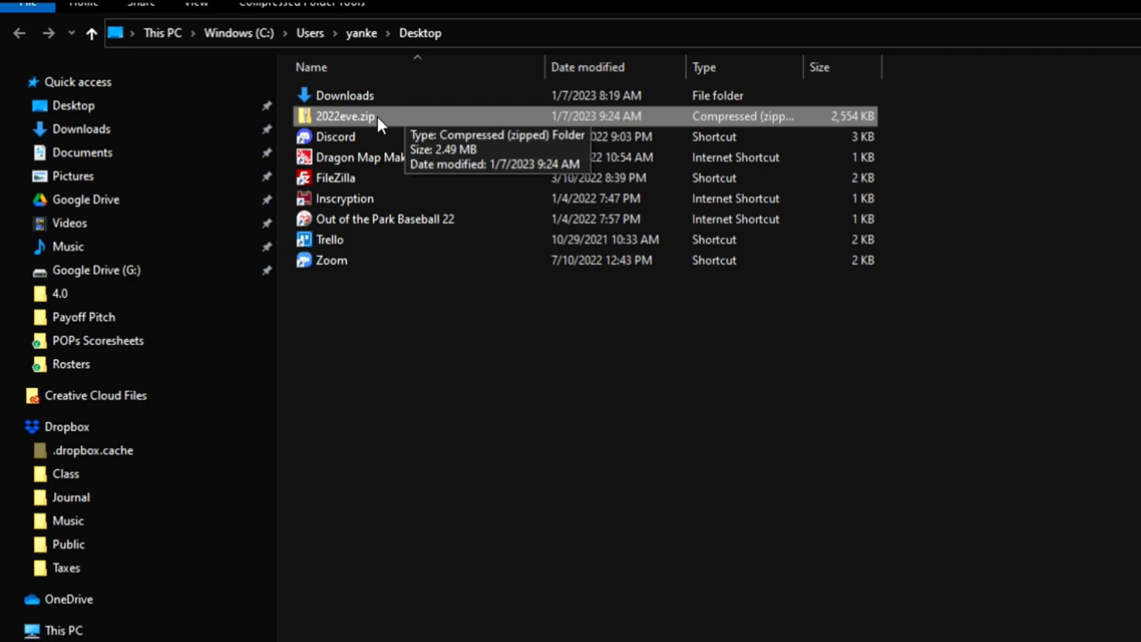
Step: Extract 2022eve.zip into the Desktop\2022eve folder
right_click(344, 116)
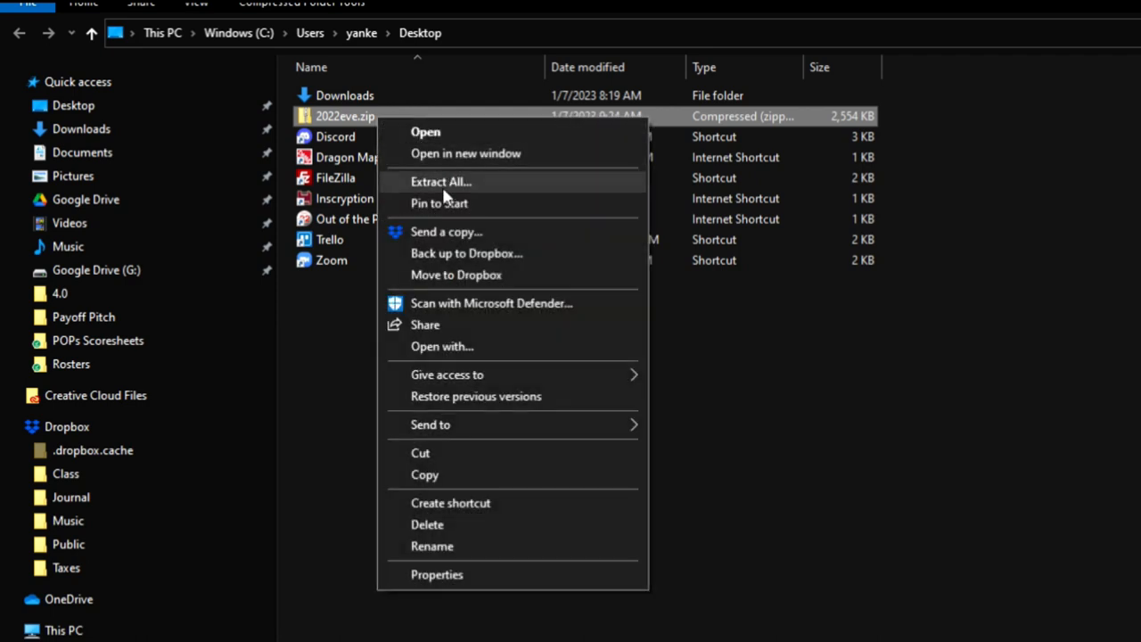
mouse_move(478, 346)
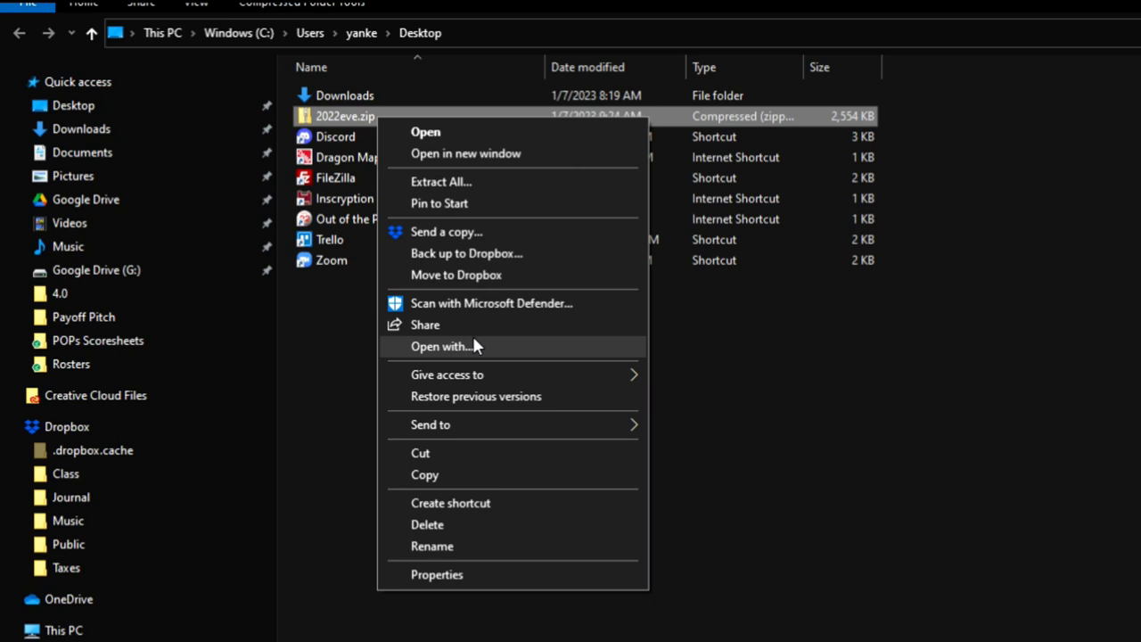
click(441, 182)
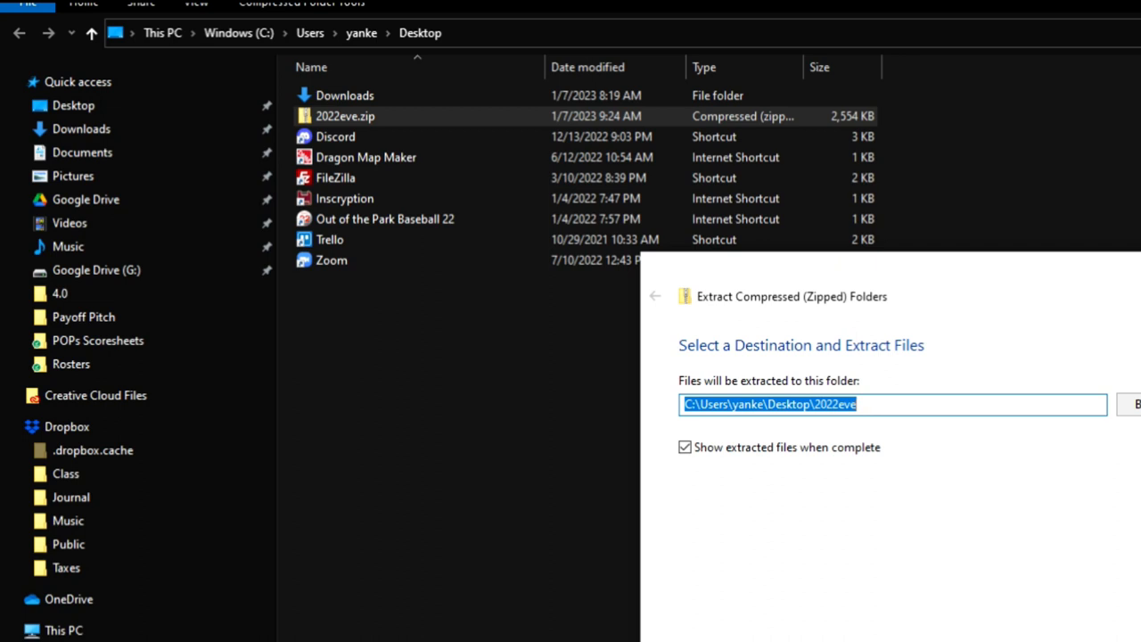
click(1133, 403)
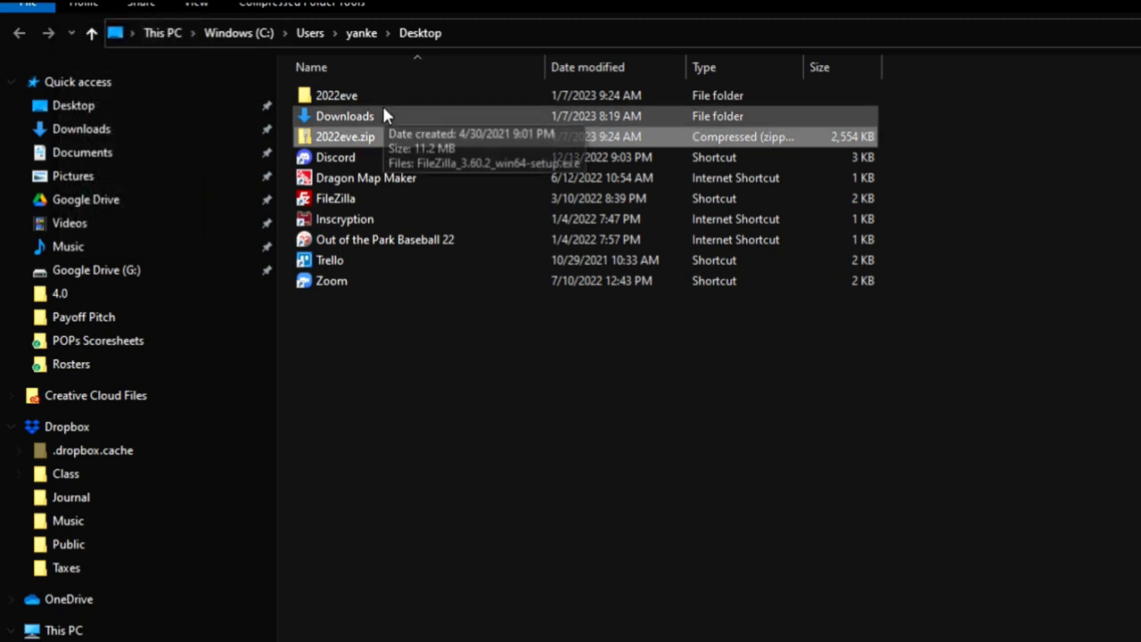
mouse_move(335, 96)
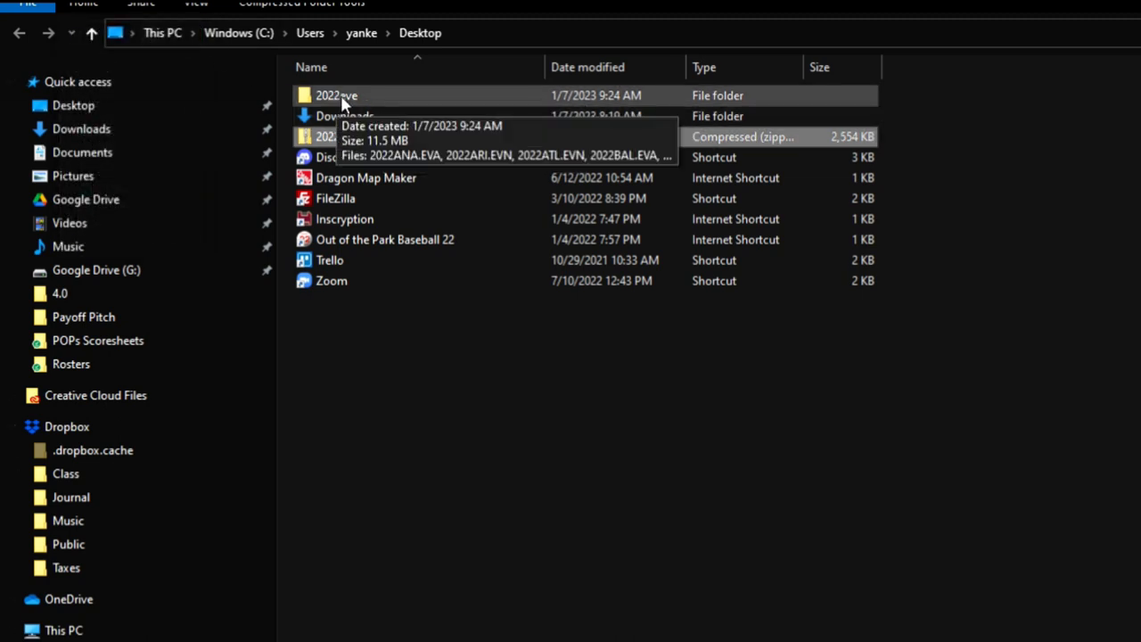
mouse_move(371, 100)
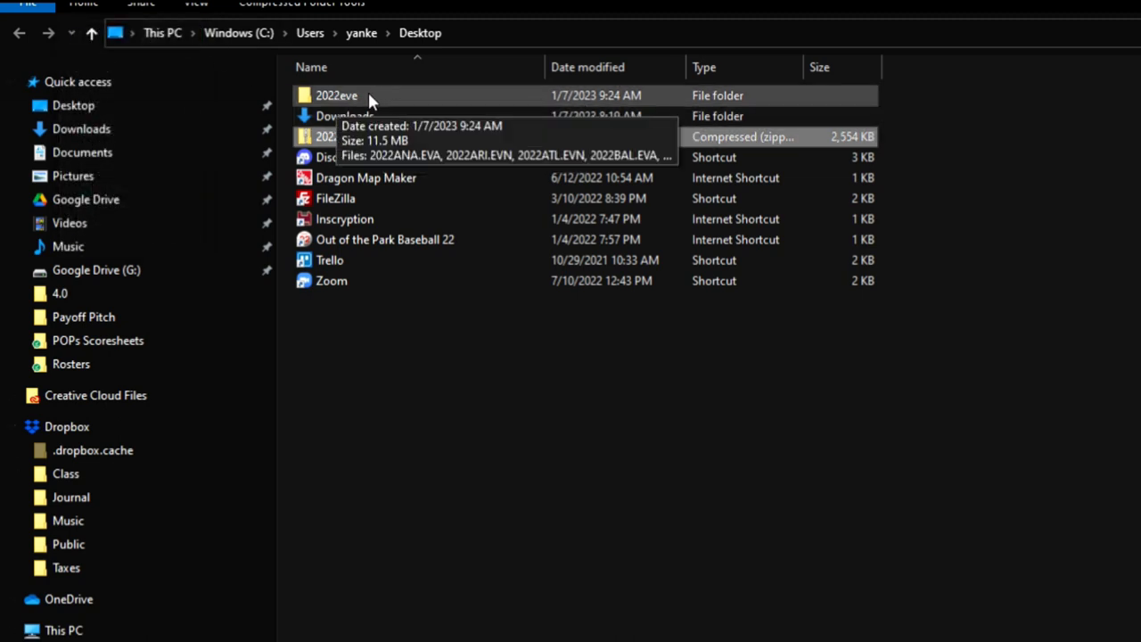
Step: Browse the extracted 2022eve folder's EVA/EVN event and ROS roster files
double_click(335, 96)
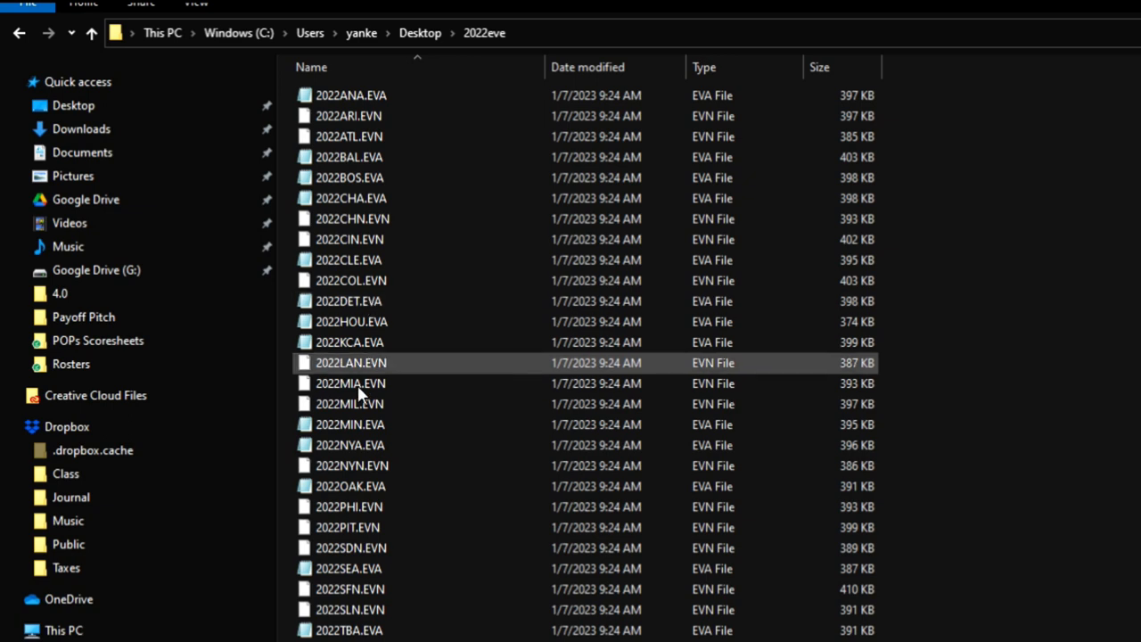
click(351, 96)
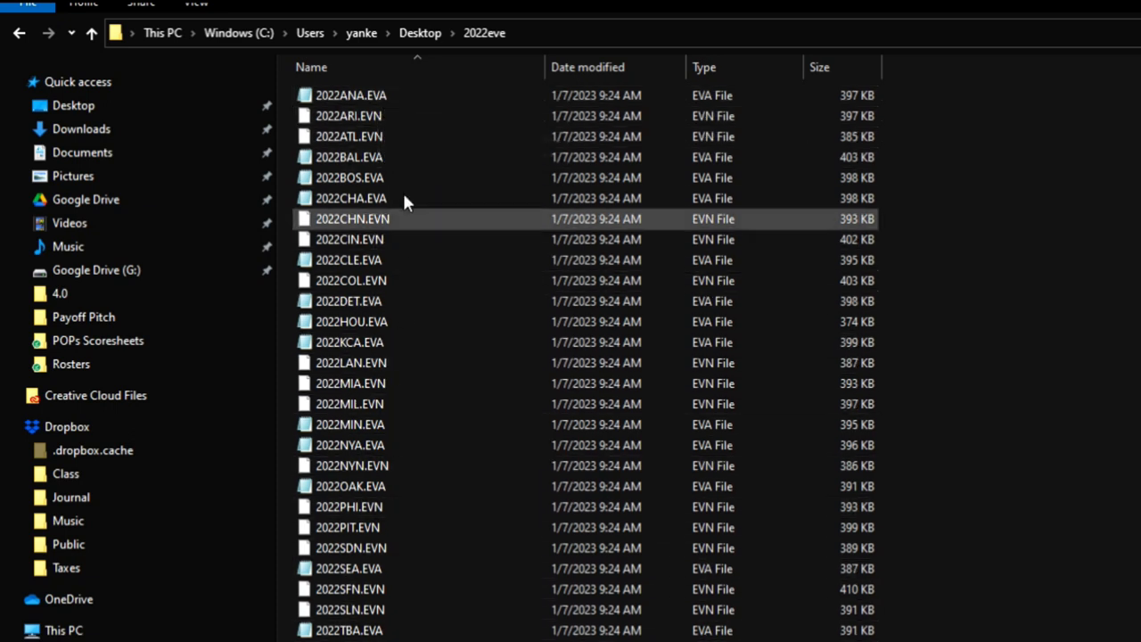
scroll(down, 3)
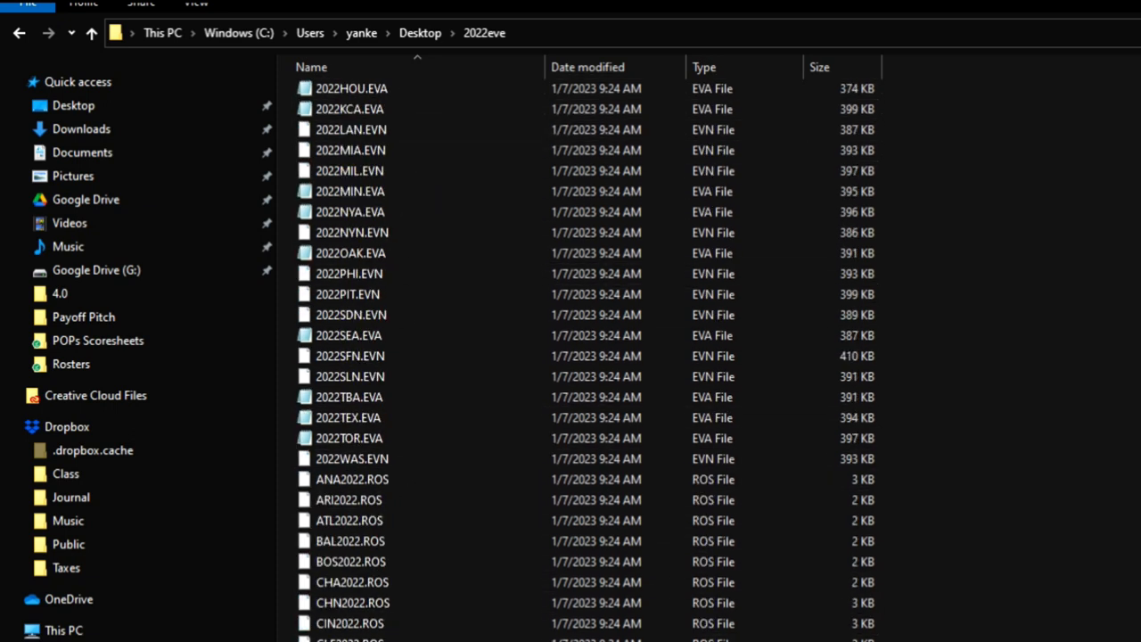
scroll(down, 3)
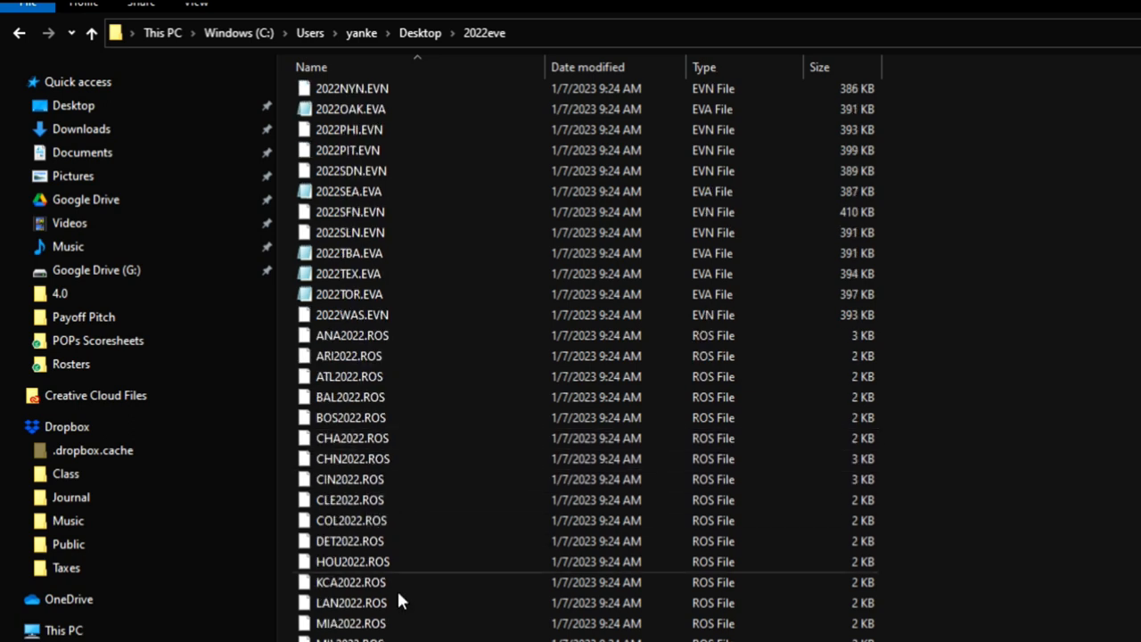
Step: Expand This PC and Windows (C:) in the navigation pane
click(350, 499)
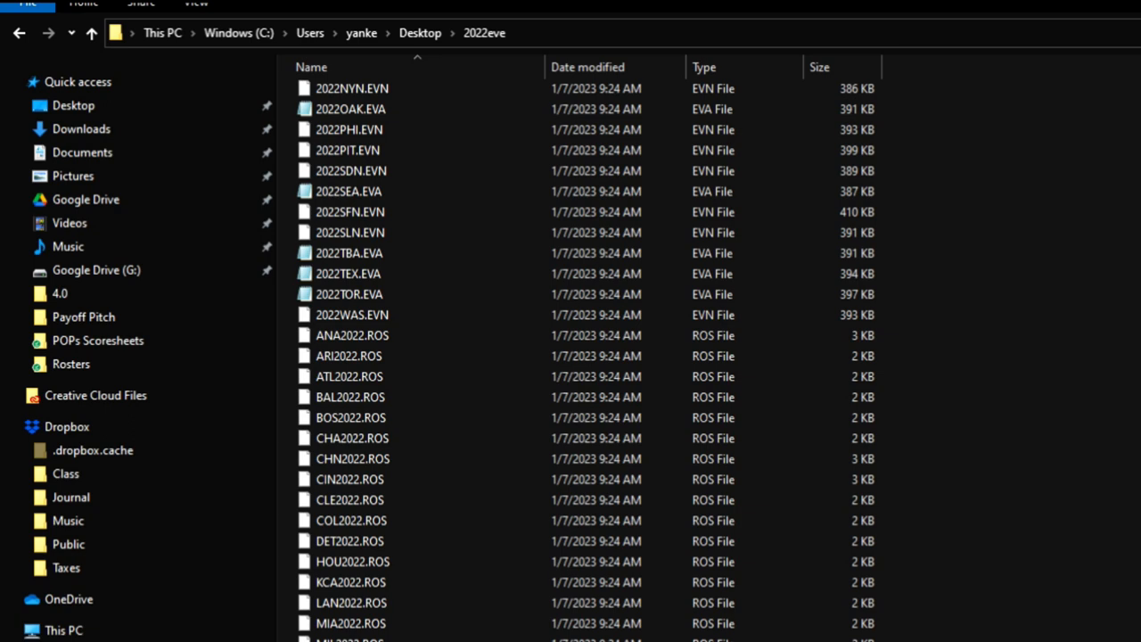
click(353, 459)
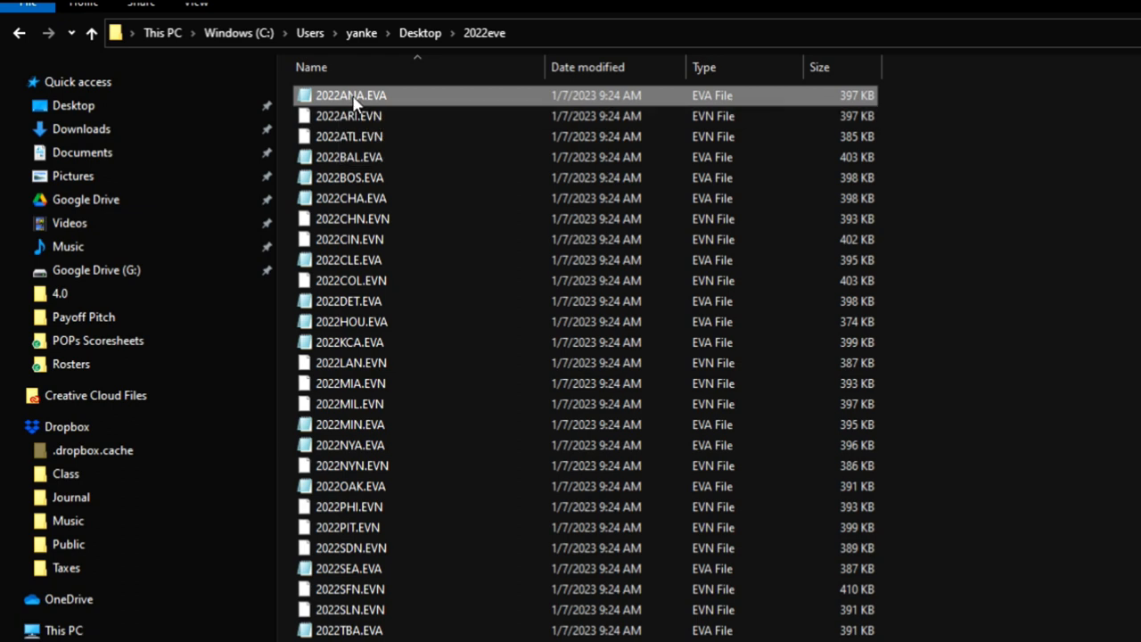
mouse_move(373, 102)
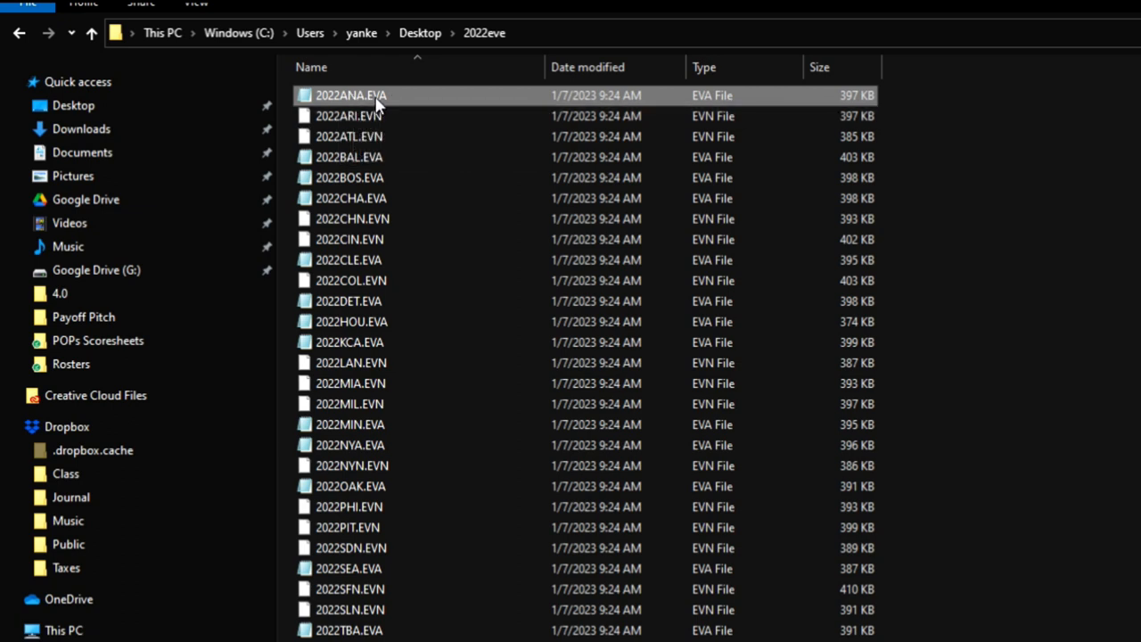
mouse_move(383, 198)
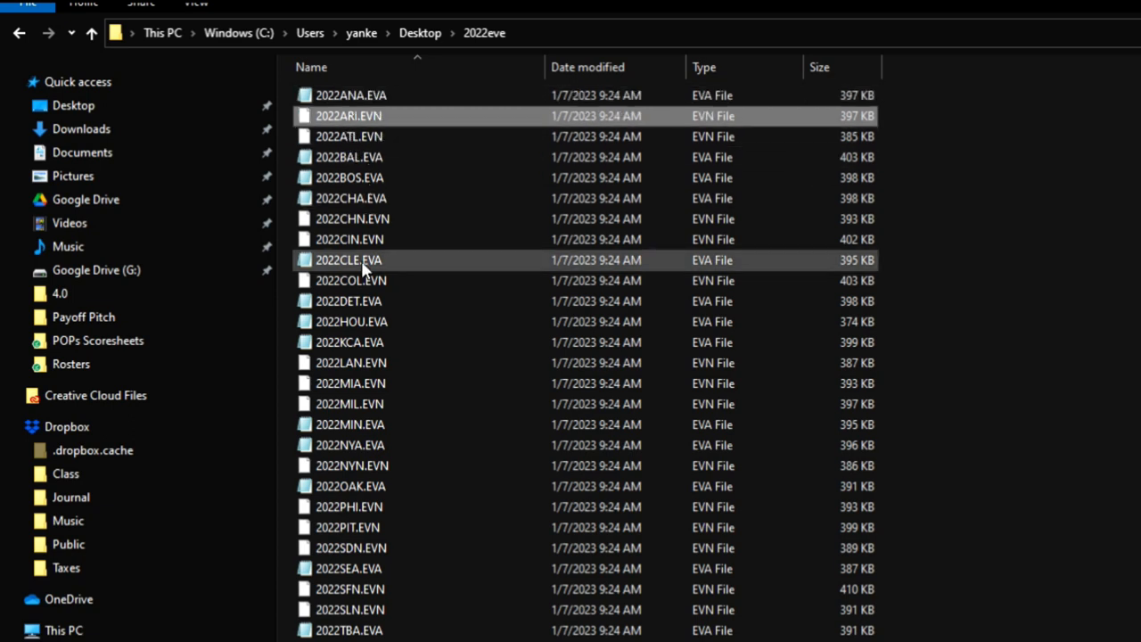
mouse_move(360, 268)
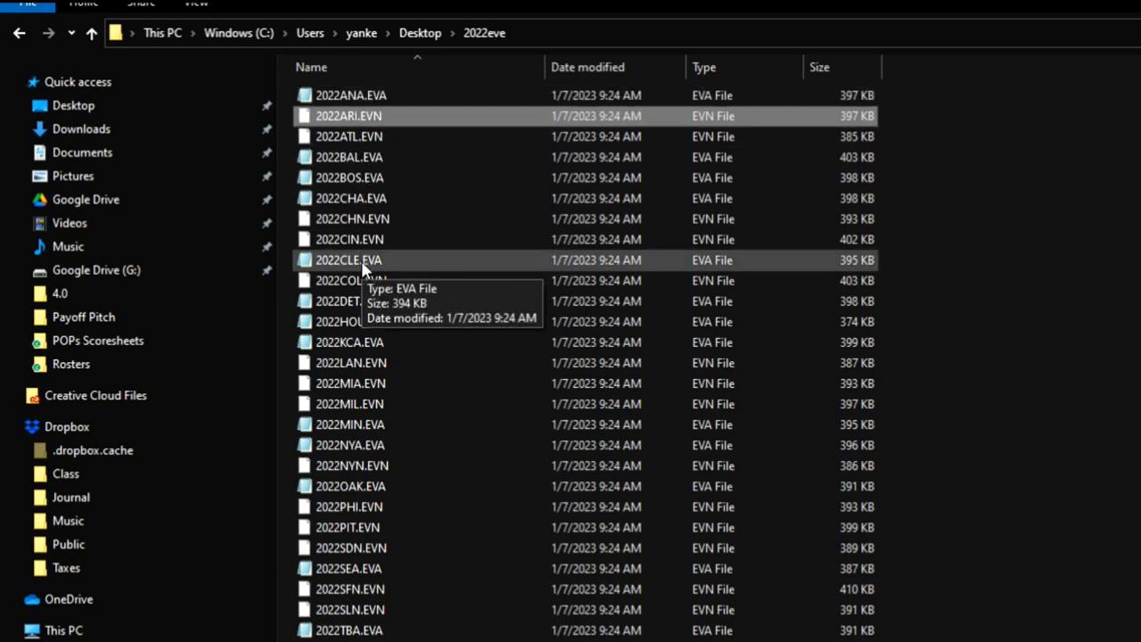
mouse_move(389, 124)
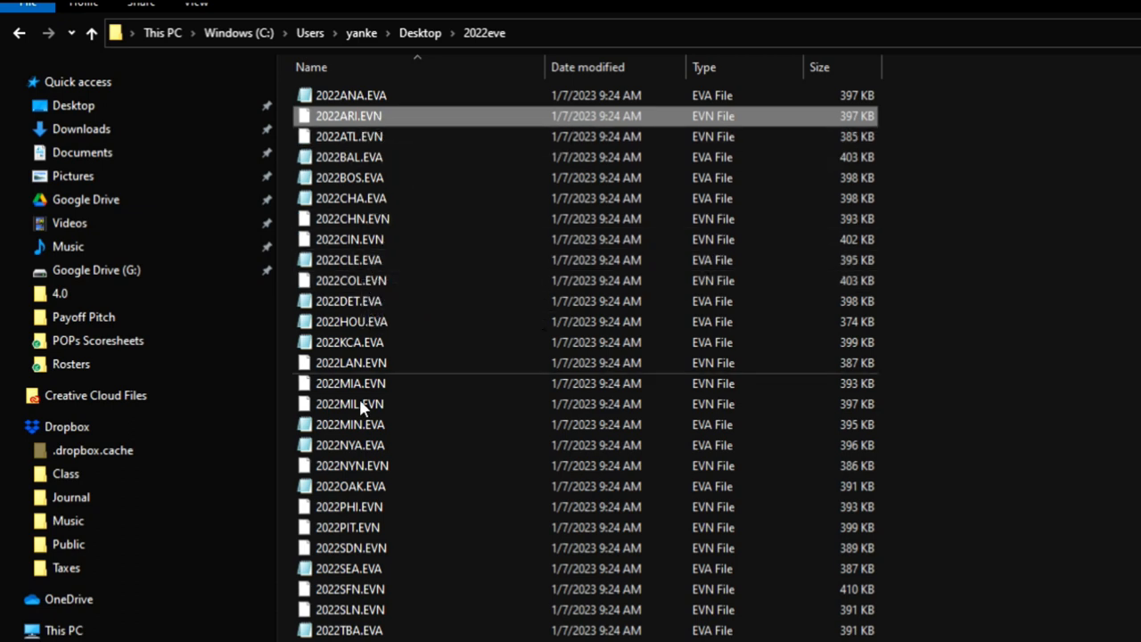
click(348, 528)
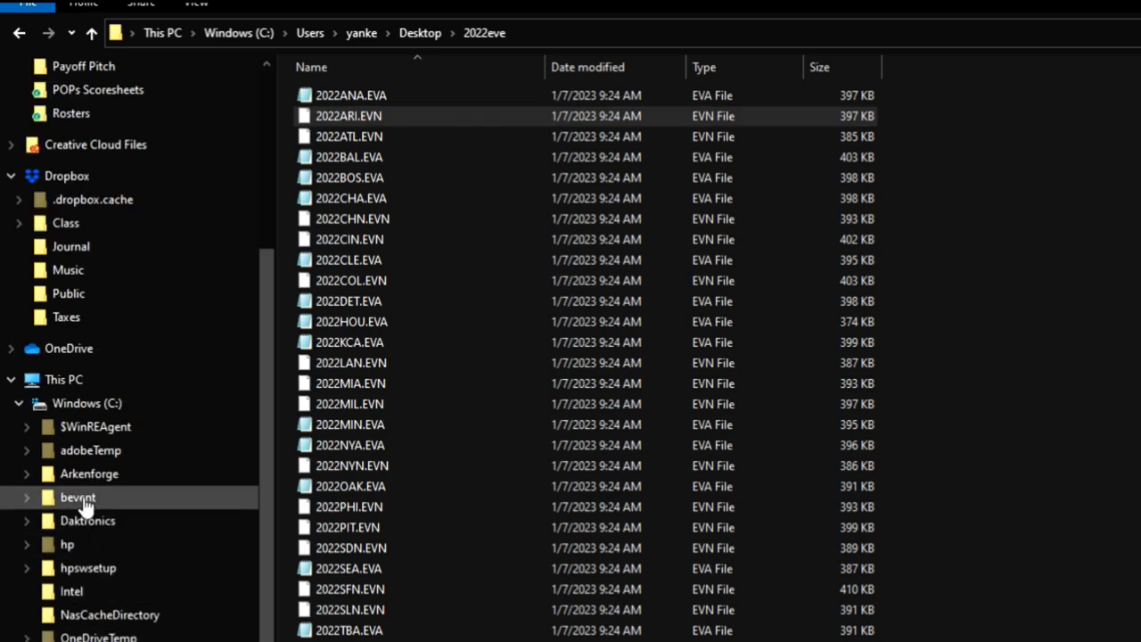
mouse_move(100, 504)
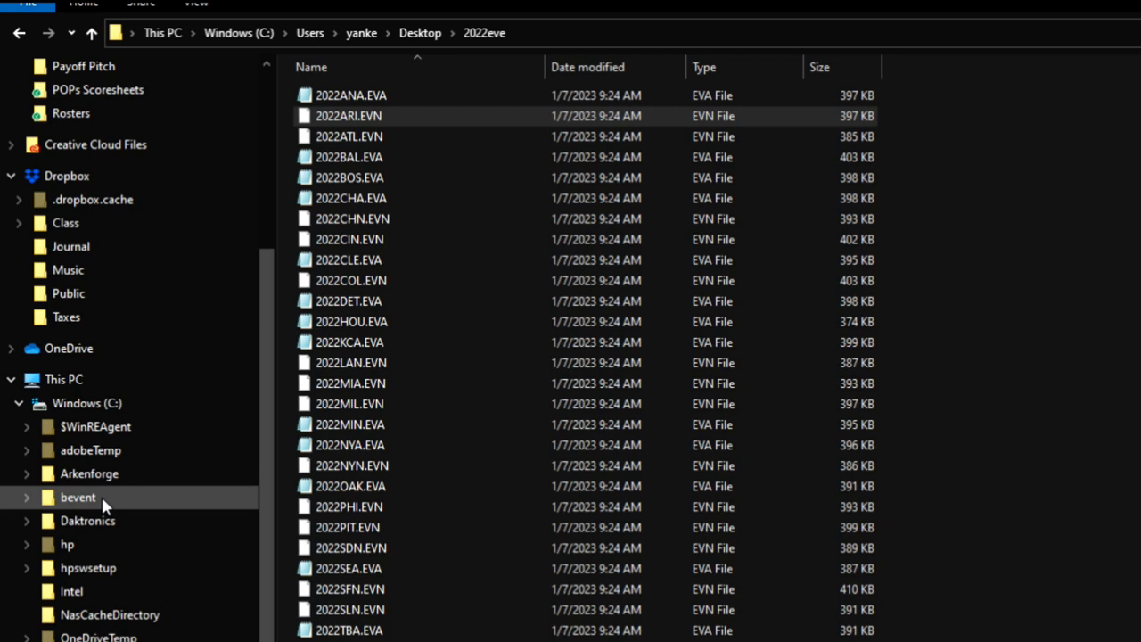
mouse_move(82, 506)
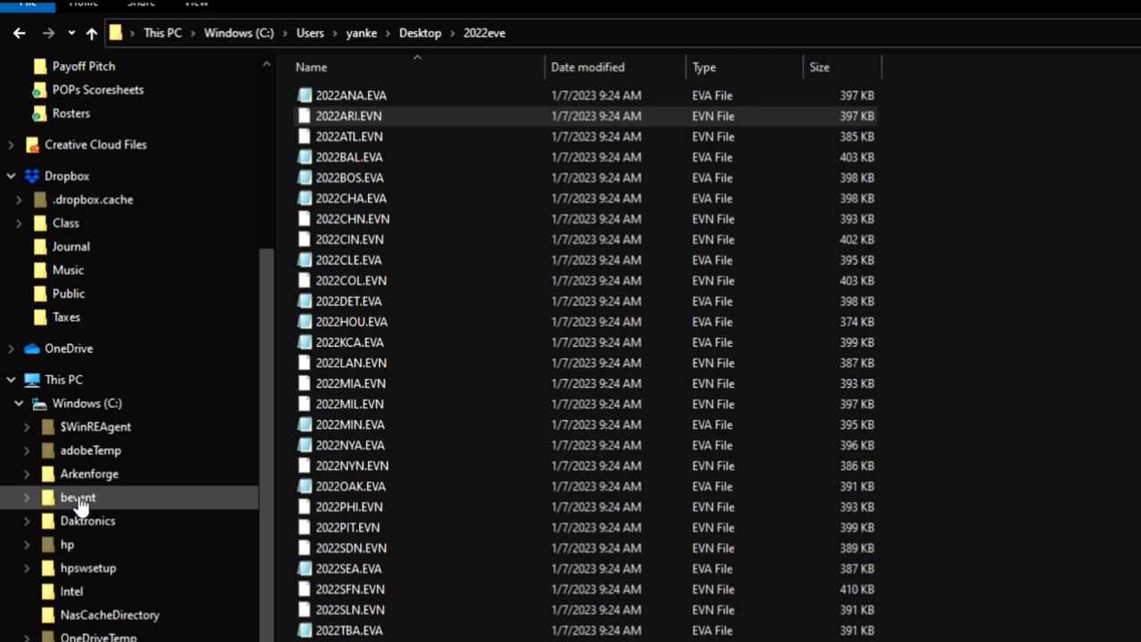
Step: Show the C:\bevent folder holding the 2022 event files and spreadsheet
click(78, 496)
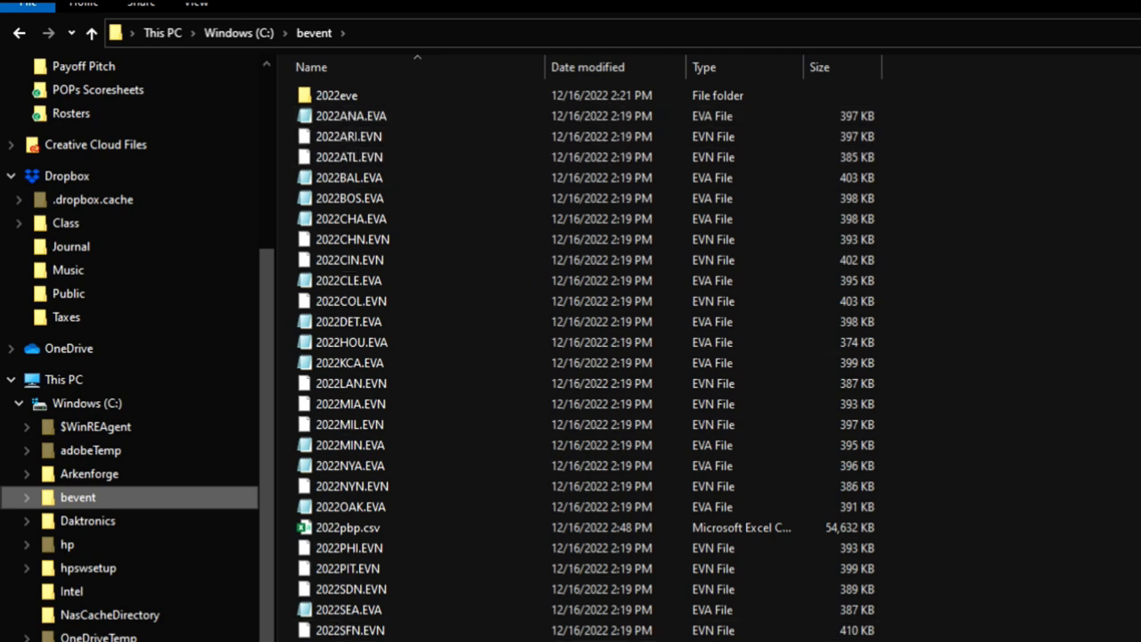
scroll(down, 3)
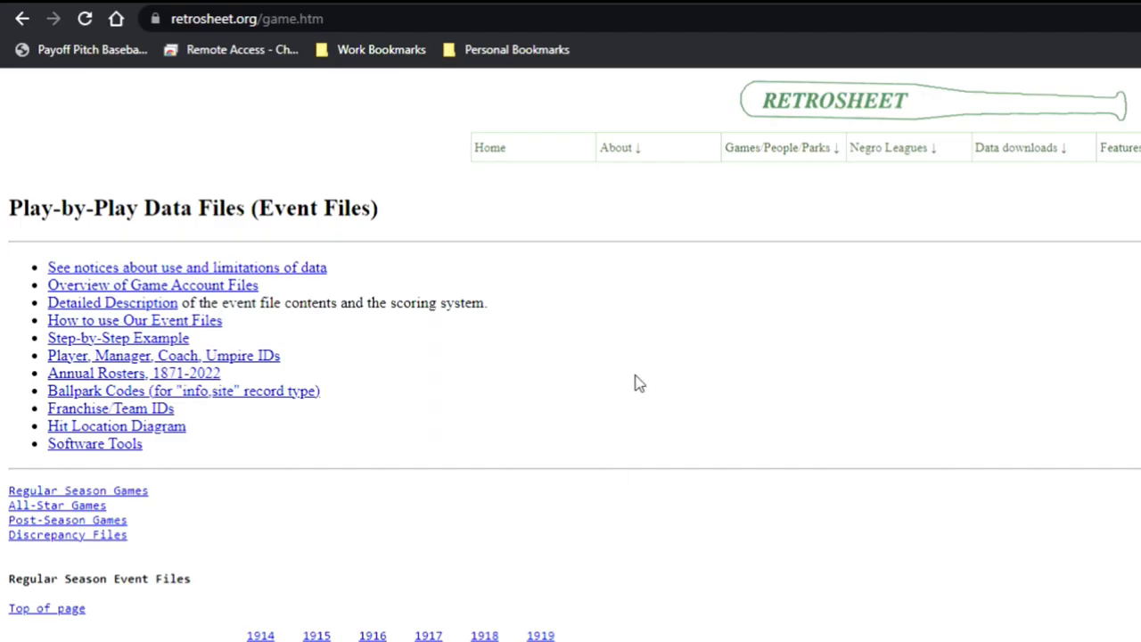
mouse_move(606, 596)
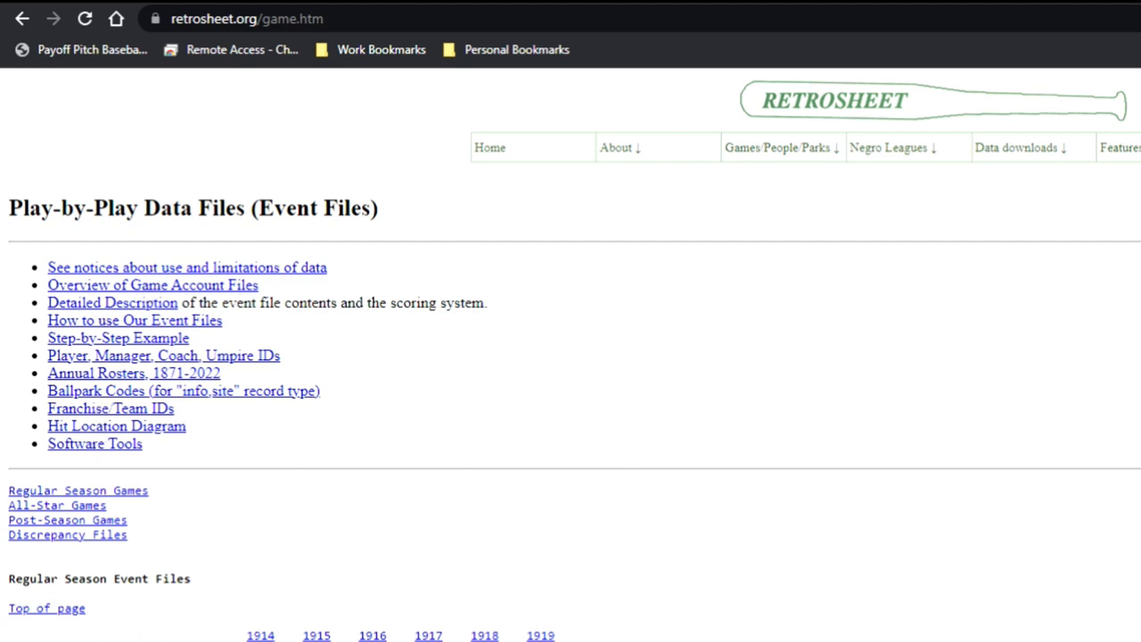
mouse_move(716, 628)
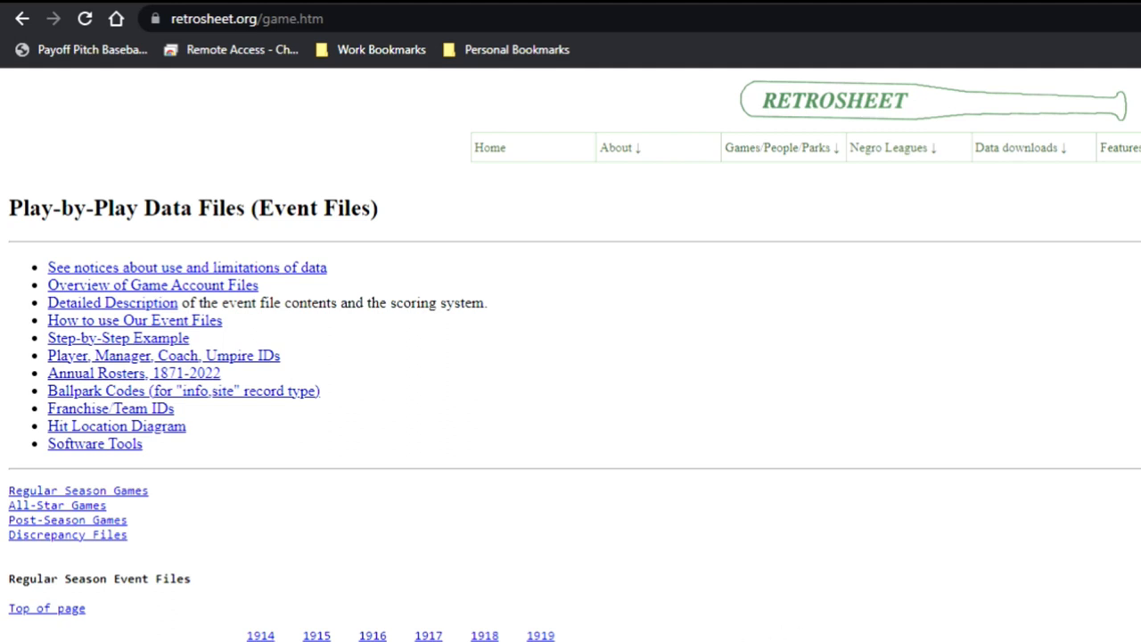
mouse_move(747, 514)
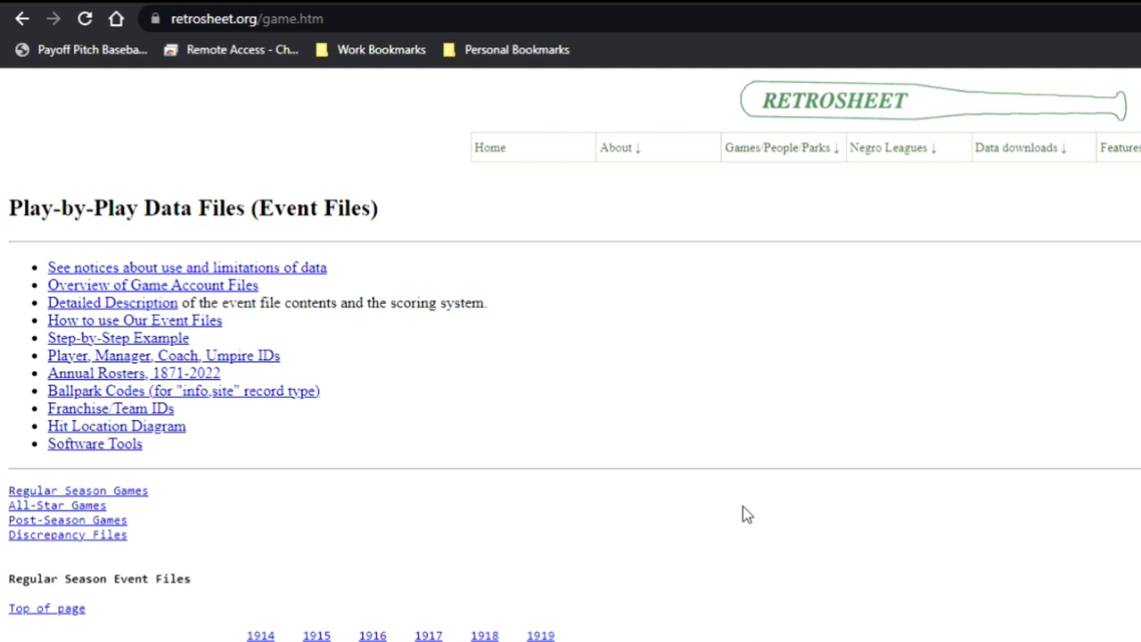
mouse_move(662, 535)
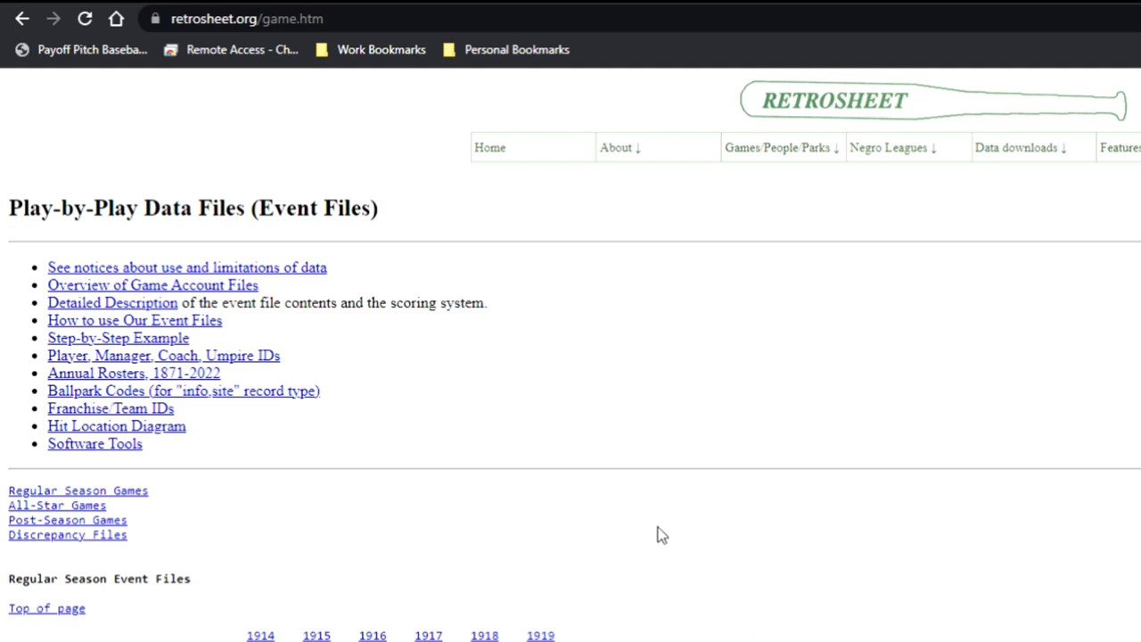
mouse_move(670, 492)
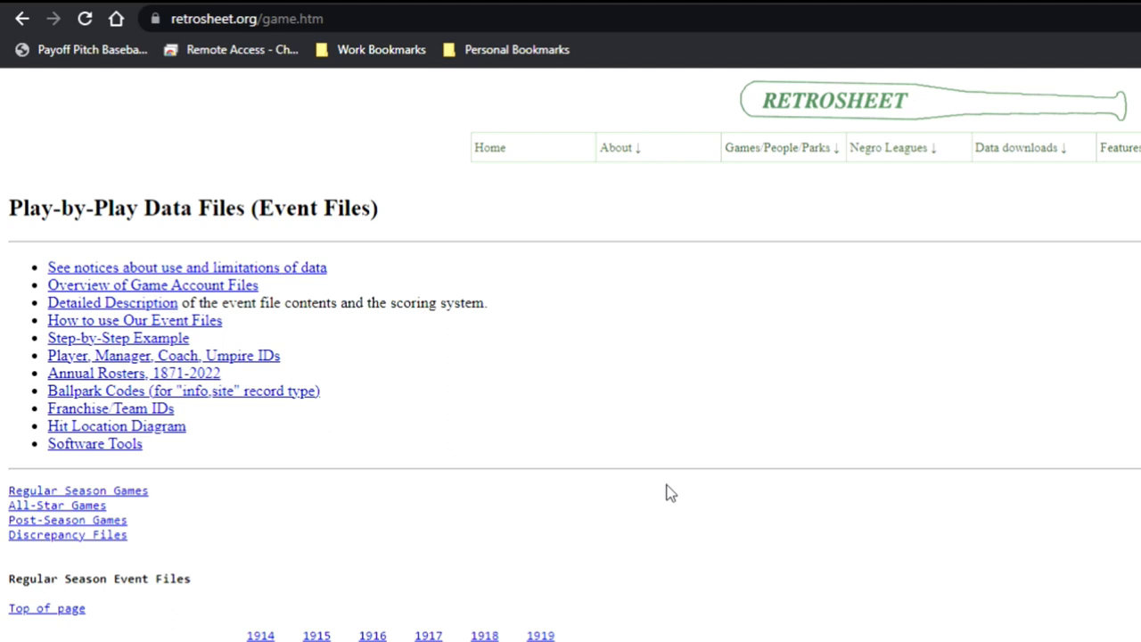
mouse_move(1003, 228)
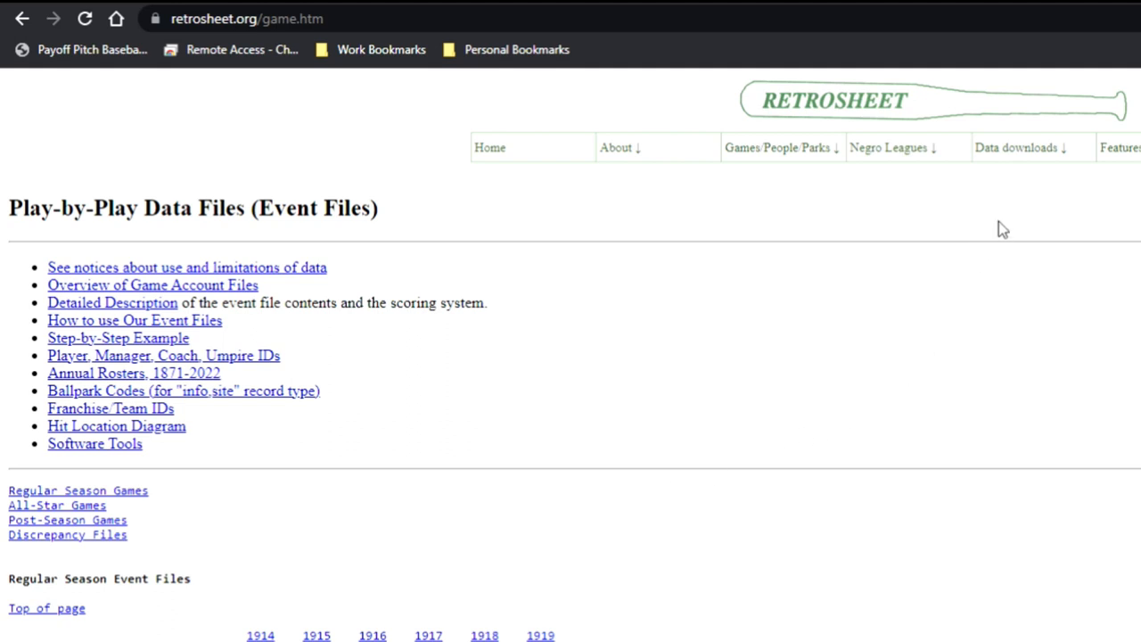
mouse_move(471, 421)
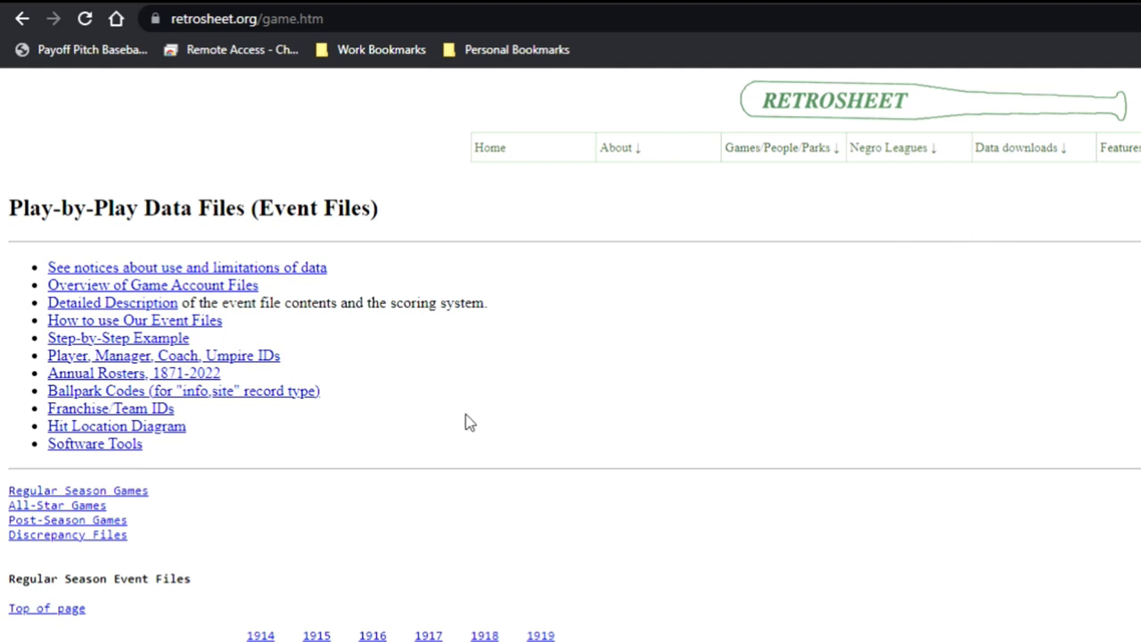
mouse_move(94, 442)
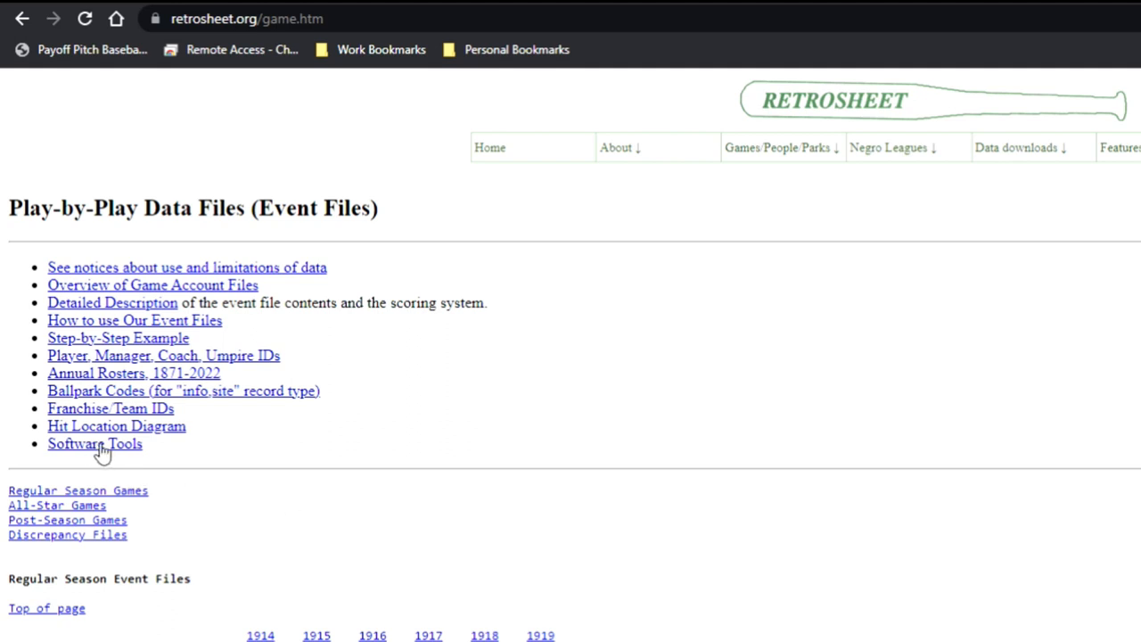
mouse_move(89, 455)
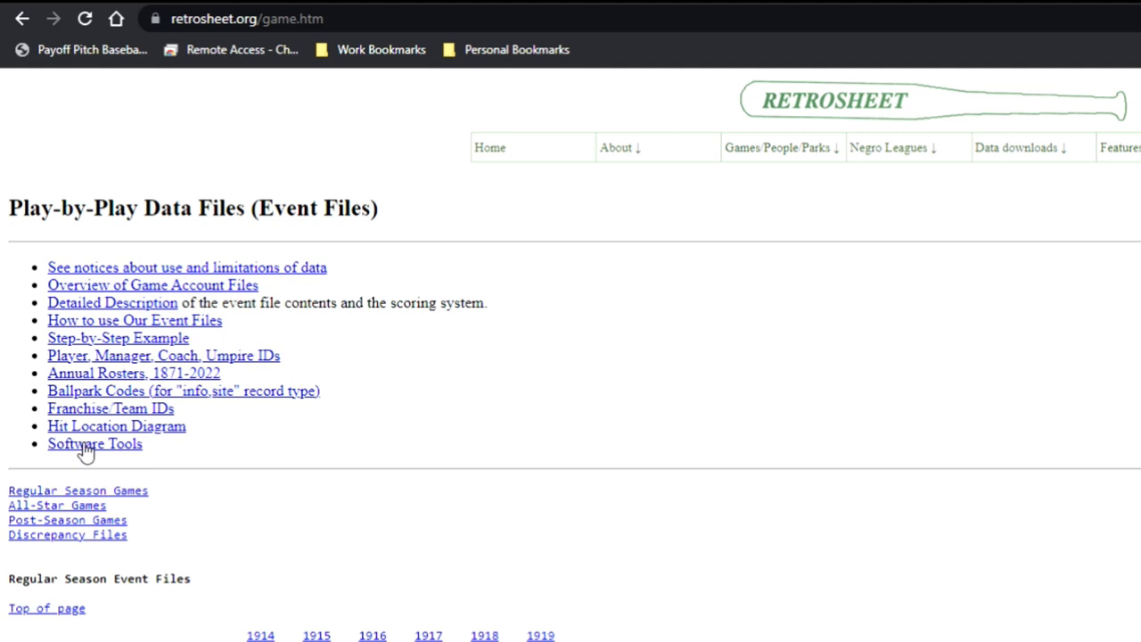
Step: View the Retrosheet Software Tools page describing BEVENT, BOX, BGAME and PKUNZIP
click(95, 442)
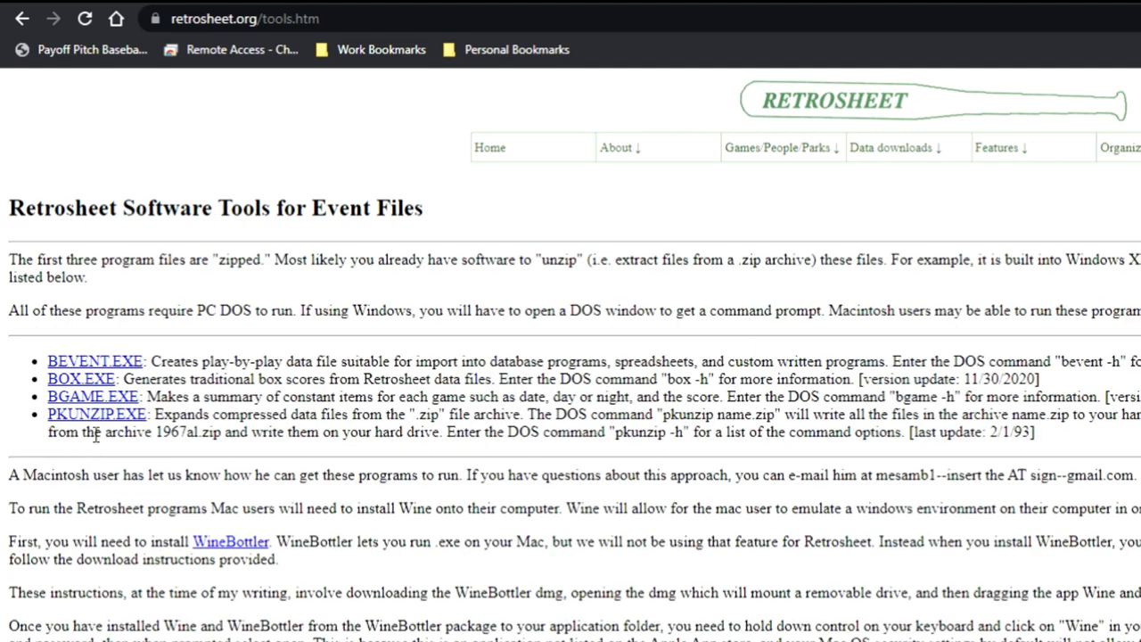
mouse_move(193, 230)
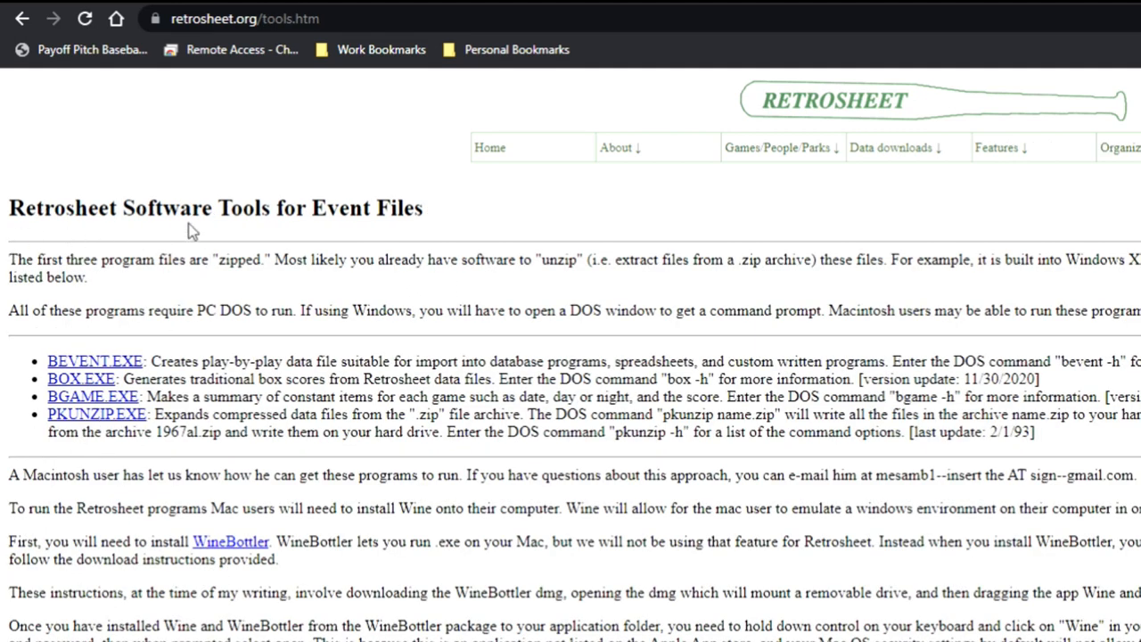
mouse_move(248, 303)
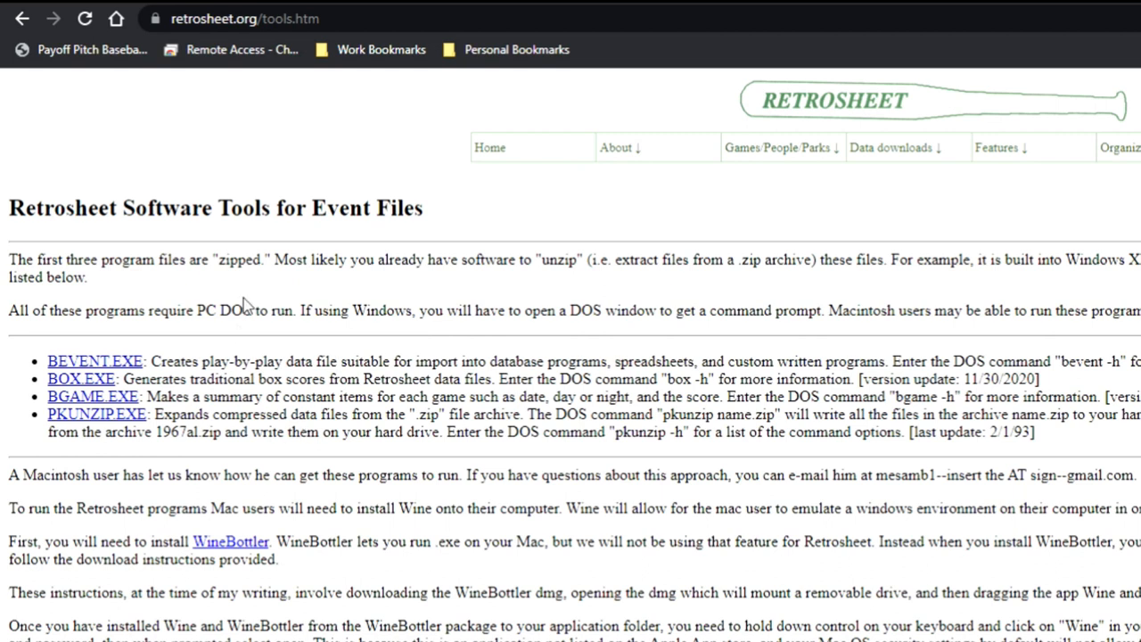
mouse_move(87, 369)
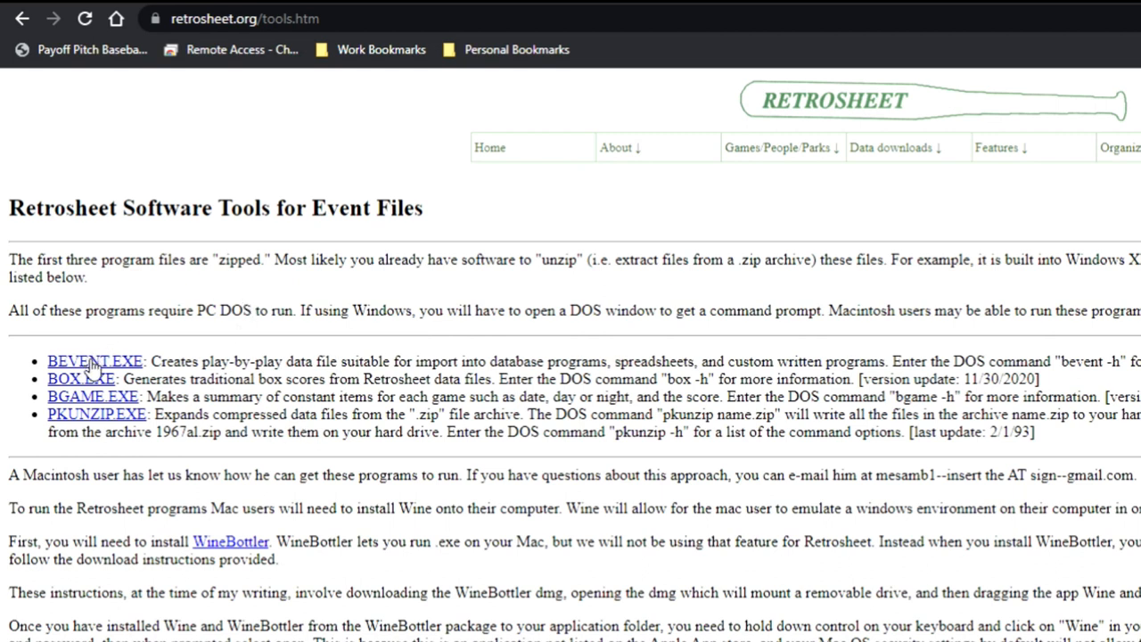
mouse_move(141, 373)
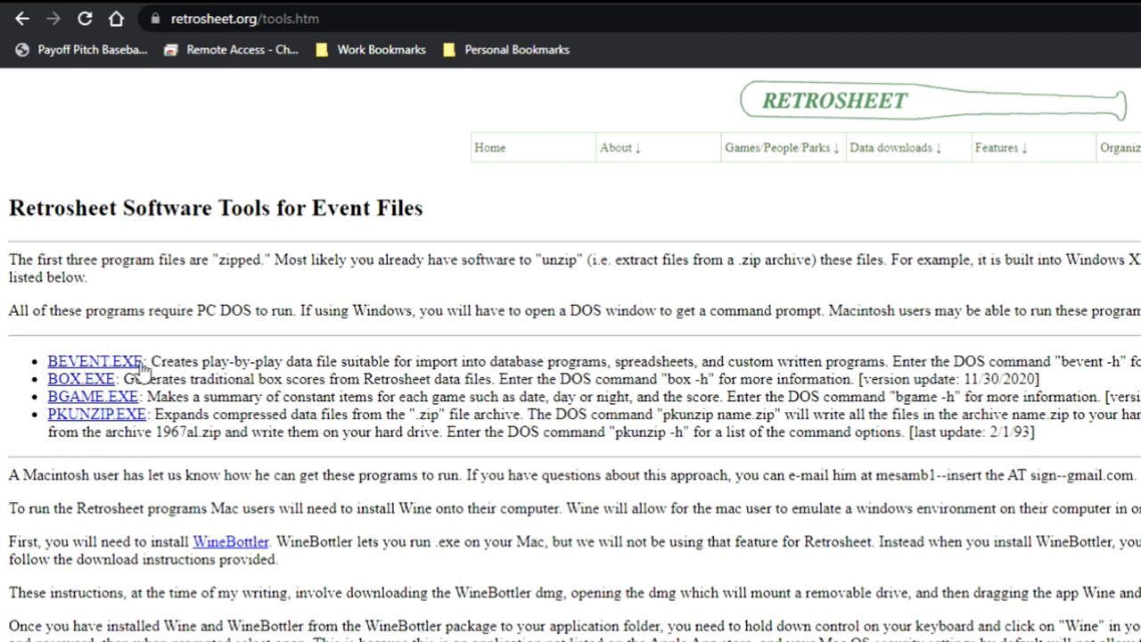
mouse_move(343, 357)
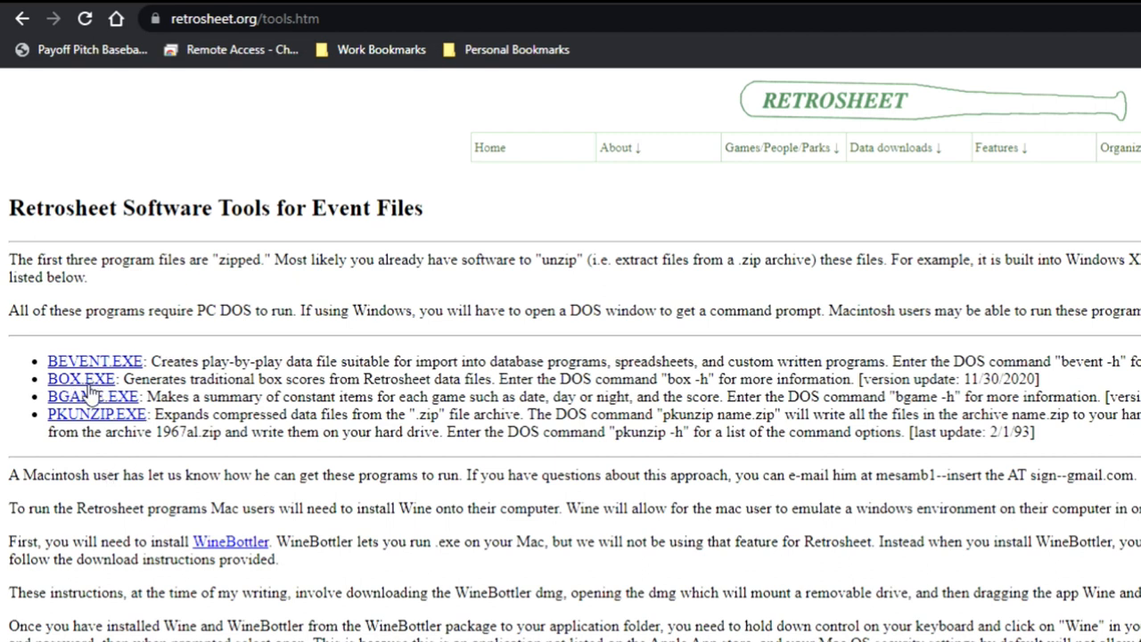
mouse_move(189, 383)
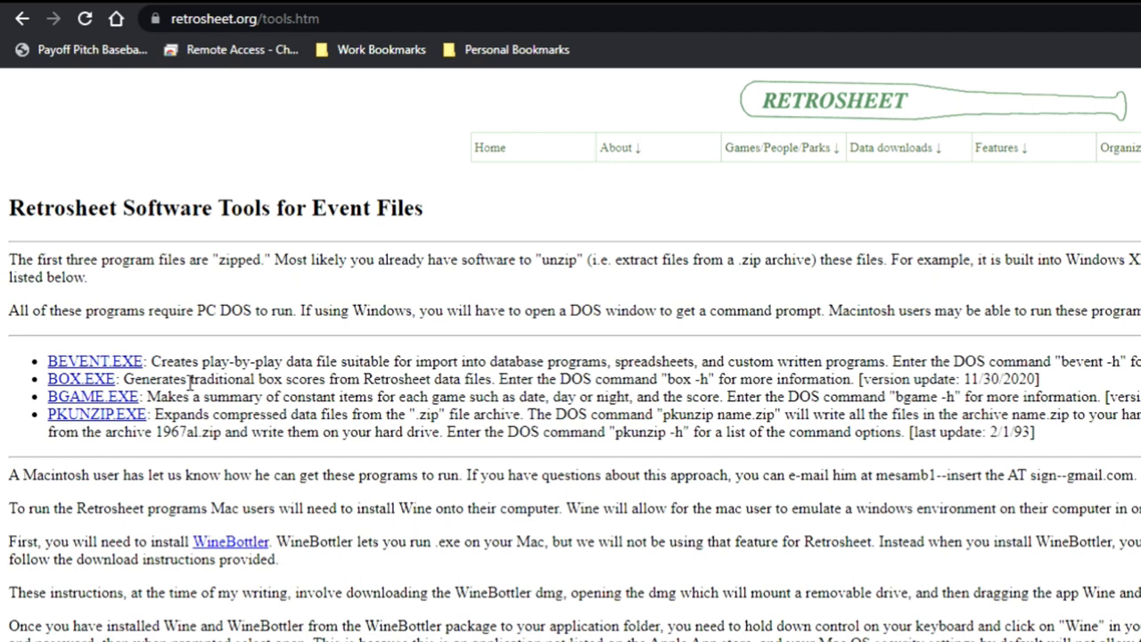
mouse_move(88, 406)
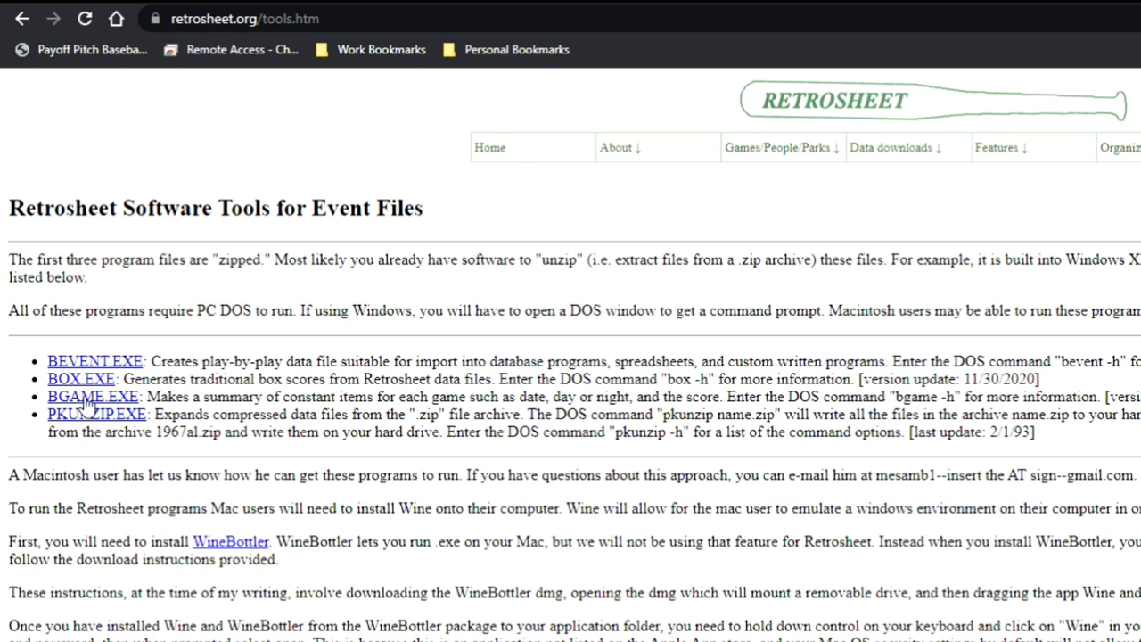
mouse_move(89, 408)
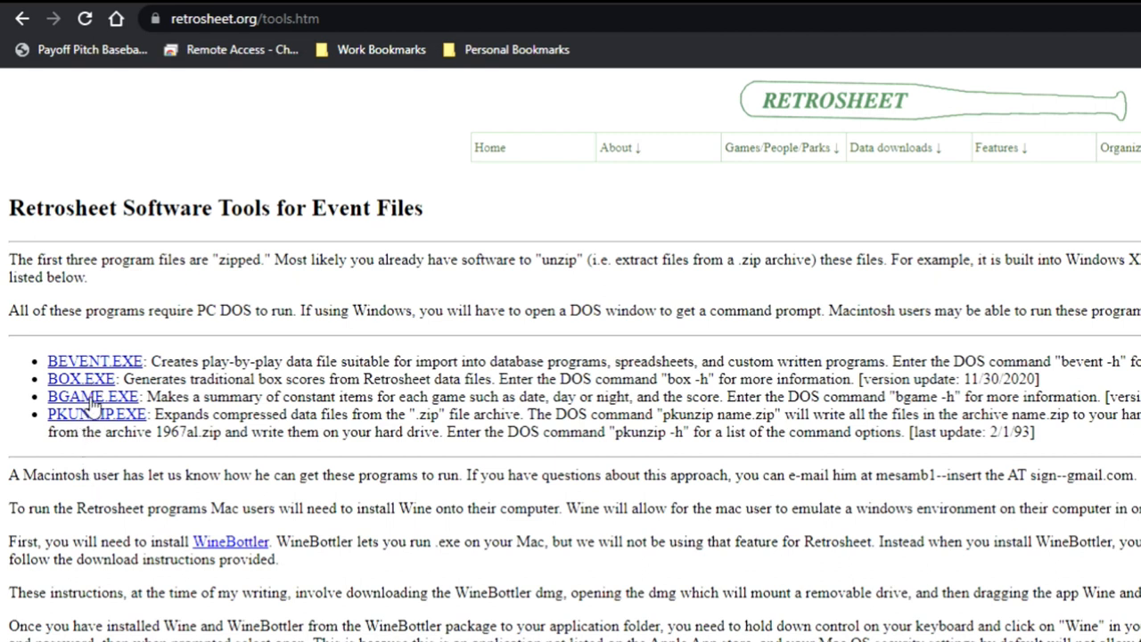
mouse_move(100, 506)
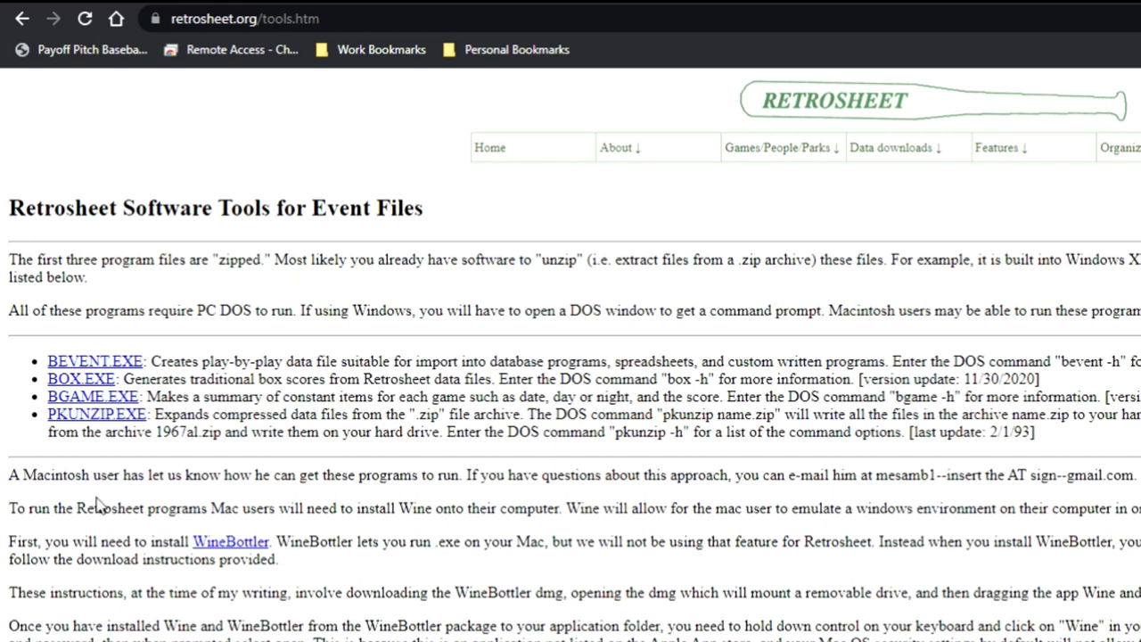
mouse_move(134, 428)
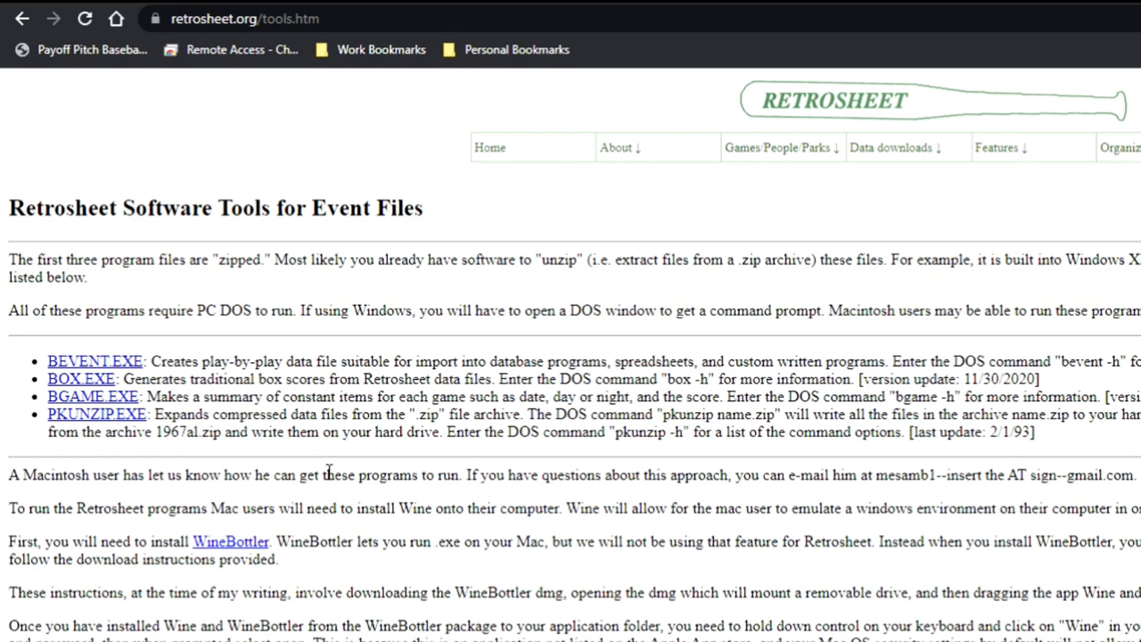
mouse_move(356, 503)
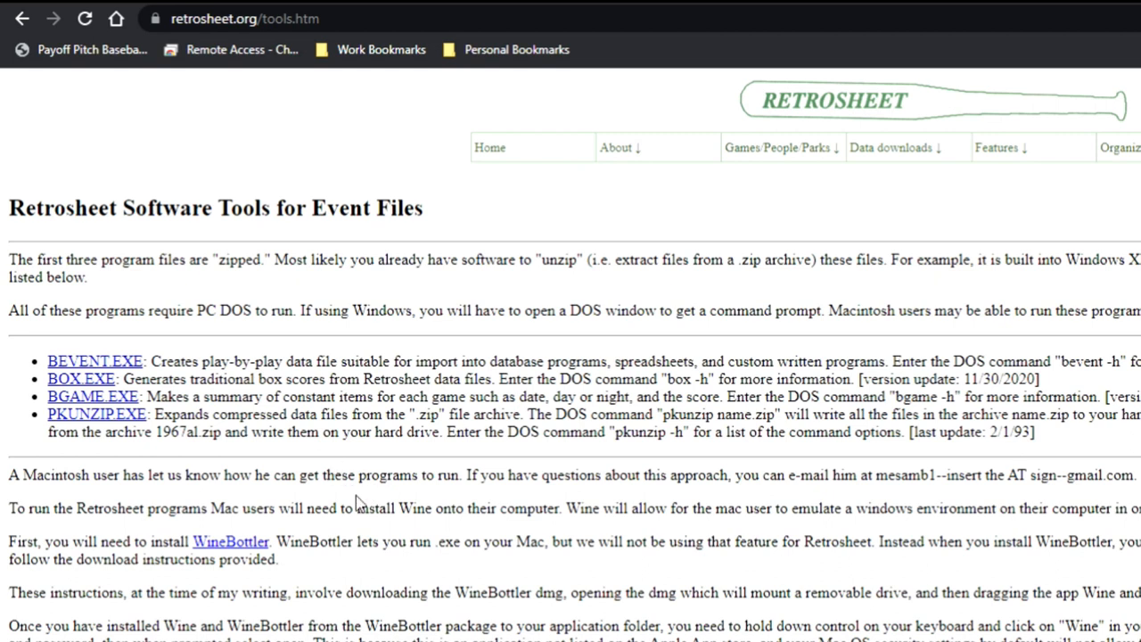
mouse_move(513, 500)
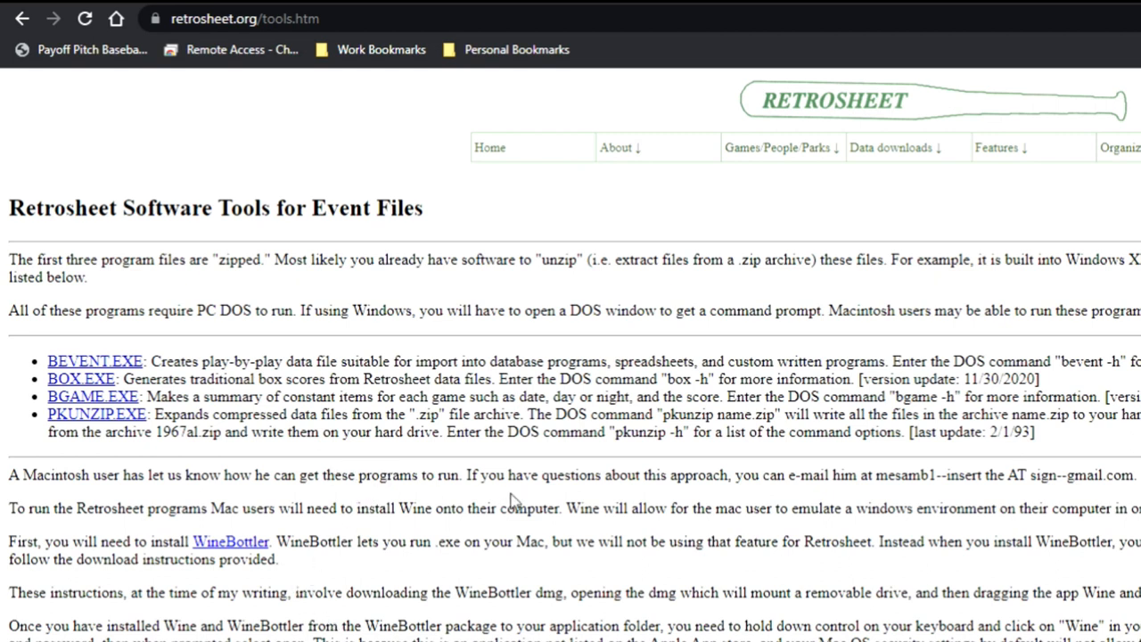
mouse_move(574, 606)
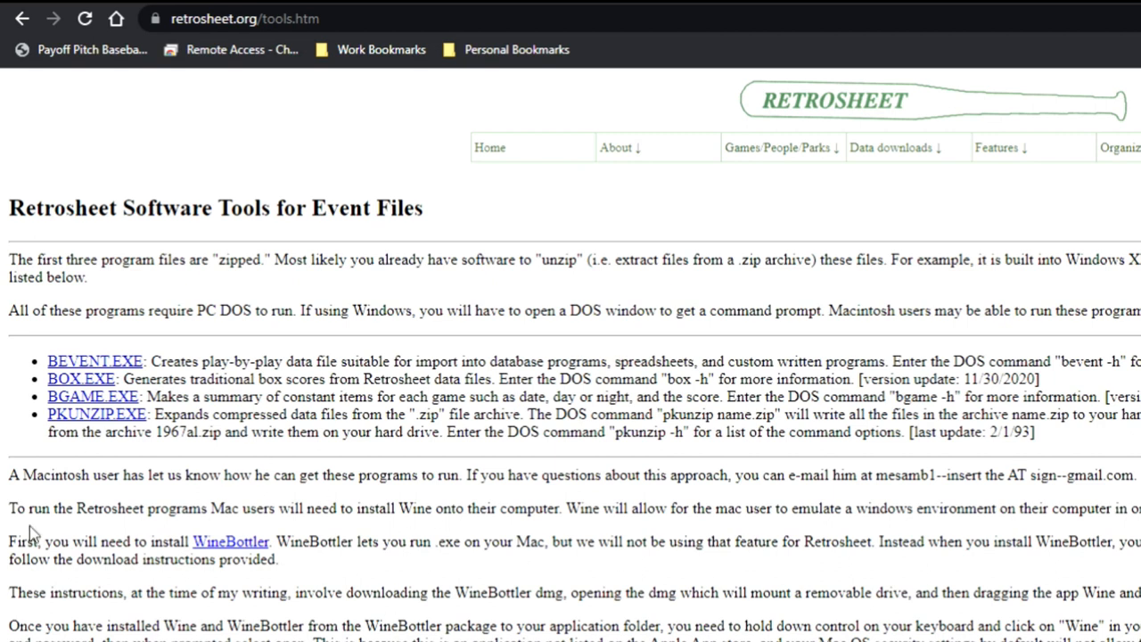
mouse_move(194, 585)
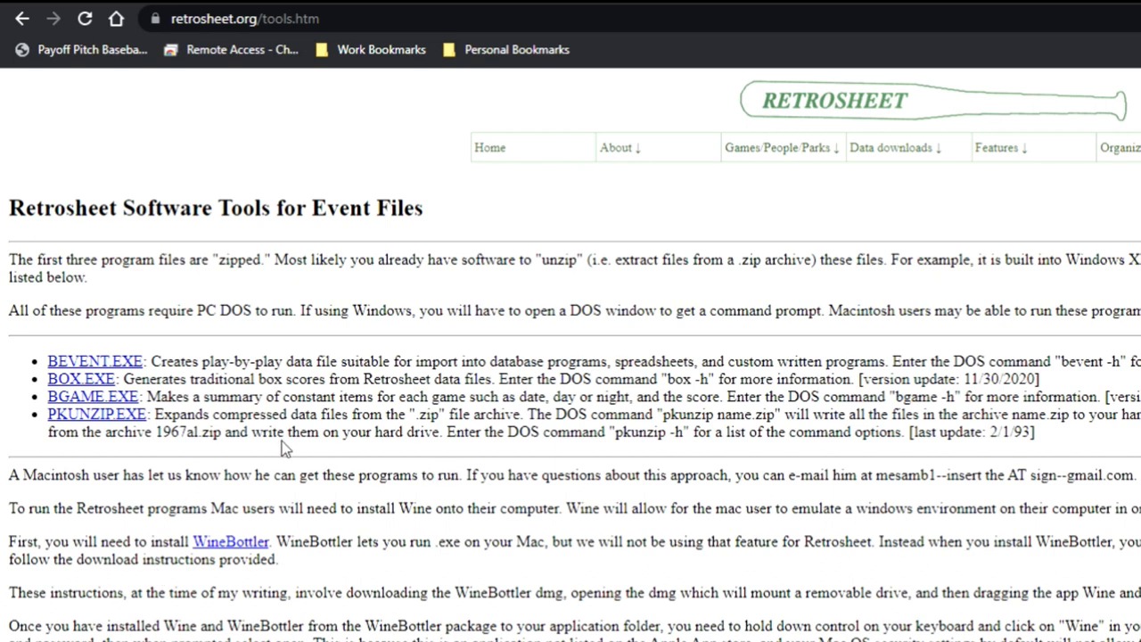
mouse_move(321, 414)
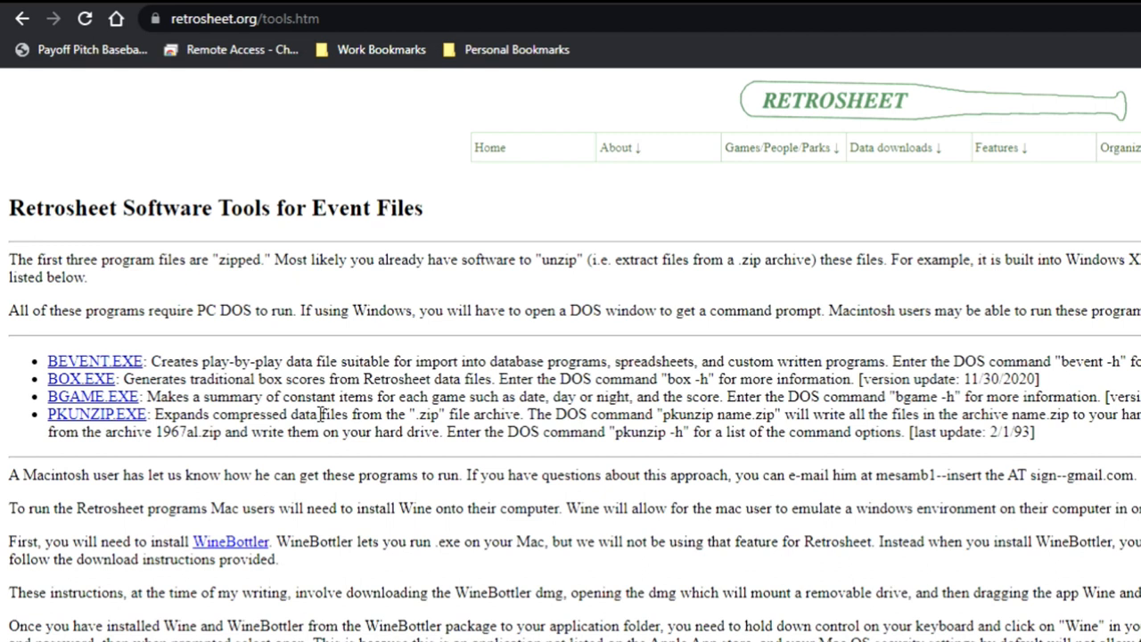
mouse_move(336, 367)
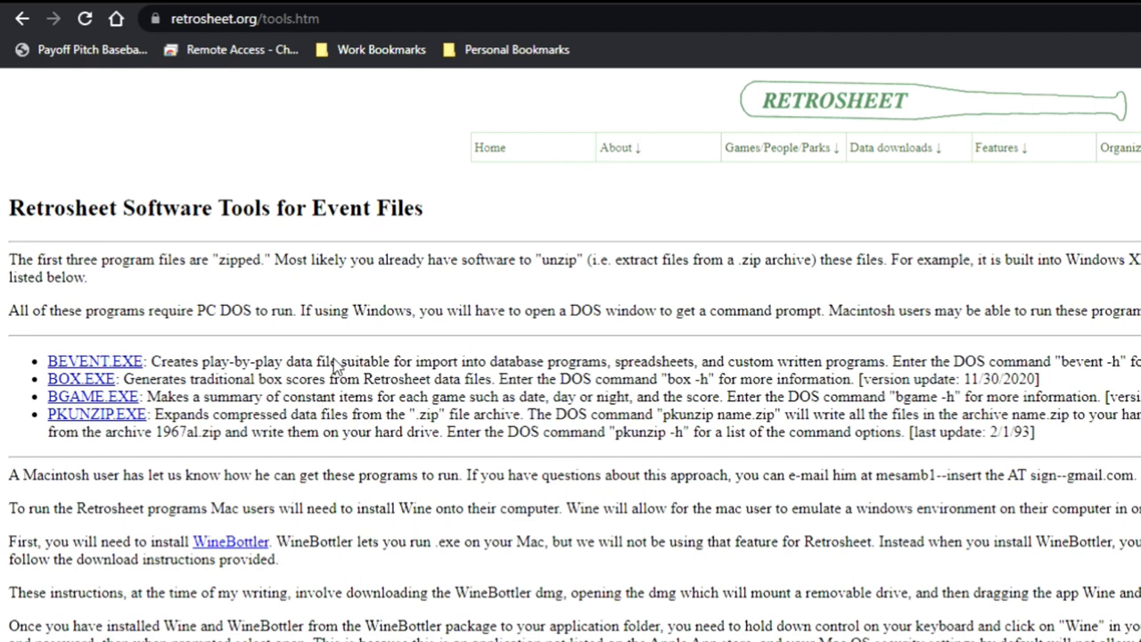
mouse_move(81, 369)
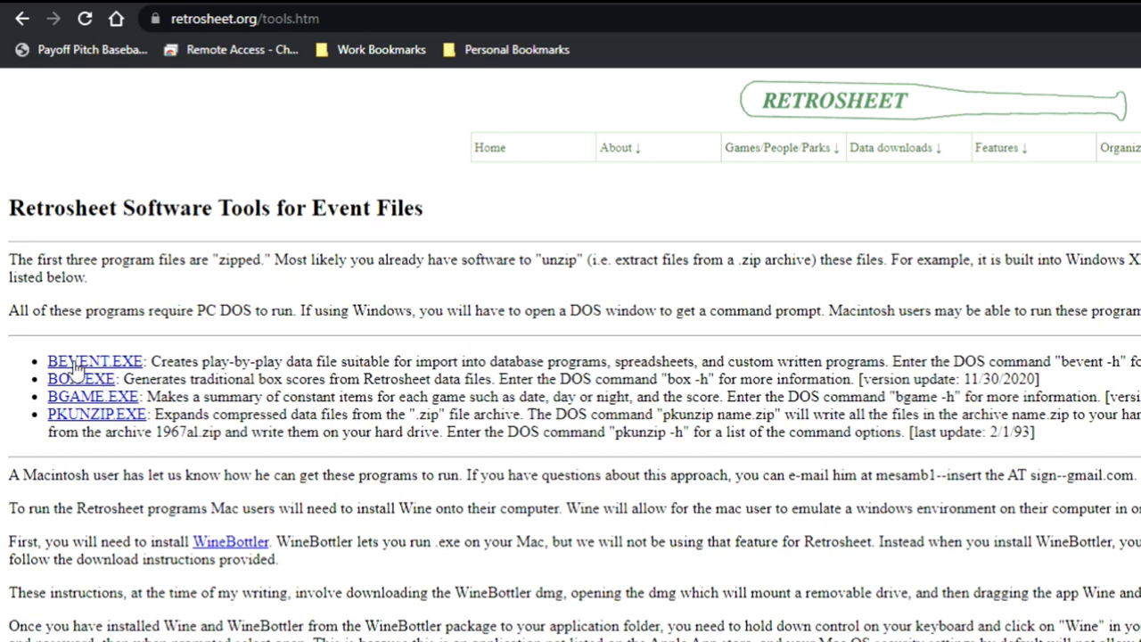
mouse_move(107, 367)
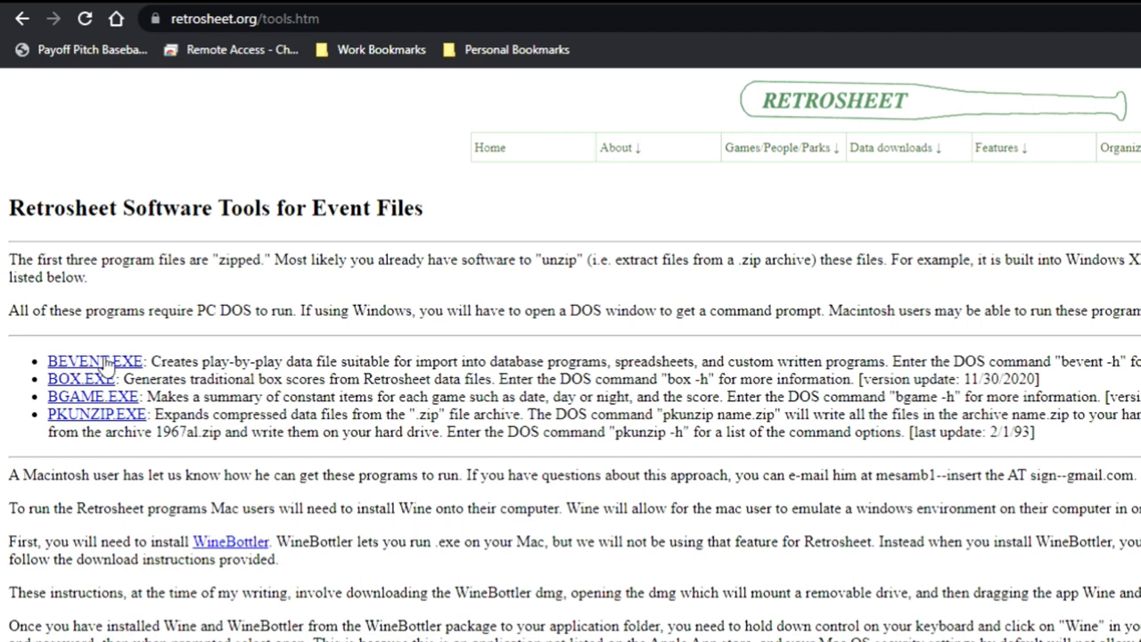
mouse_move(107, 364)
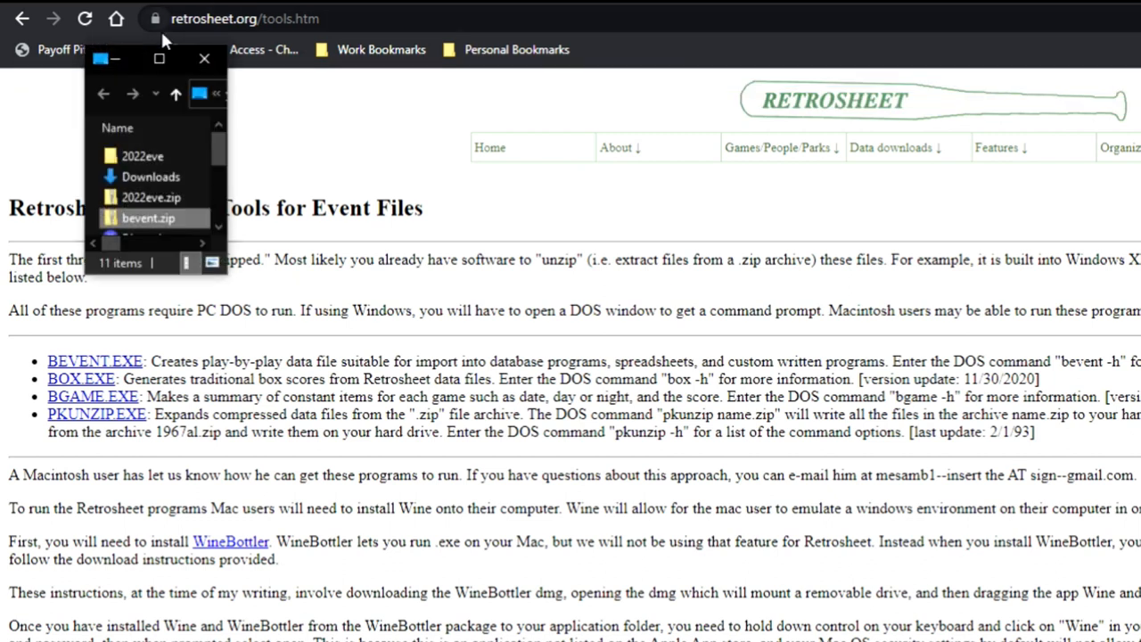
Step: Extract bevent.zip to a Desktop bevent folder and show bevent.exe inside it
click(159, 59)
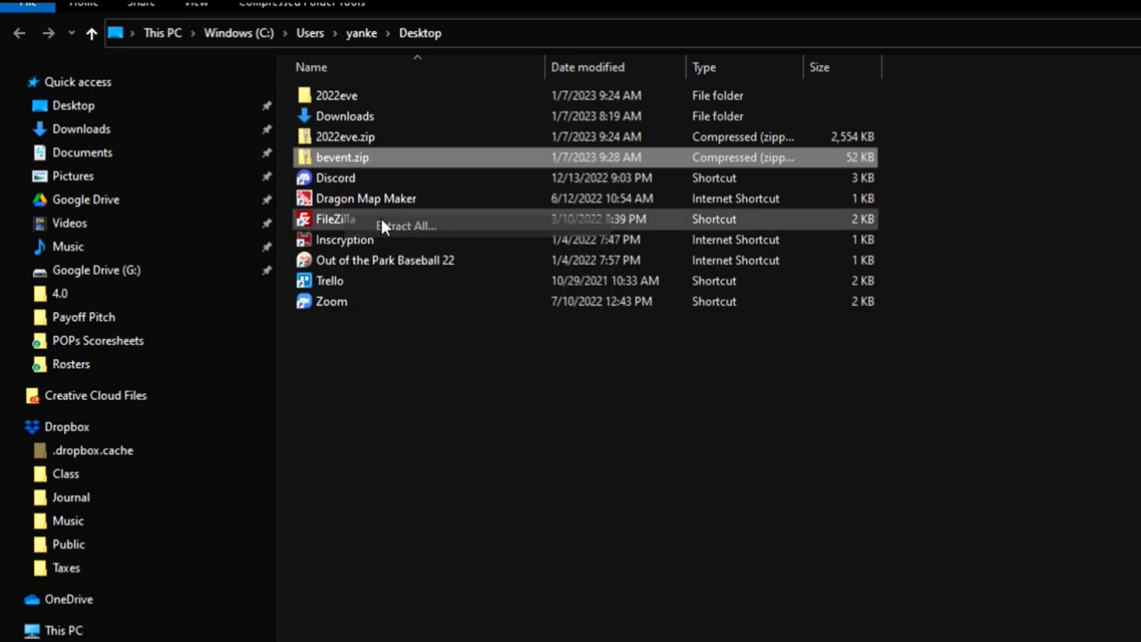
click(407, 225)
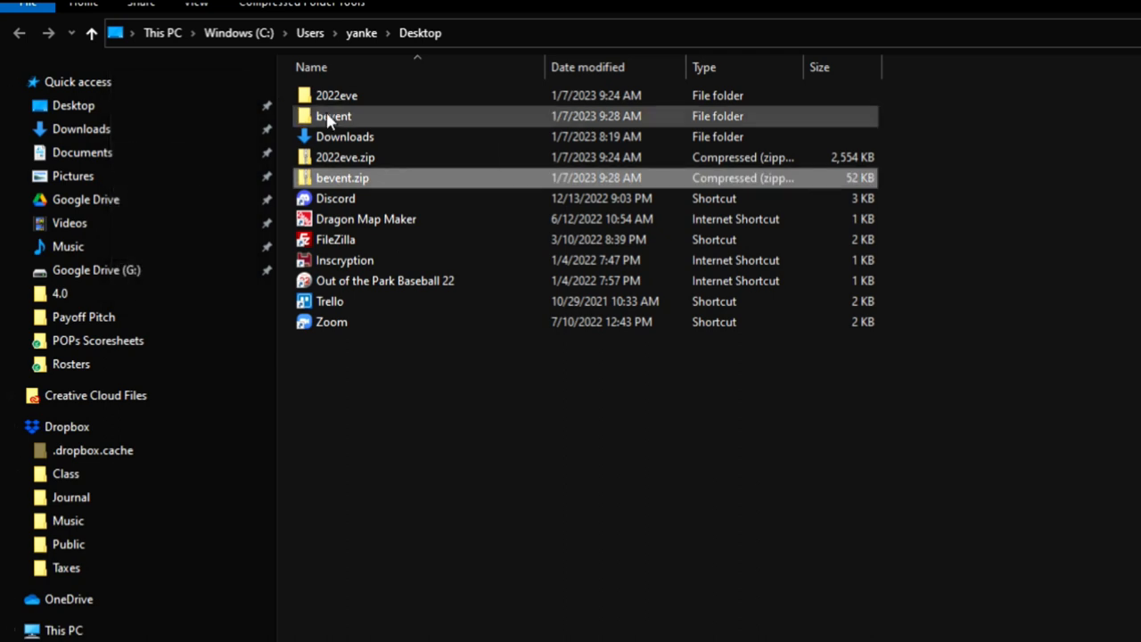
double_click(333, 116)
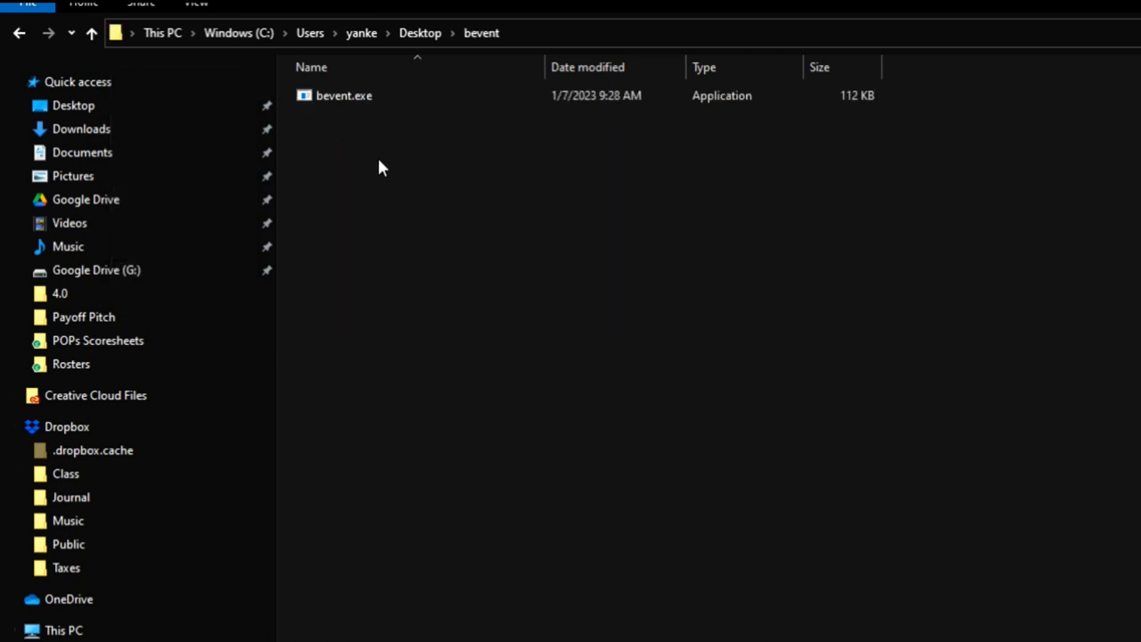
mouse_move(356, 96)
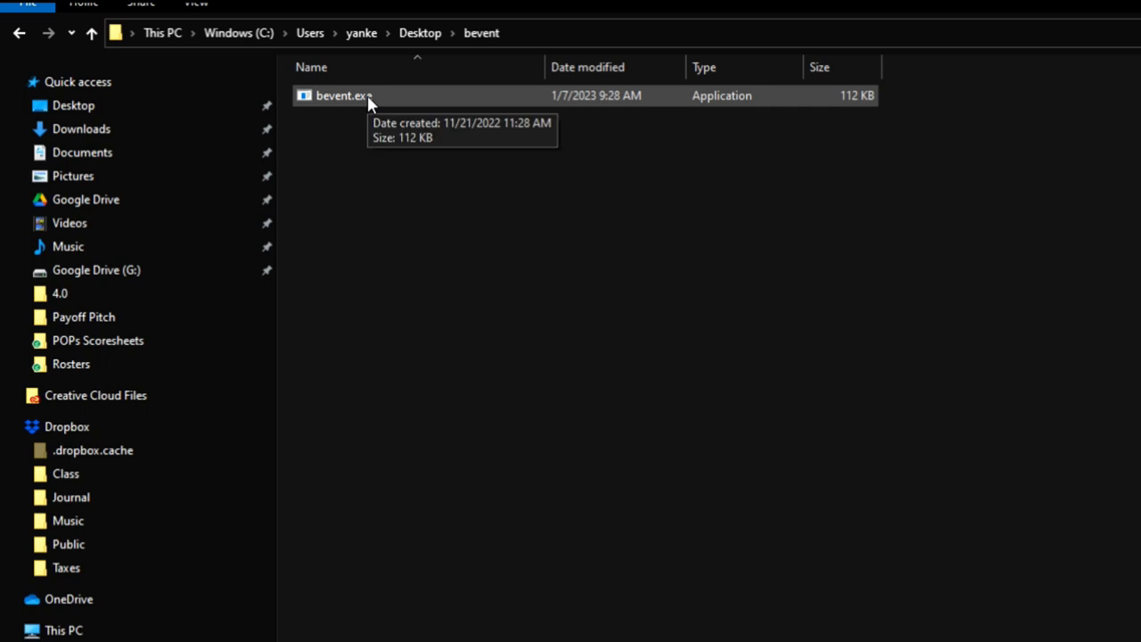
mouse_move(376, 98)
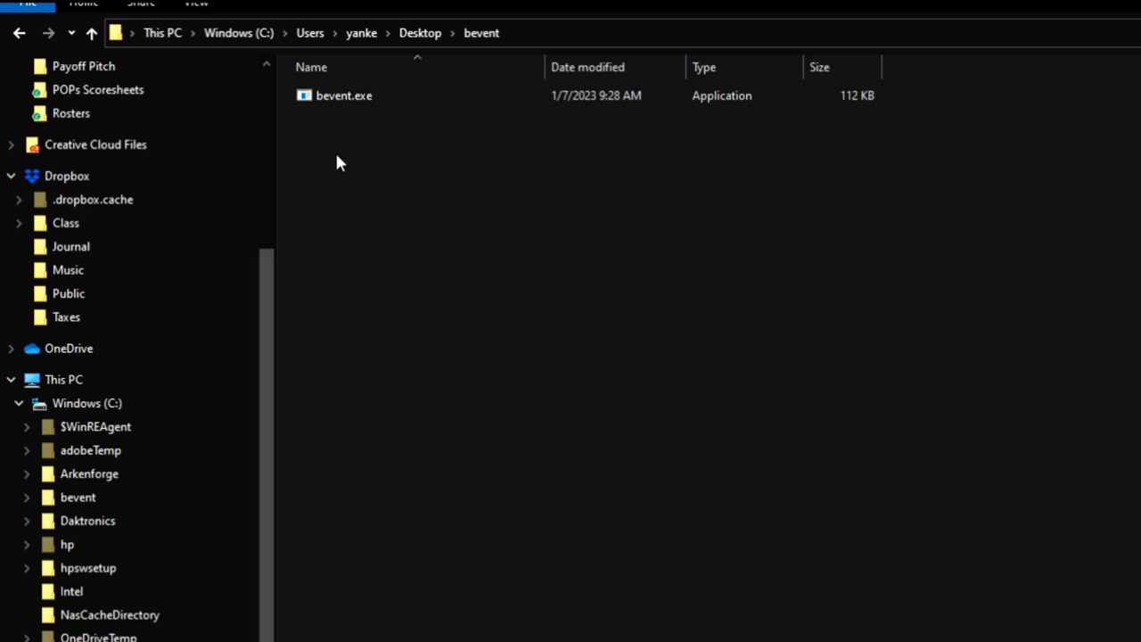
mouse_move(271, 266)
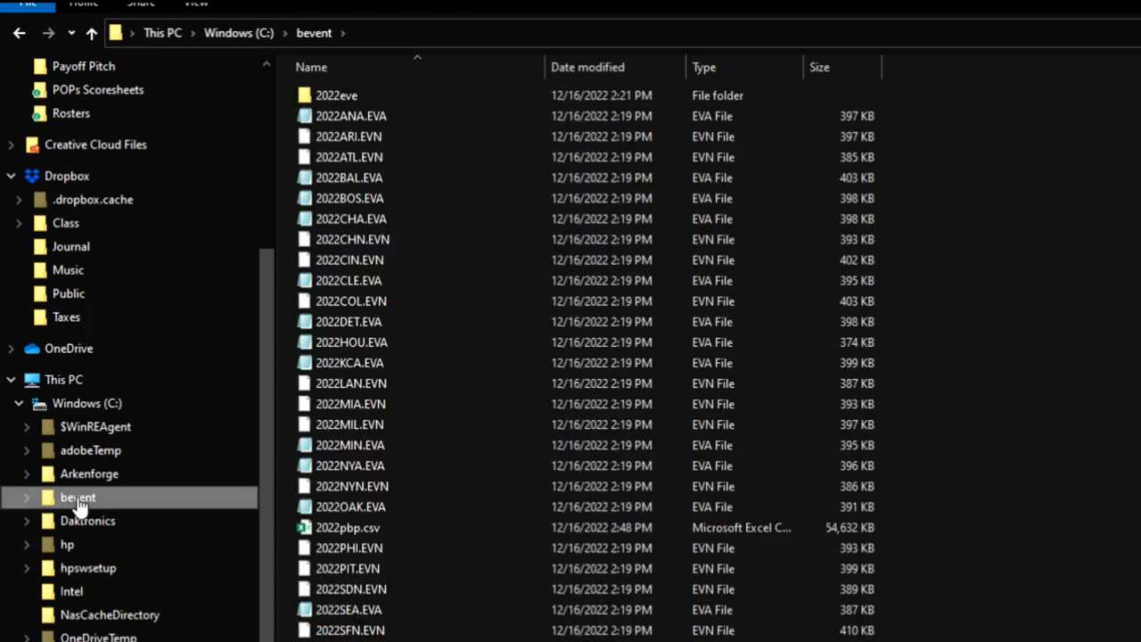
Step: Scroll the navigation pane toward Windows (C:) and its bevent folder
scroll(down, 3)
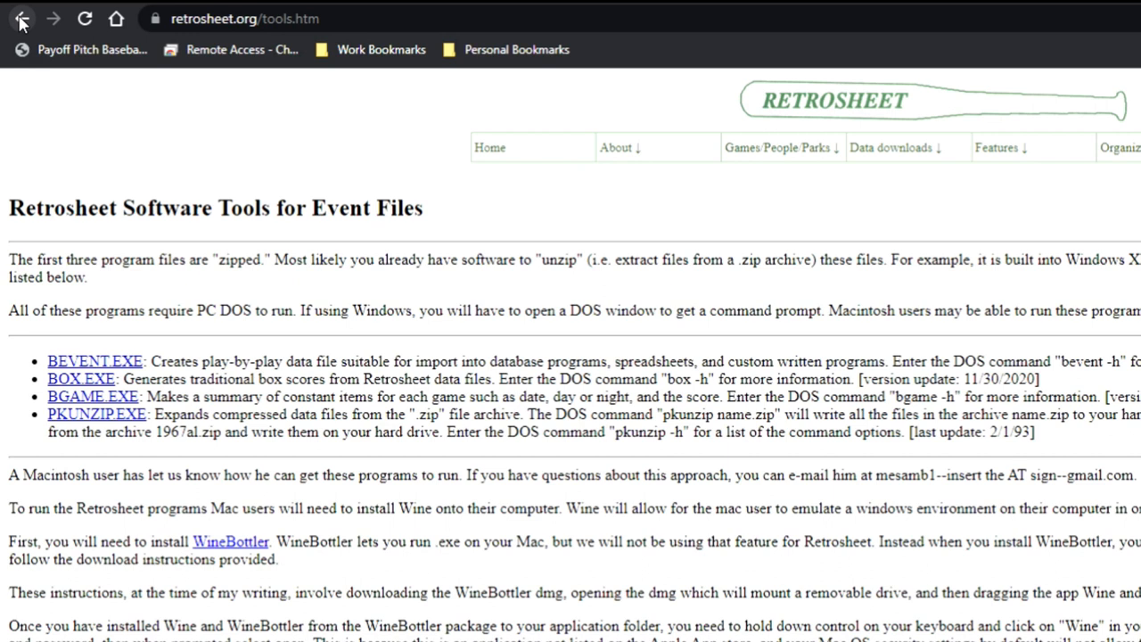
Step: Return to the Play-by-Play Data Files page and follow the Detailed Description link
click(22, 18)
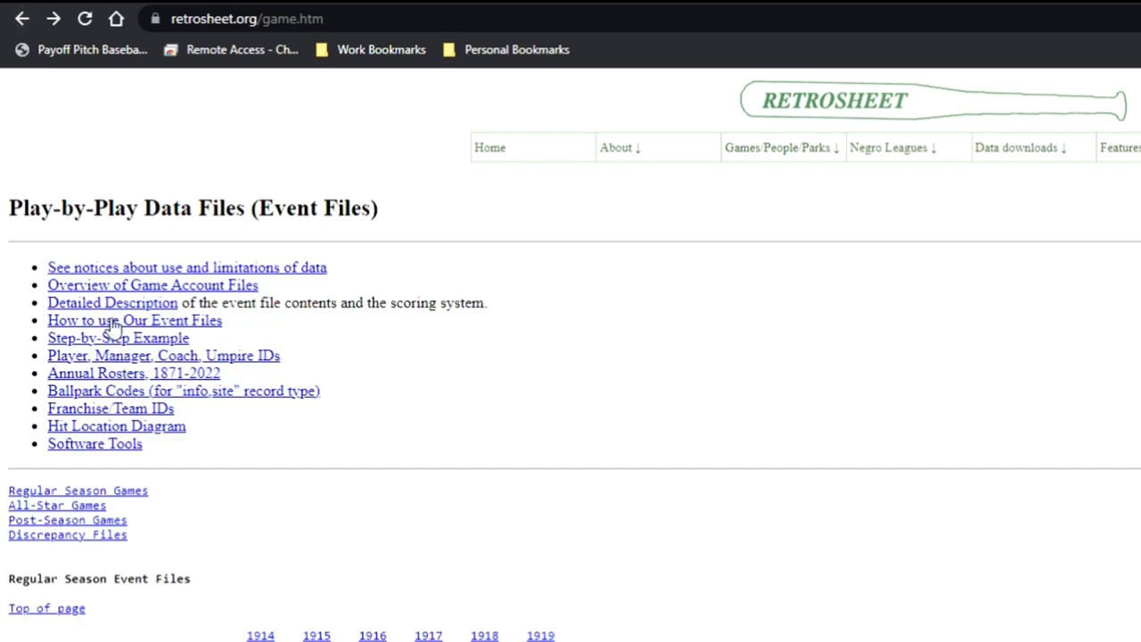
mouse_move(90, 303)
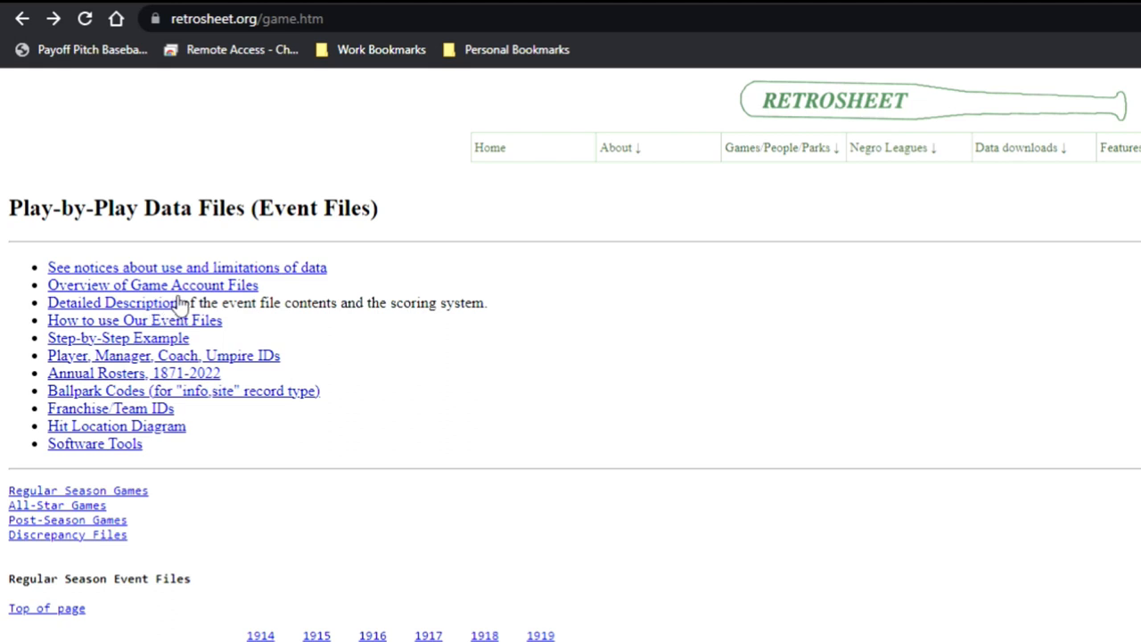
mouse_move(143, 307)
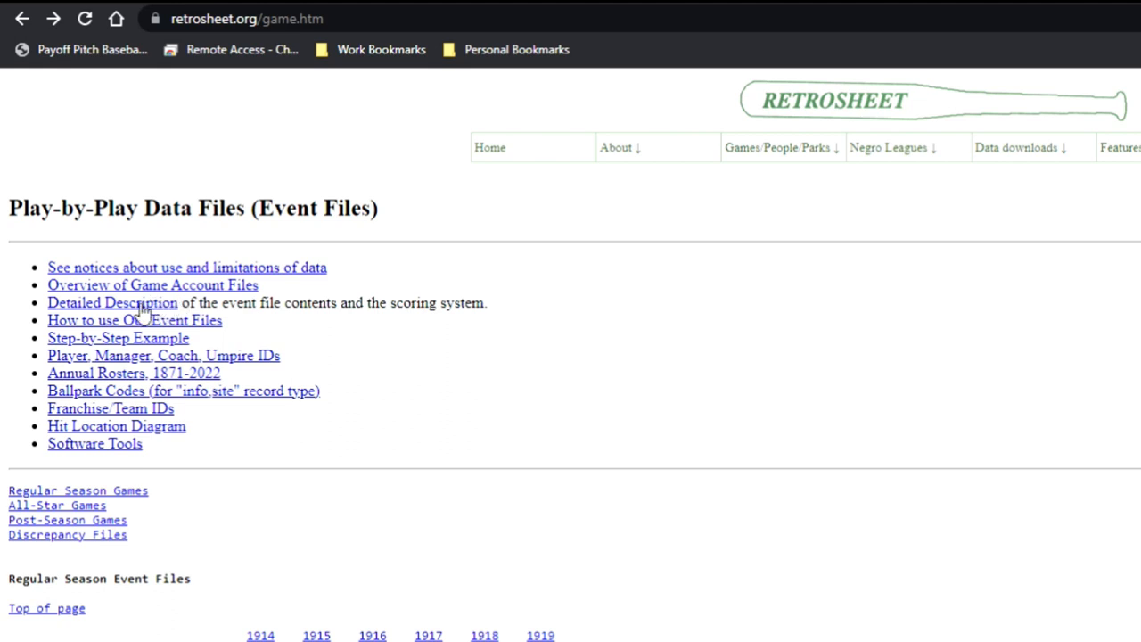
click(110, 303)
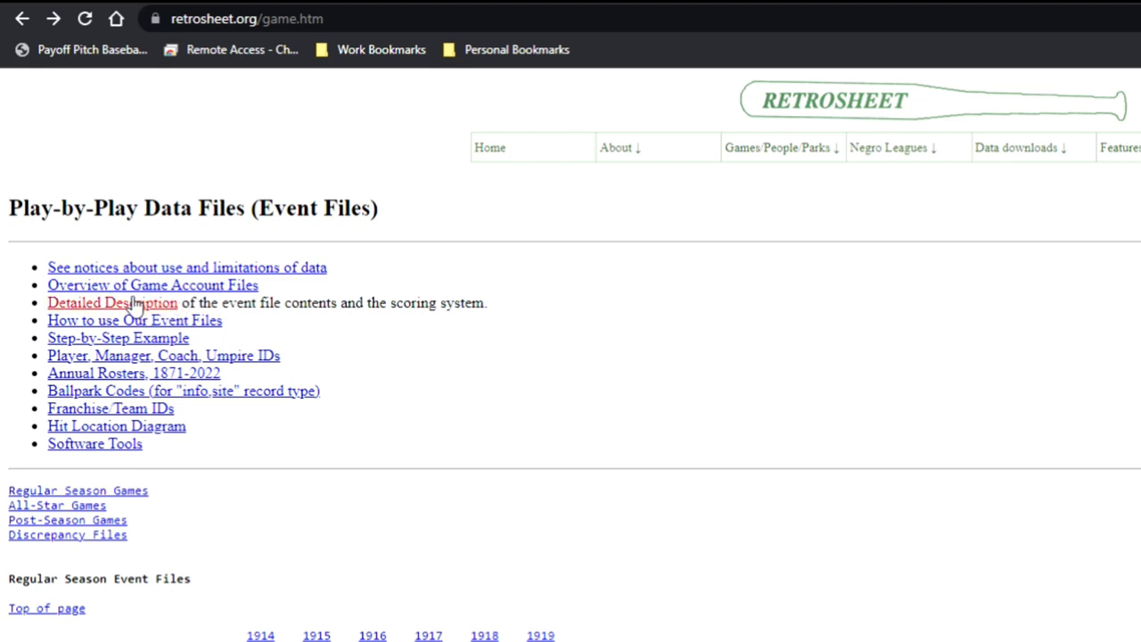
Step: Read the eventfile.htm description down through the pitch codes and play event sections
click(96, 303)
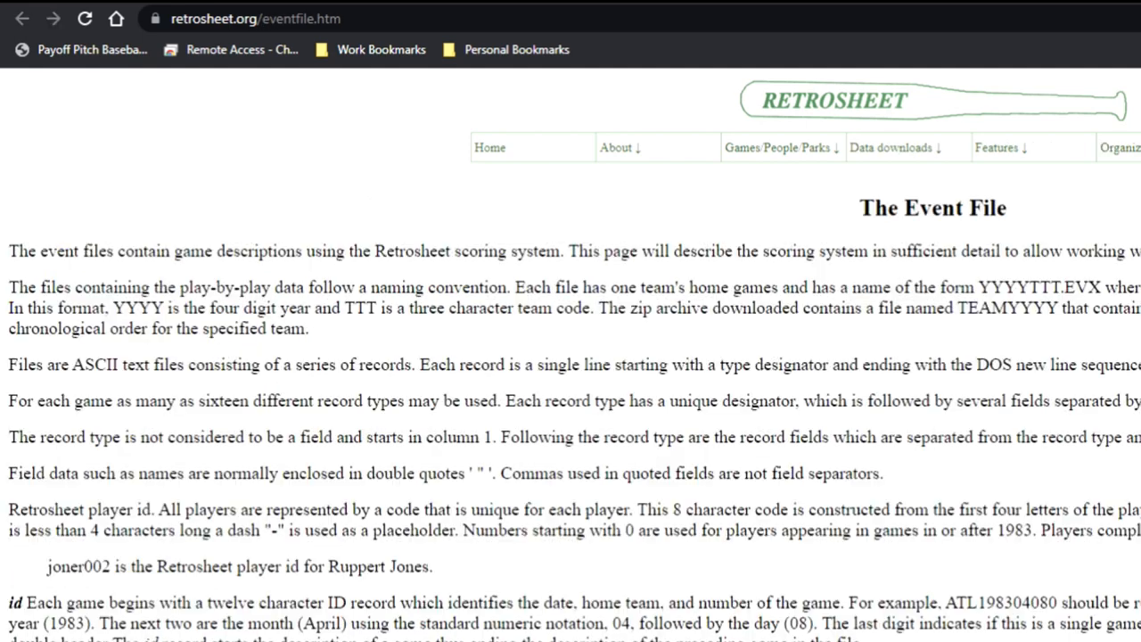
scroll(down, 3)
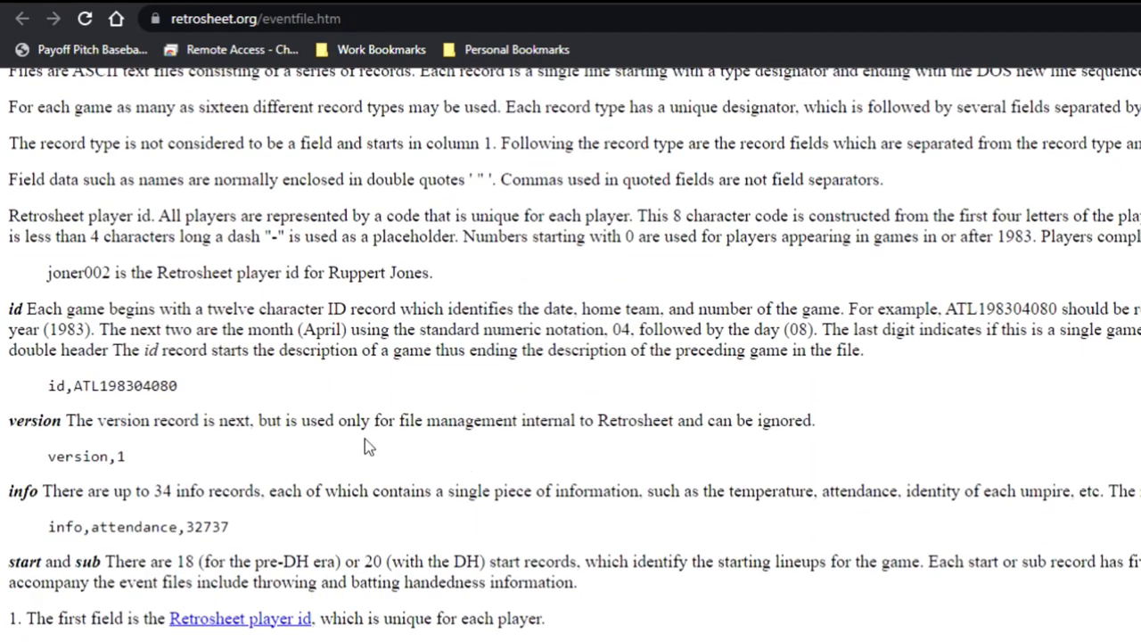
scroll(down, 3)
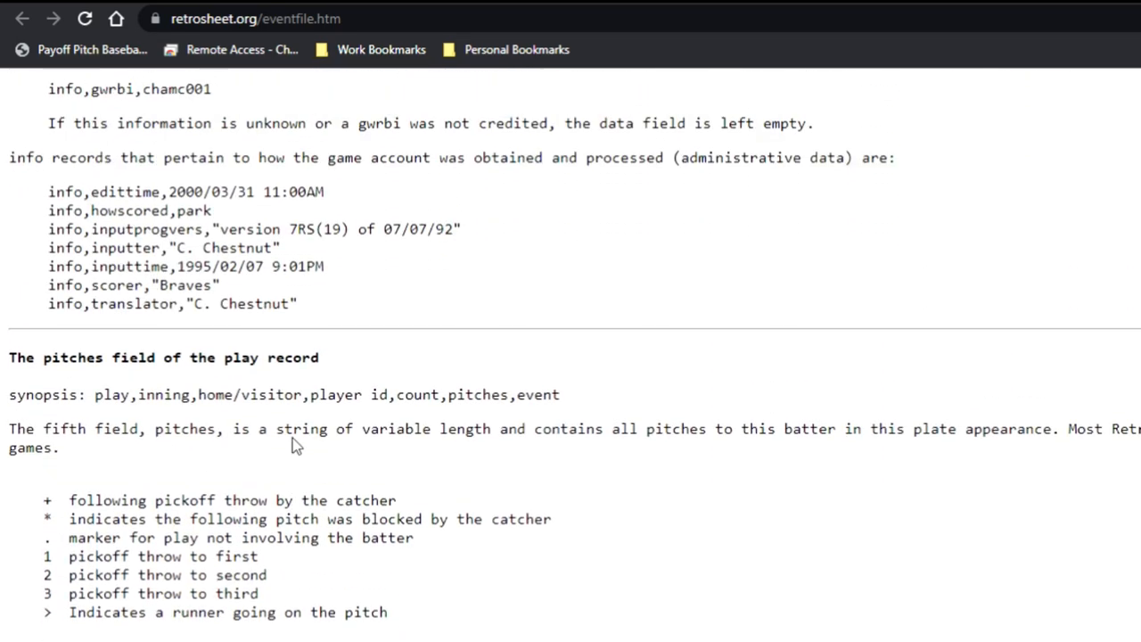
scroll(down, 3)
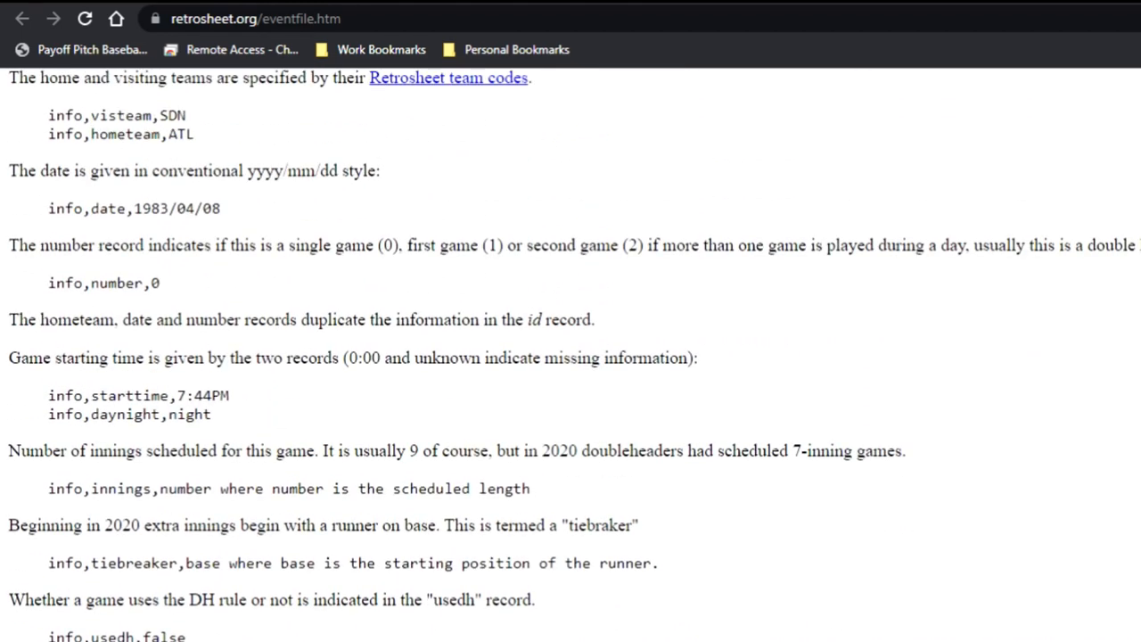
scroll(down, 3)
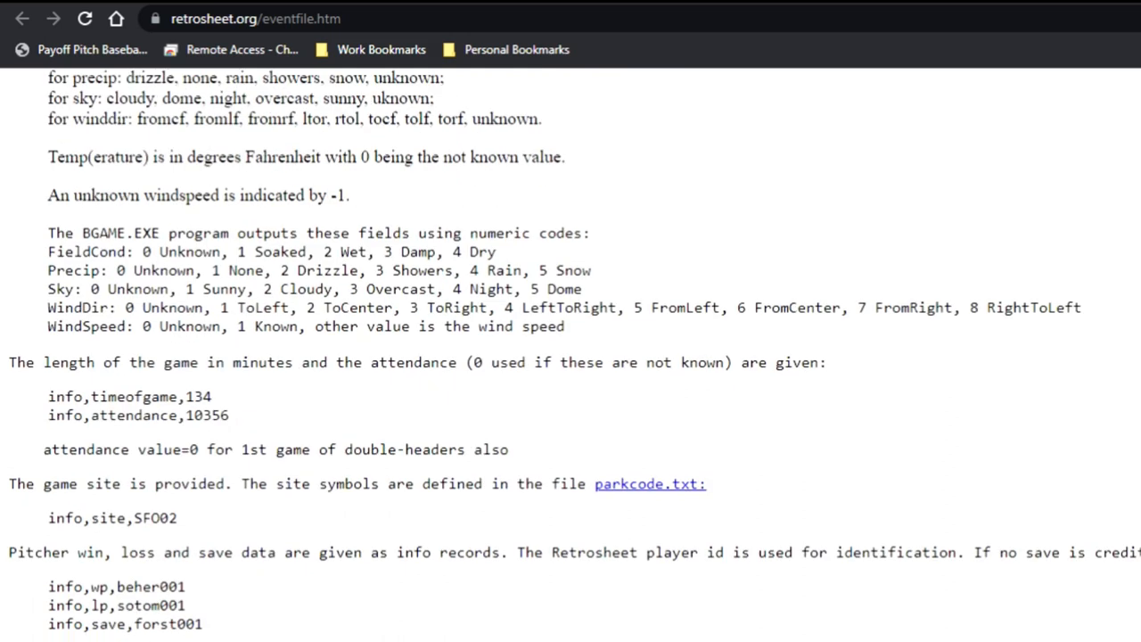
scroll(down, 3)
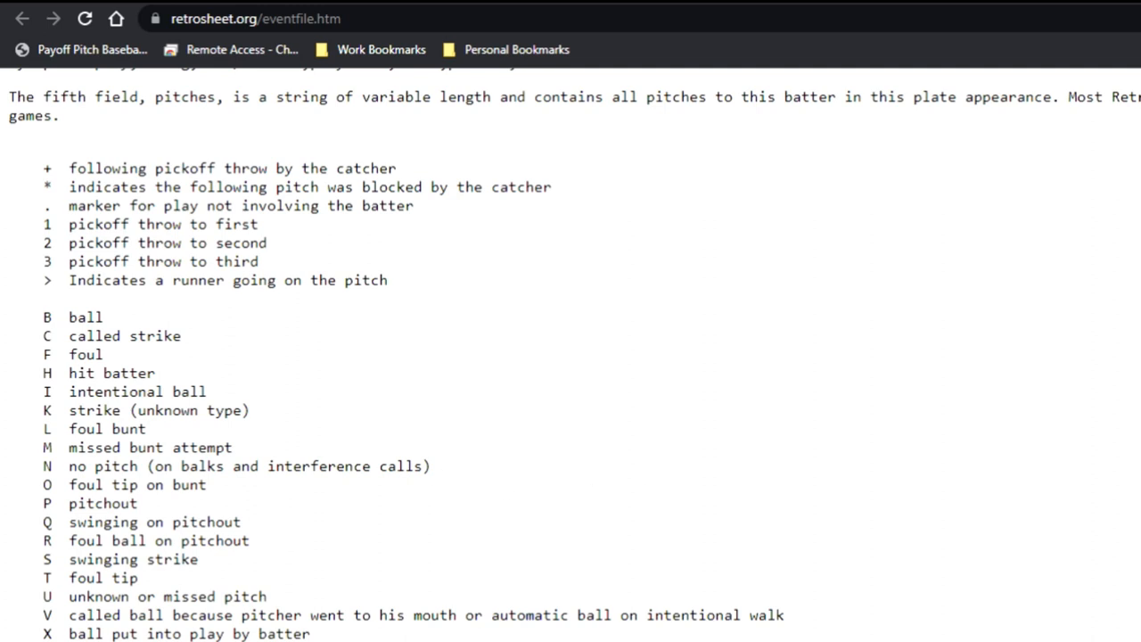
scroll(down, 3)
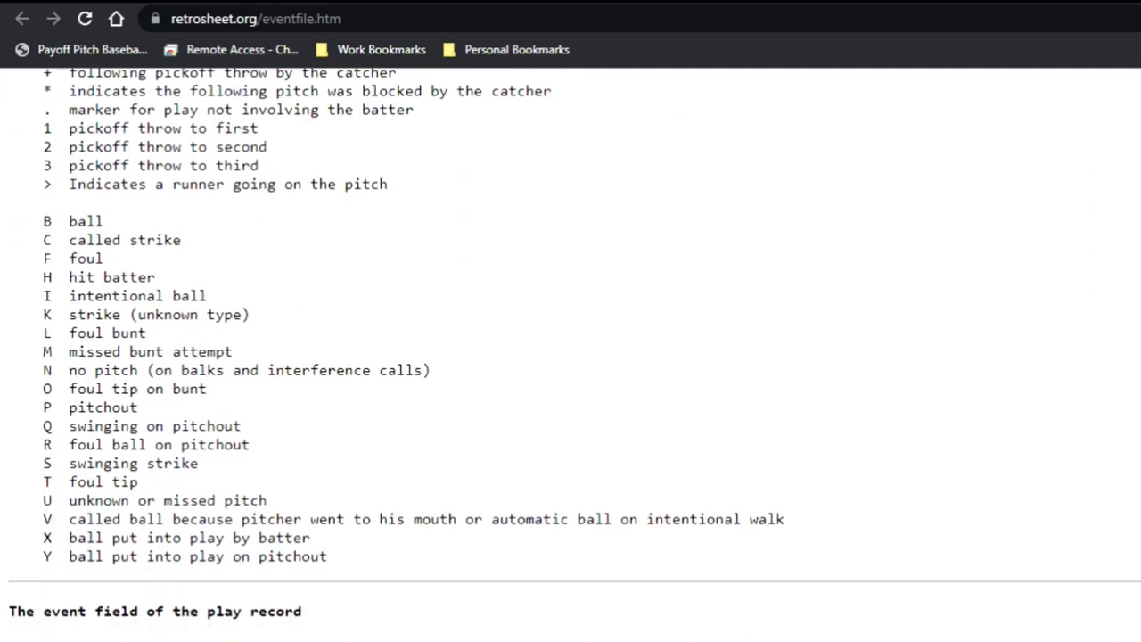
Step: Continue through the advances section to the end of the event file description
scroll(down, 3)
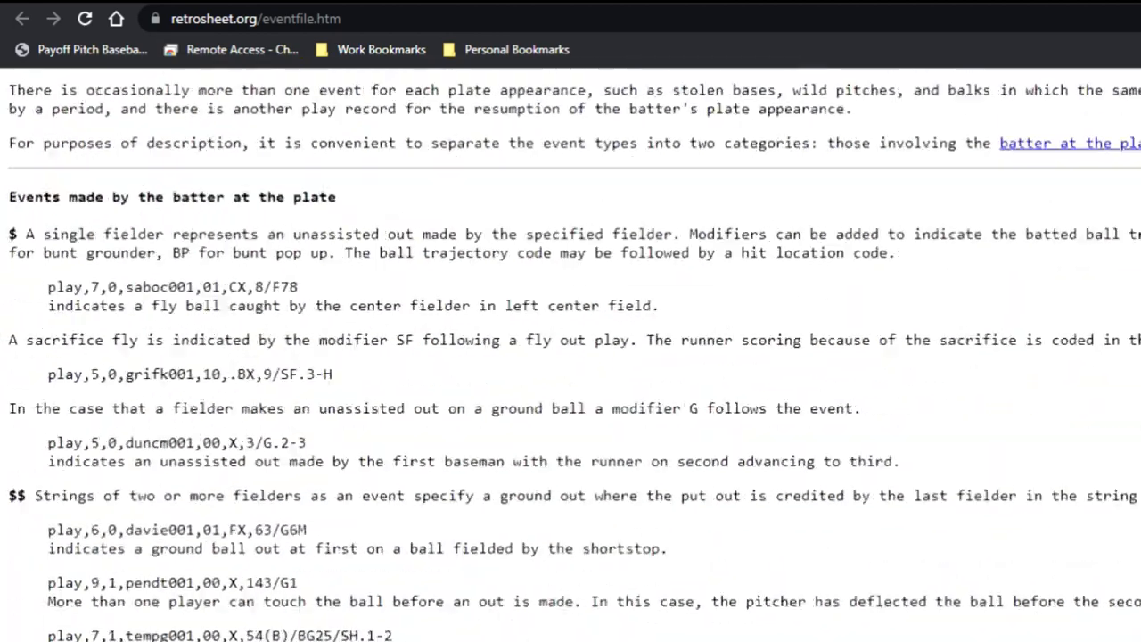
scroll(down, 3)
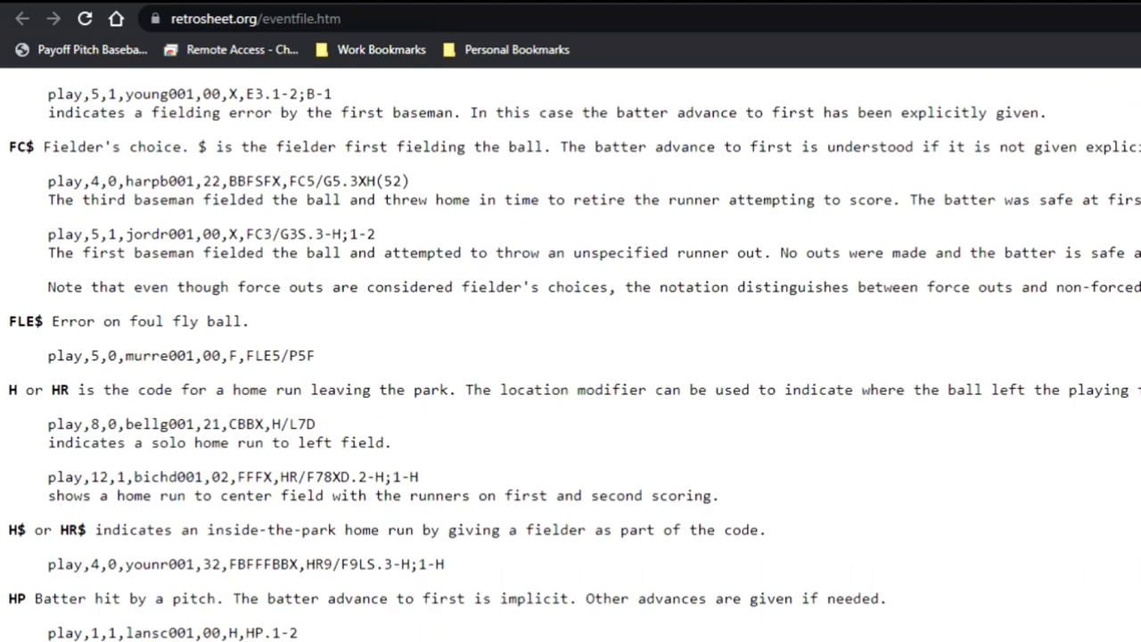
scroll(down, 3)
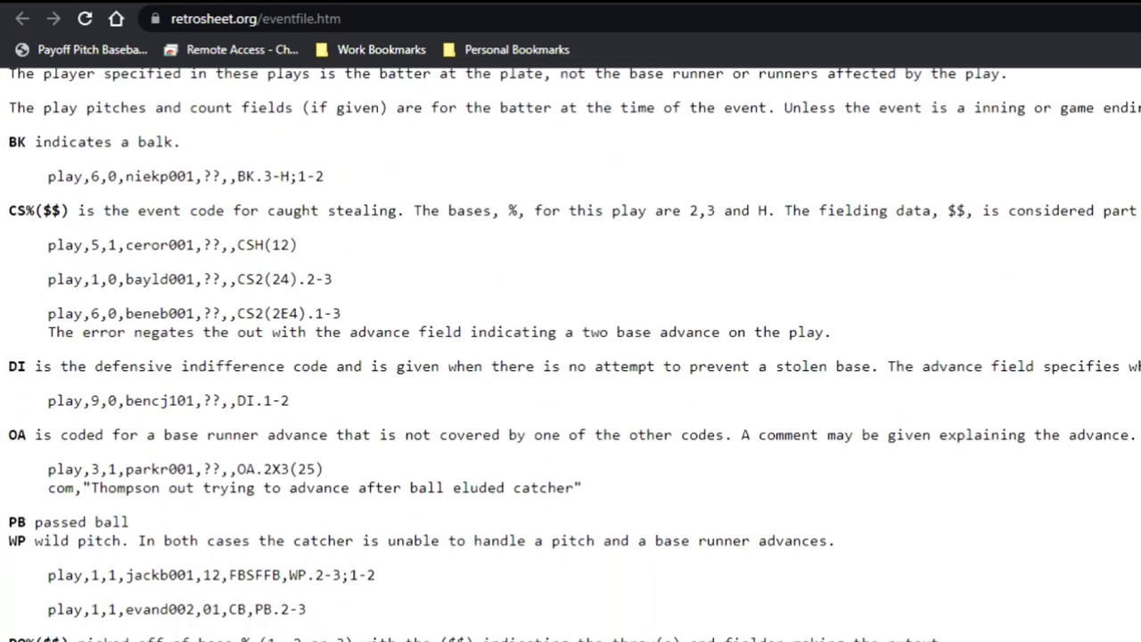
scroll(down, 3)
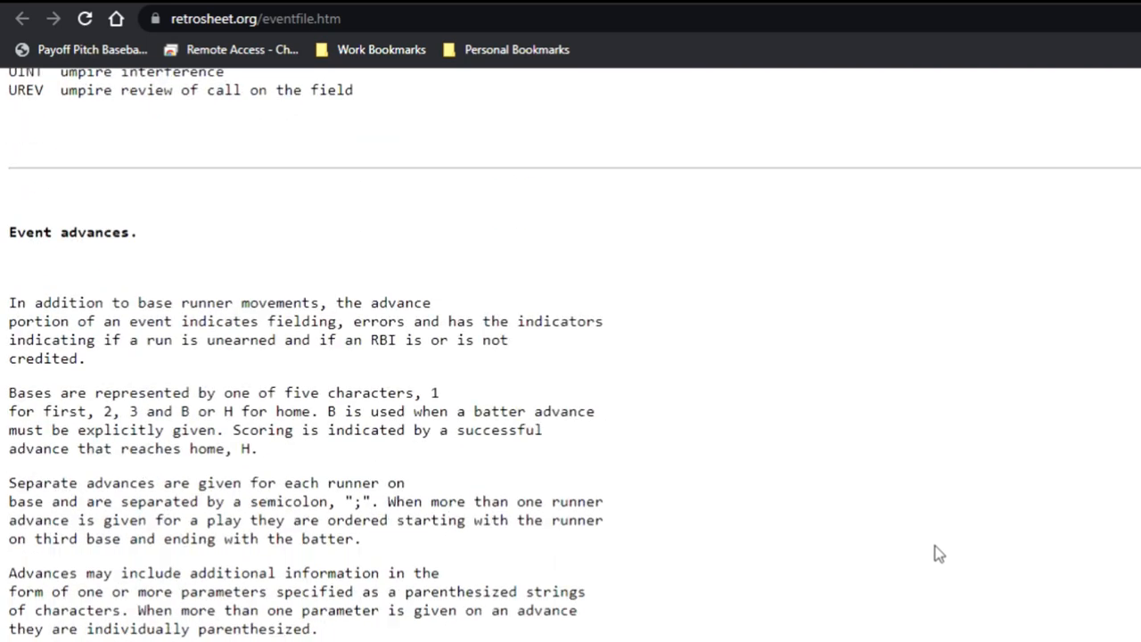
scroll(down, 3)
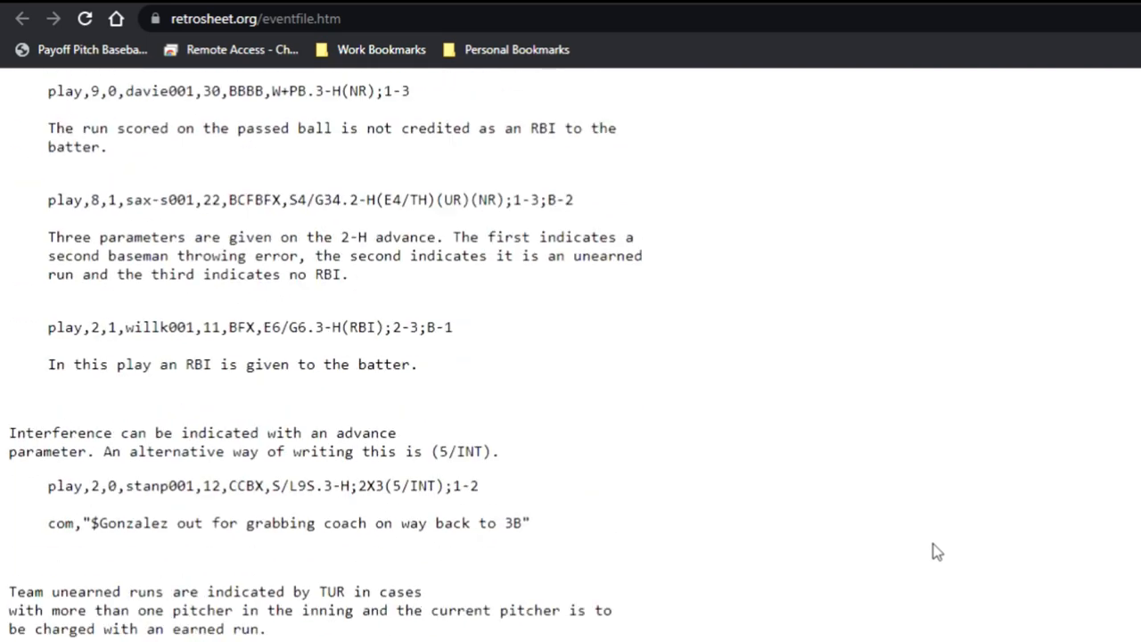
scroll(down, 3)
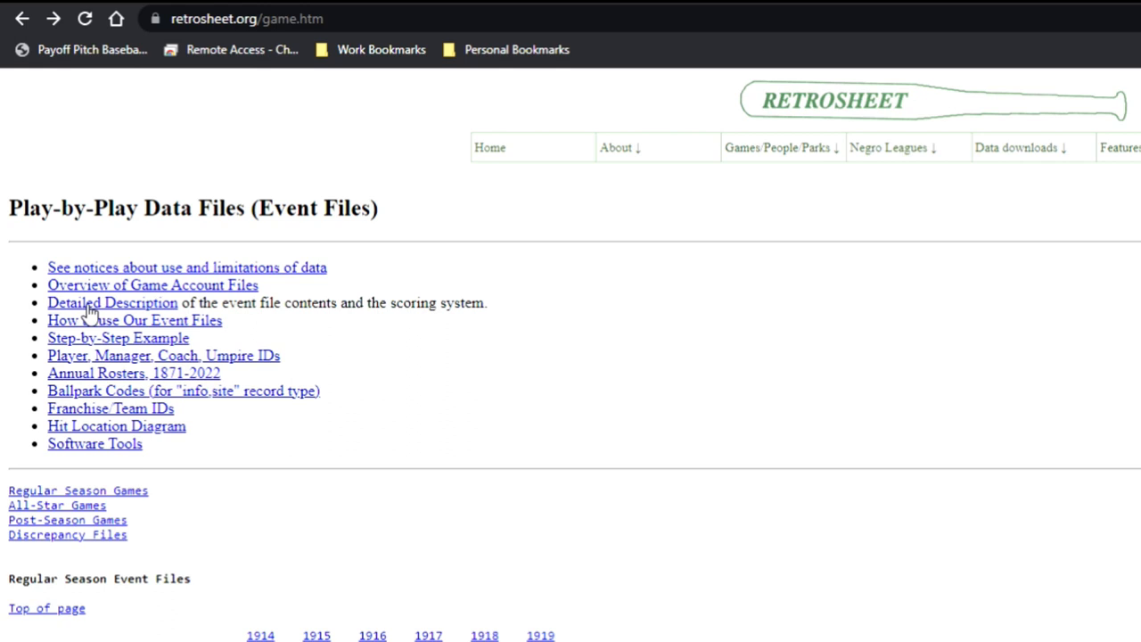
mouse_move(107, 325)
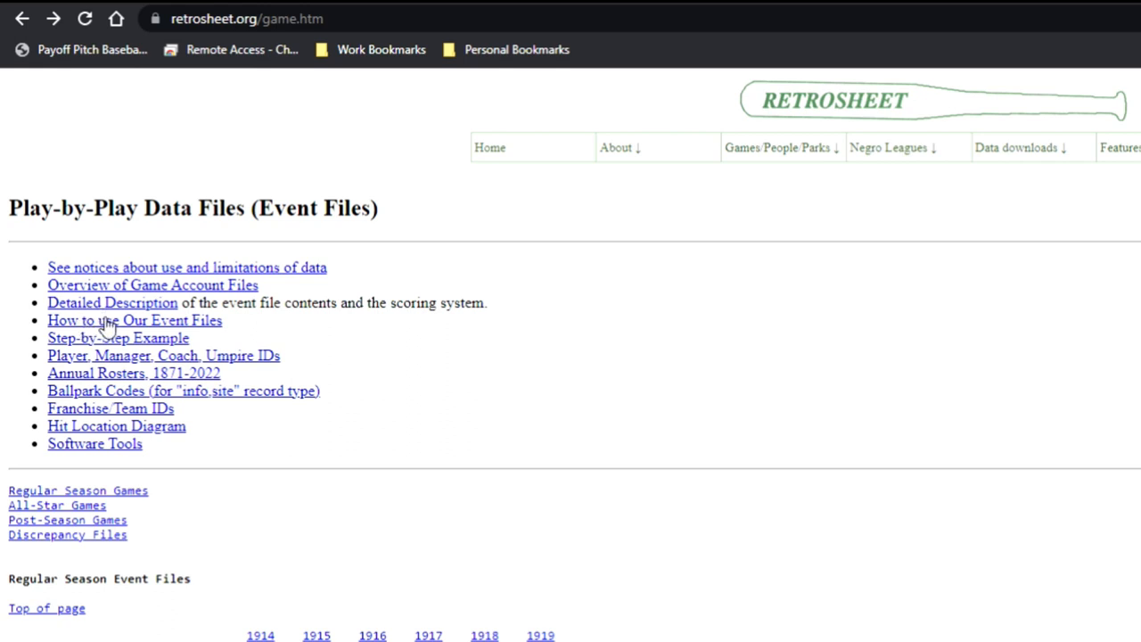
Step: Bring up the datause.txt guide and read its opening explanation of the event files
click(134, 321)
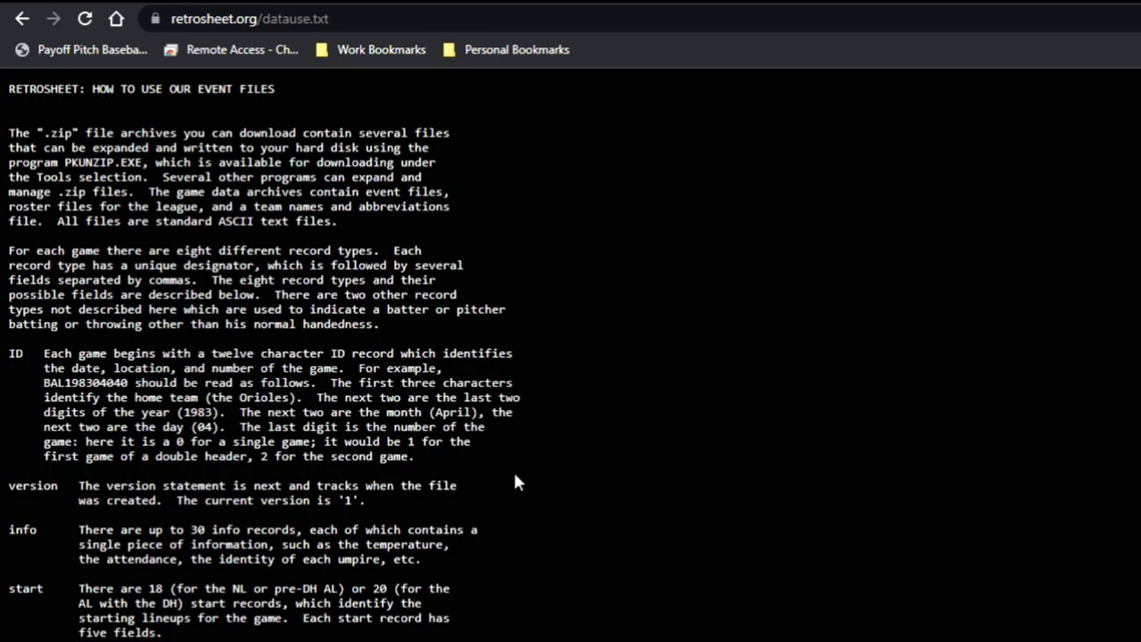
scroll(down, 3)
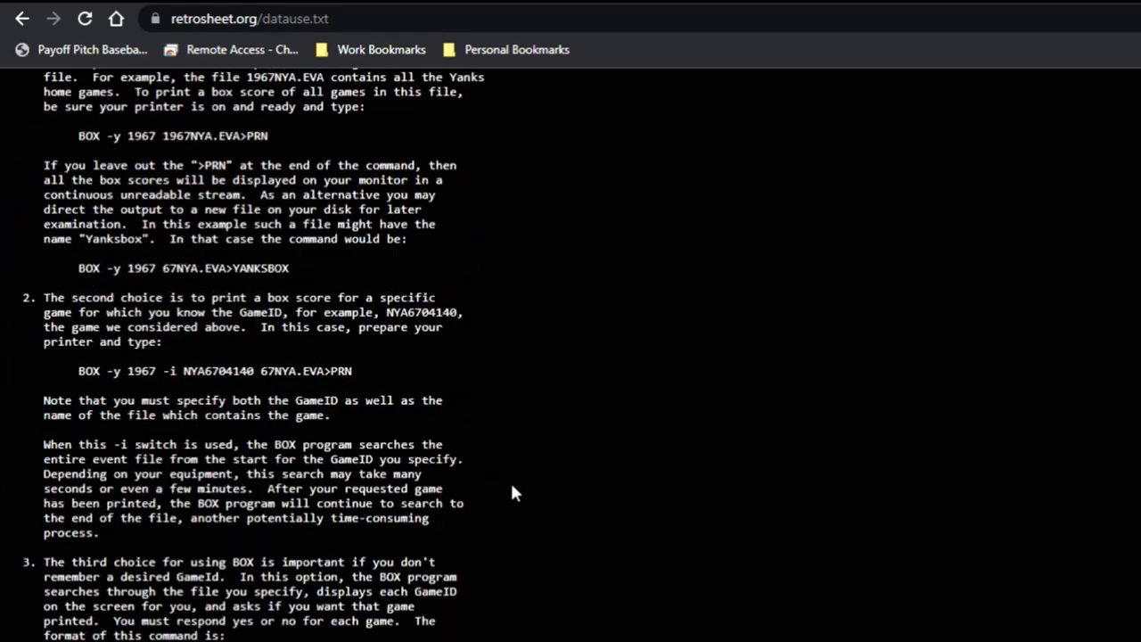
scroll(down, 3)
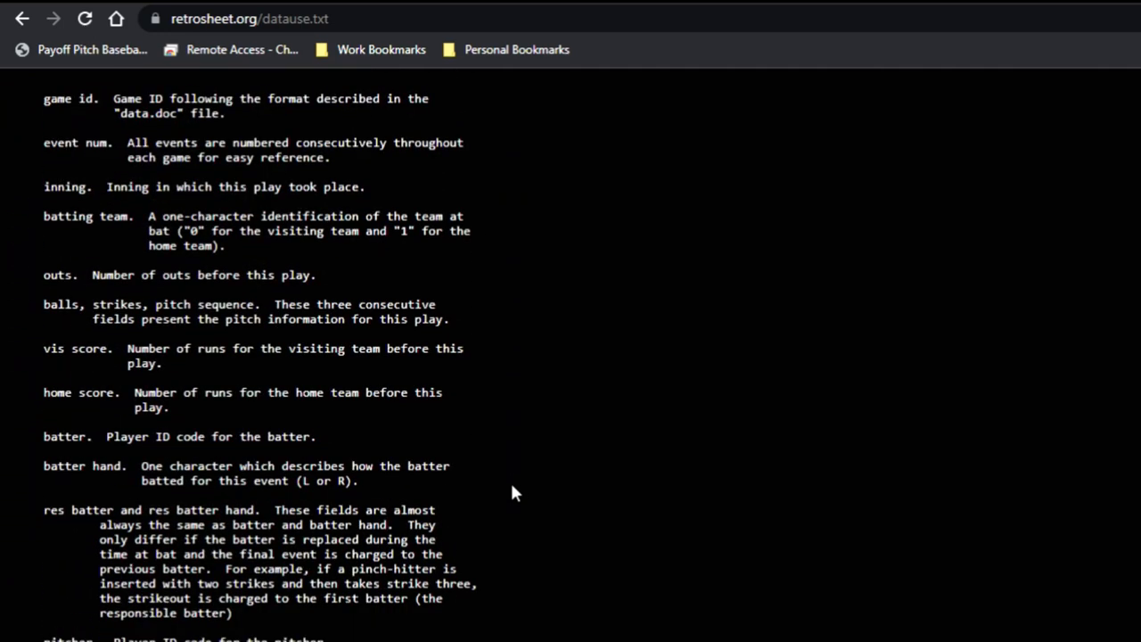
scroll(down, 3)
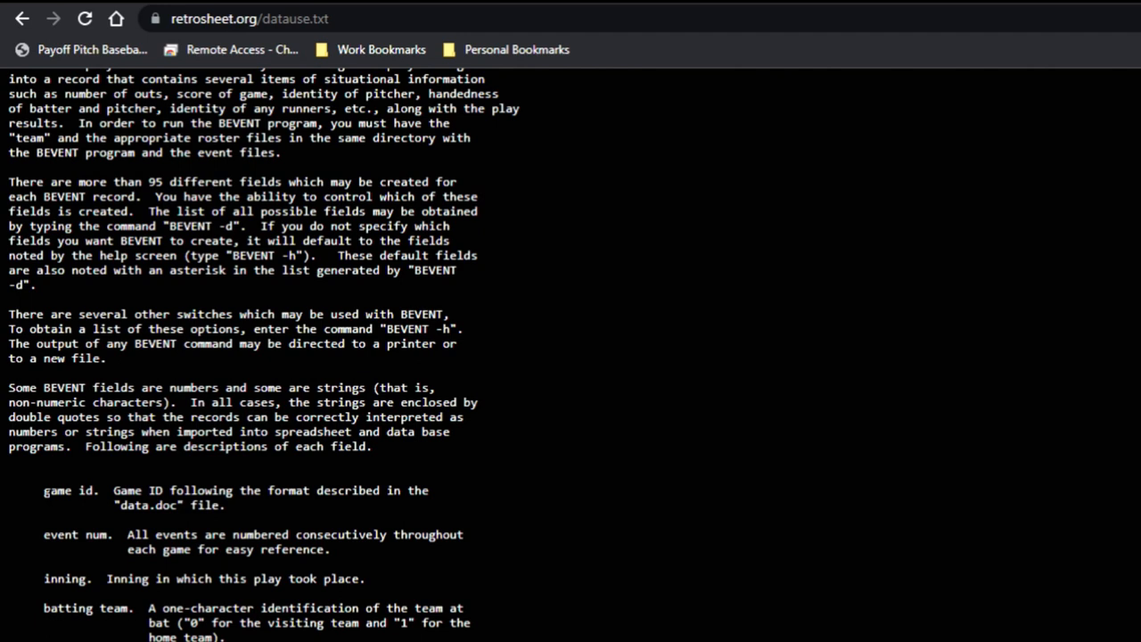
scroll(down, 3)
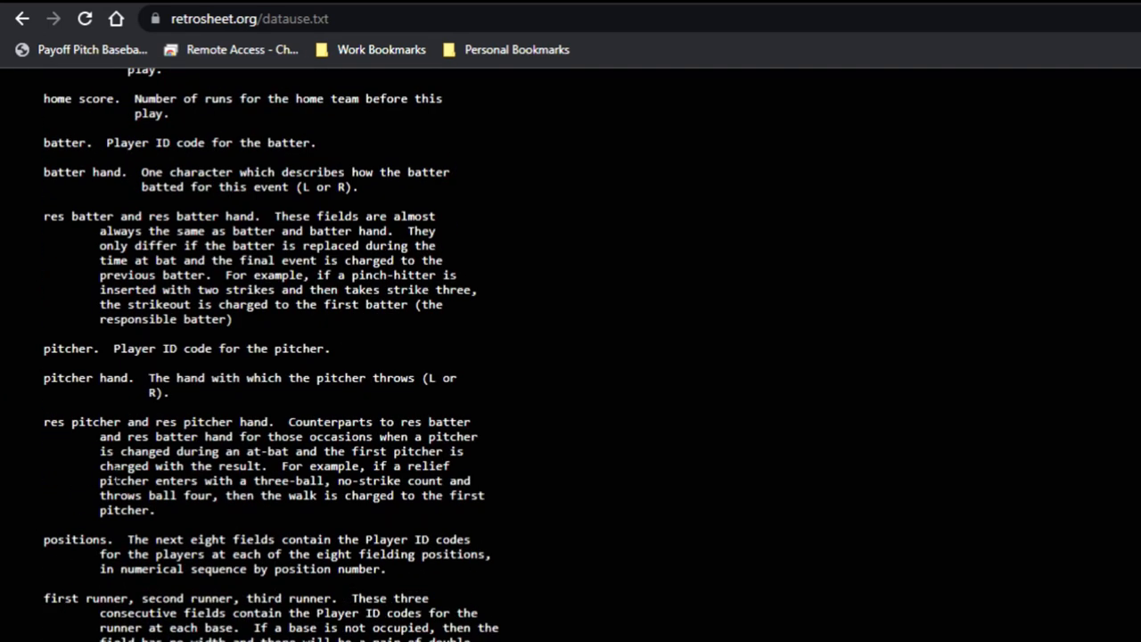
scroll(down, 3)
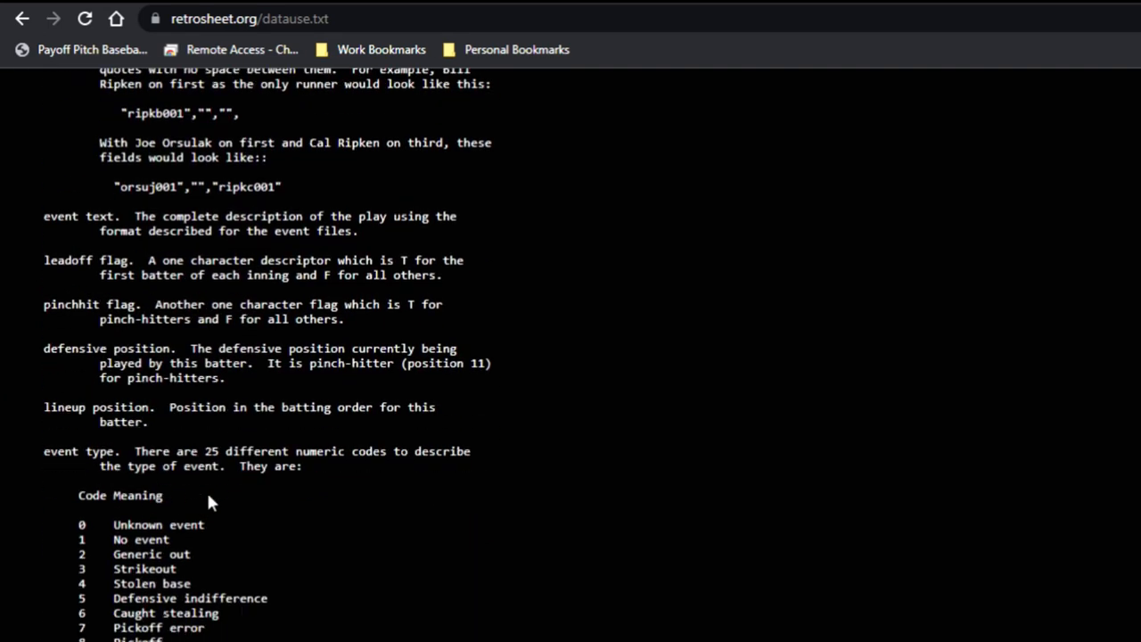
scroll(down, 3)
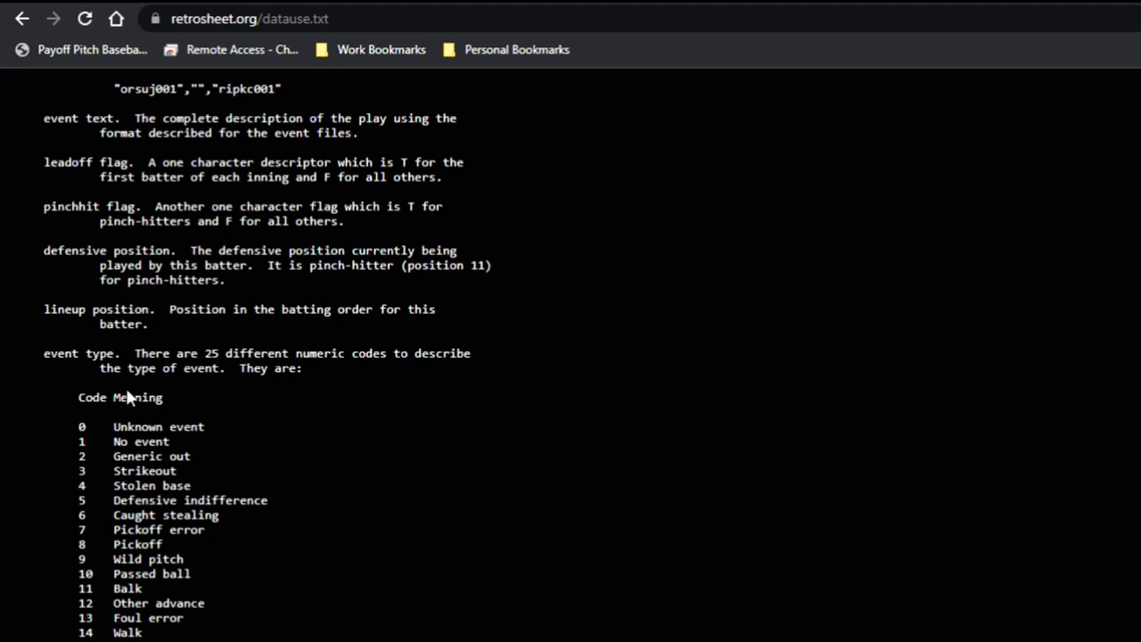
Step: Reach the numbered BEVENT output field list, from game id onward with default fields starred
scroll(down, 3)
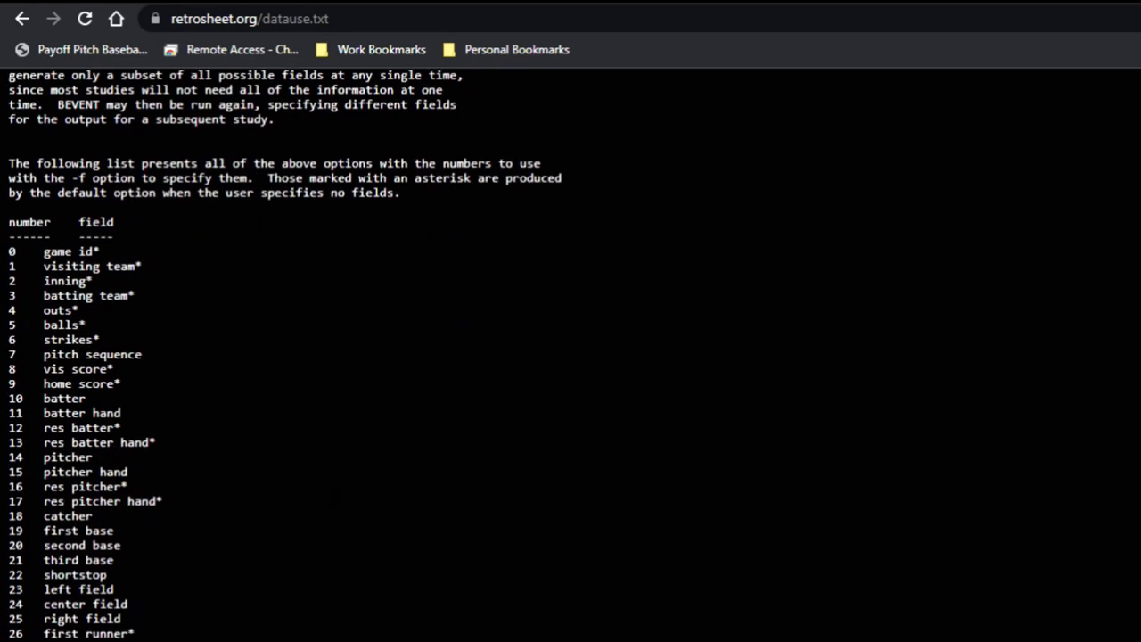
scroll(down, 3)
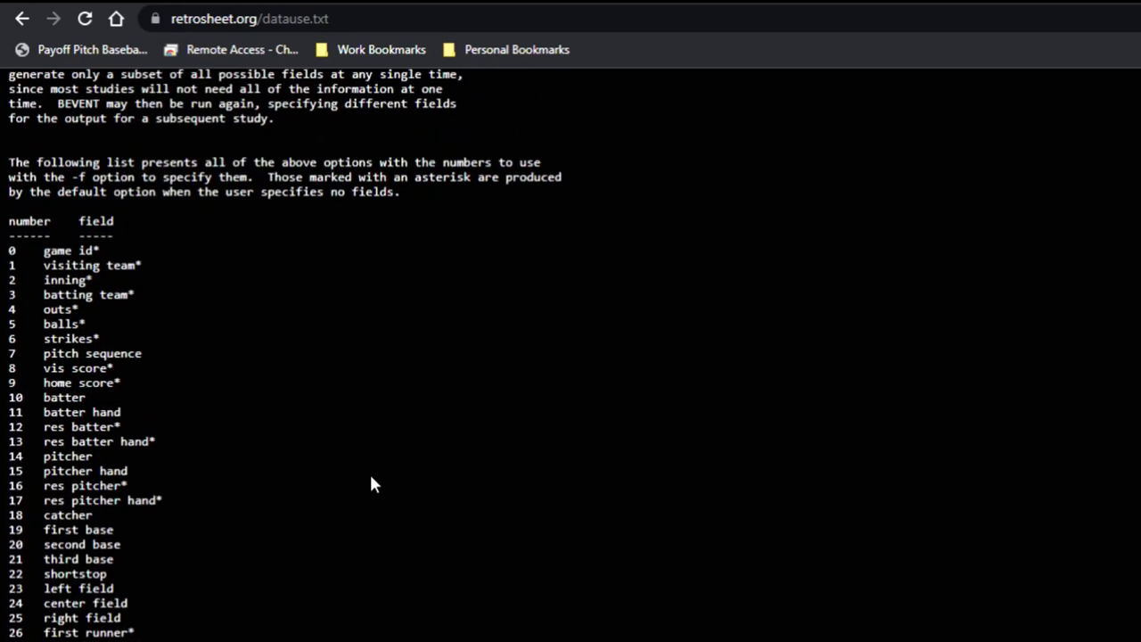
scroll(down, 3)
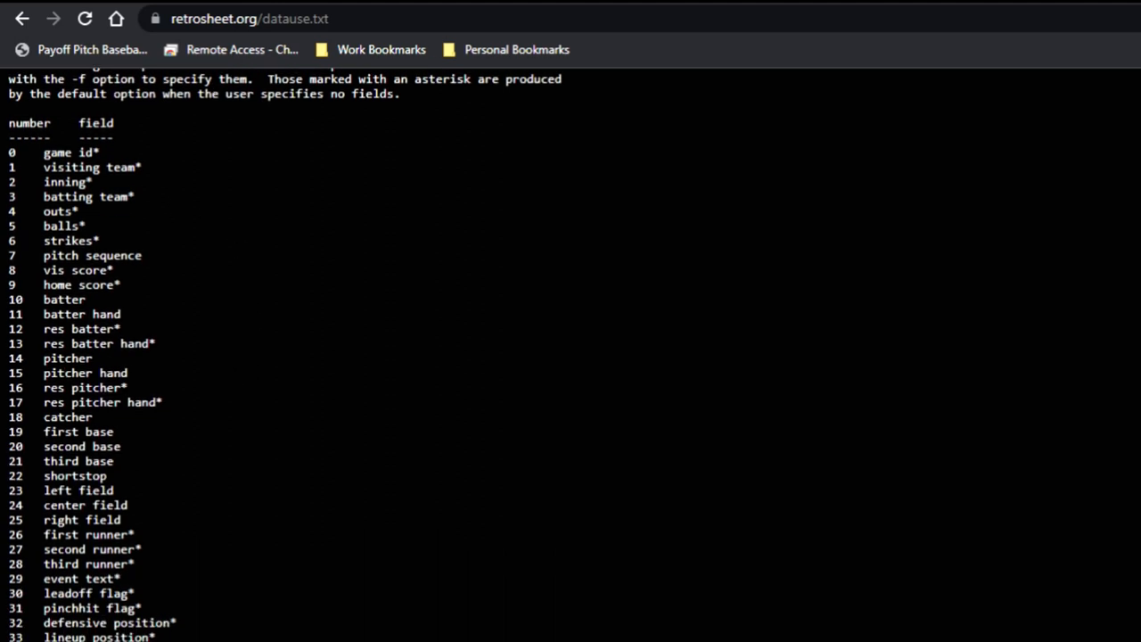
scroll(down, 3)
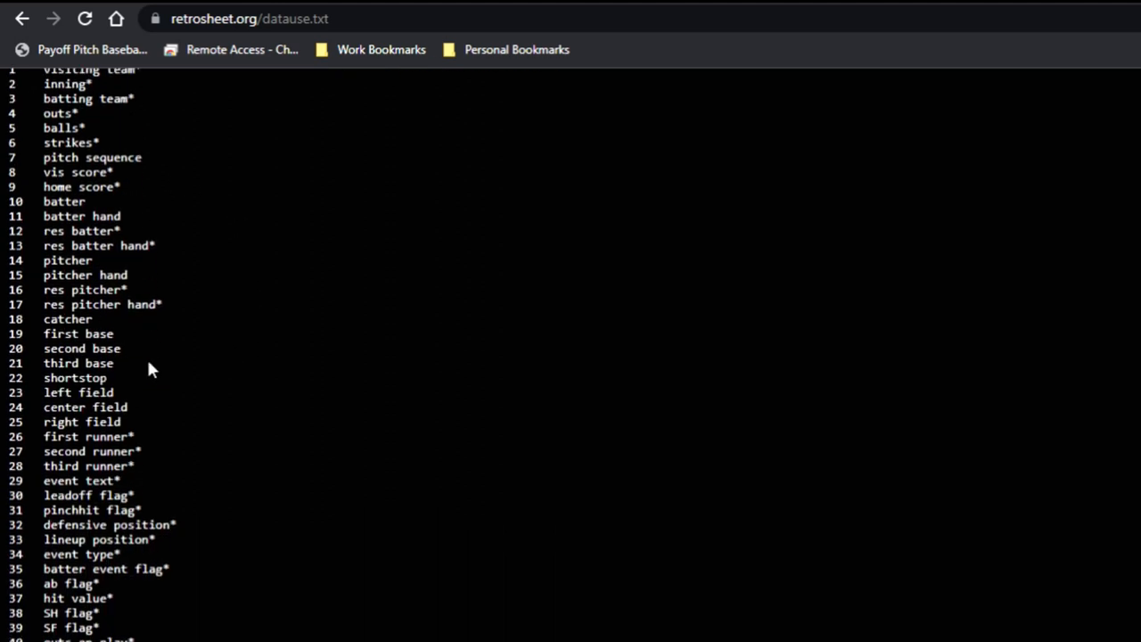
scroll(down, 3)
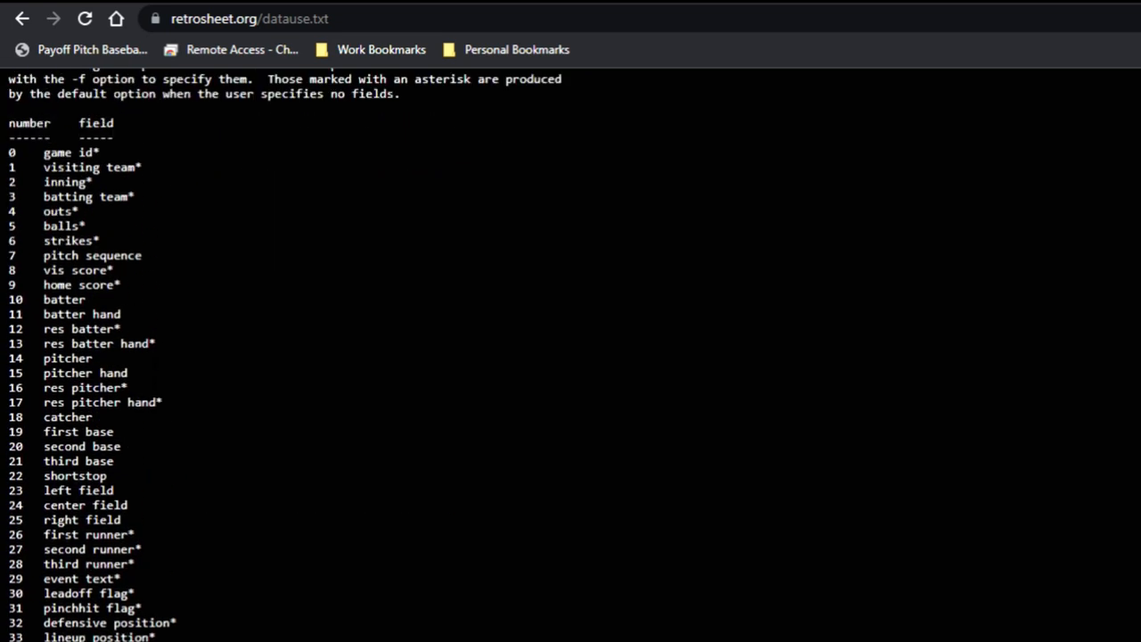
scroll(down, 3)
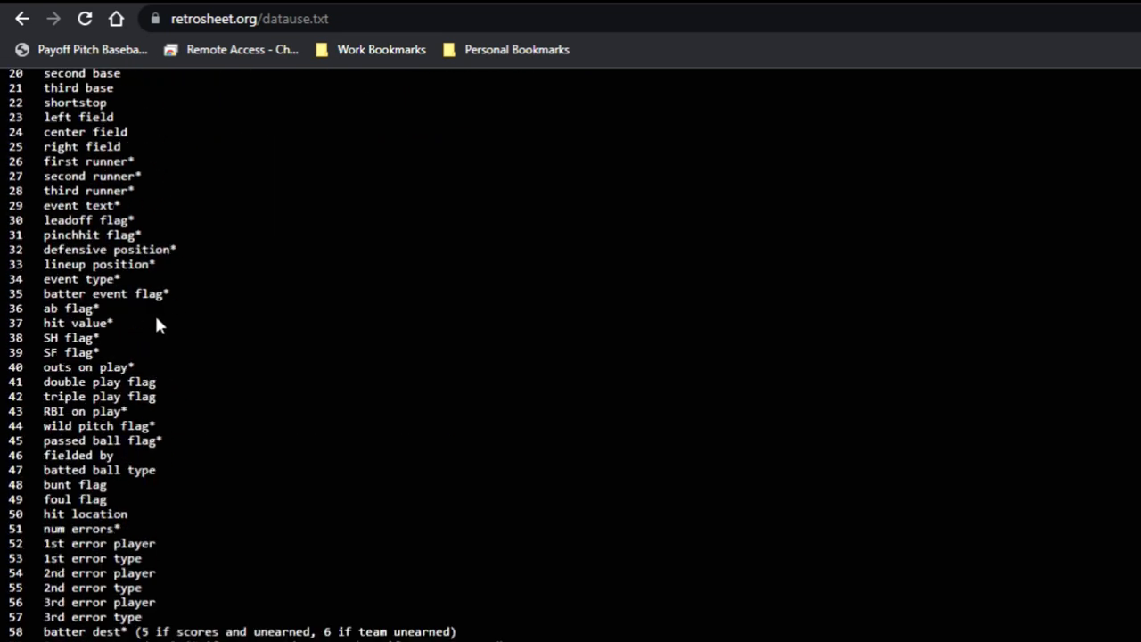
scroll(down, 3)
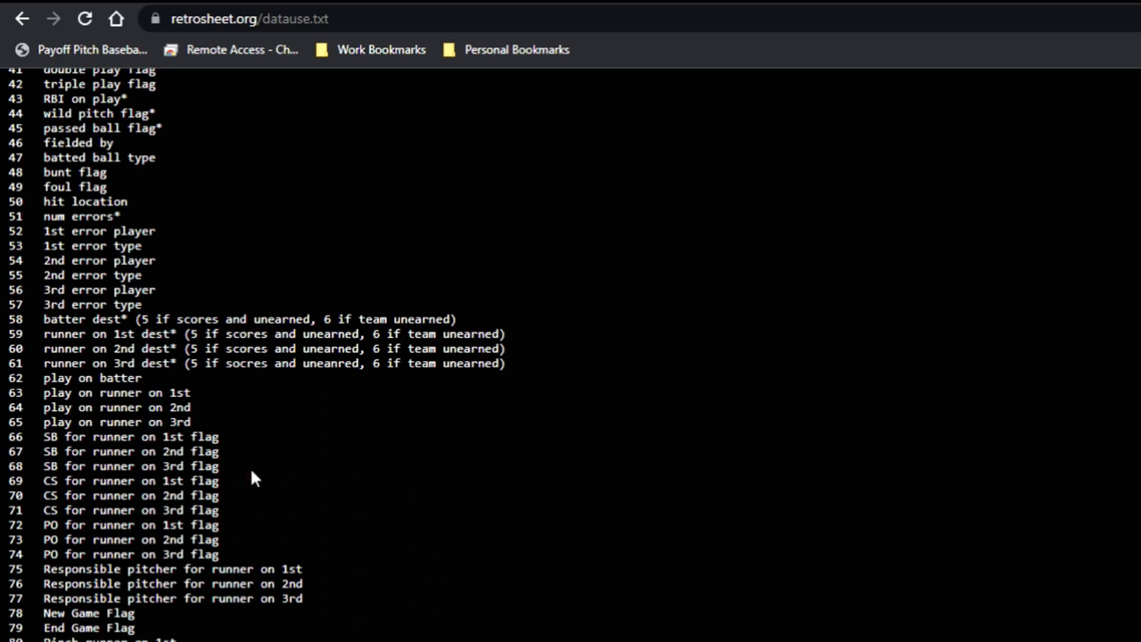
mouse_move(346, 536)
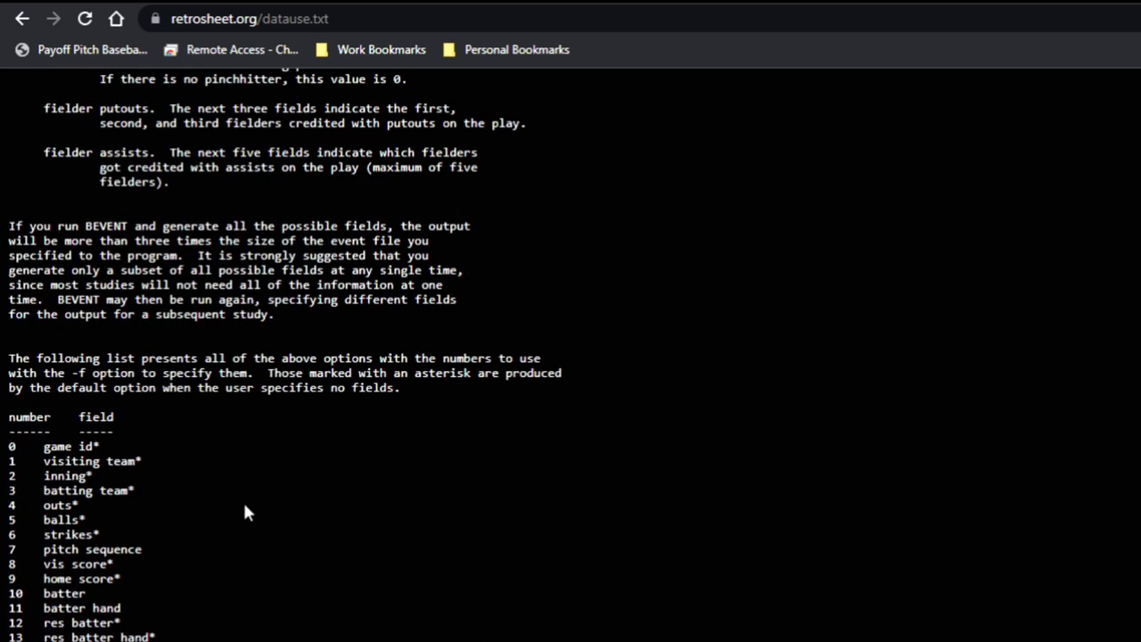
scroll(down, 3)
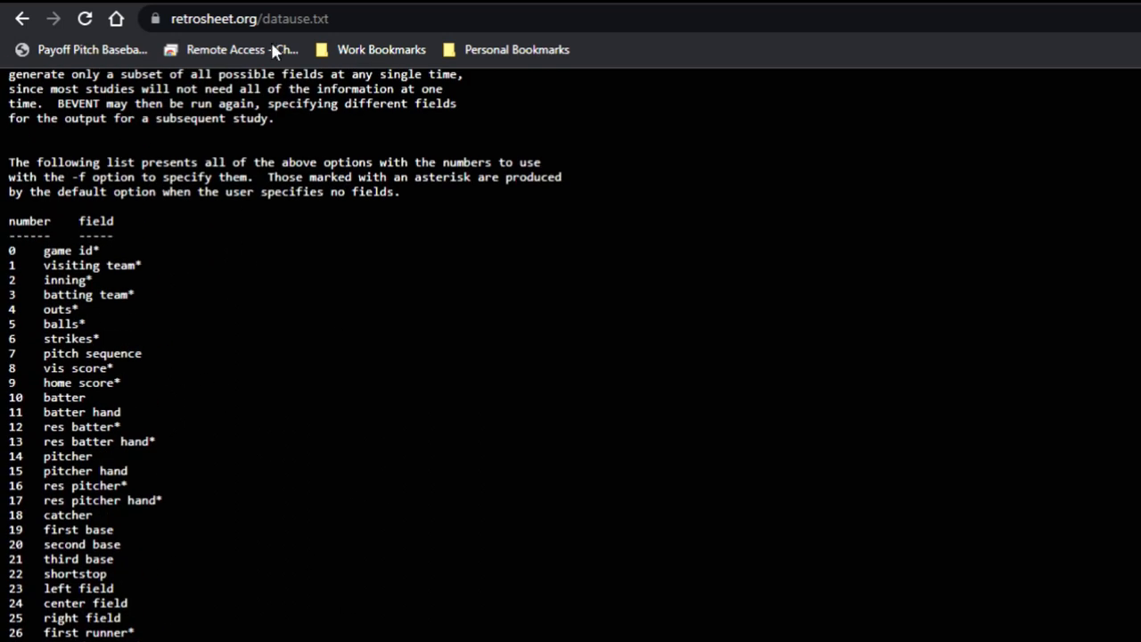
click(21, 18)
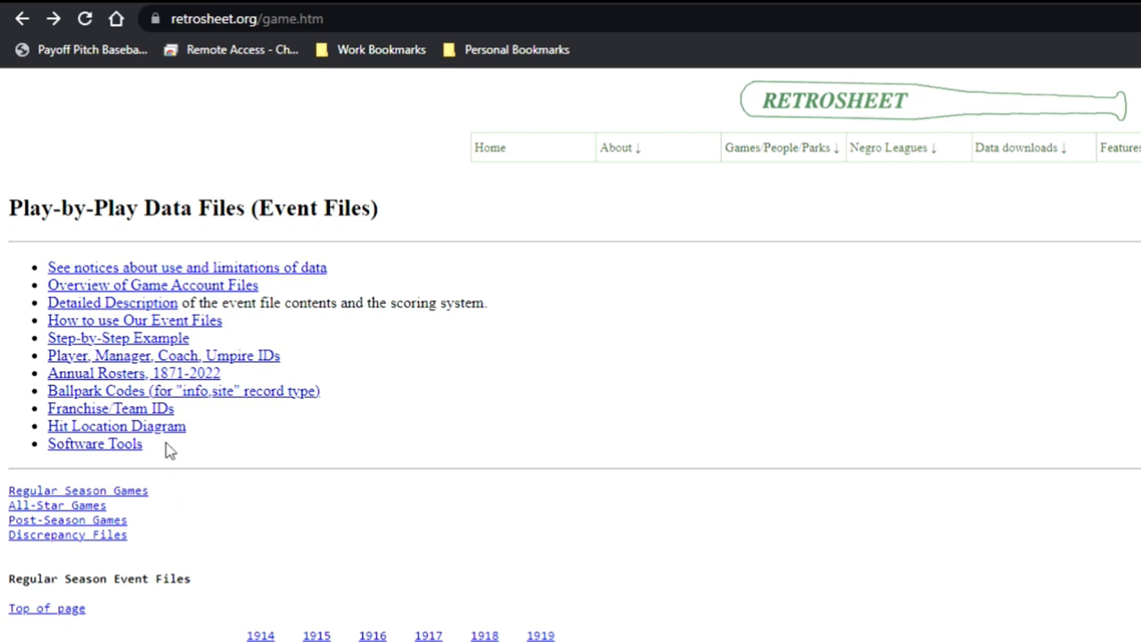
mouse_move(169, 433)
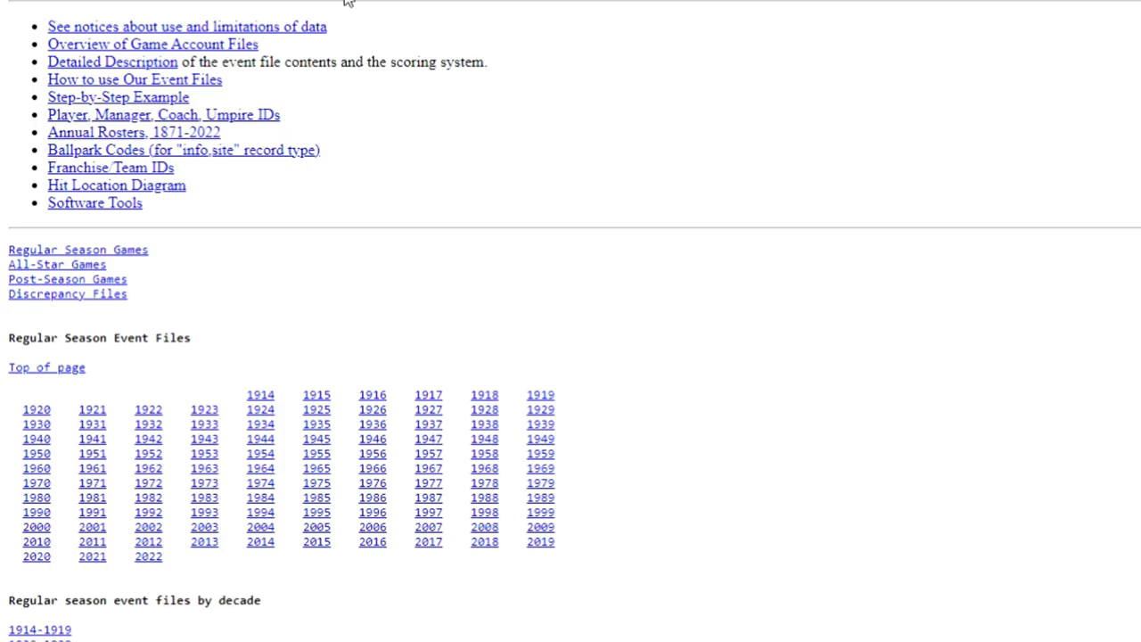
mouse_move(549, 553)
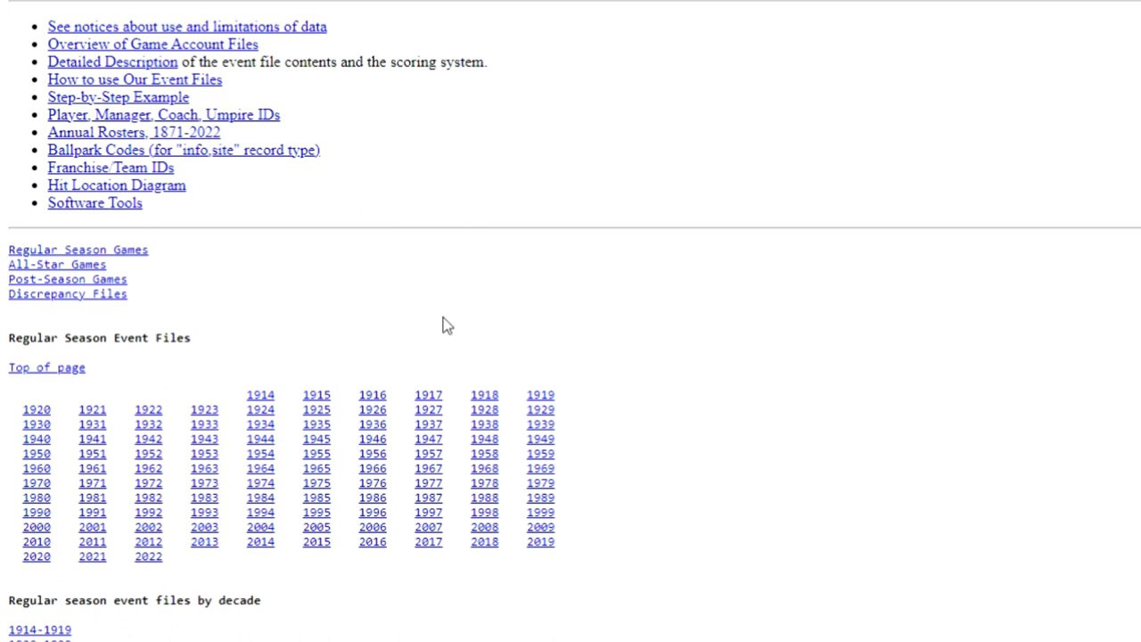
mouse_move(696, 571)
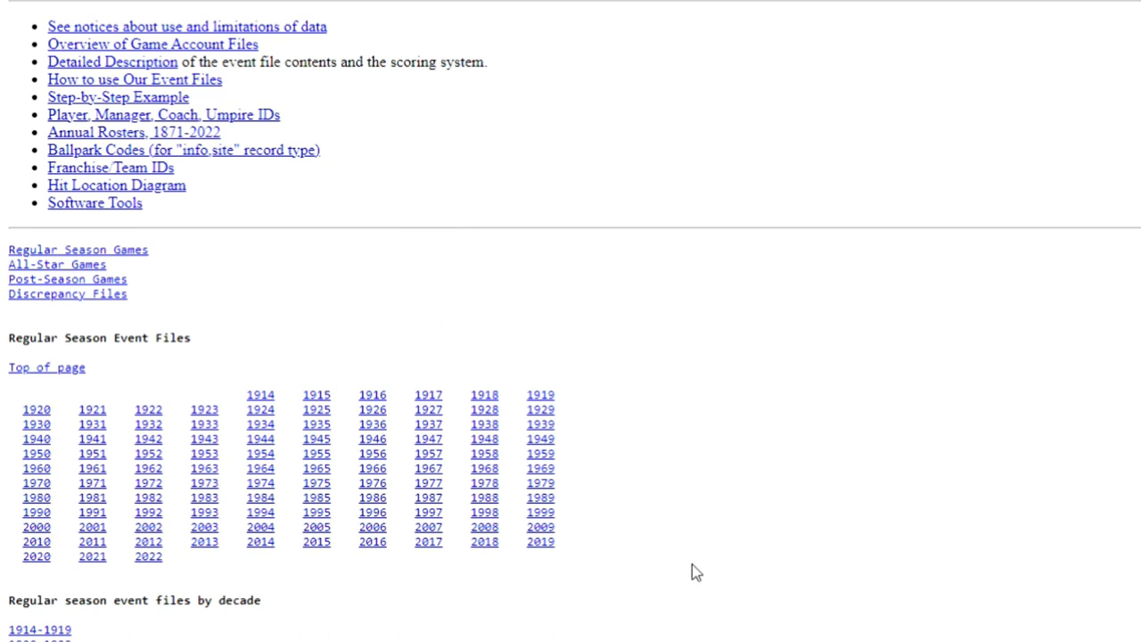
mouse_move(694, 544)
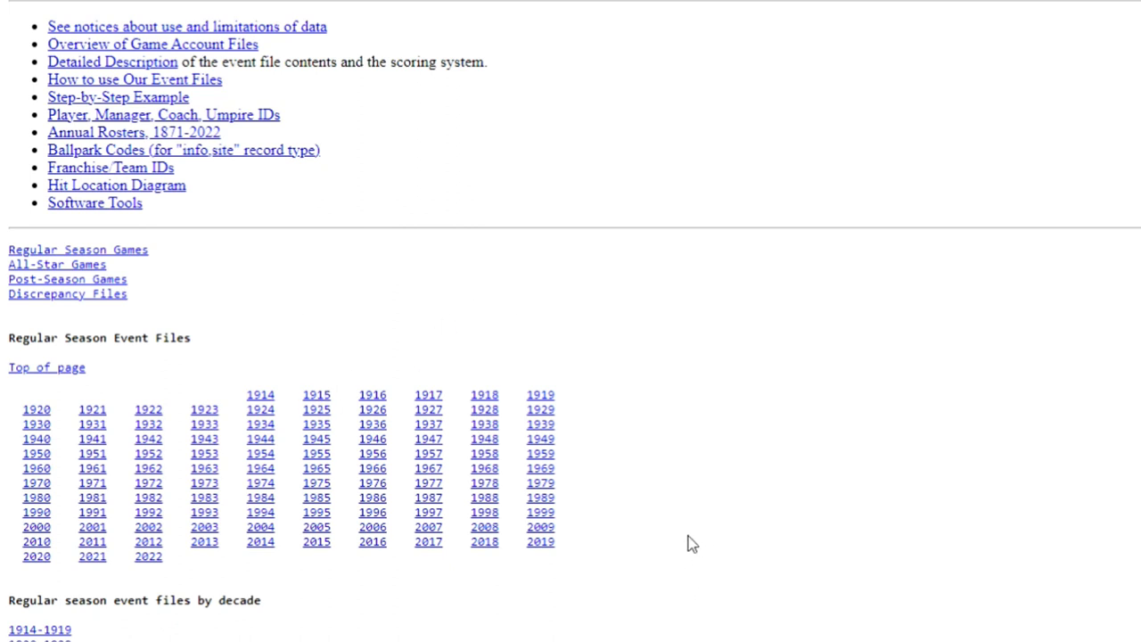
mouse_move(578, 489)
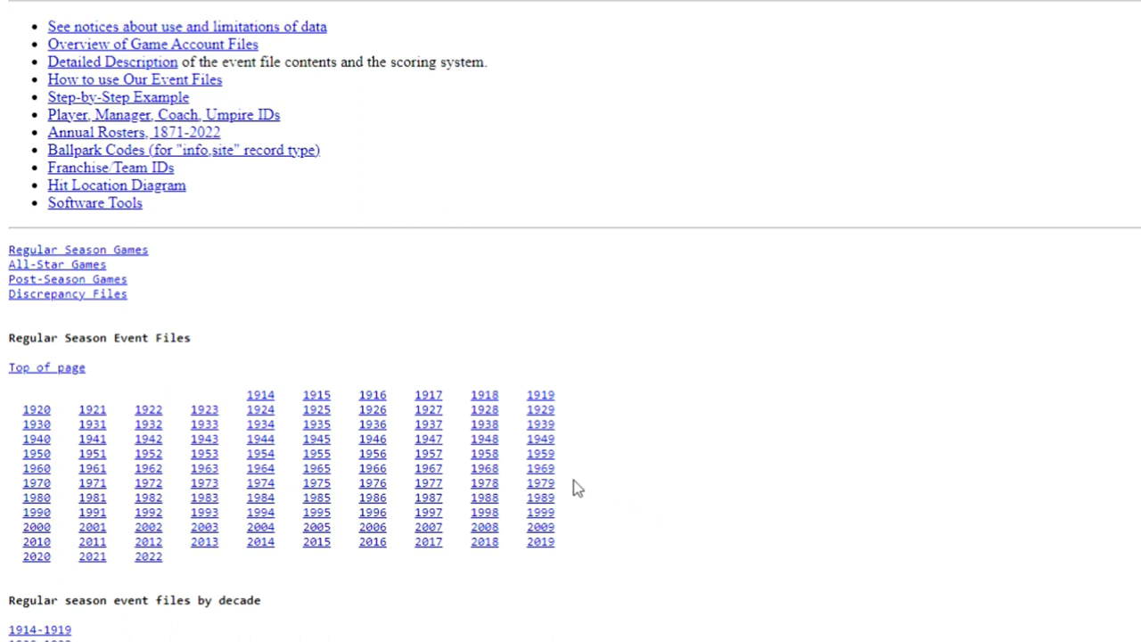
mouse_move(485, 439)
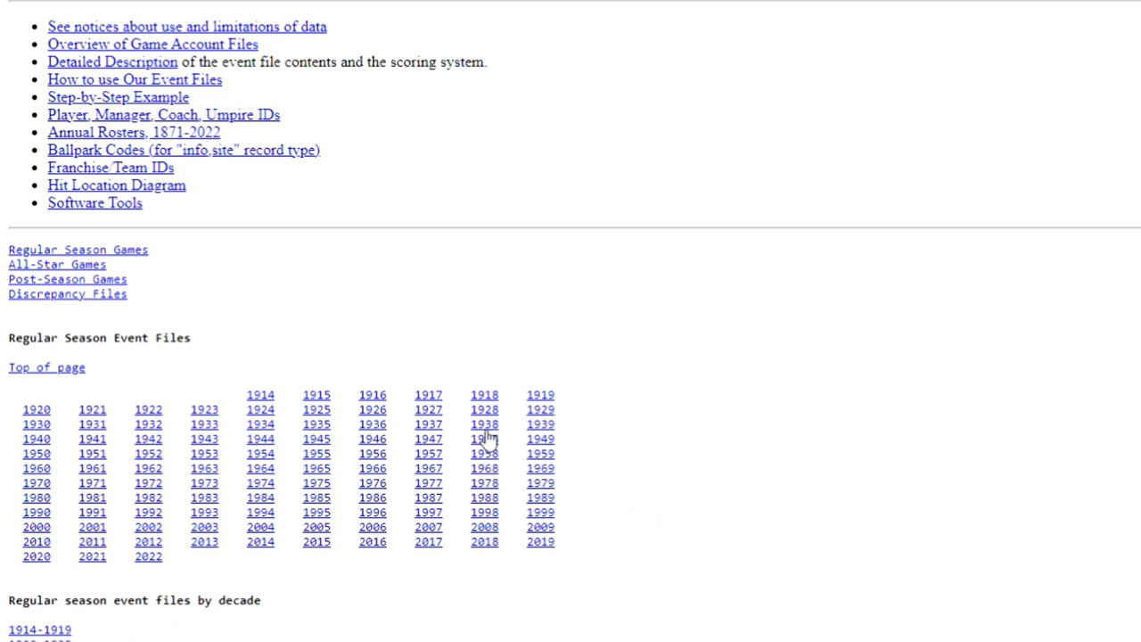
mouse_move(442, 419)
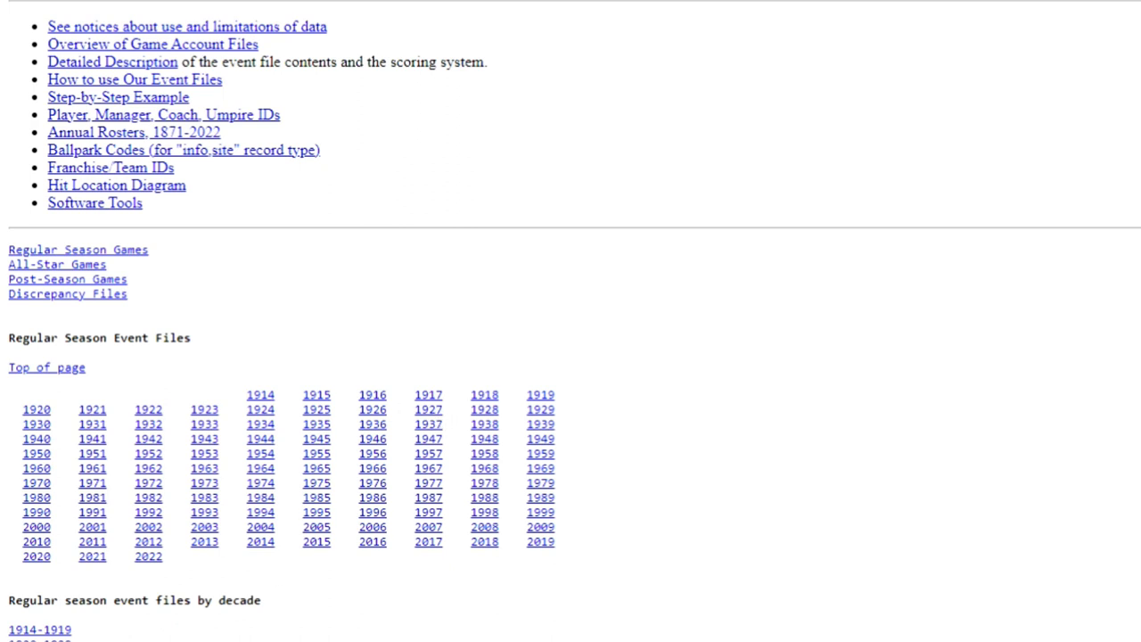
Step: Start Command Prompt and change the working directory with cd\bevent
click(21, 633)
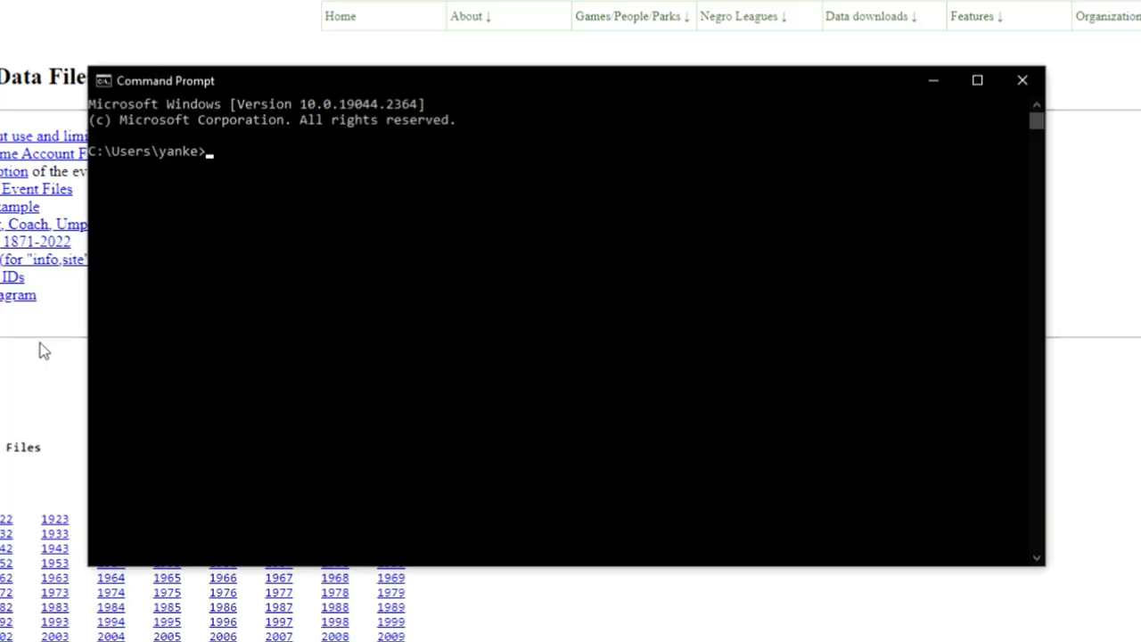
mouse_move(289, 187)
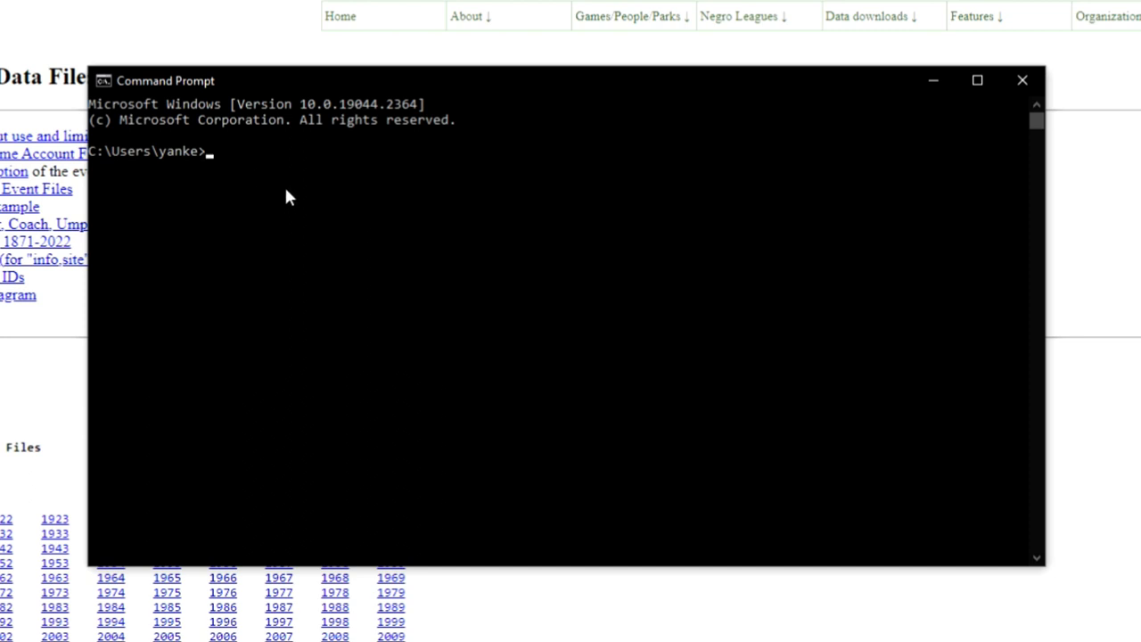
mouse_move(271, 178)
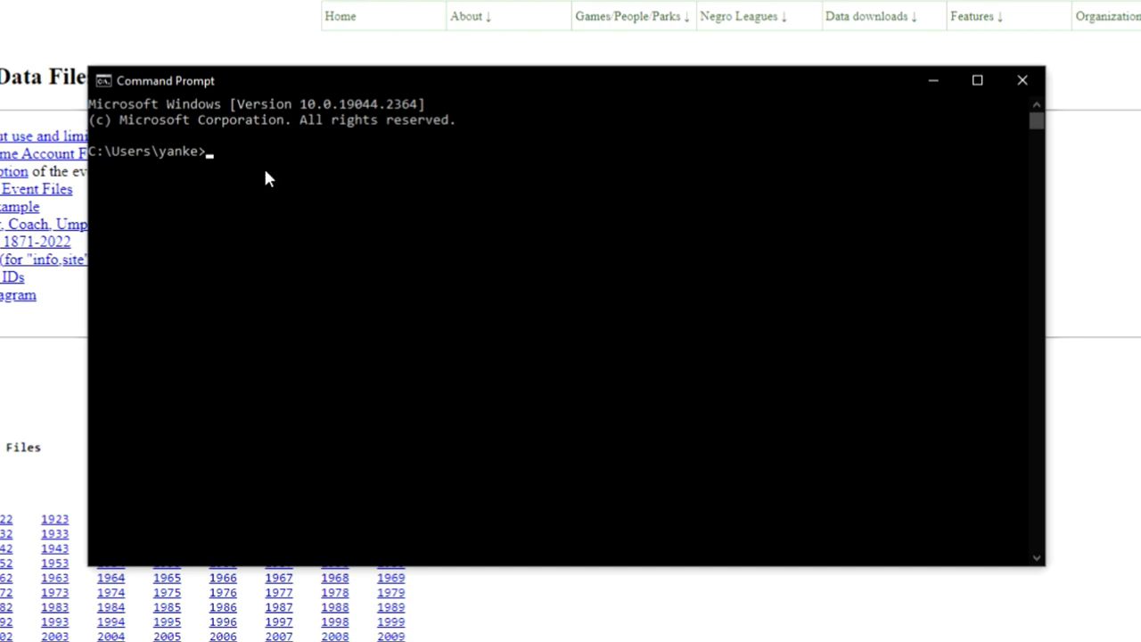
mouse_move(274, 182)
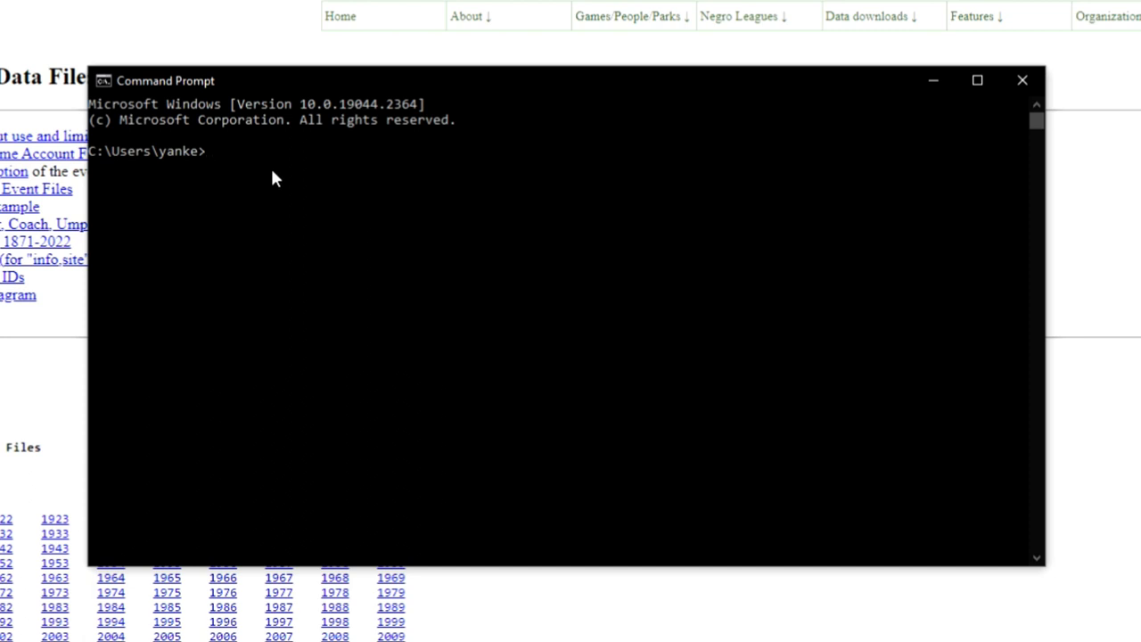
text(cd\)
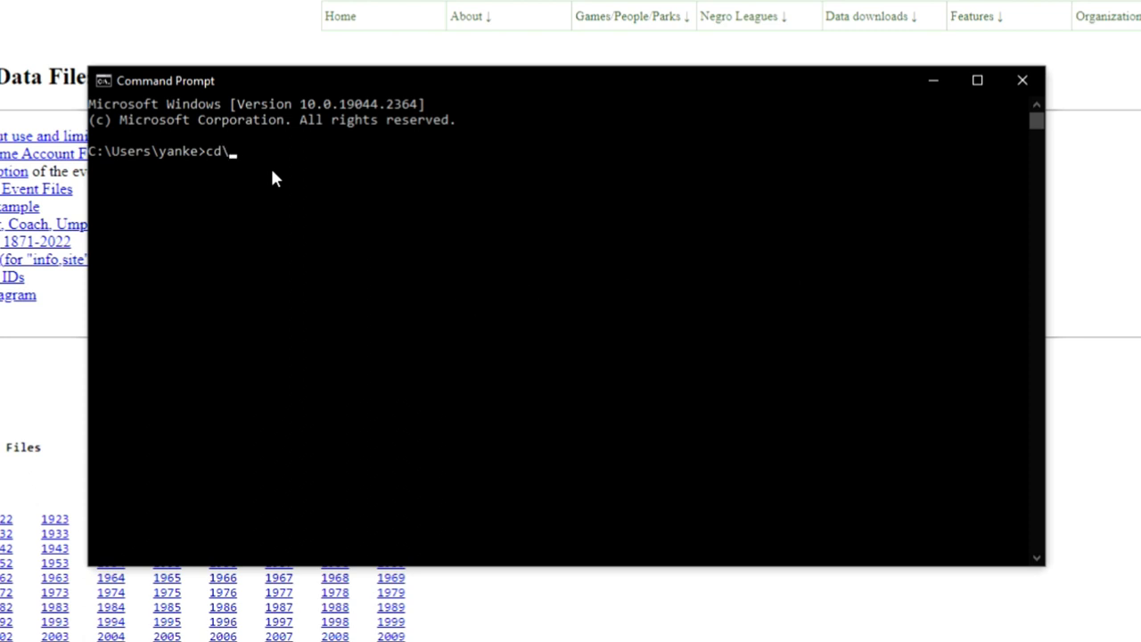
text(beven)
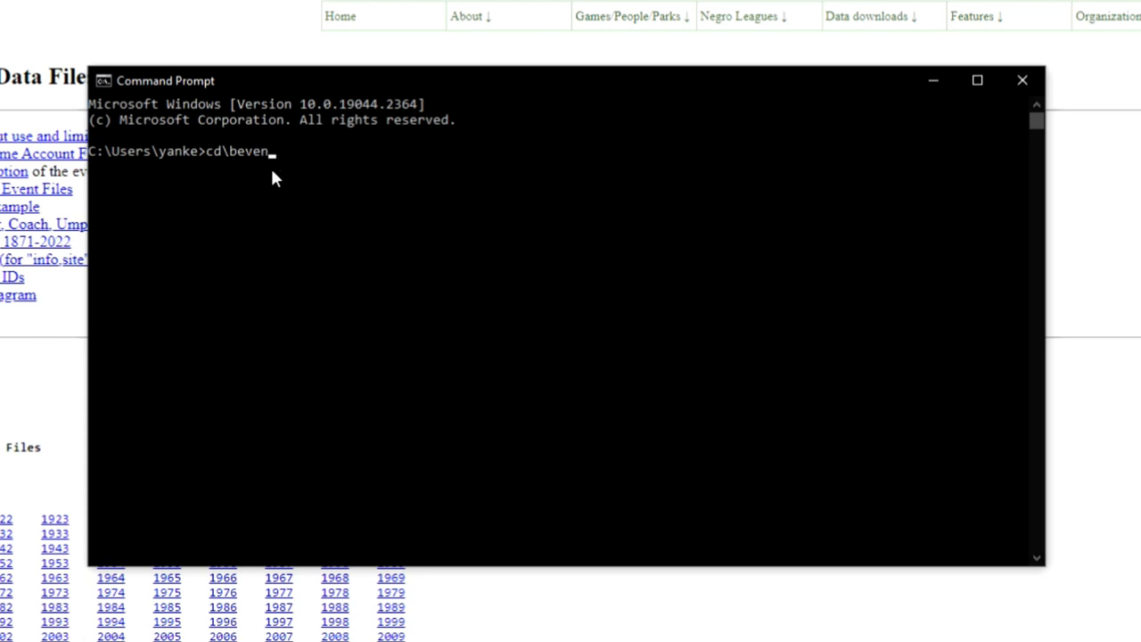
text(t)
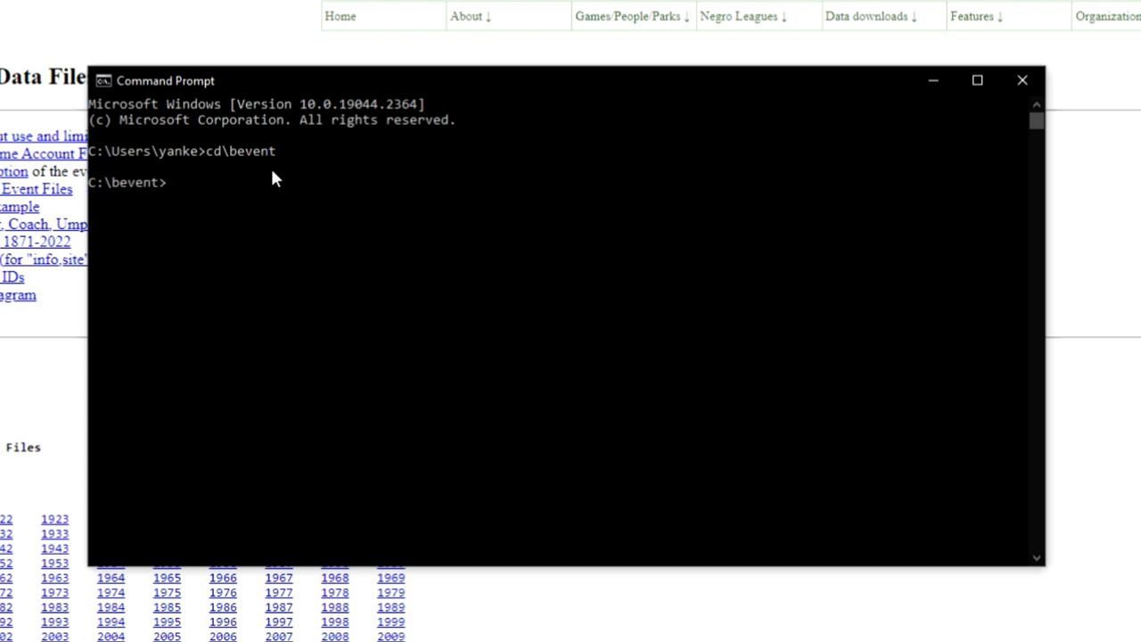
mouse_move(153, 218)
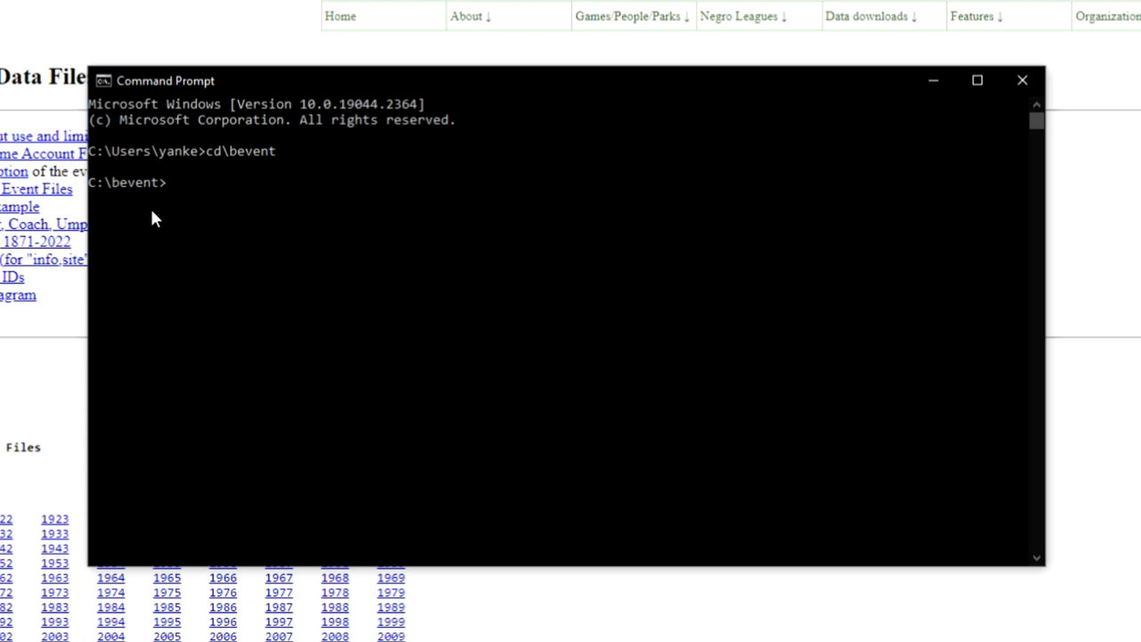
mouse_move(174, 225)
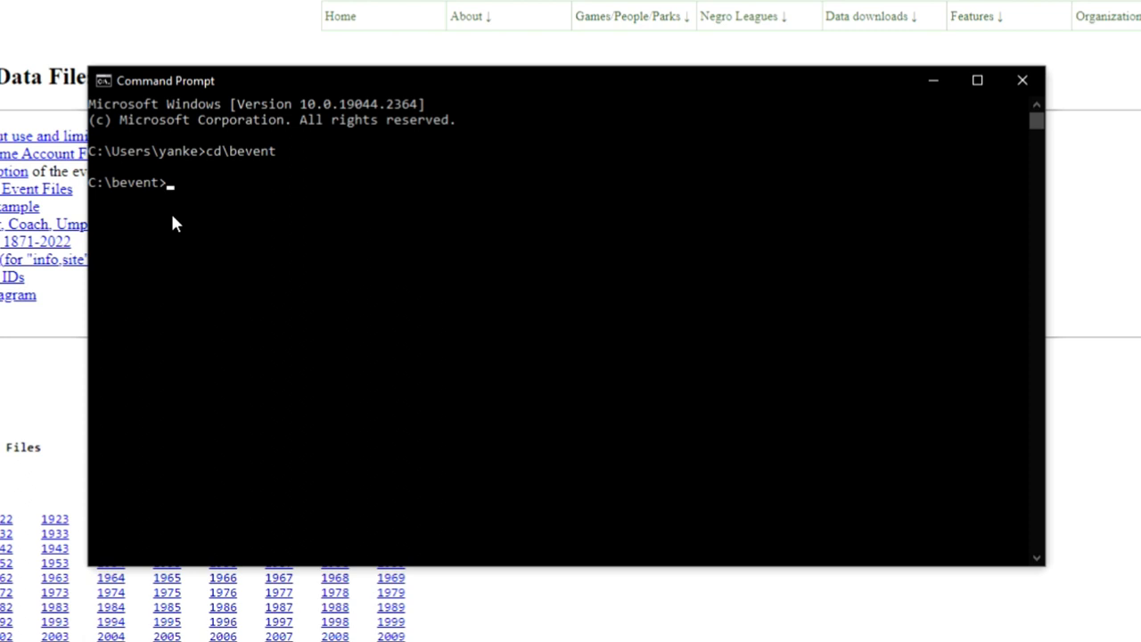
mouse_move(171, 198)
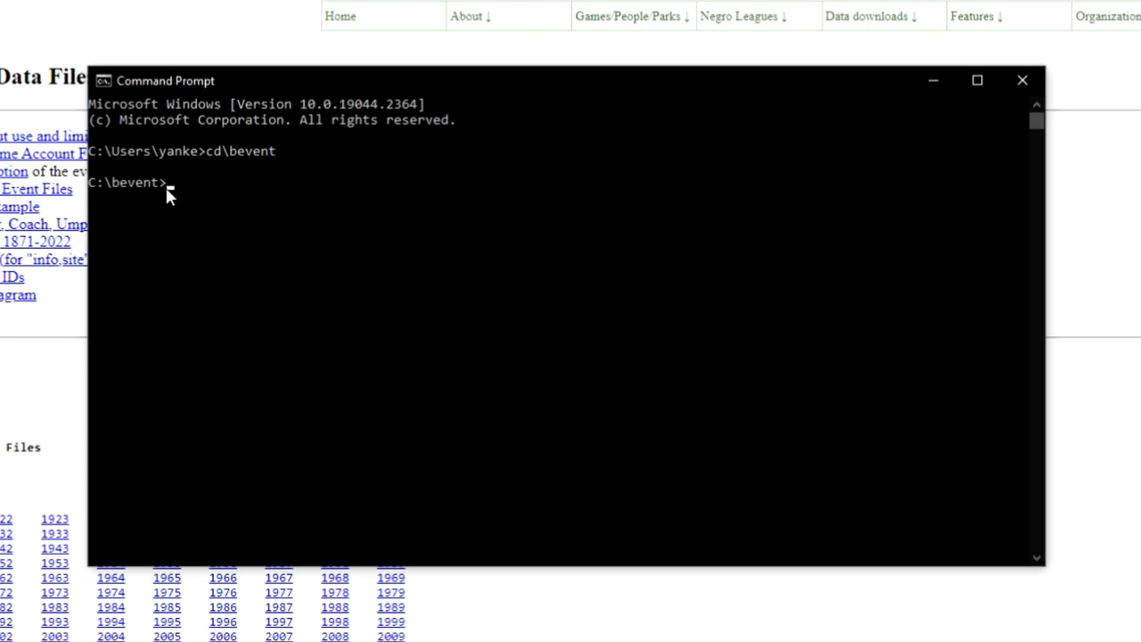
mouse_move(517, 360)
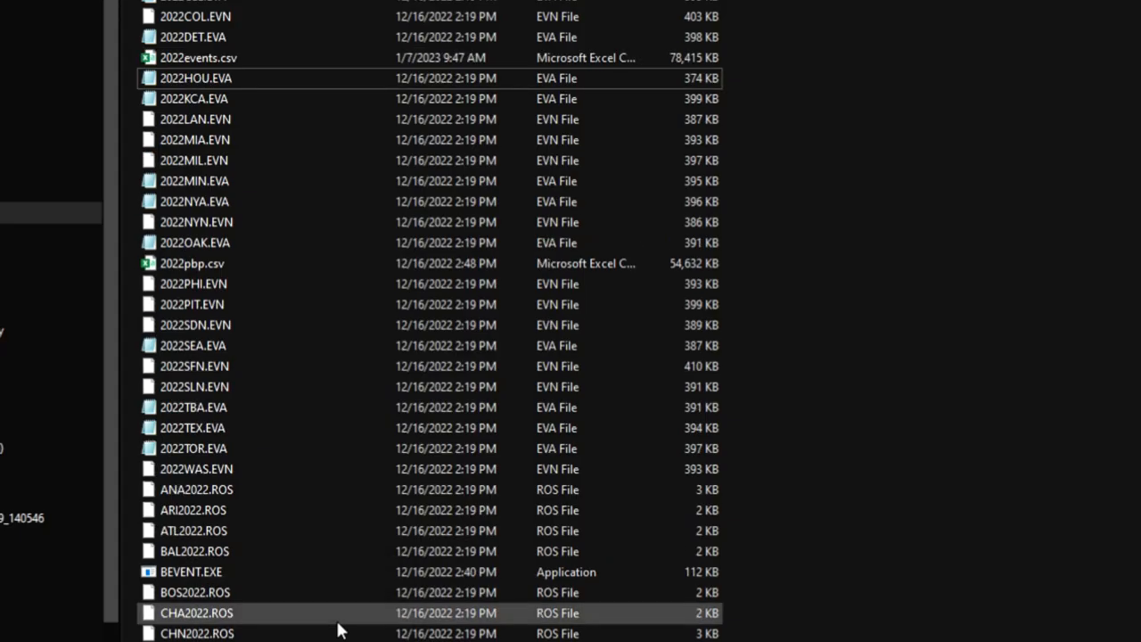
Step: Select 2022events.csv, the 78,415 KB CSV, in the bevent folder
click(198, 57)
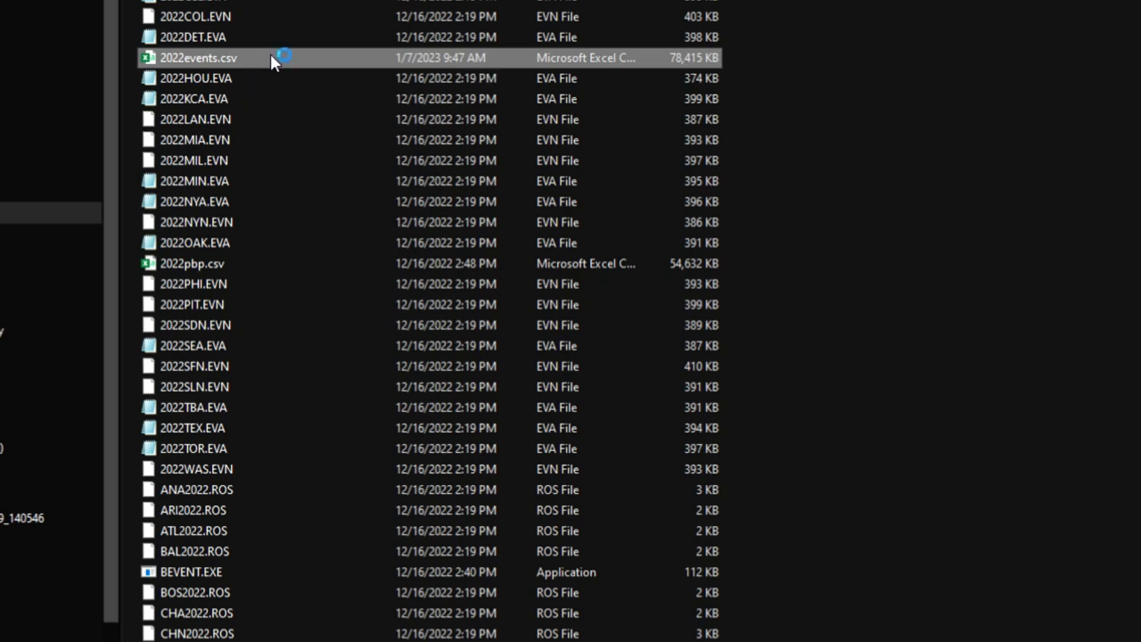
Step: Load 2022events.csv in Excel, glance through its event rows, and return to the Retrosheet page
double_click(198, 57)
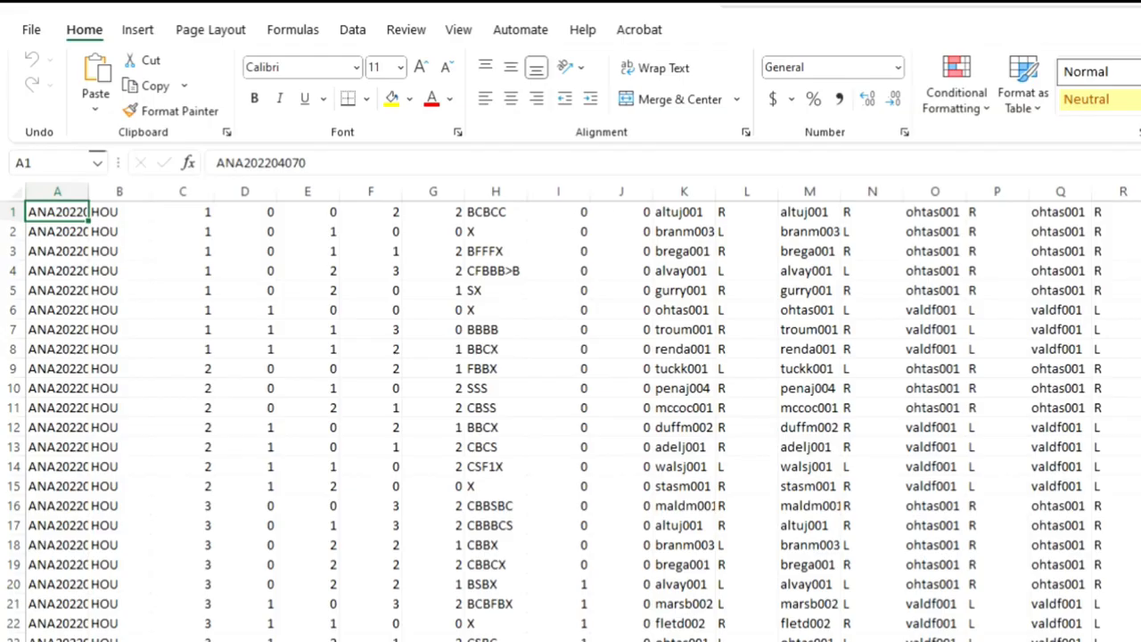
scroll(down, 3)
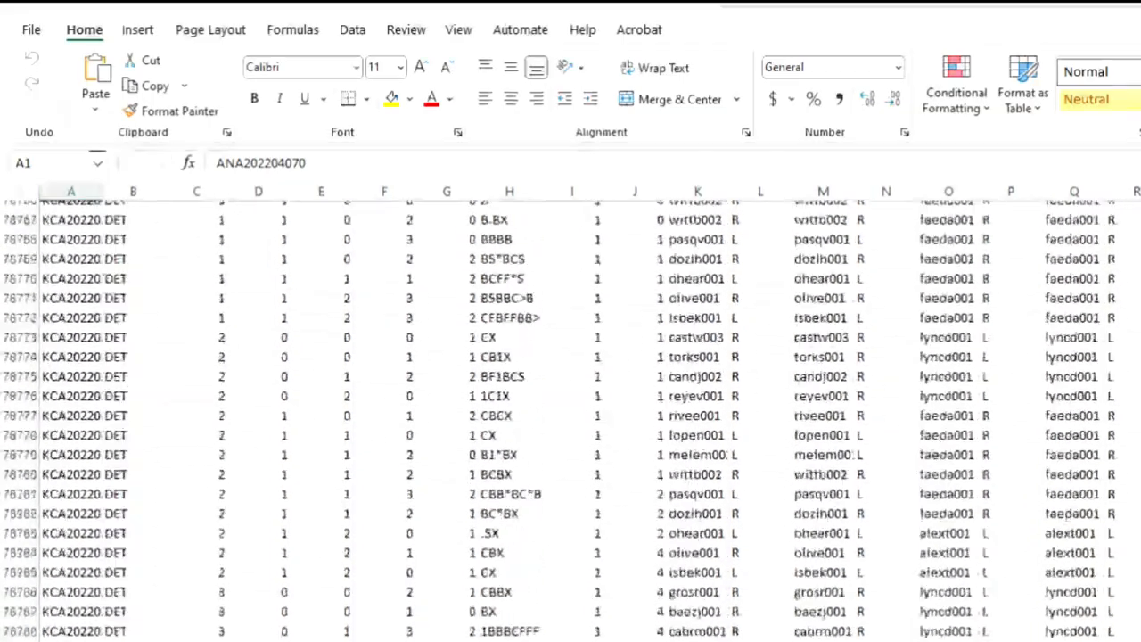
scroll(down, 3)
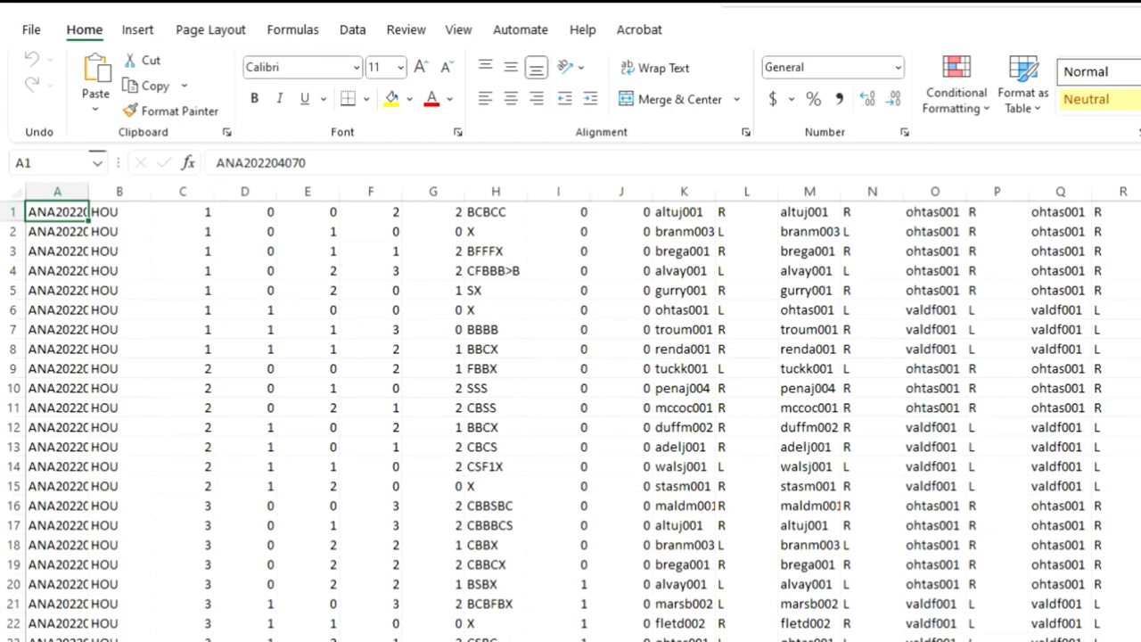
mouse_move(610, 471)
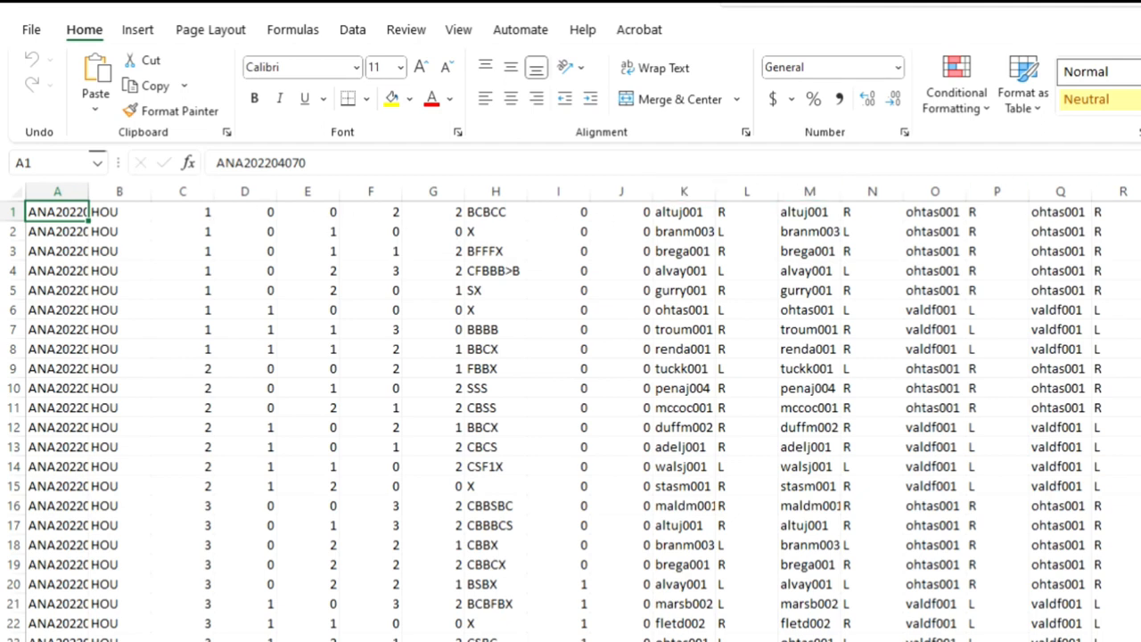
mouse_move(7, 212)
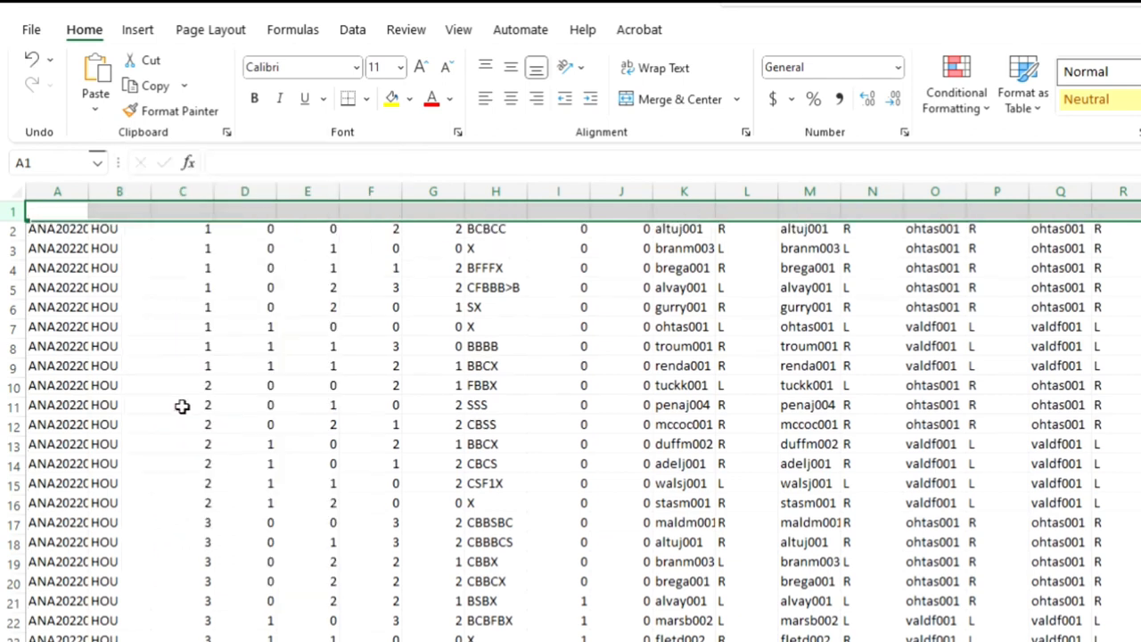
click(307, 367)
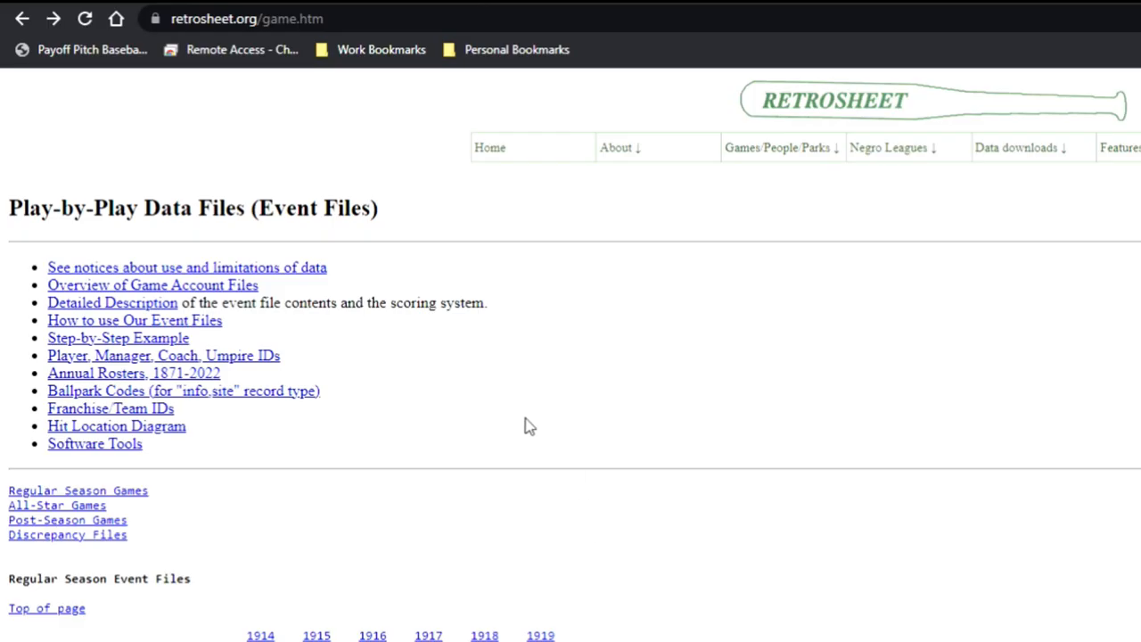
mouse_move(260, 346)
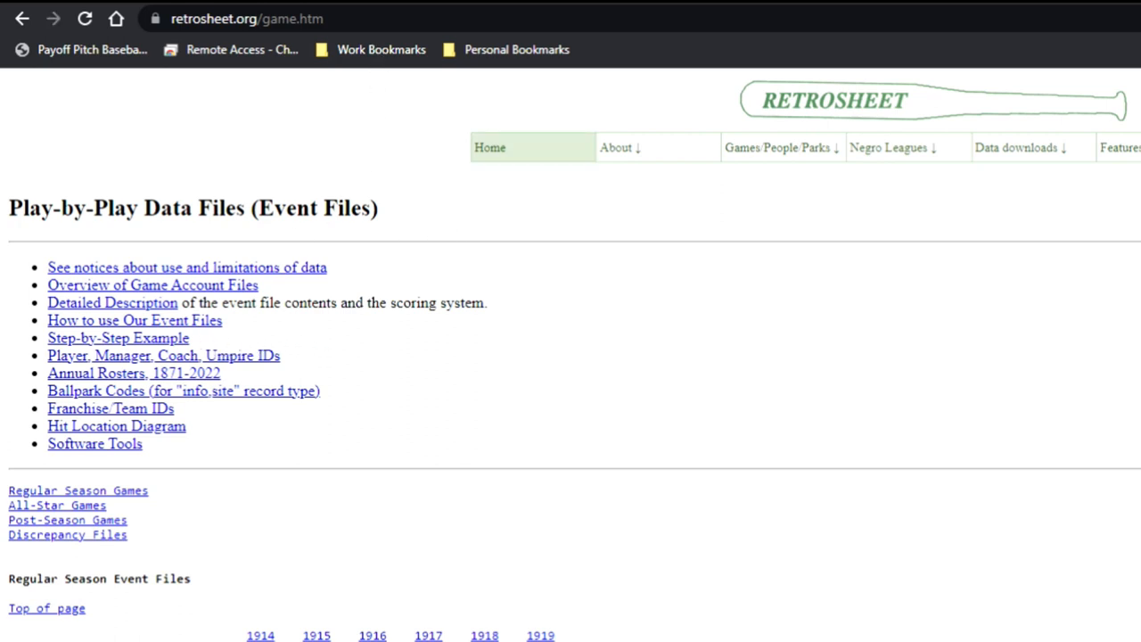
Step: Revisit datause.txt via the event file description and select the numbered BEVENT field list
click(111, 303)
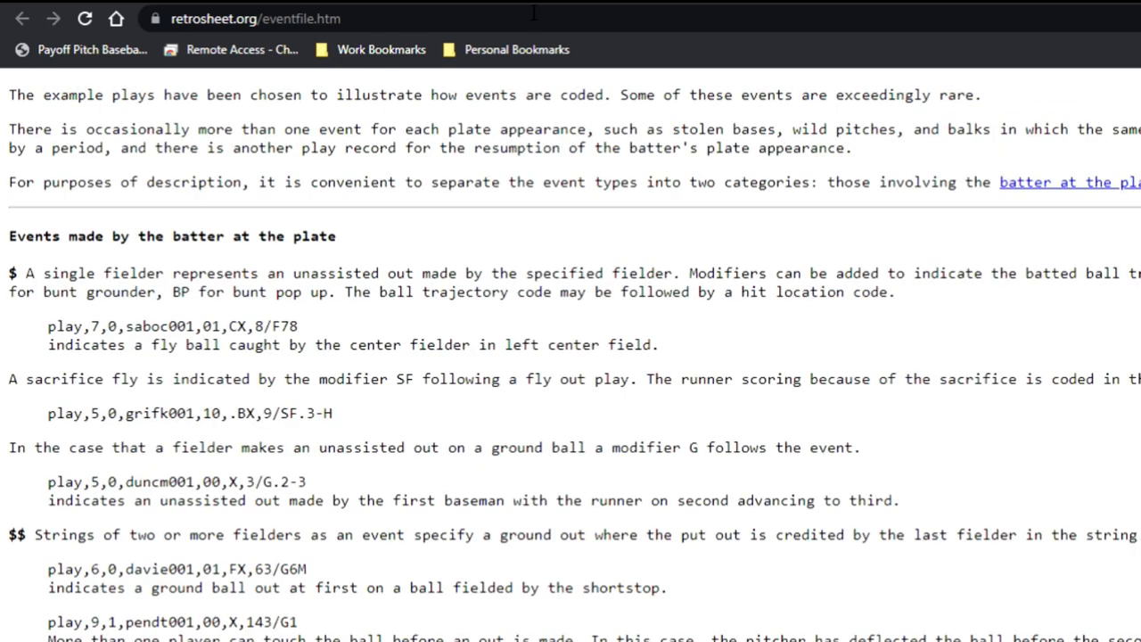
click(1070, 182)
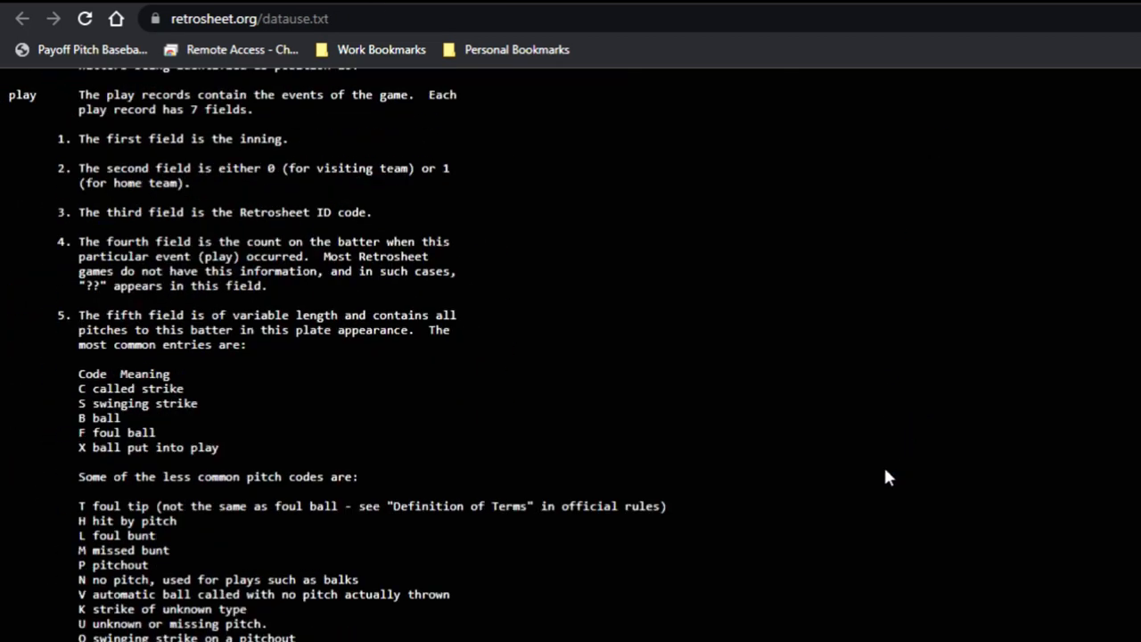
scroll(down, 3)
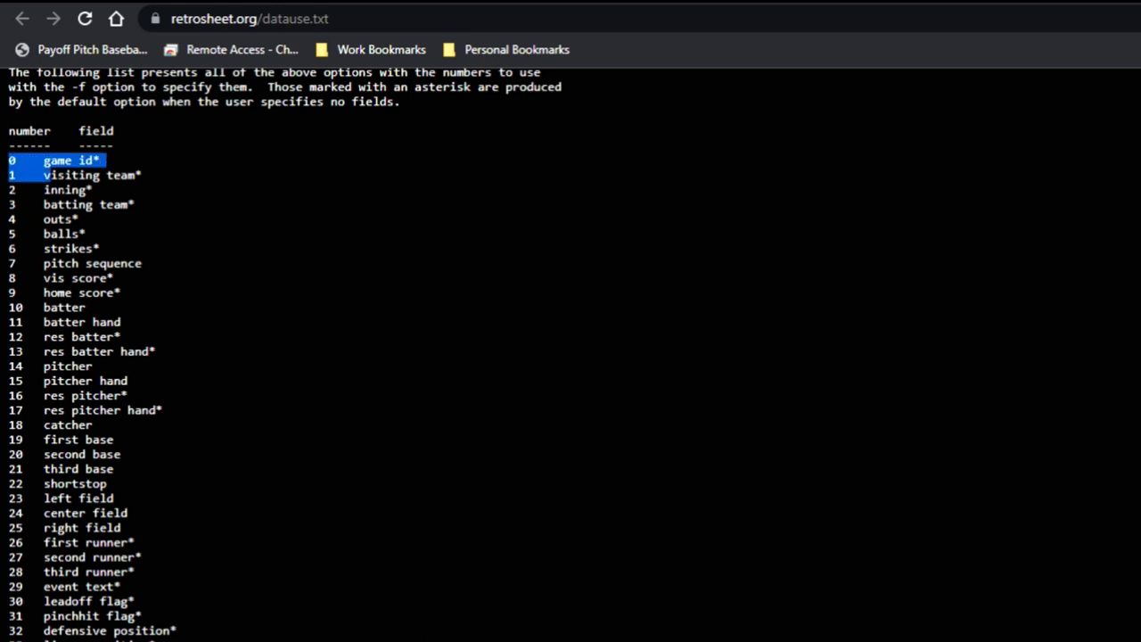
drag(98, 160, 178, 633)
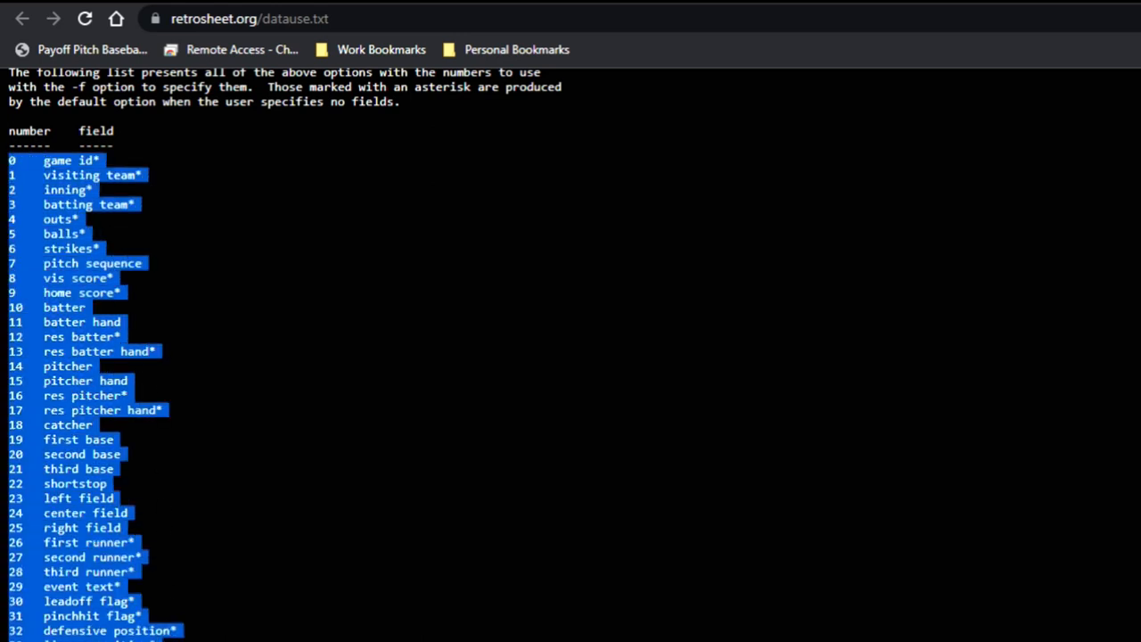
scroll(down, 3)
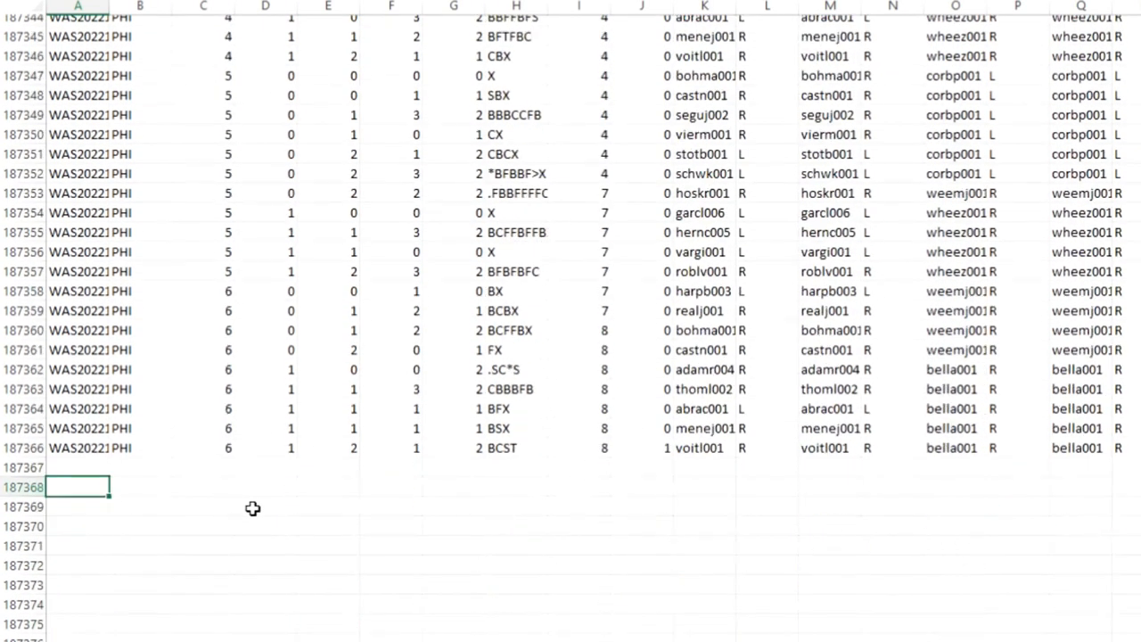
Step: Paste the copied field list below the last data row, then jump to the top of the sheet
right_click(79, 485)
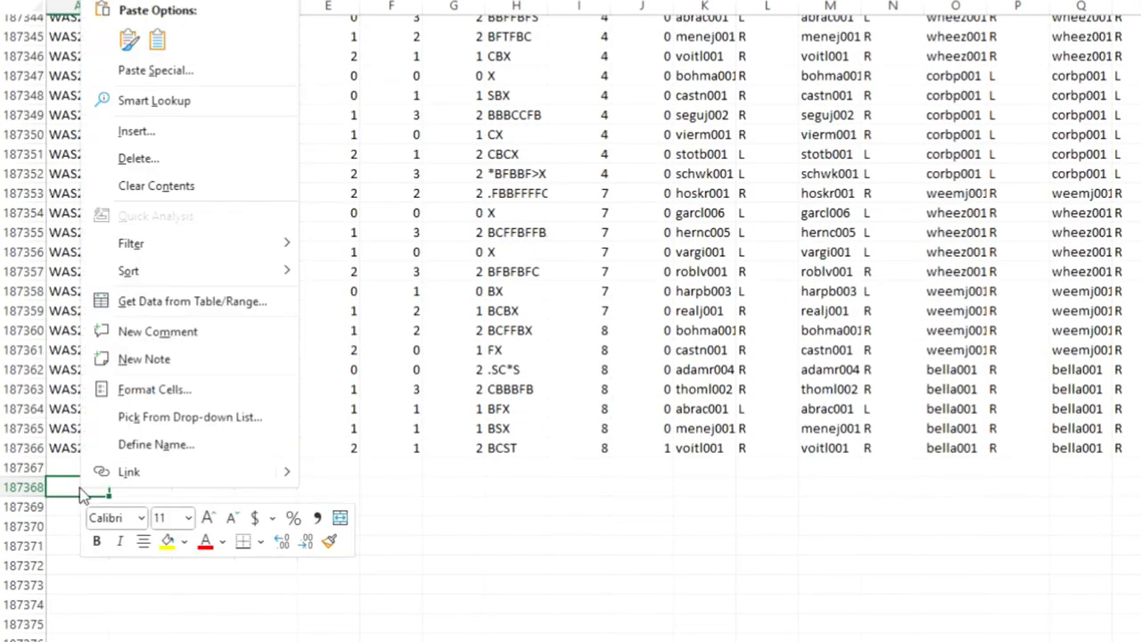
click(128, 39)
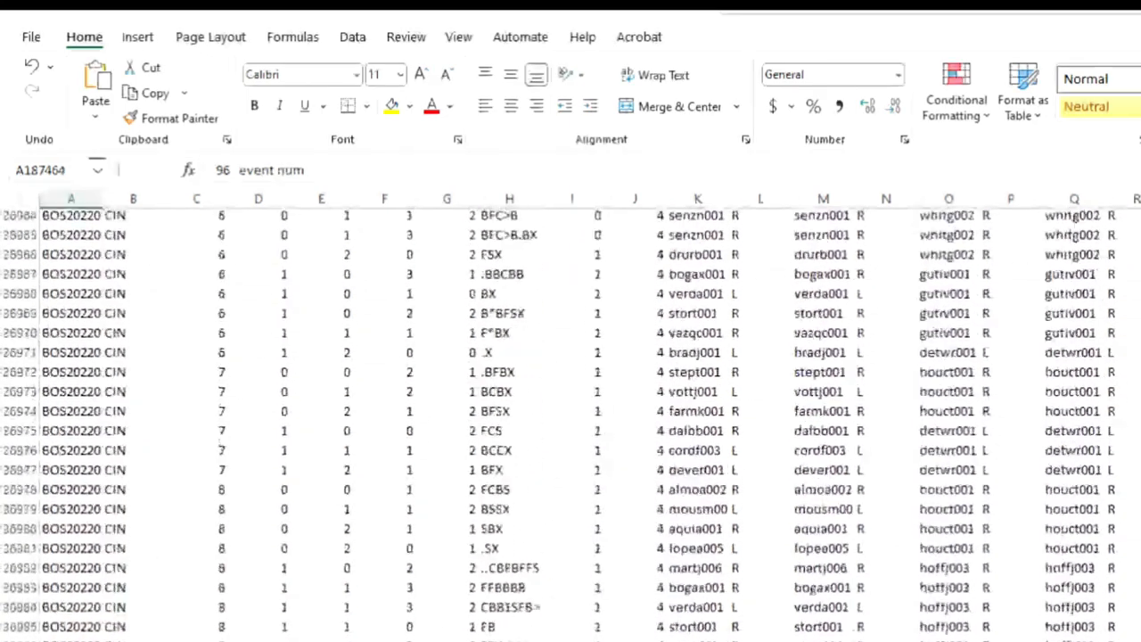
key(ctrl+Home)
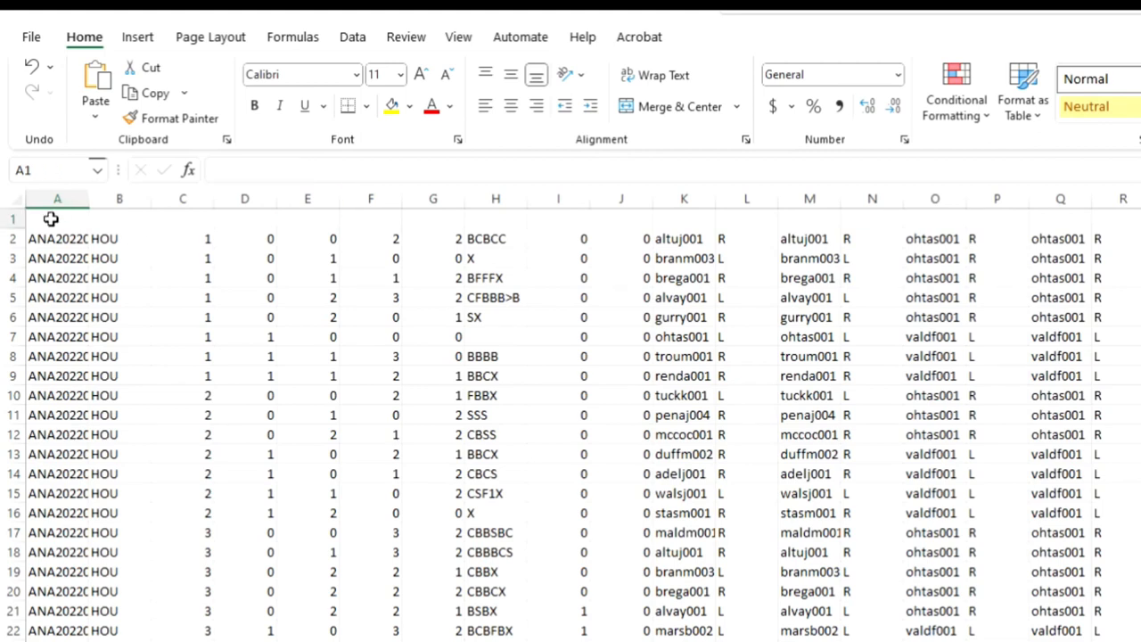
Step: Paste the field names into A1 so row 1 carries headings like game id, visiting team, inning
click(57, 218)
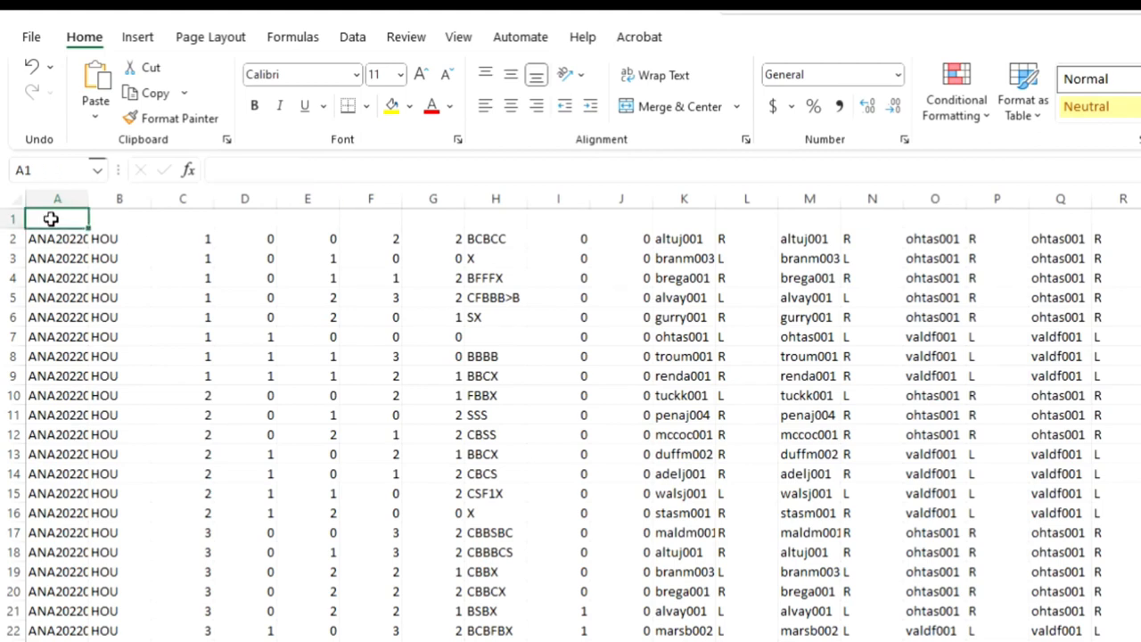
right_click(57, 218)
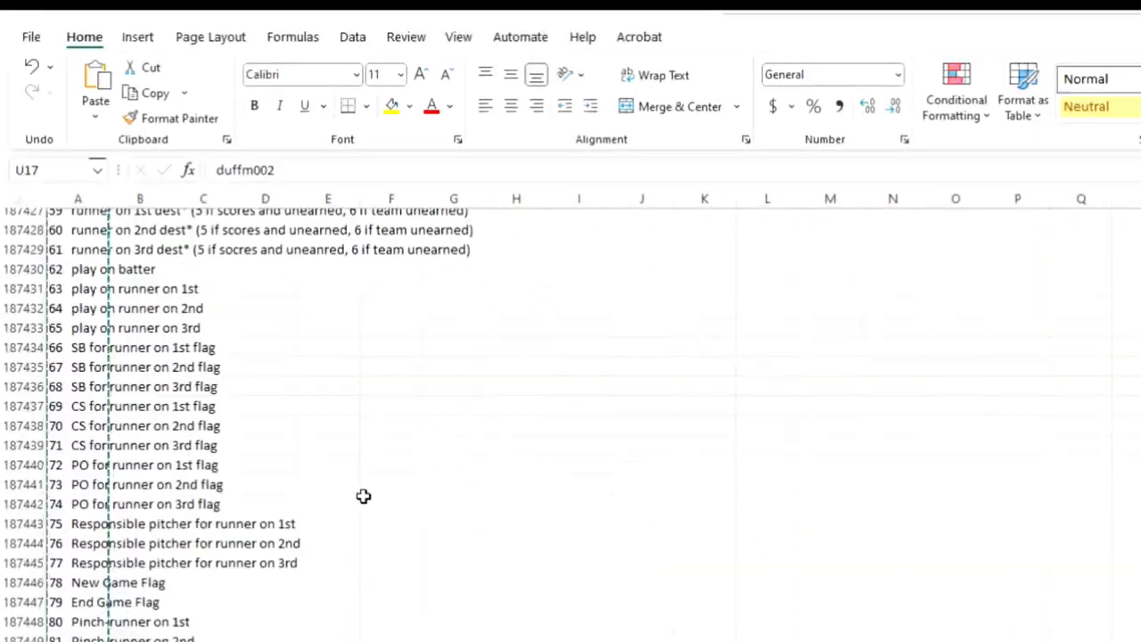
scroll(down, 3)
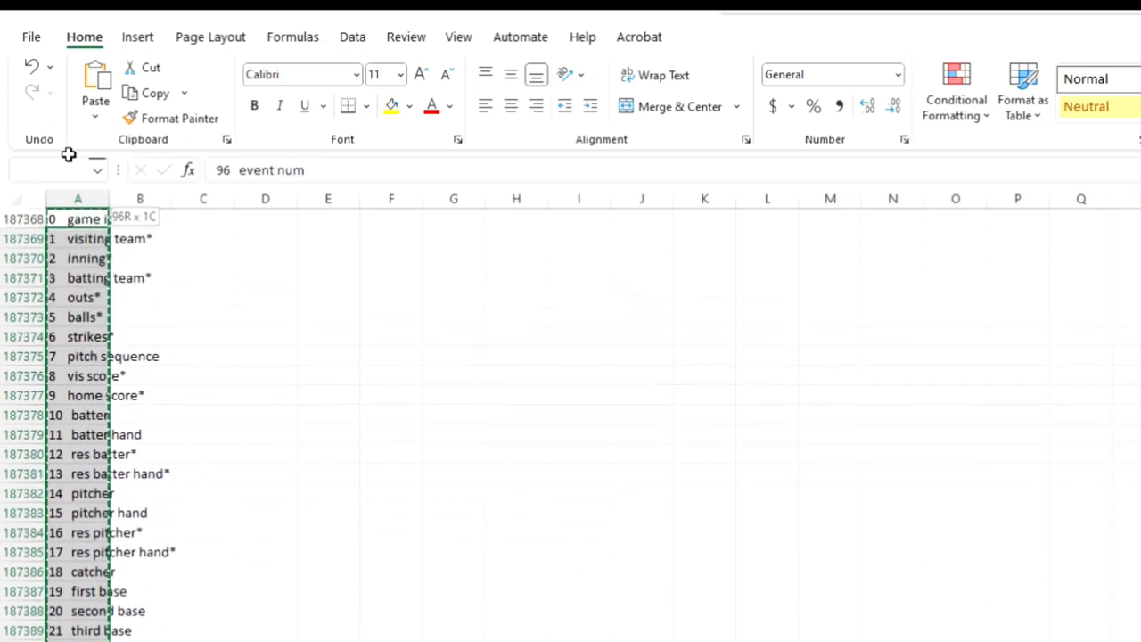
scroll(down, 3)
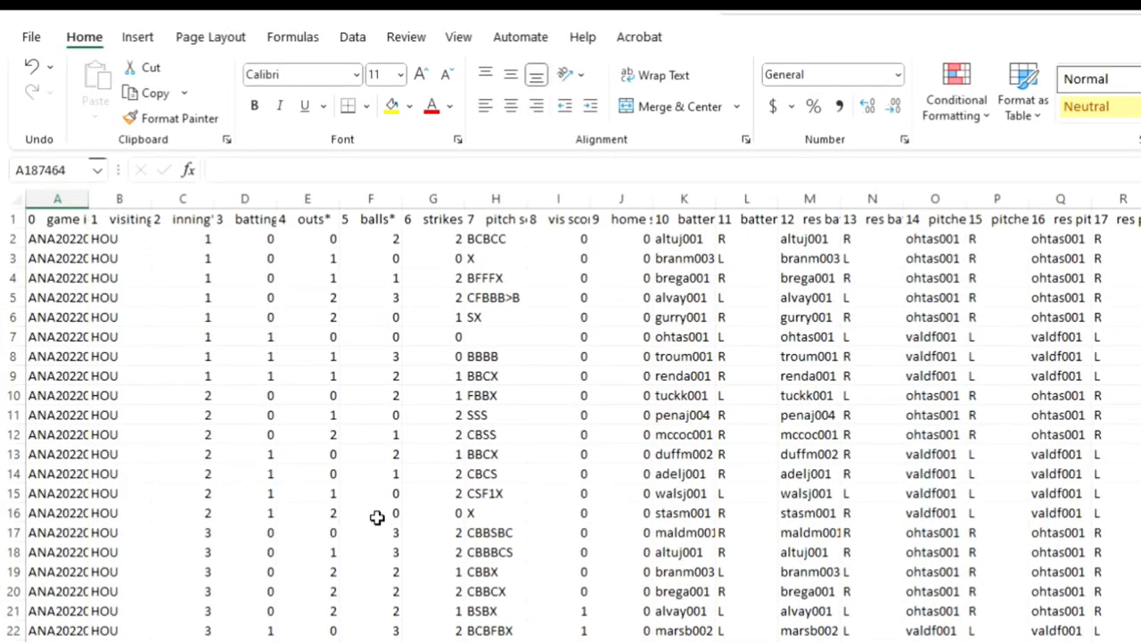
mouse_move(899, 574)
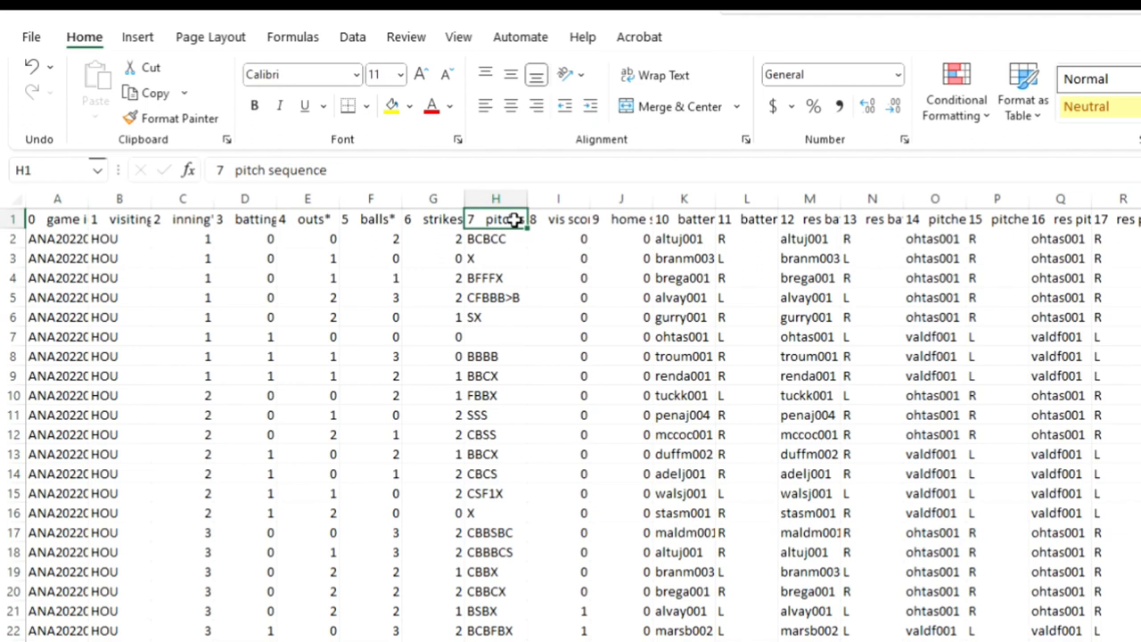
Step: Switch on AutoFilter dropdowns for the row 1 headings from the Data tools
click(353, 36)
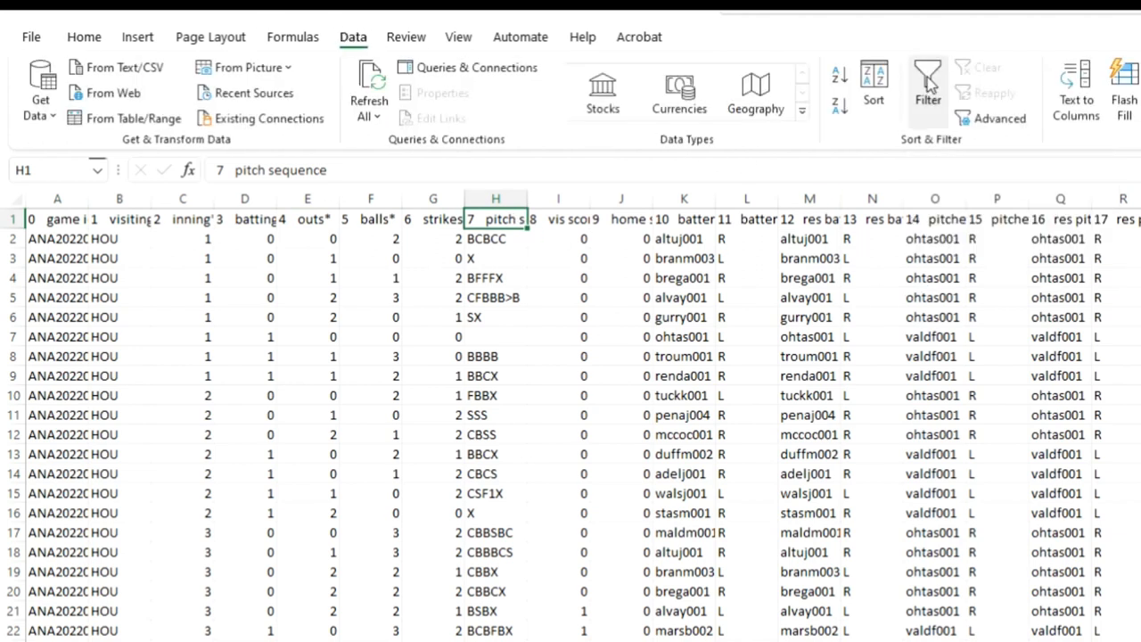
click(927, 89)
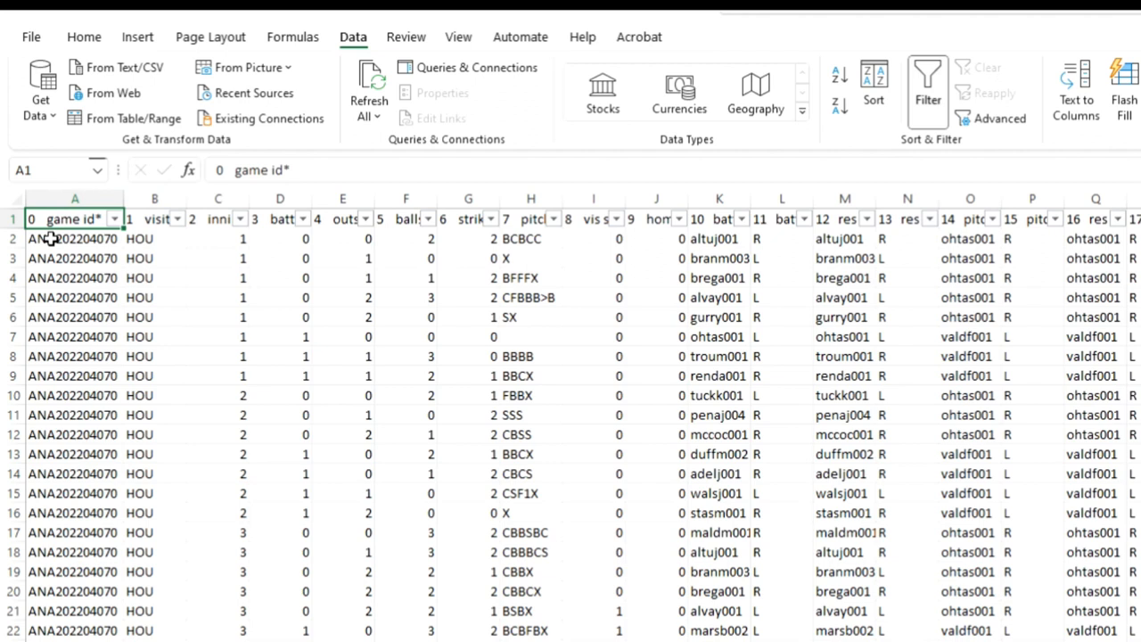
click(75, 239)
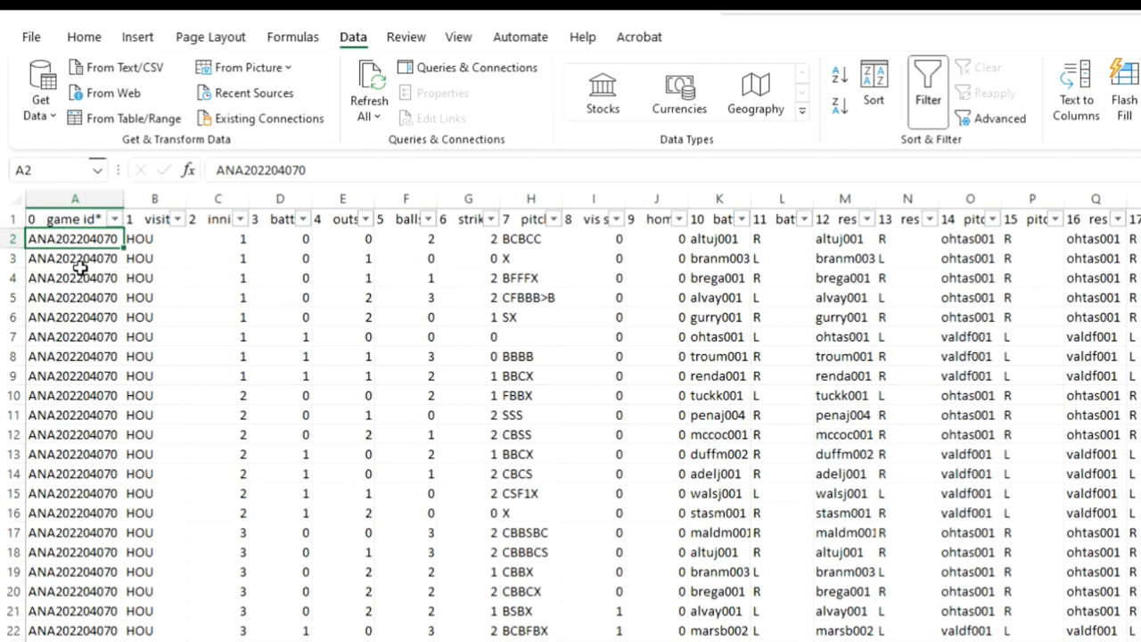
mouse_move(107, 278)
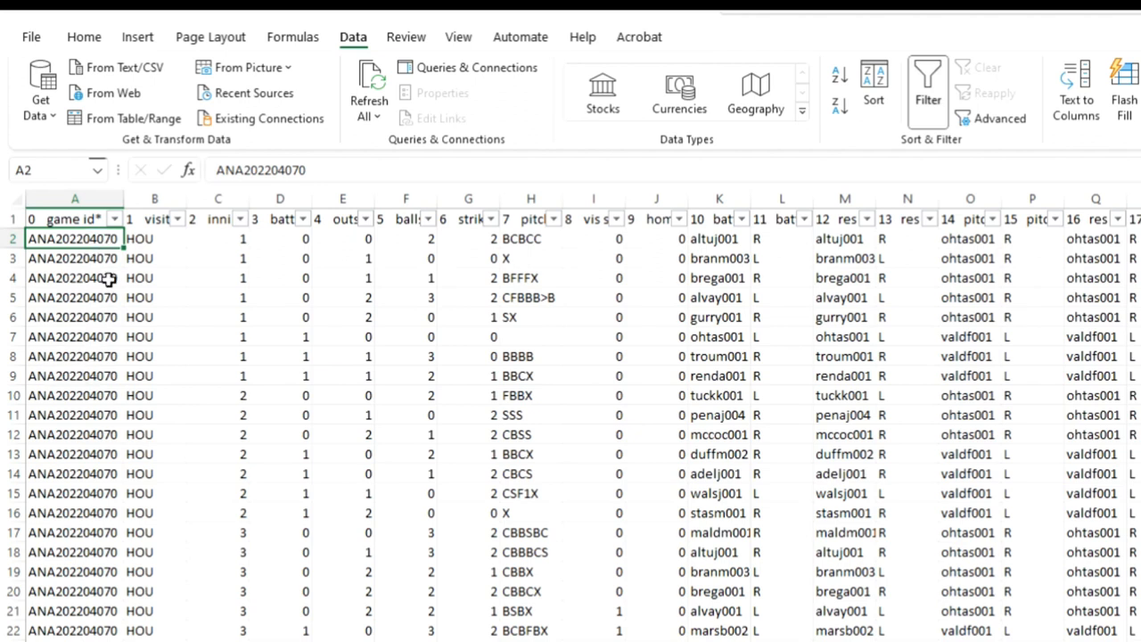
mouse_move(116, 289)
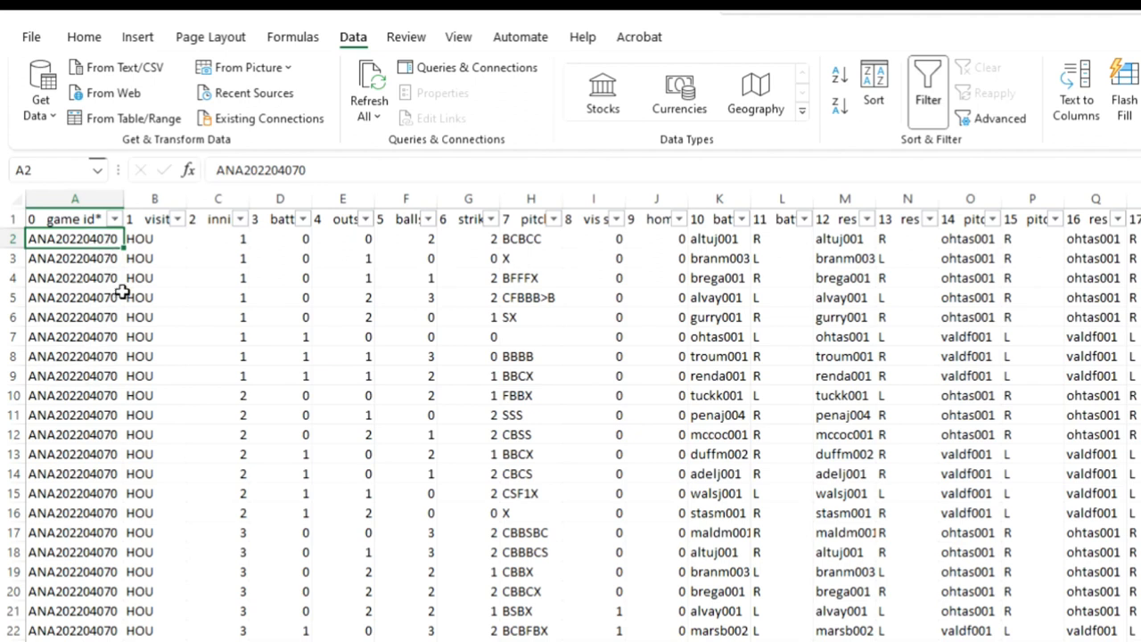
mouse_move(139, 450)
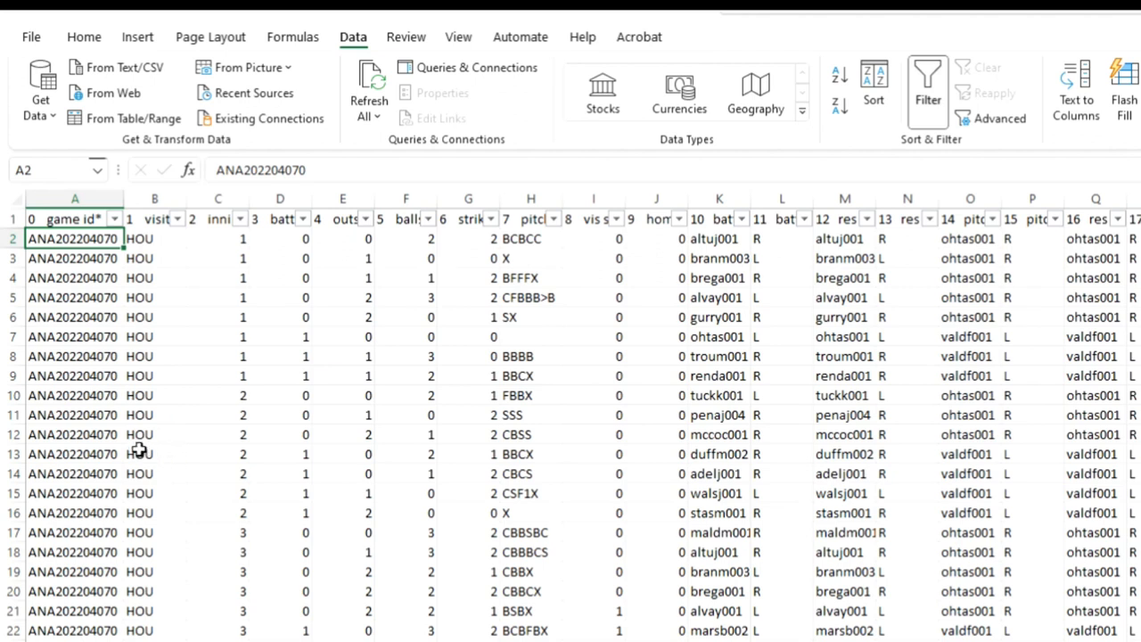
mouse_move(121, 435)
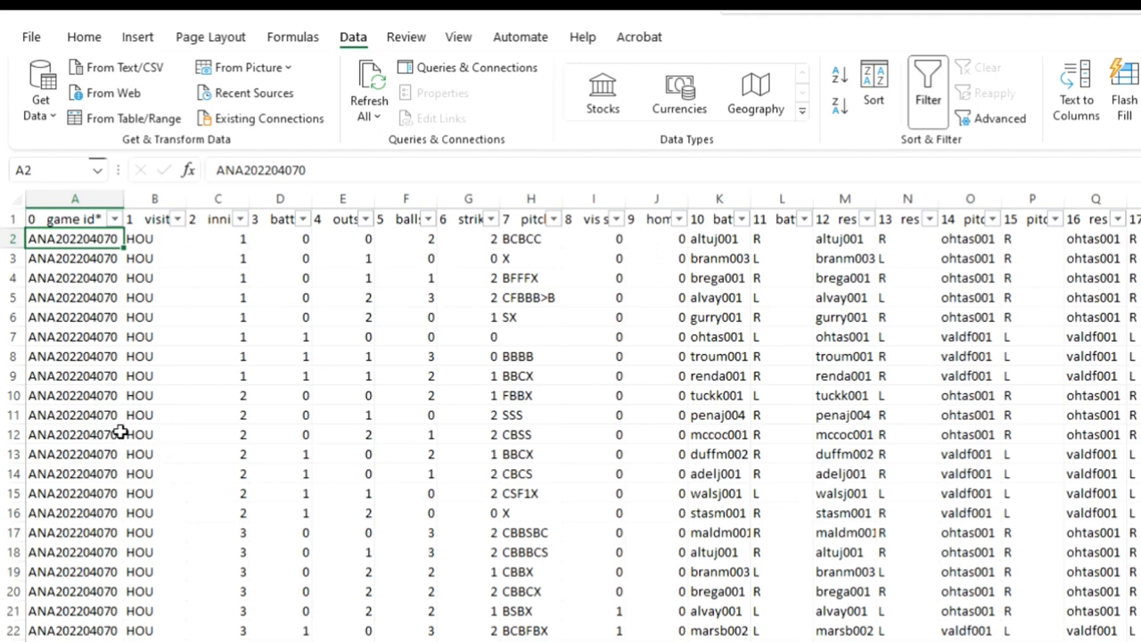
mouse_move(114, 336)
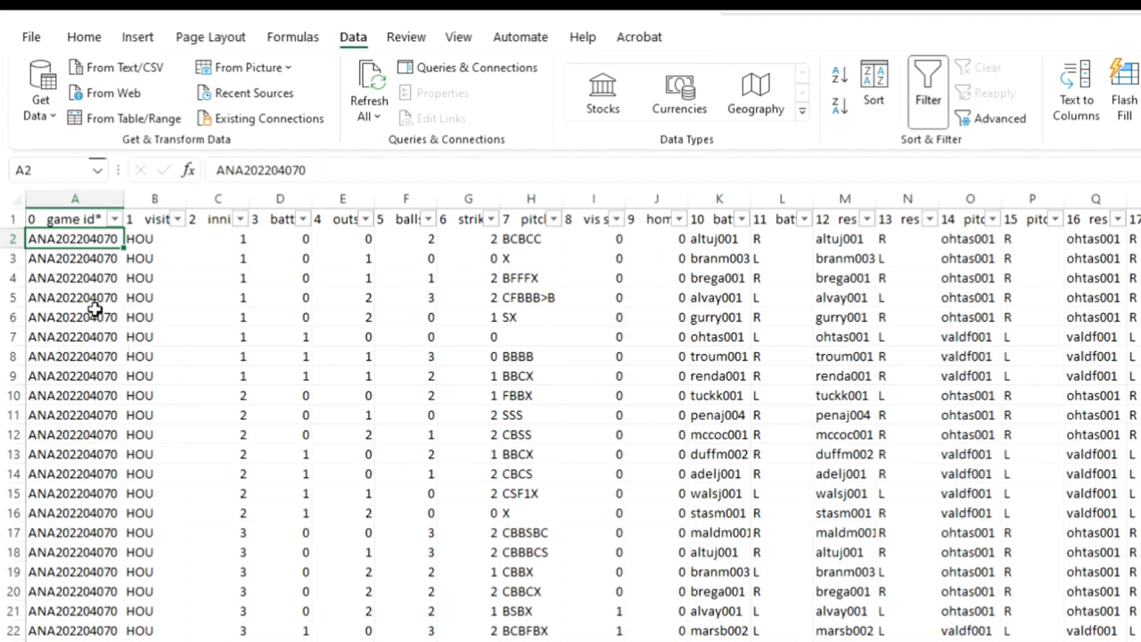
Step: Review the visiting team, inning, outs, balls, strikes and pitch sequence headings
click(153, 217)
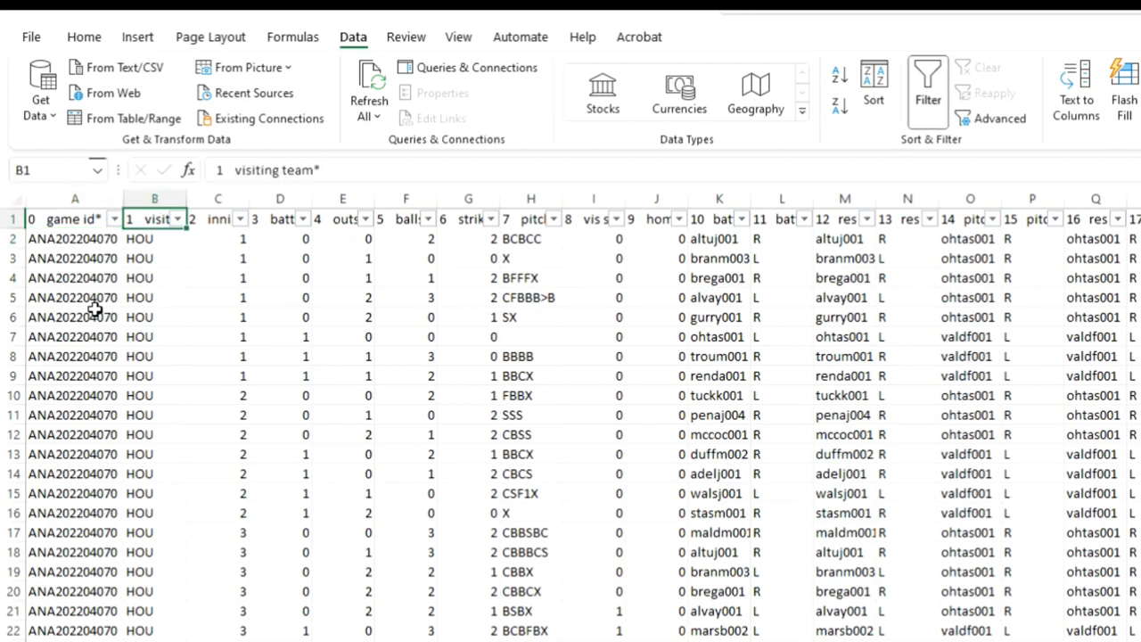
click(218, 217)
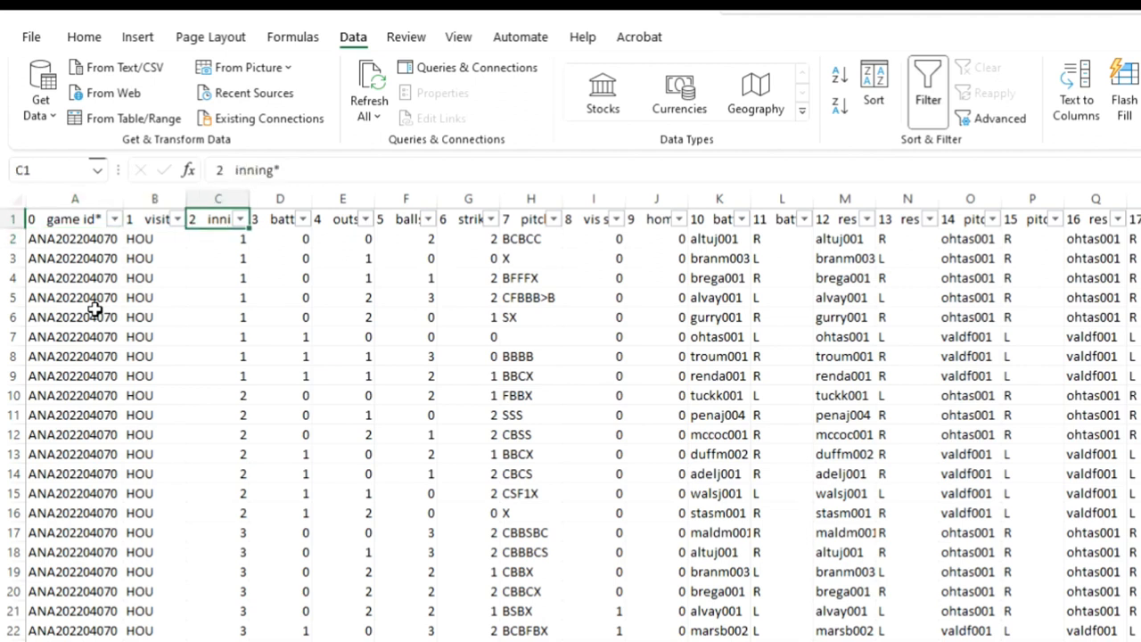
click(280, 217)
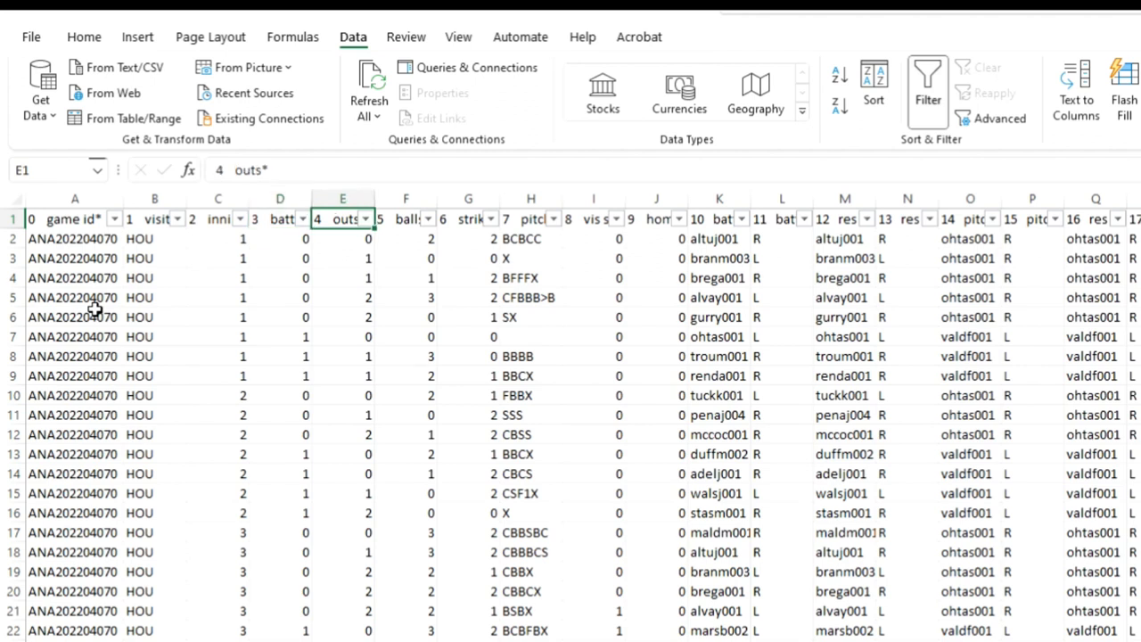
click(407, 217)
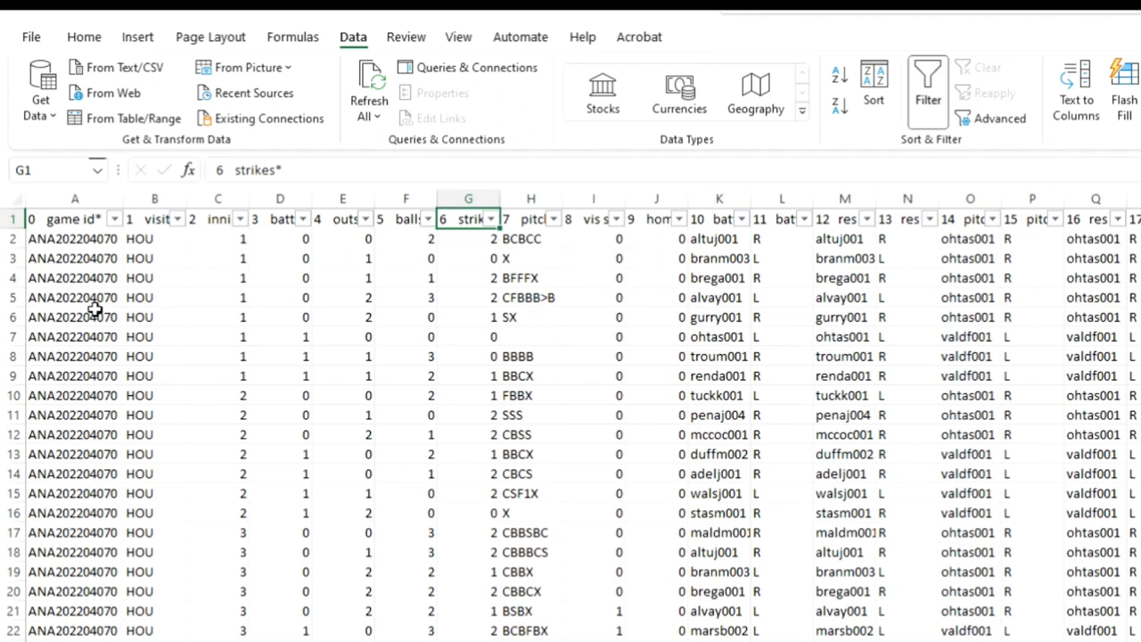
click(531, 218)
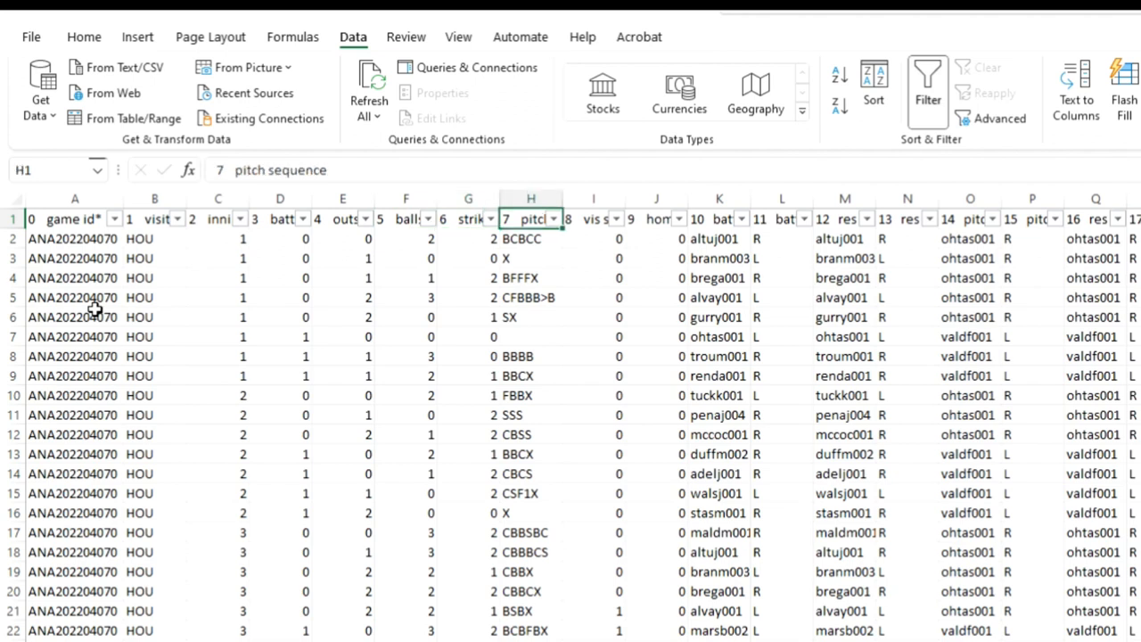
click(407, 217)
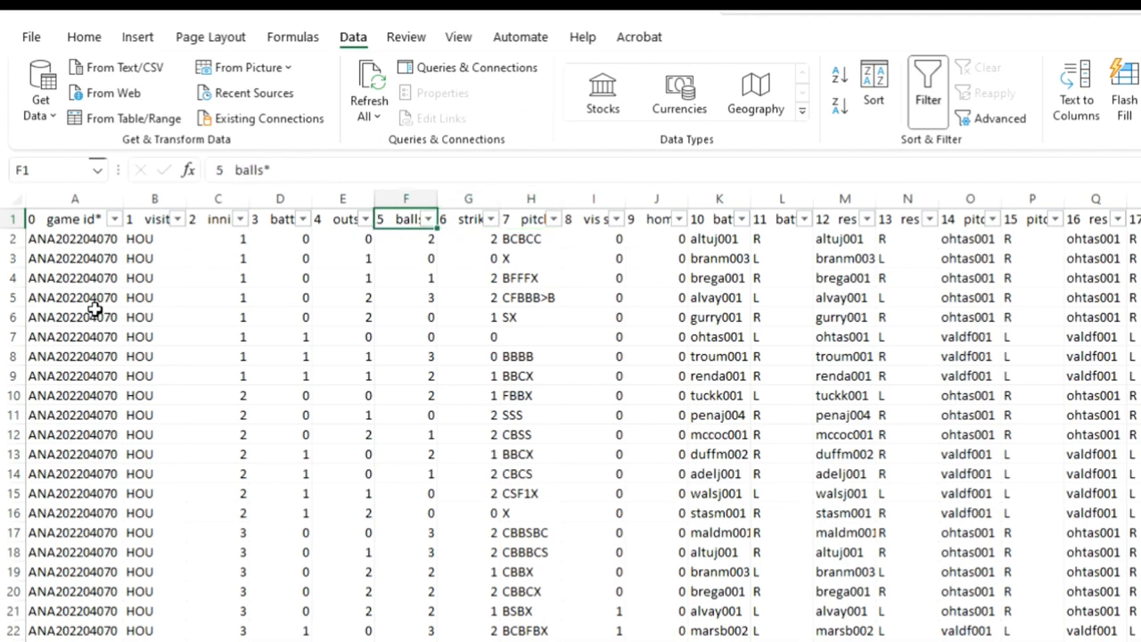
click(531, 218)
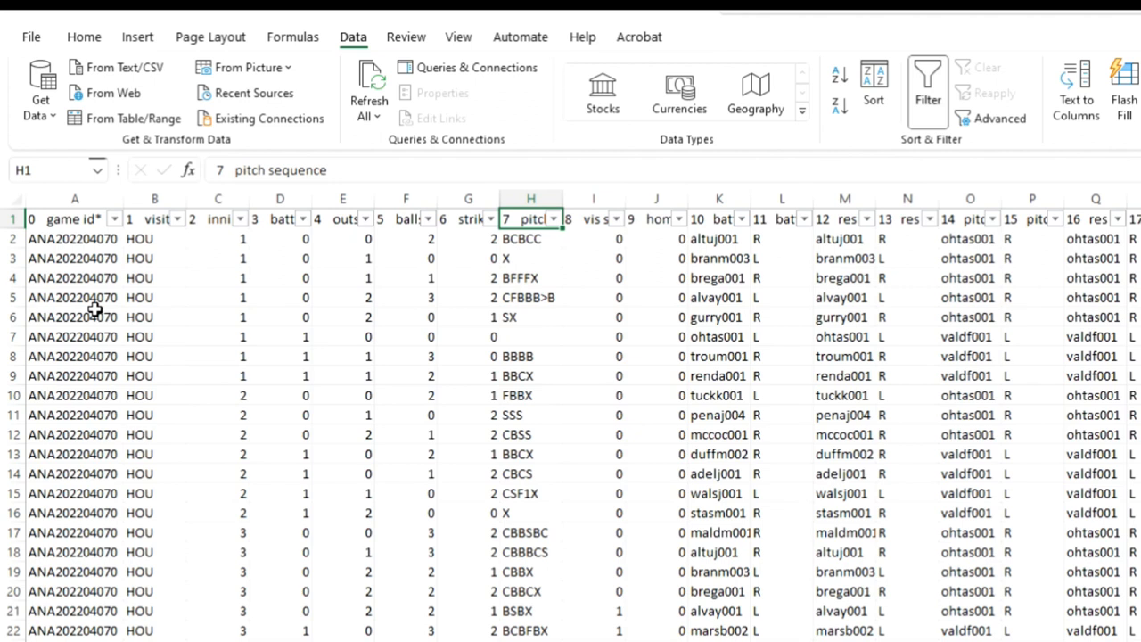
click(531, 239)
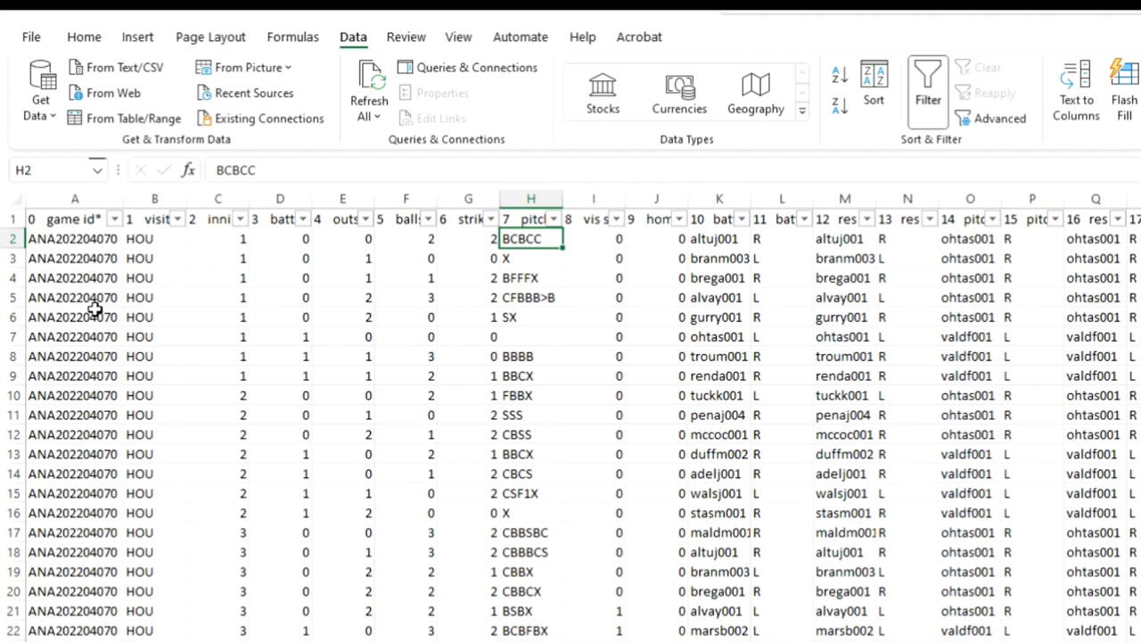
click(531, 217)
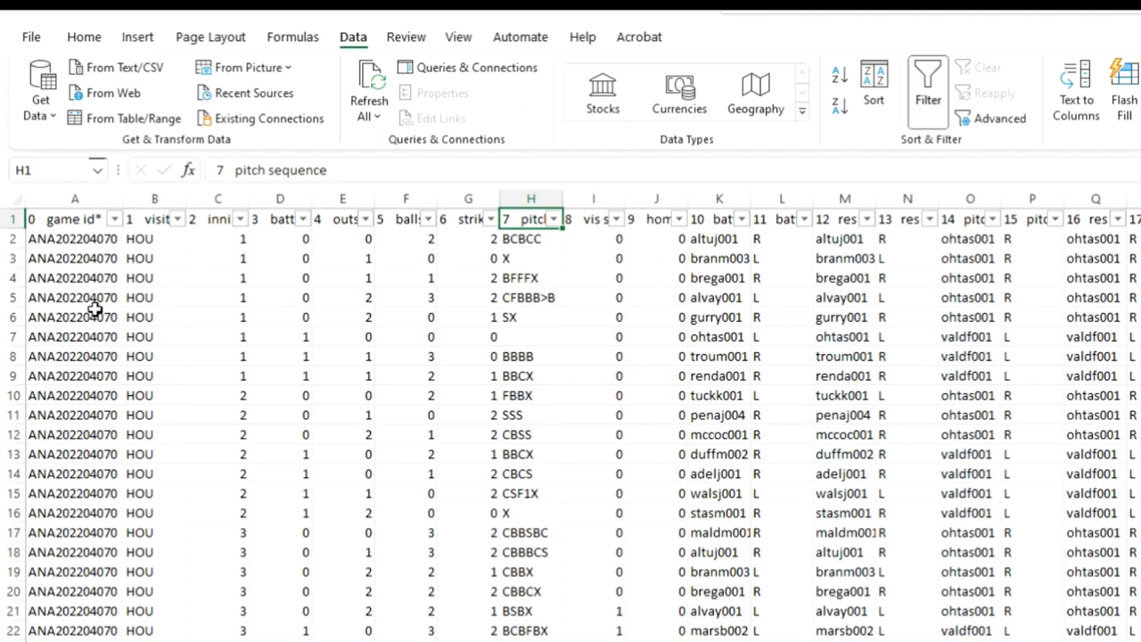
click(531, 239)
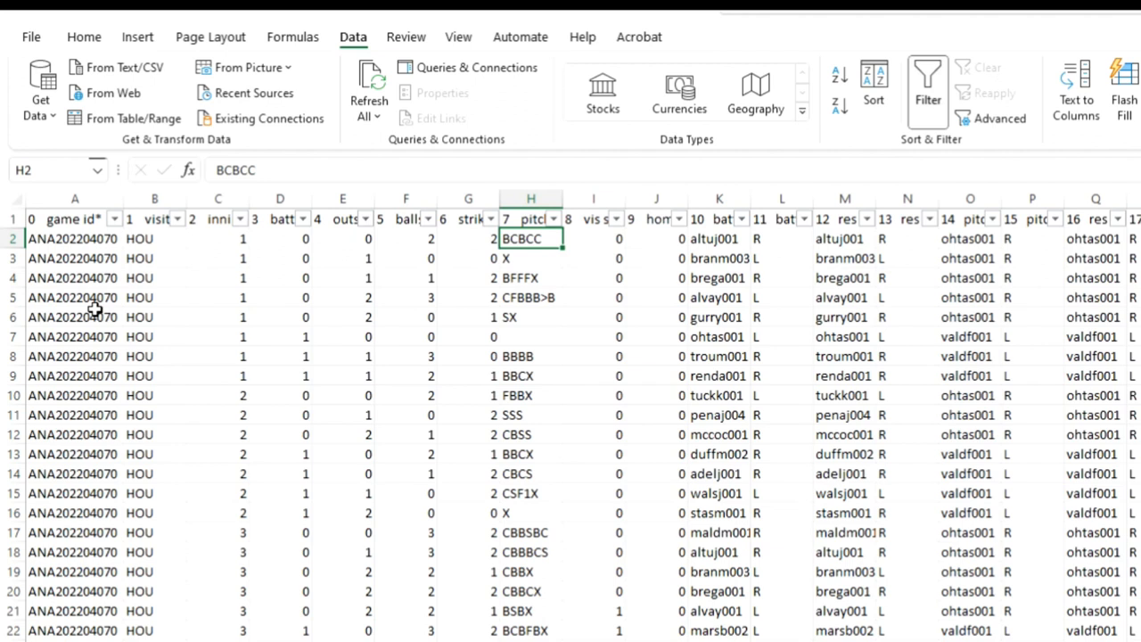
click(531, 279)
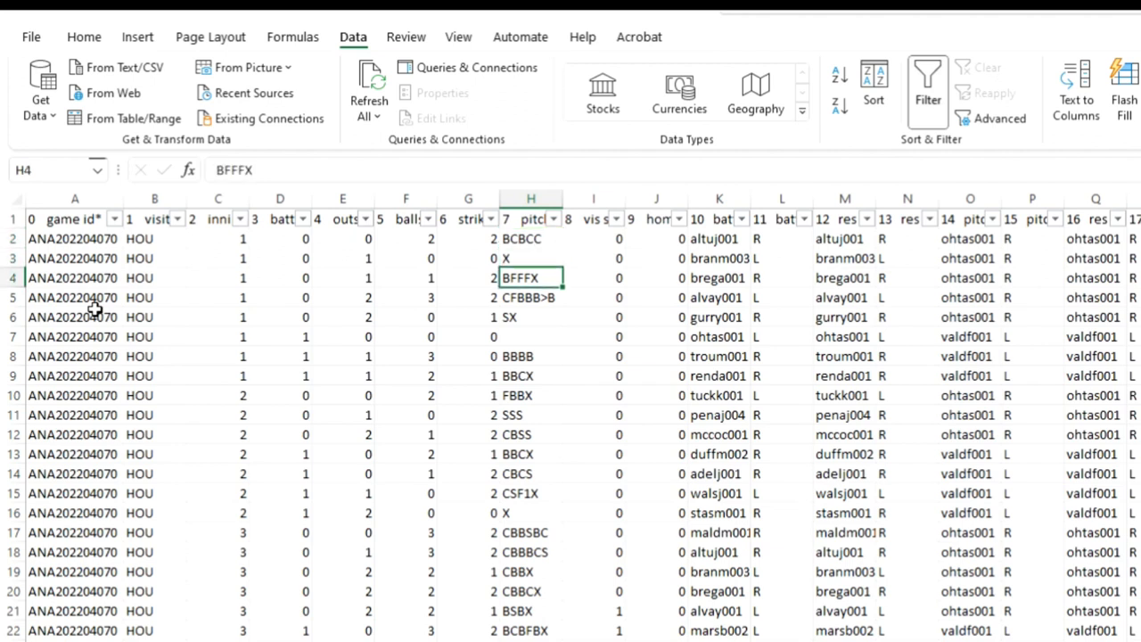
click(531, 257)
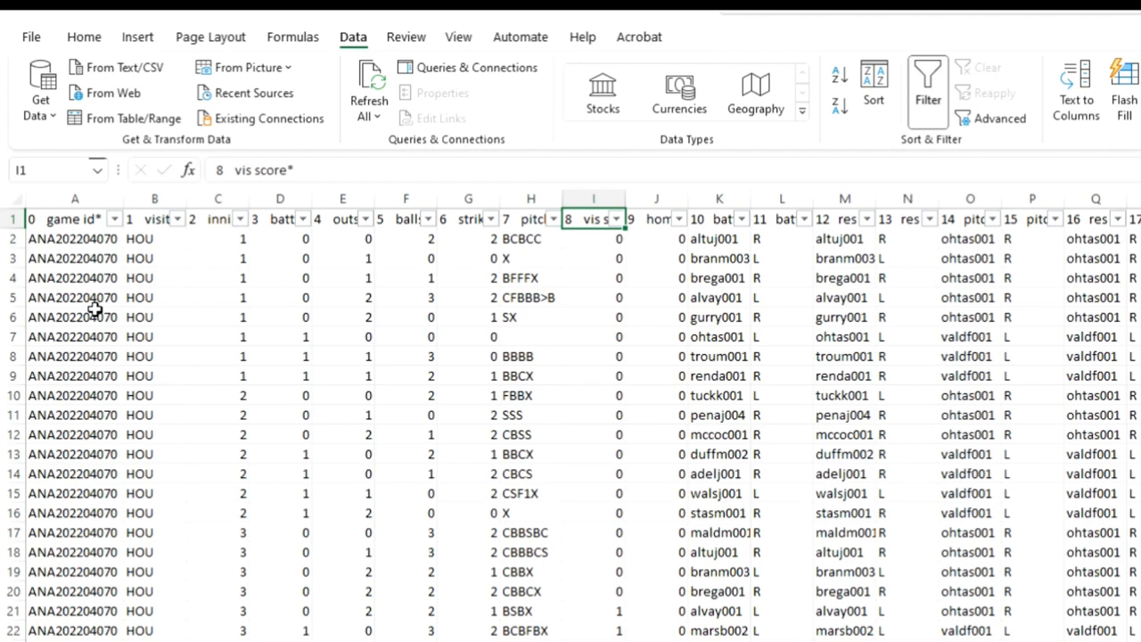
click(656, 219)
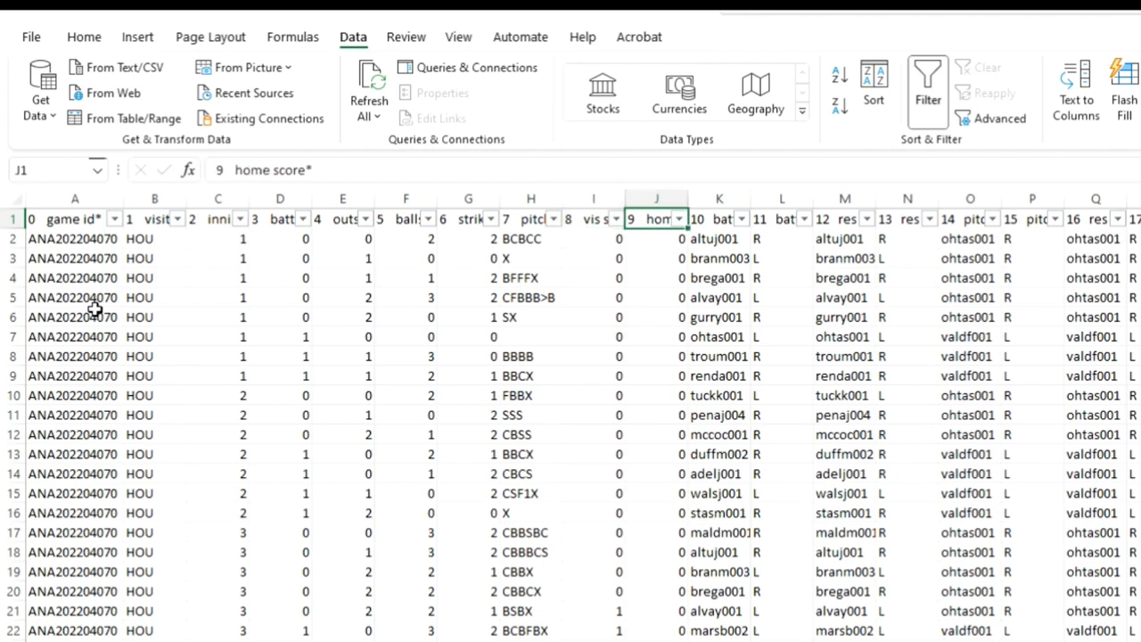
click(720, 217)
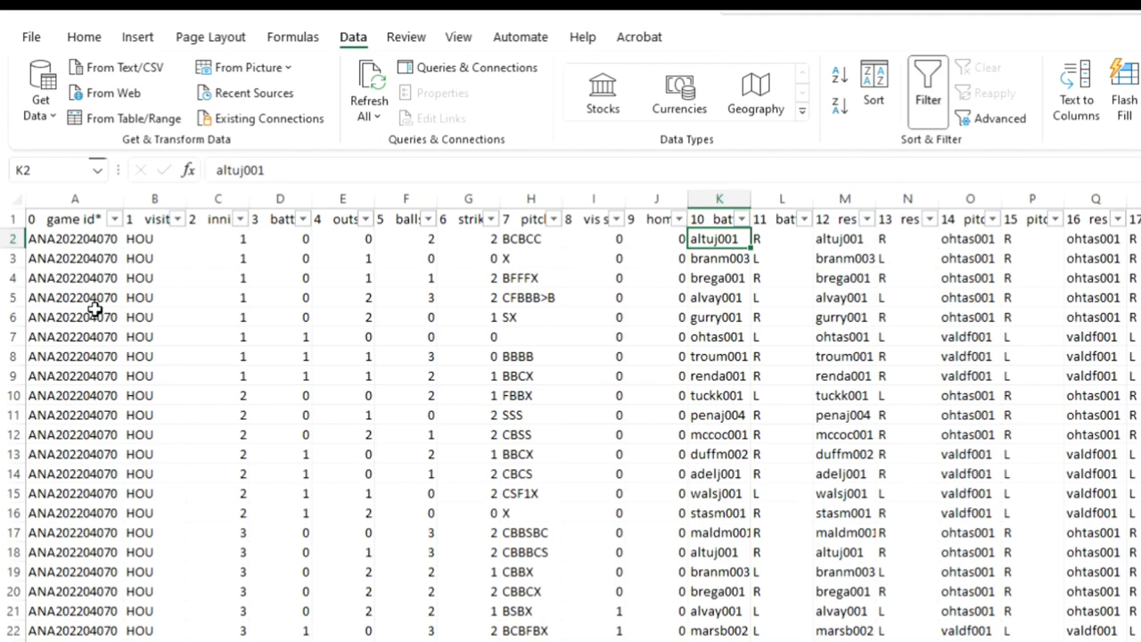
click(781, 239)
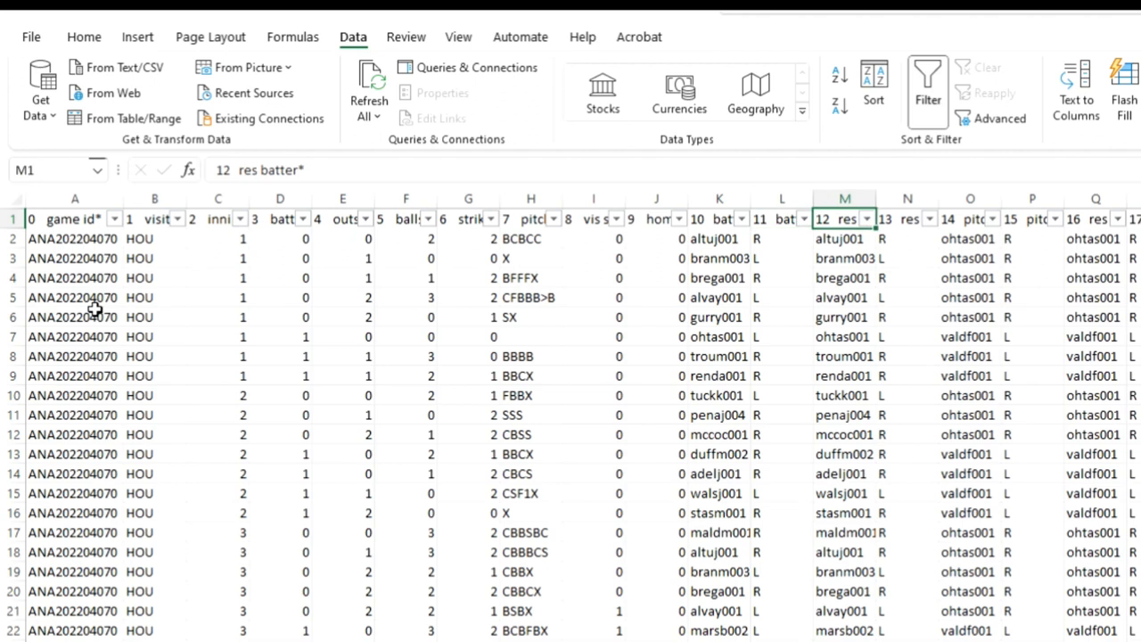
click(846, 239)
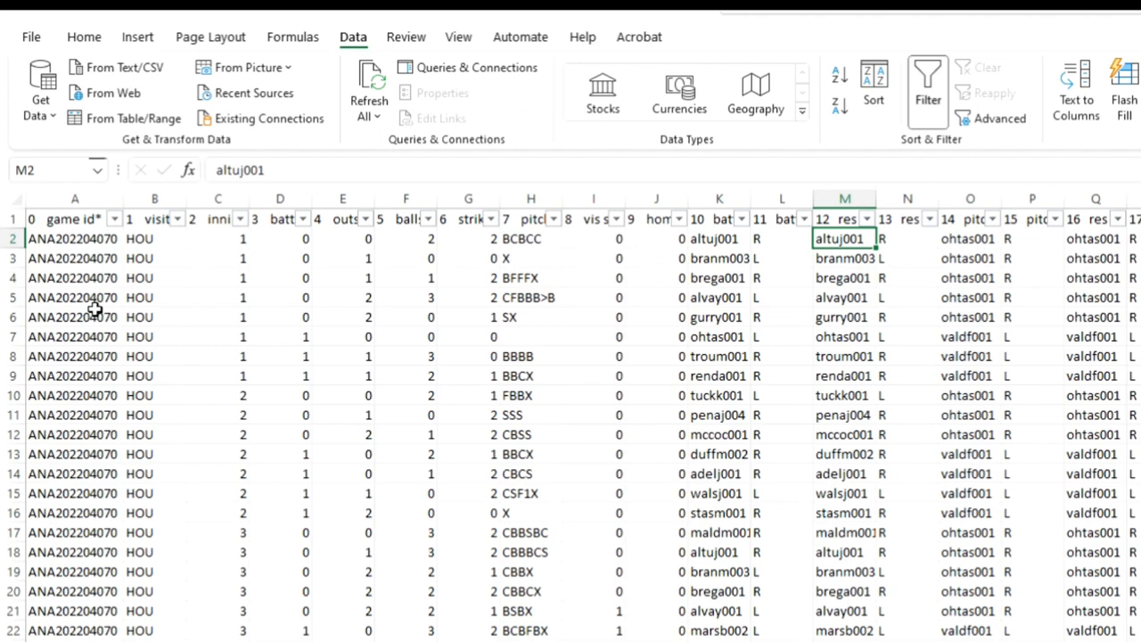
click(846, 218)
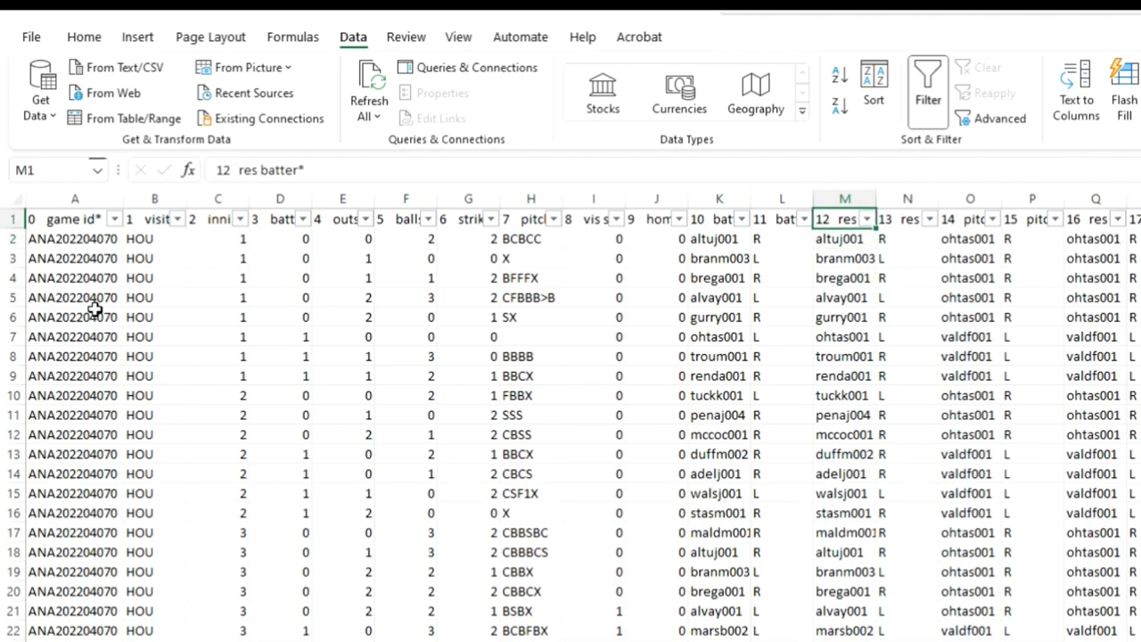
click(845, 239)
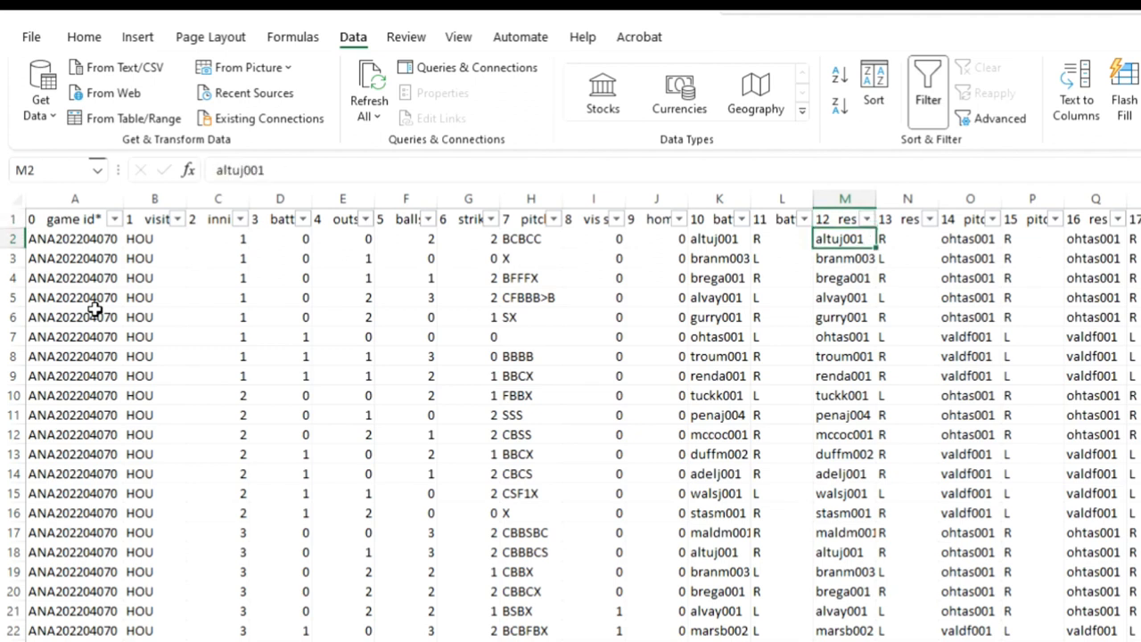
click(908, 218)
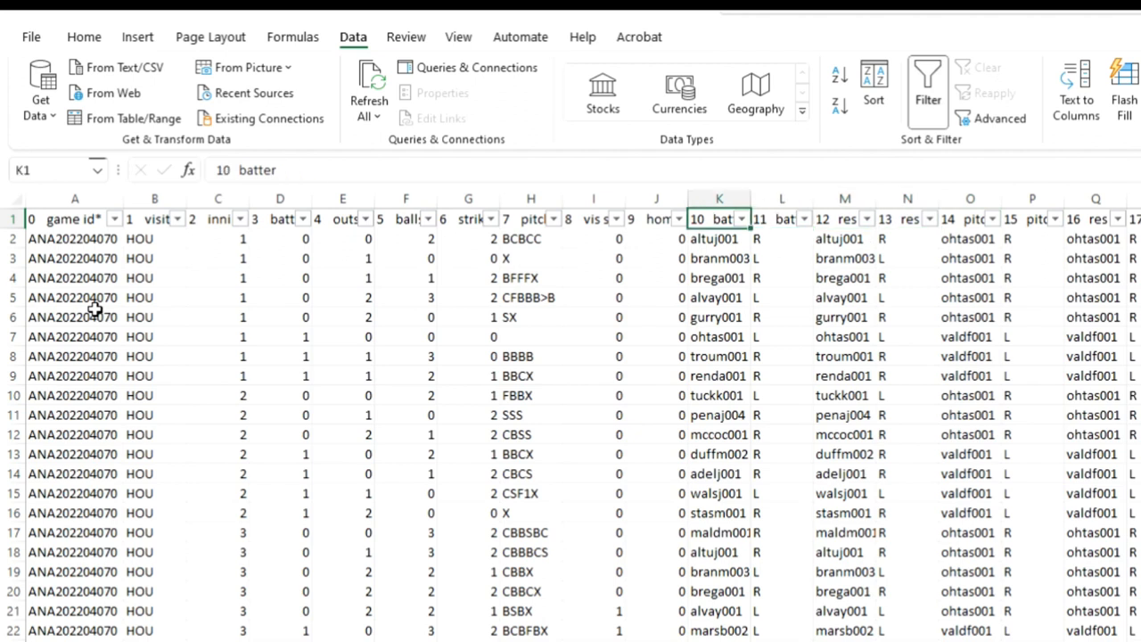
click(908, 239)
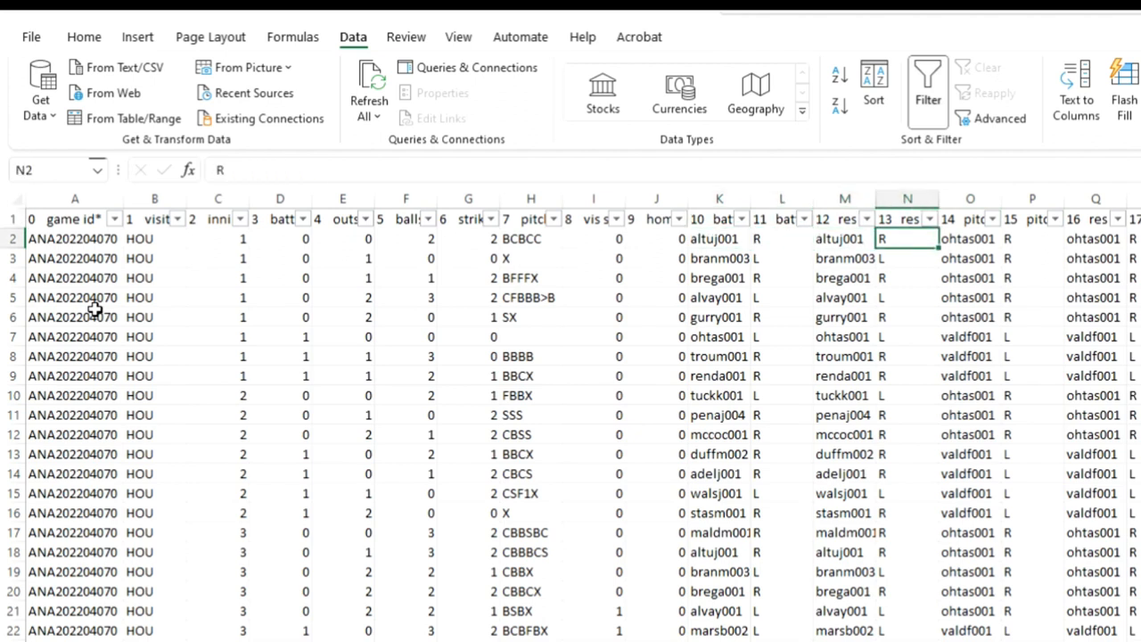
click(970, 239)
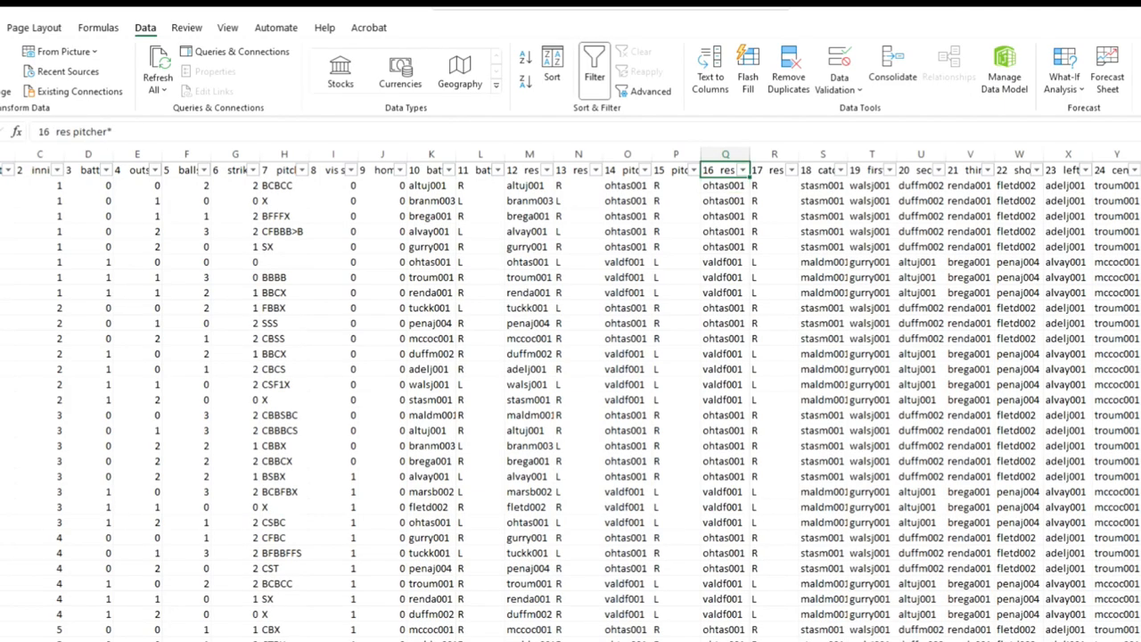
click(724, 184)
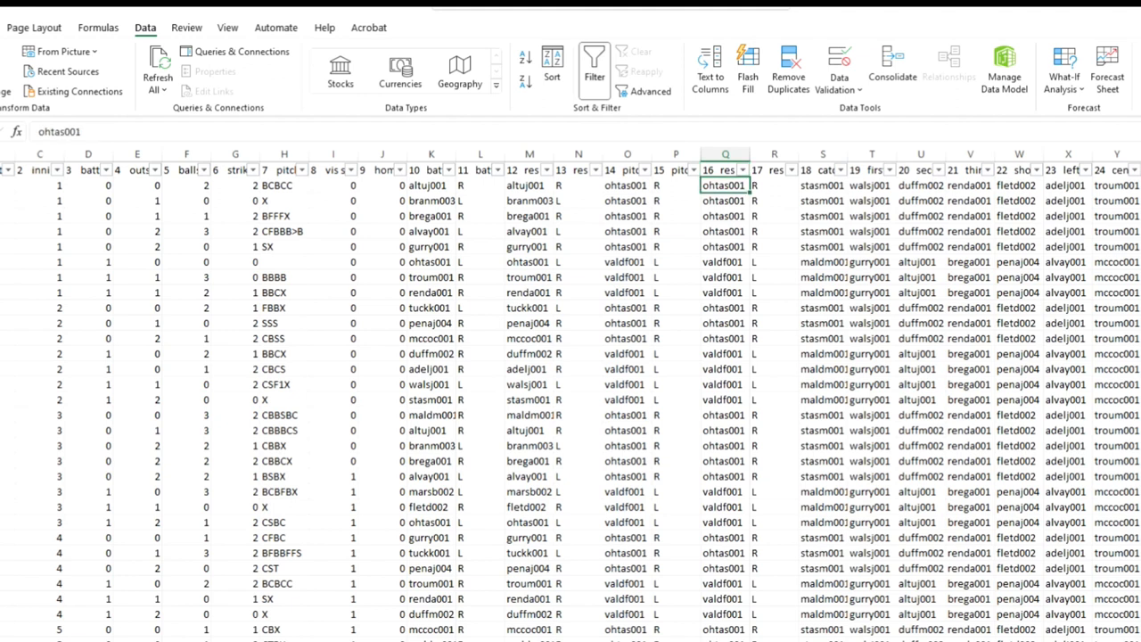
click(774, 186)
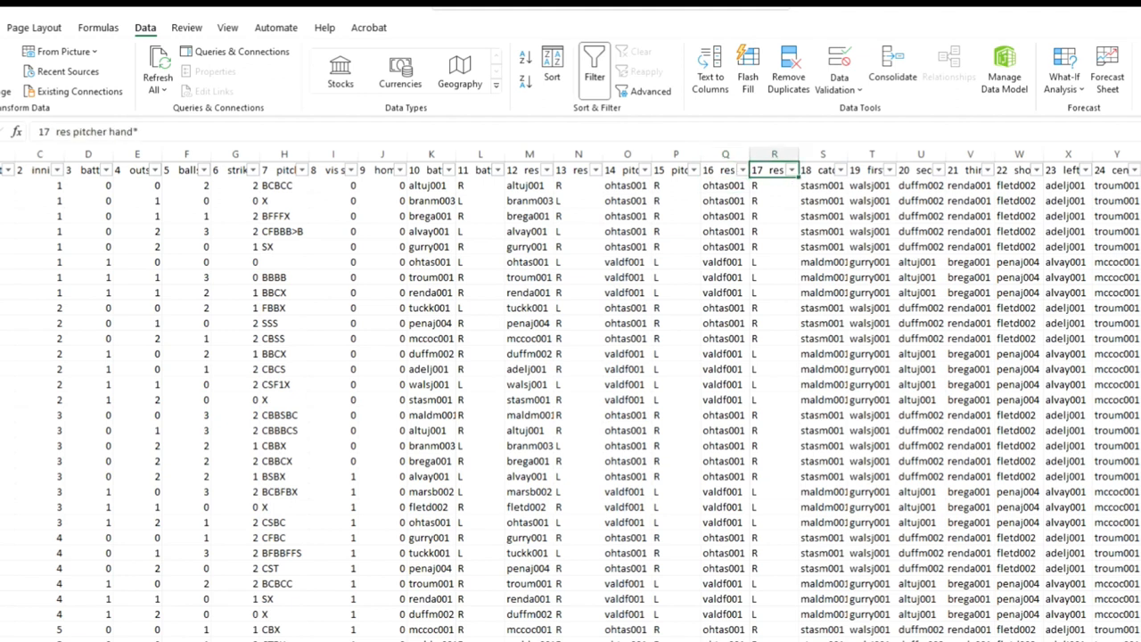
click(824, 170)
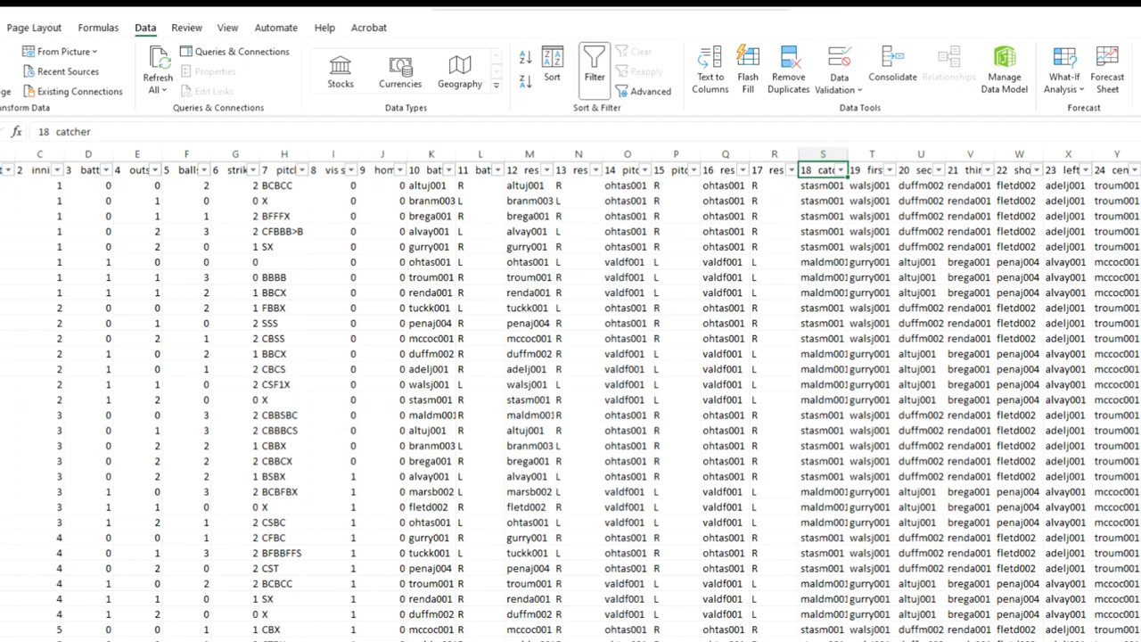
click(872, 169)
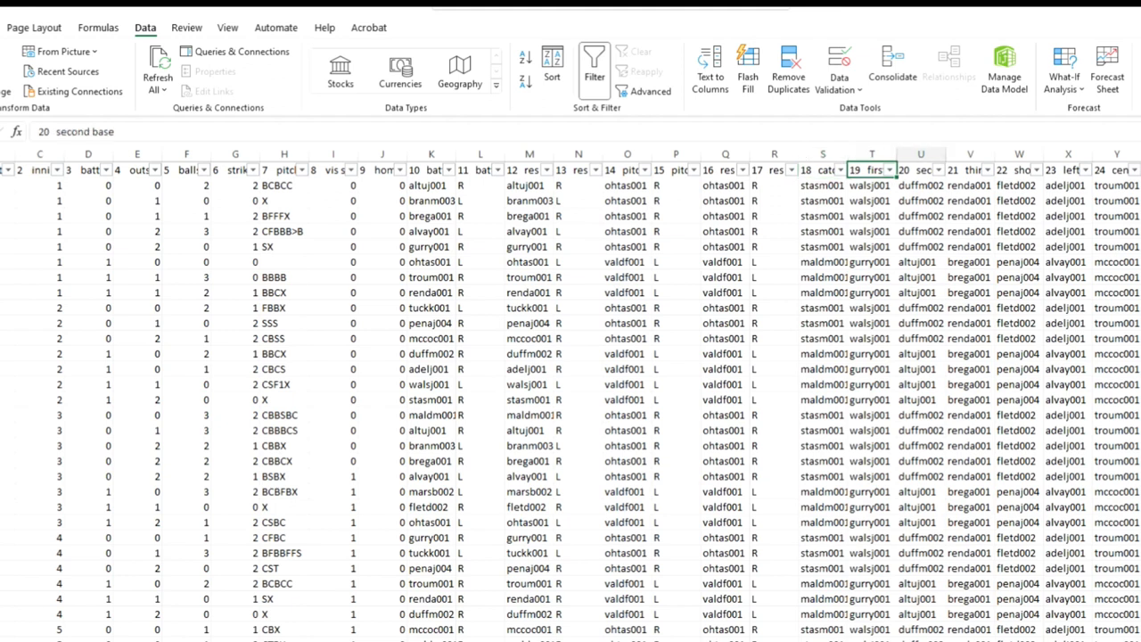
click(1116, 170)
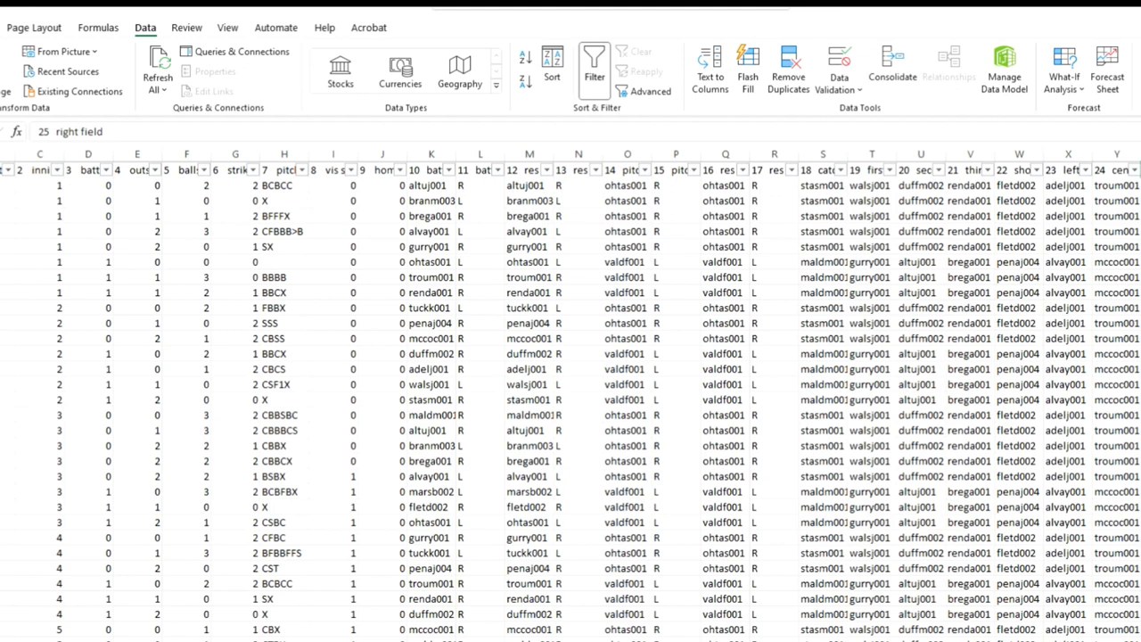
scroll(right, 3)
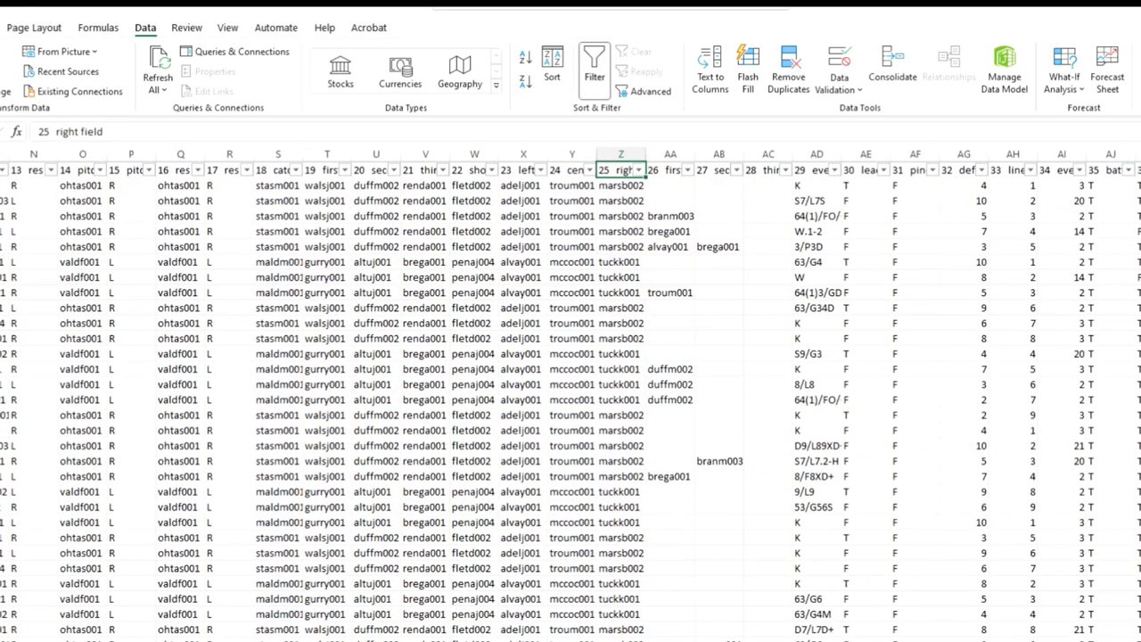
Step: Read the full headers of the first runner, second runner and event text columns
click(671, 169)
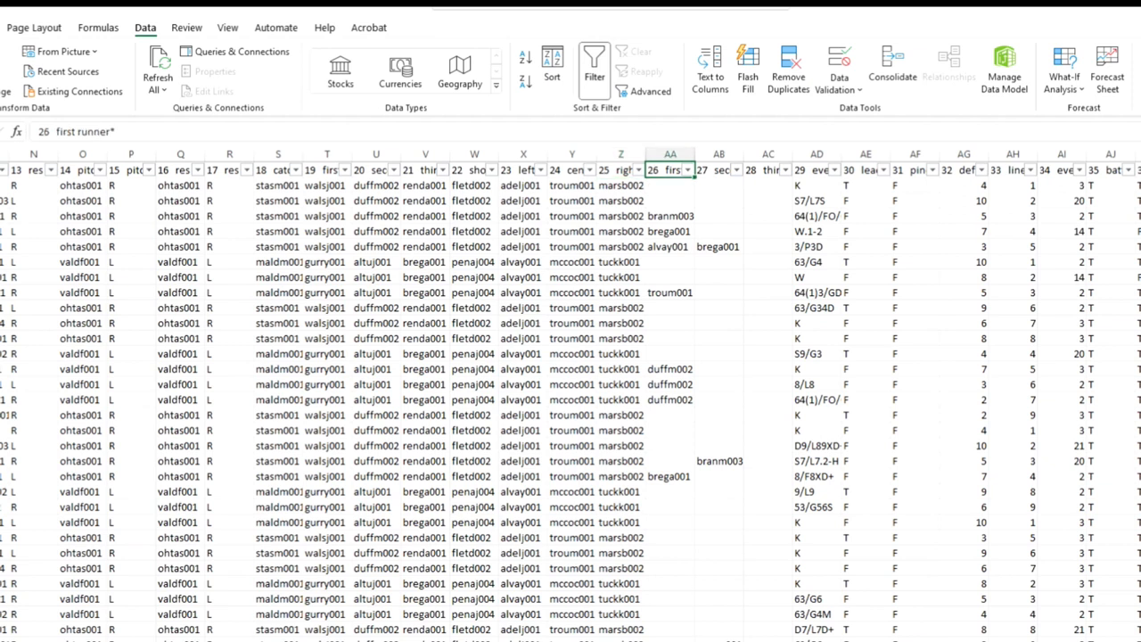
click(719, 169)
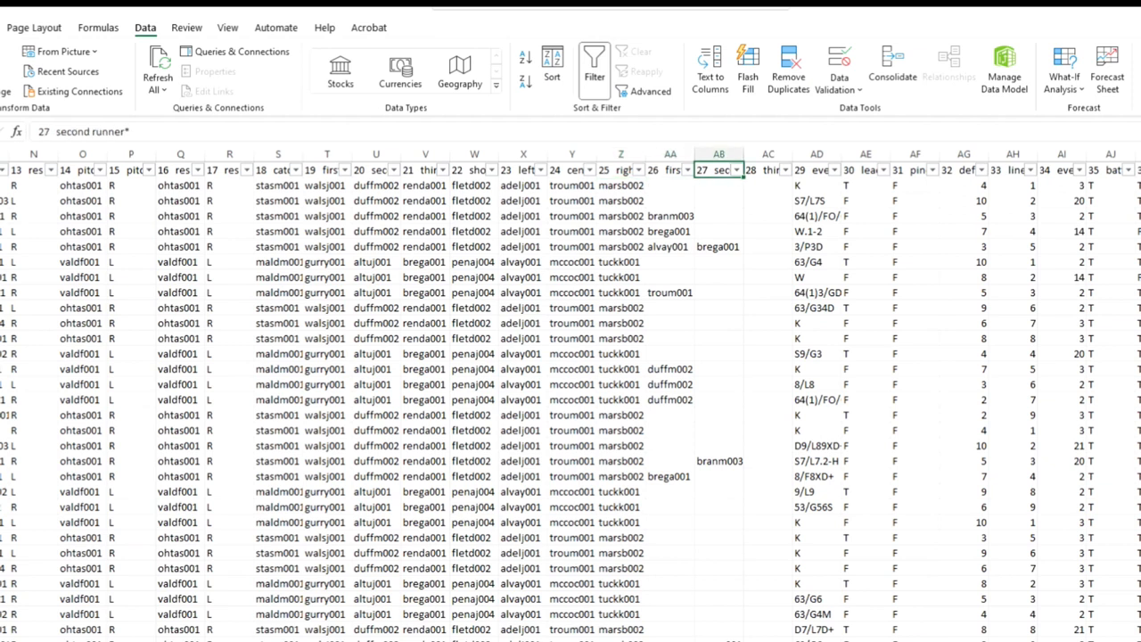
click(766, 169)
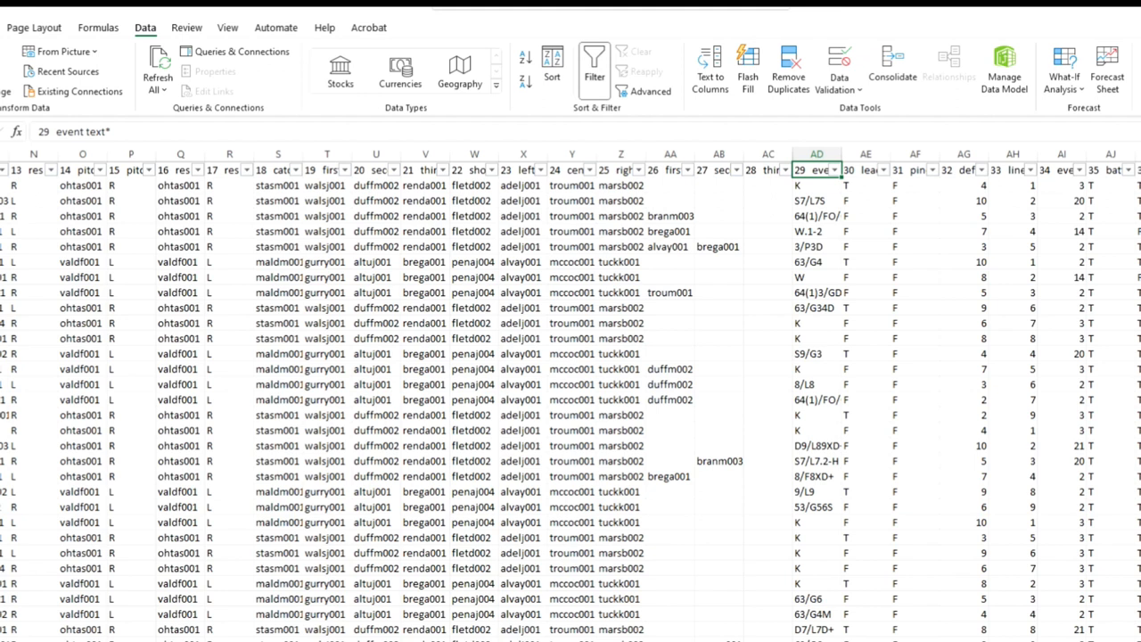
mouse_move(981, 610)
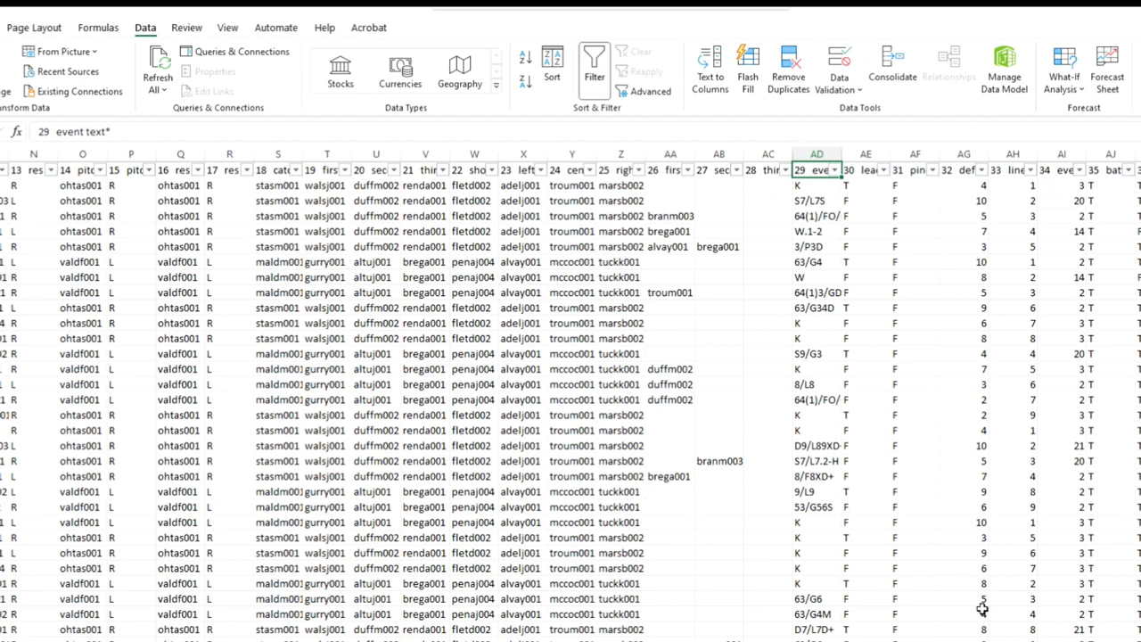
mouse_move(839, 146)
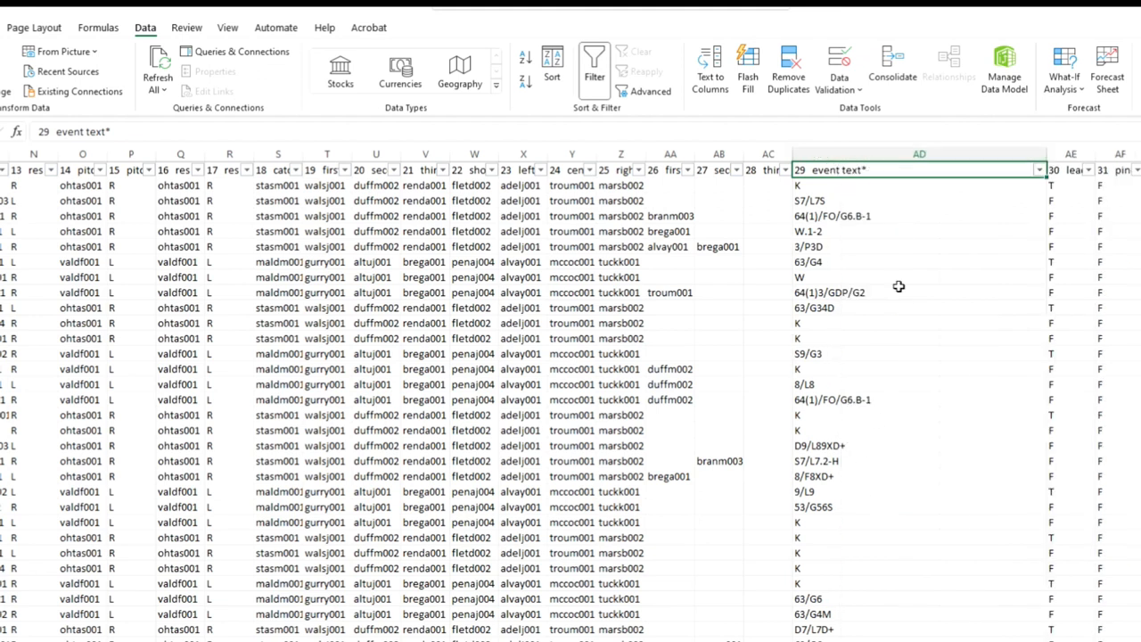
mouse_move(806, 275)
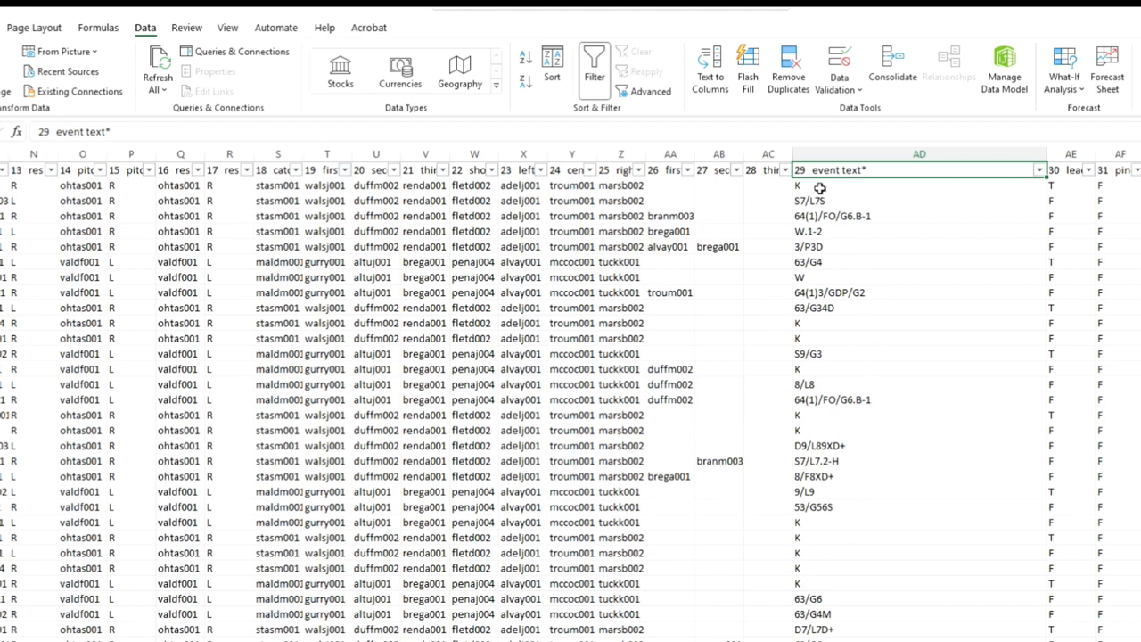
click(820, 186)
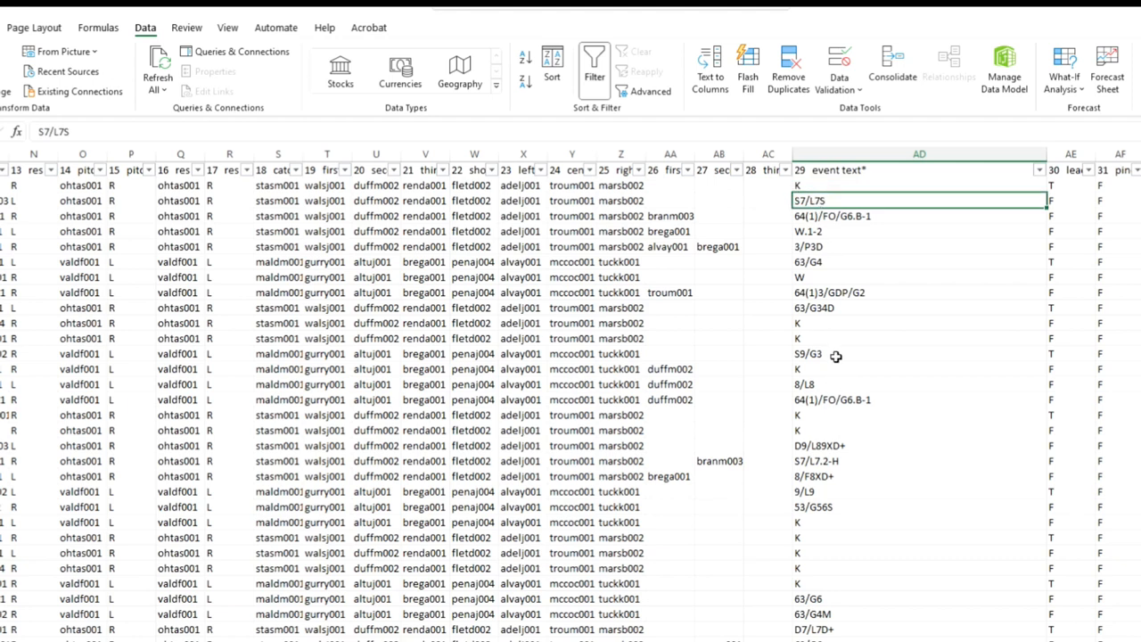
mouse_move(829, 282)
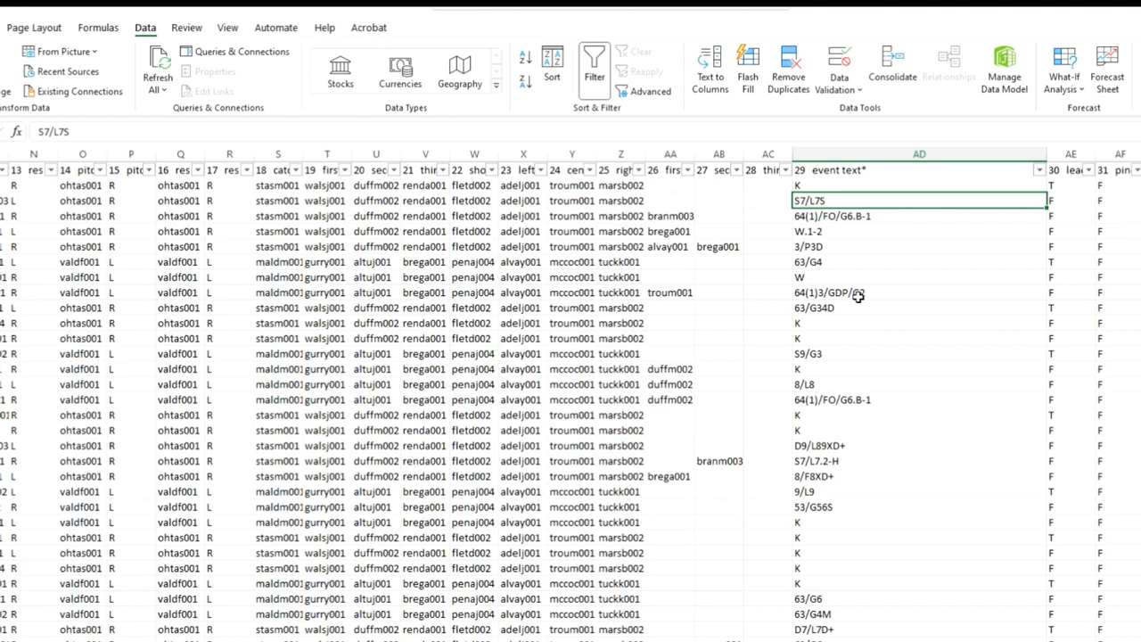
click(919, 216)
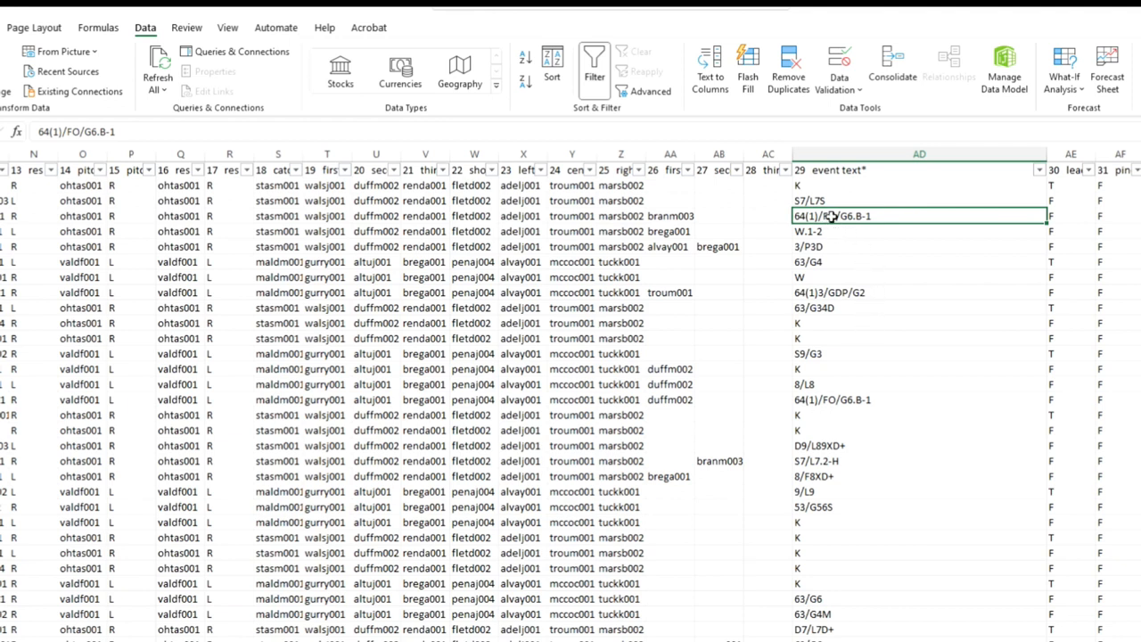
mouse_move(867, 239)
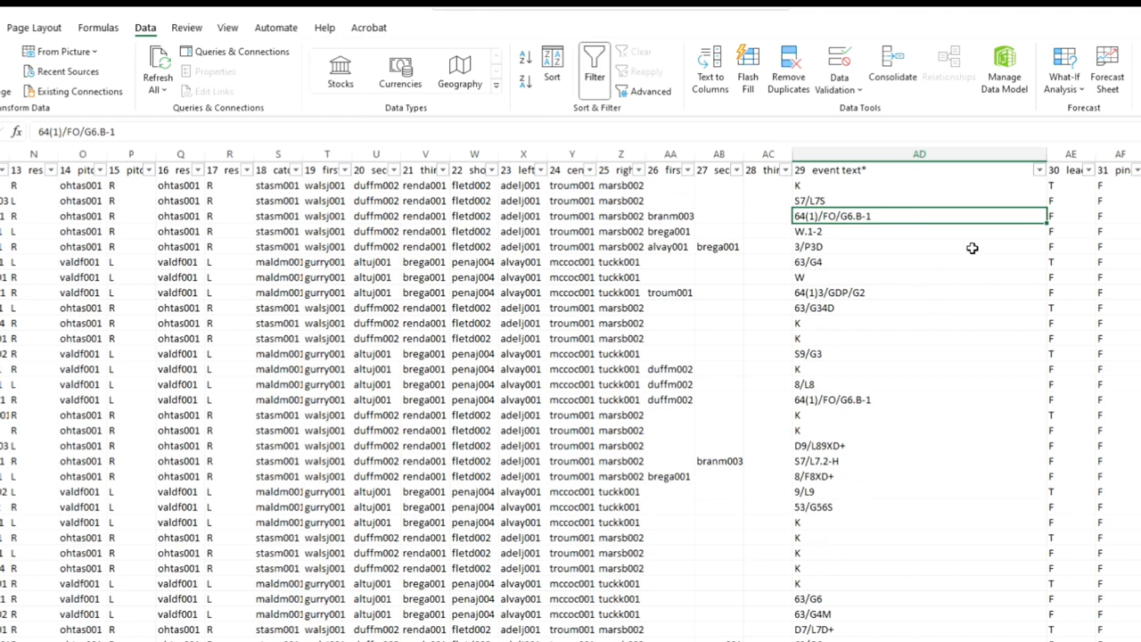
click(1070, 170)
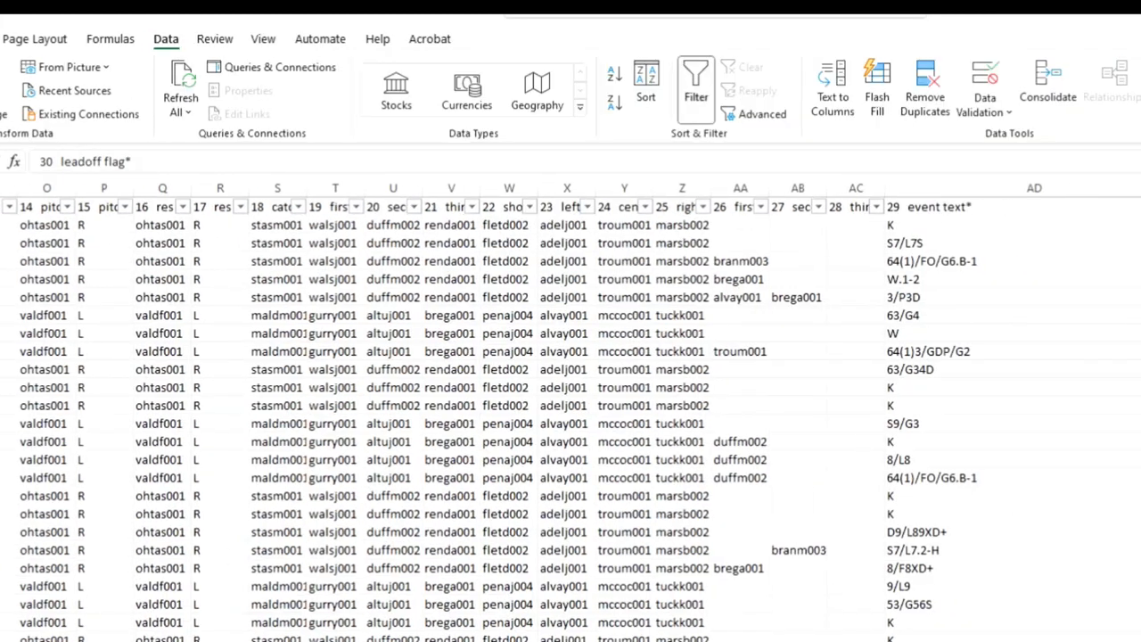
scroll(right, 3)
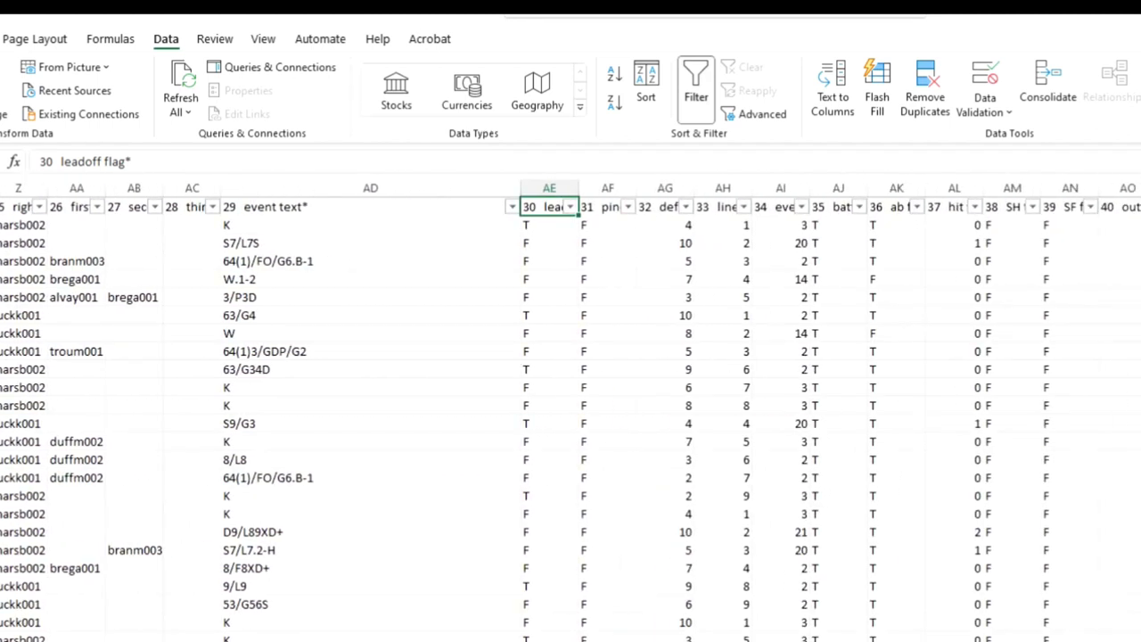
mouse_move(542, 225)
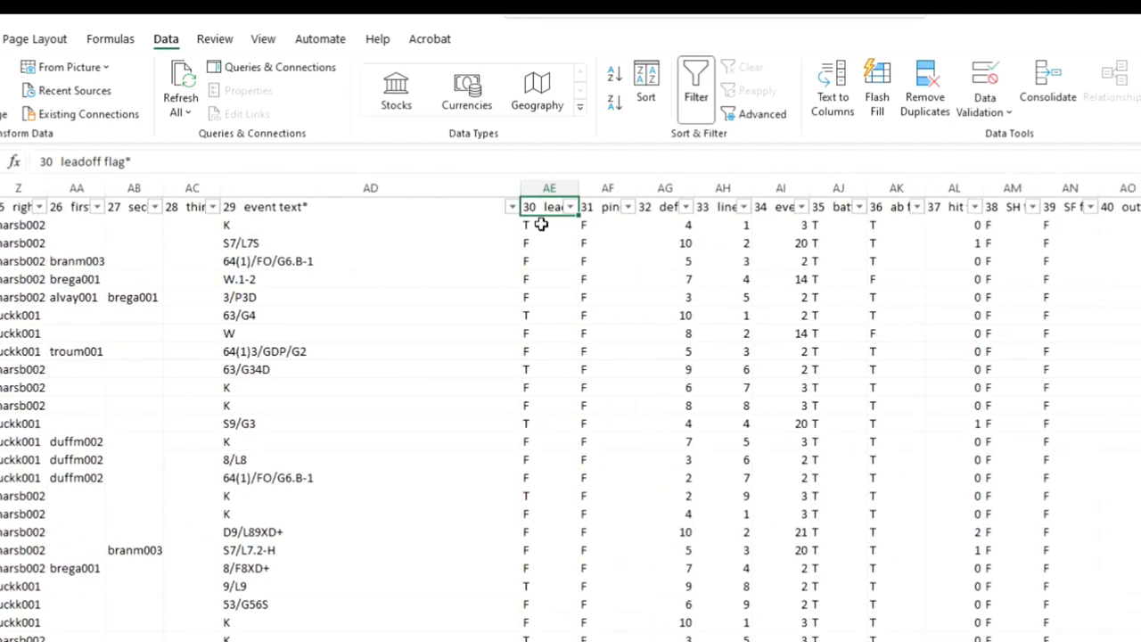
click(607, 225)
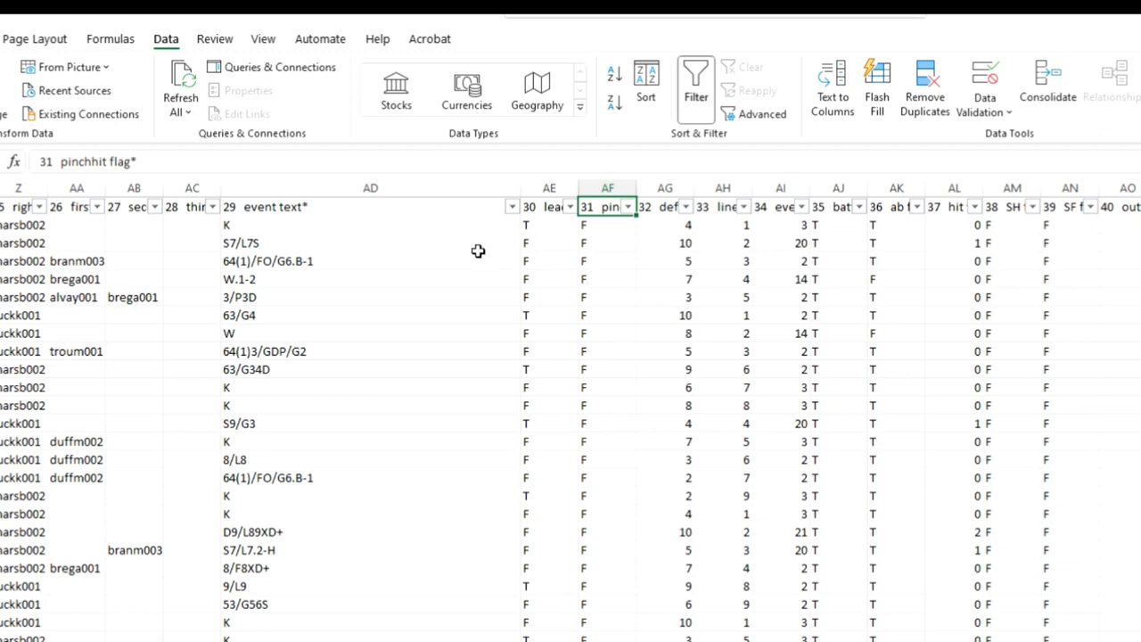
click(665, 207)
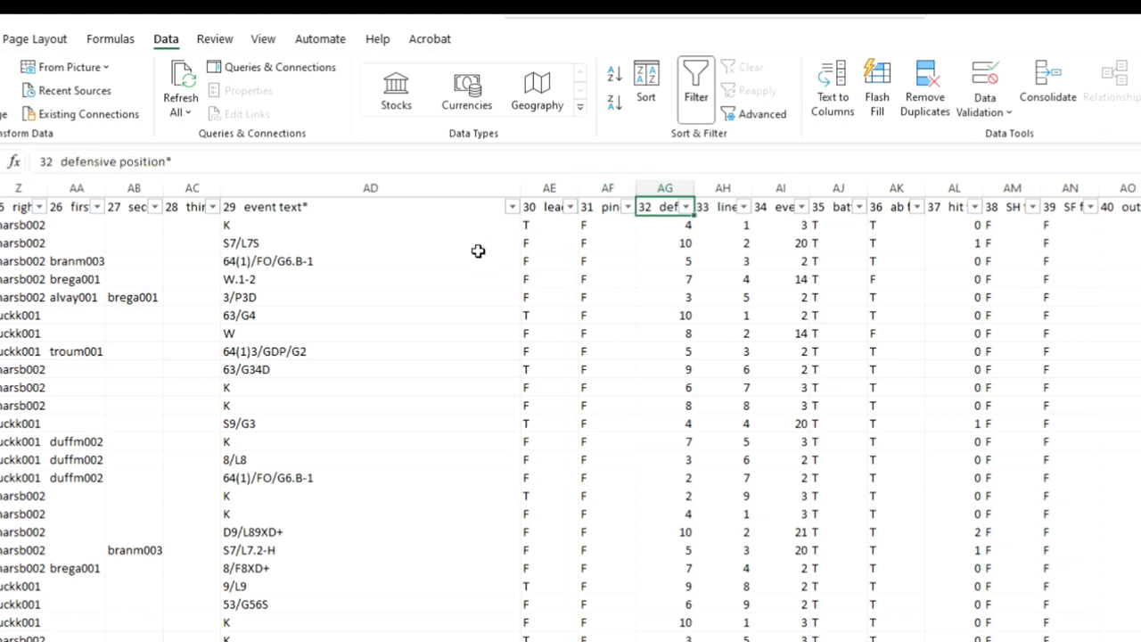
click(724, 207)
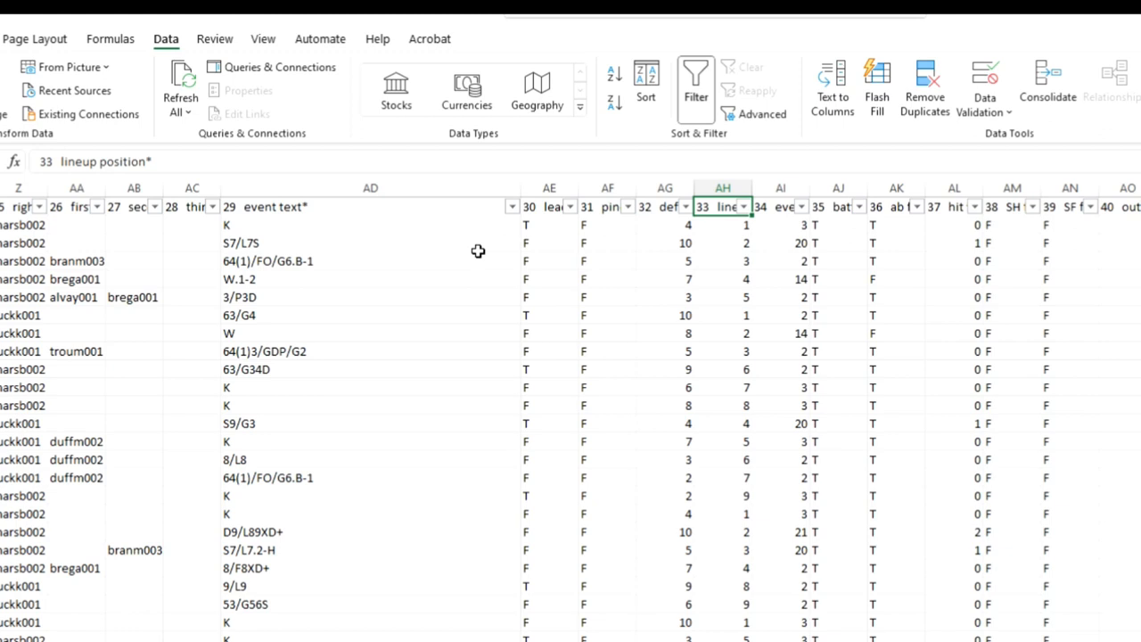
click(663, 207)
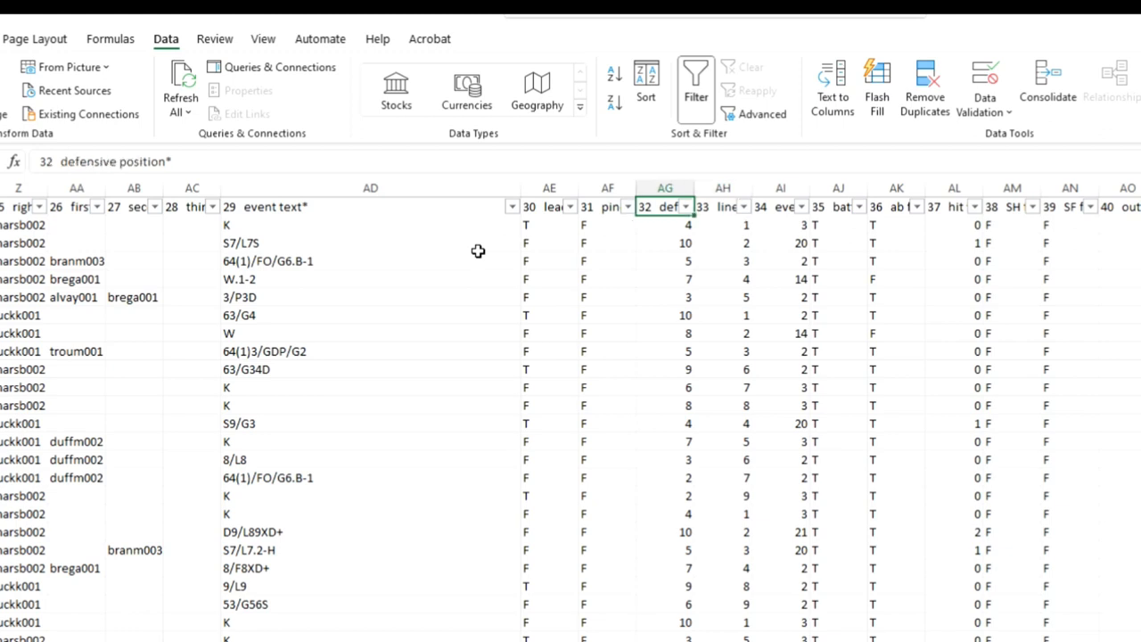
click(722, 225)
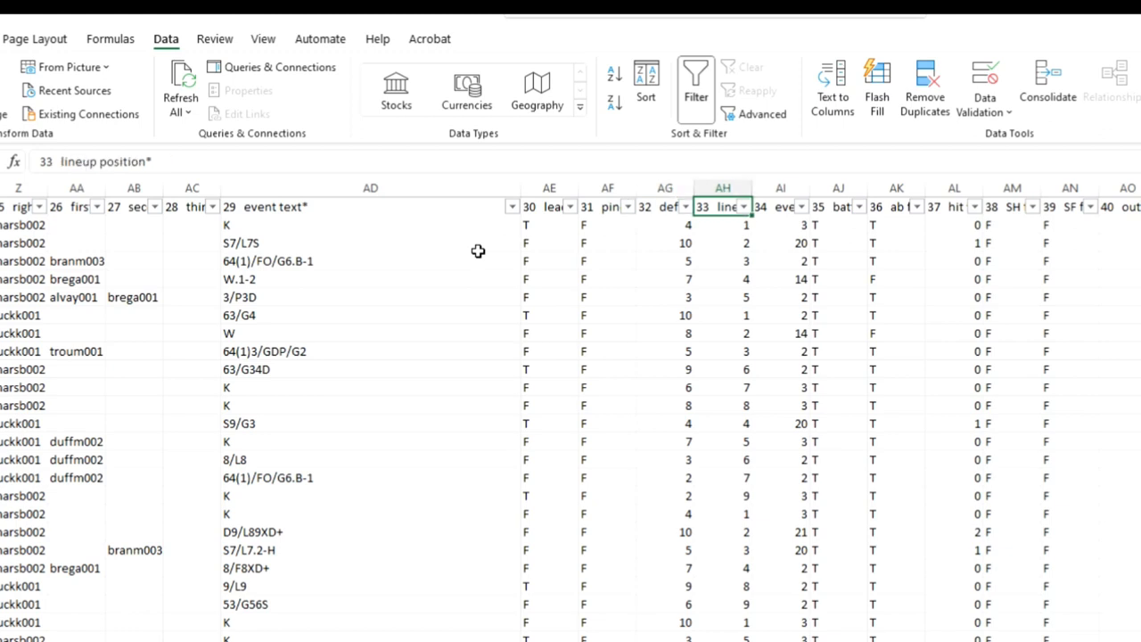
click(781, 207)
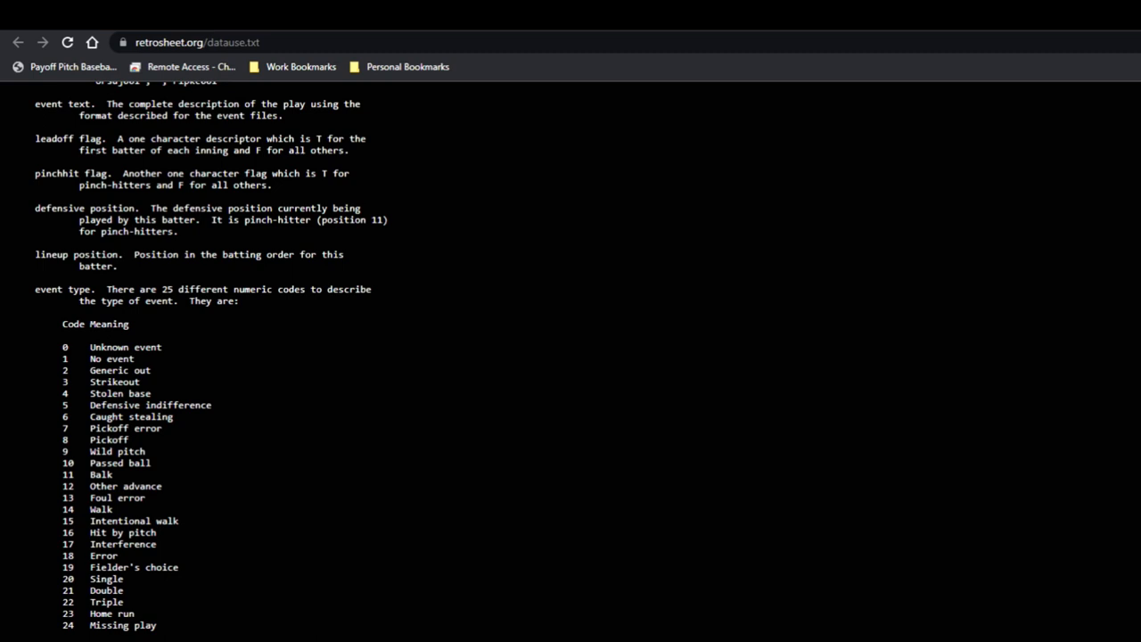
mouse_move(135, 615)
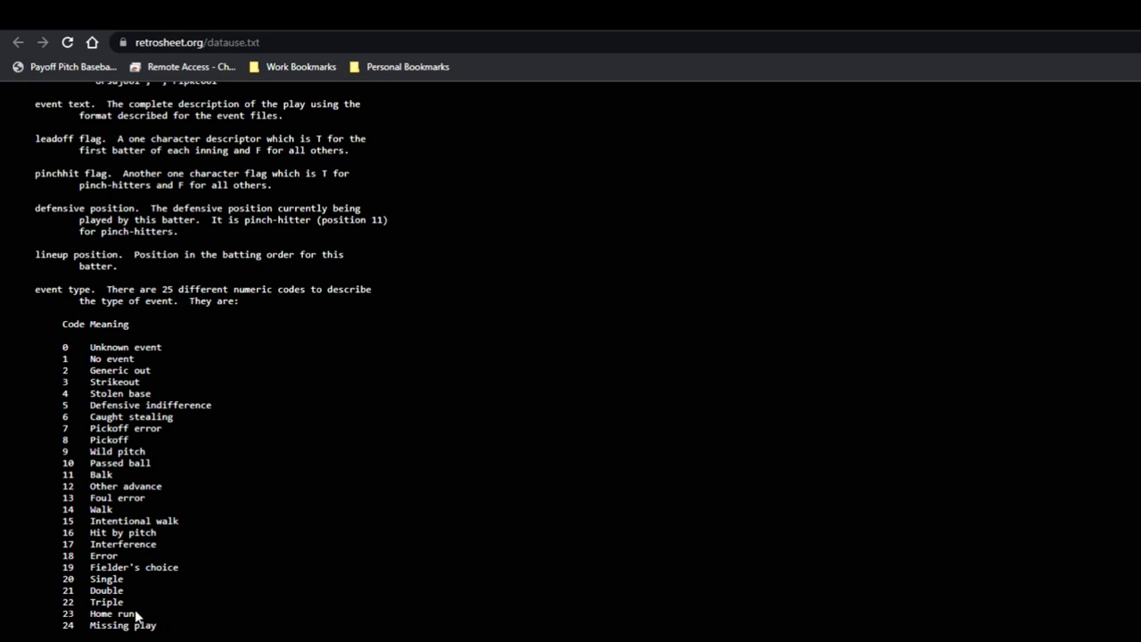
mouse_move(160, 624)
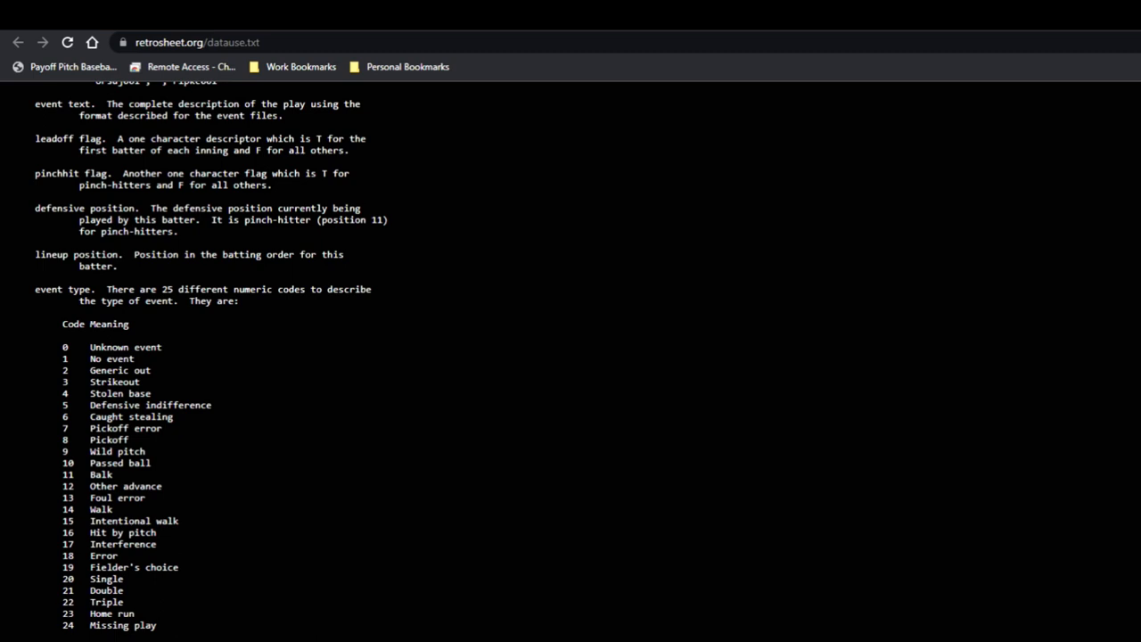
mouse_move(144, 596)
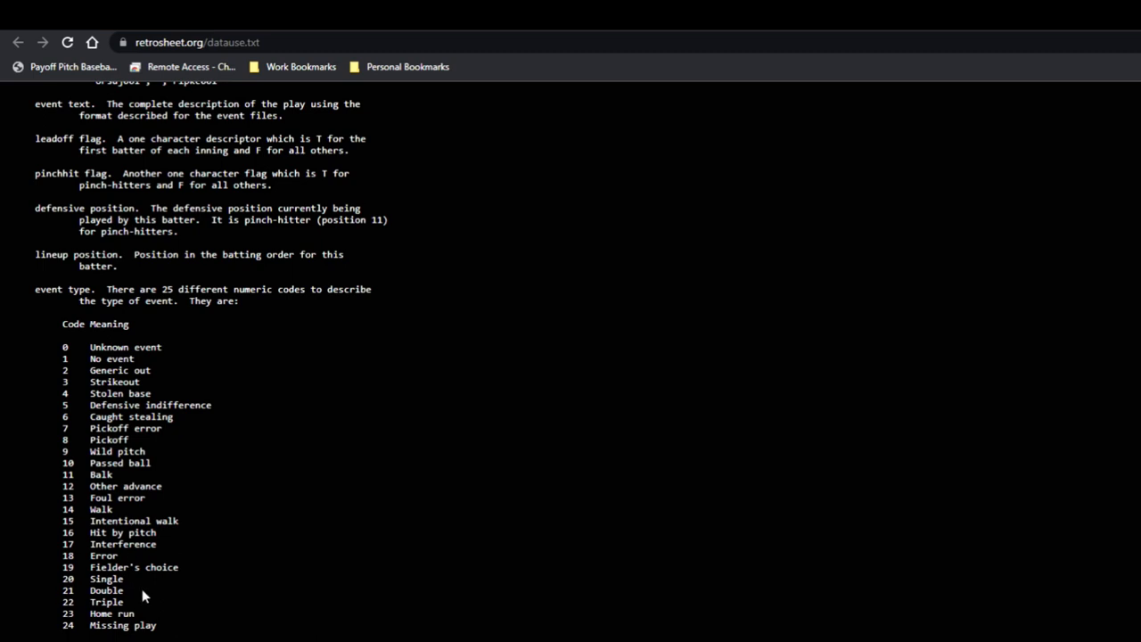
mouse_move(165, 375)
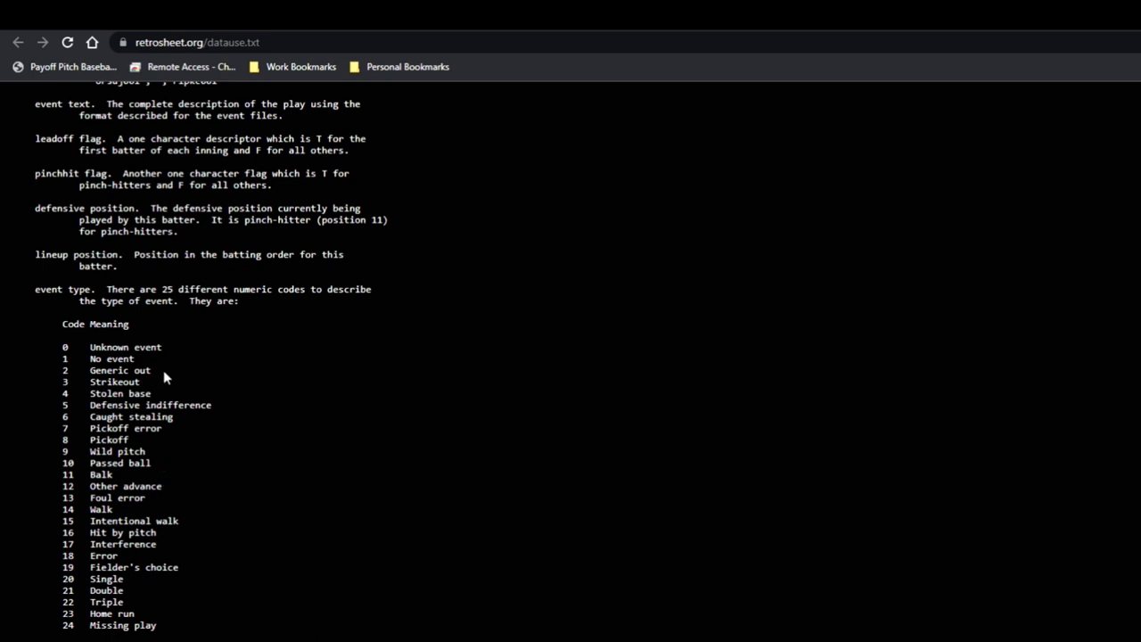
mouse_move(153, 385)
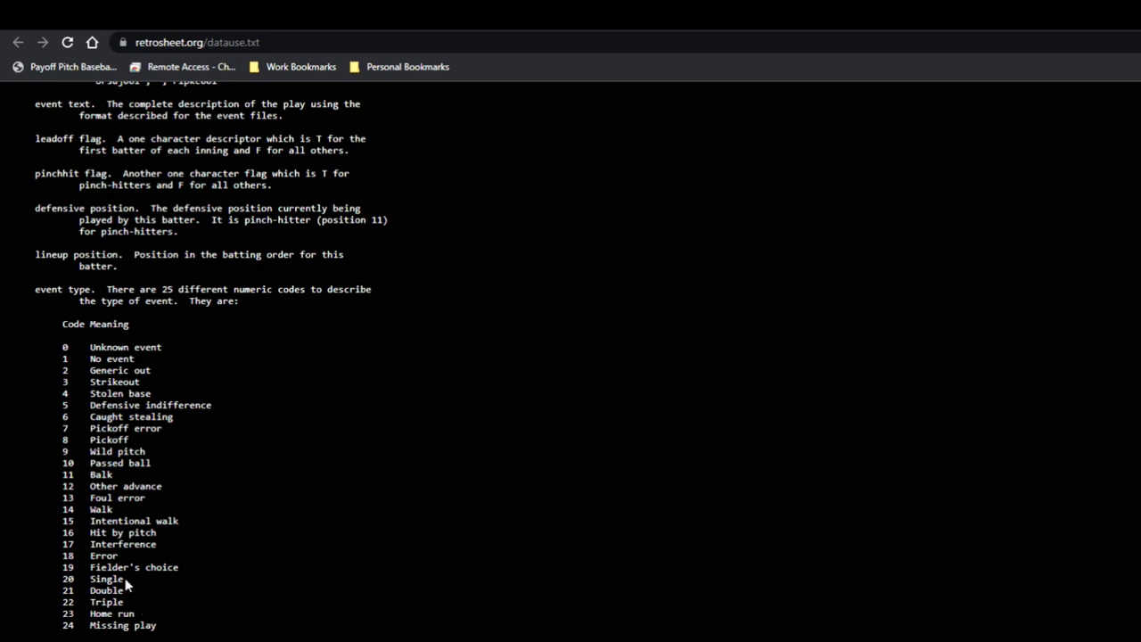
mouse_move(146, 602)
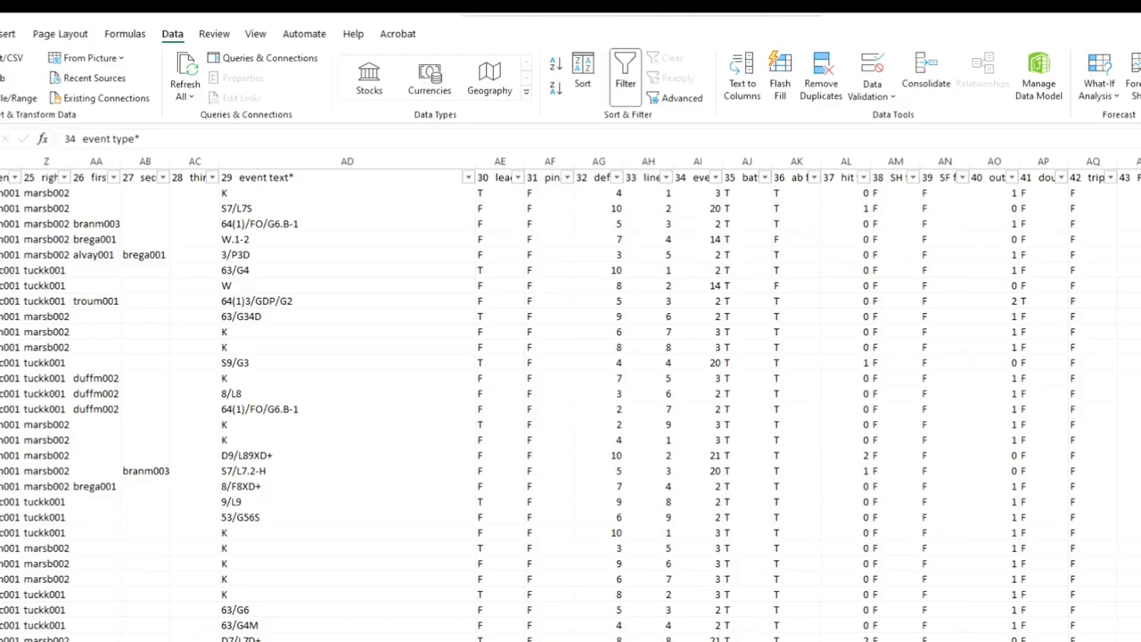
click(747, 177)
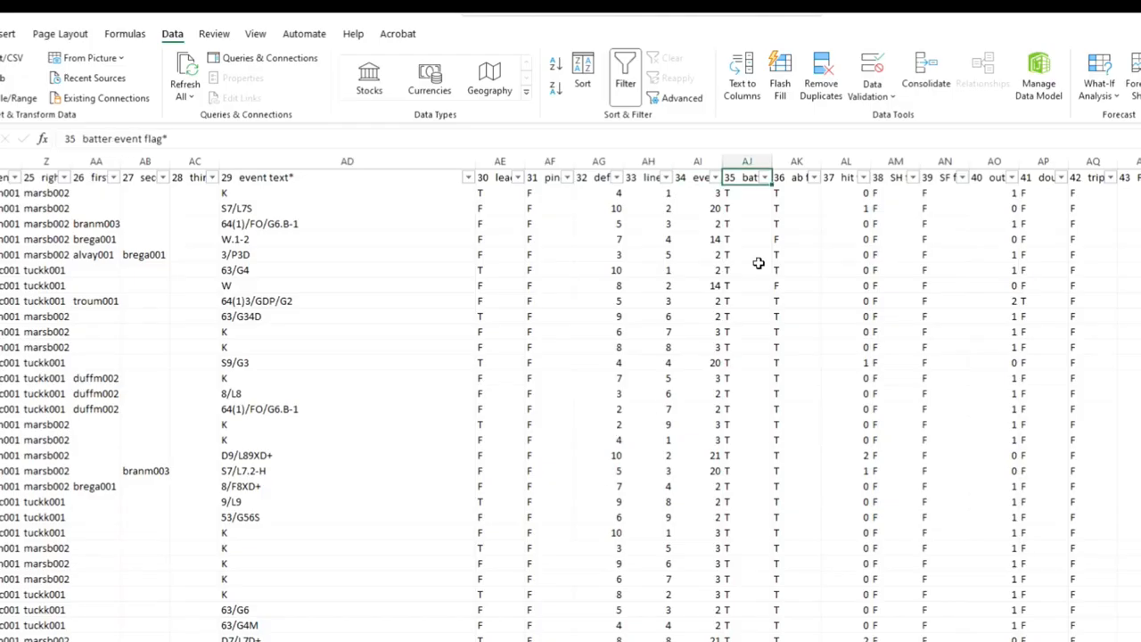
mouse_move(758, 264)
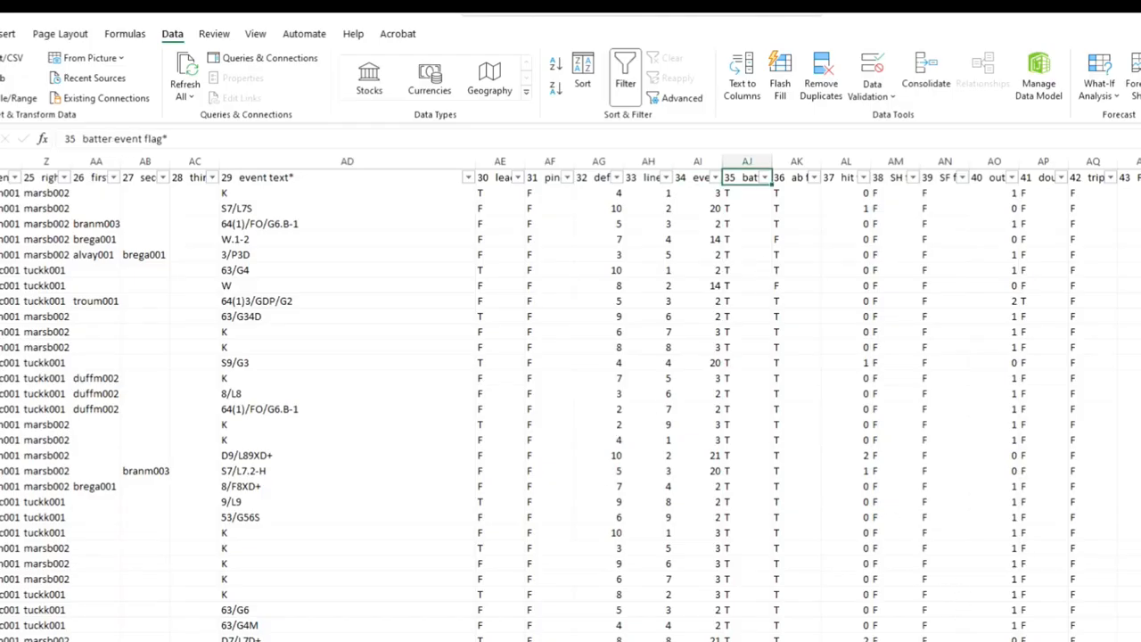
scroll(right, 3)
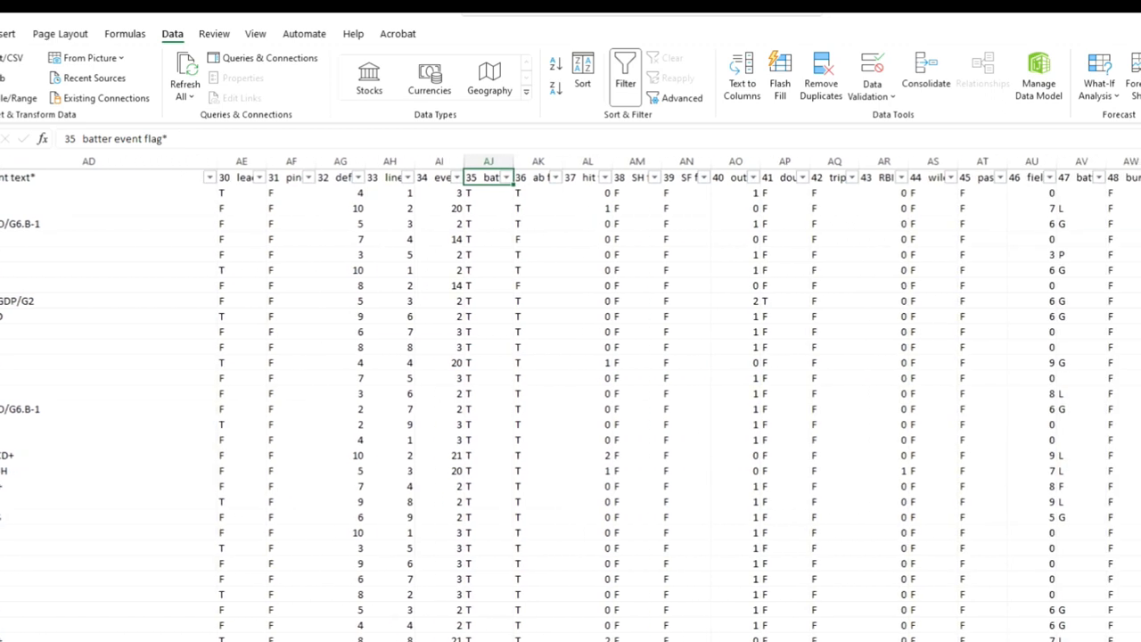
scroll(right, 3)
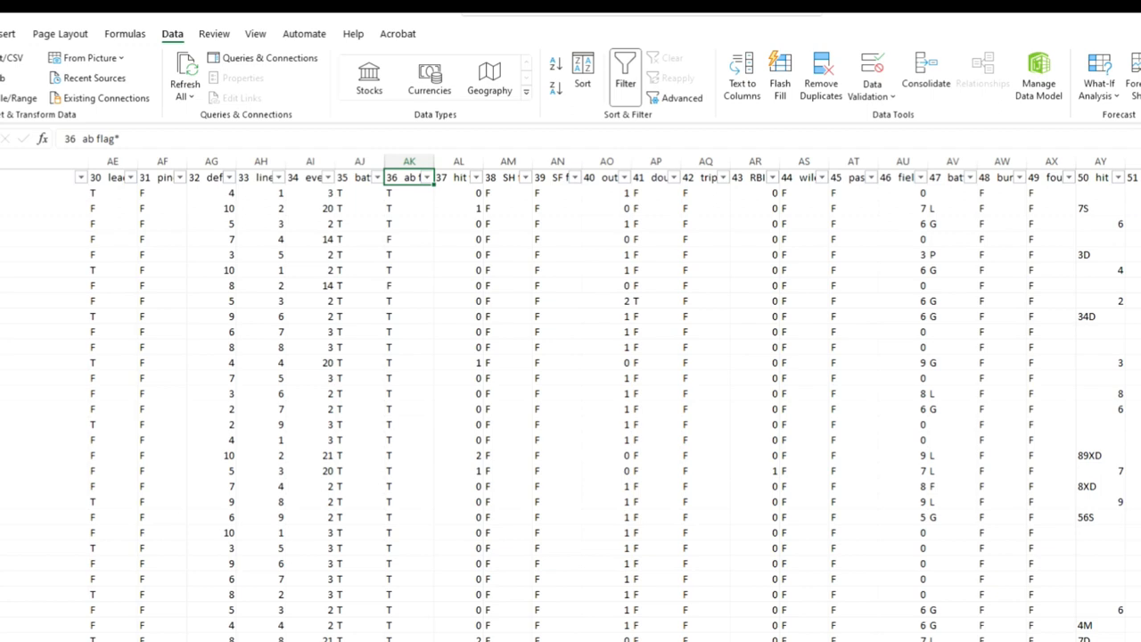
click(459, 176)
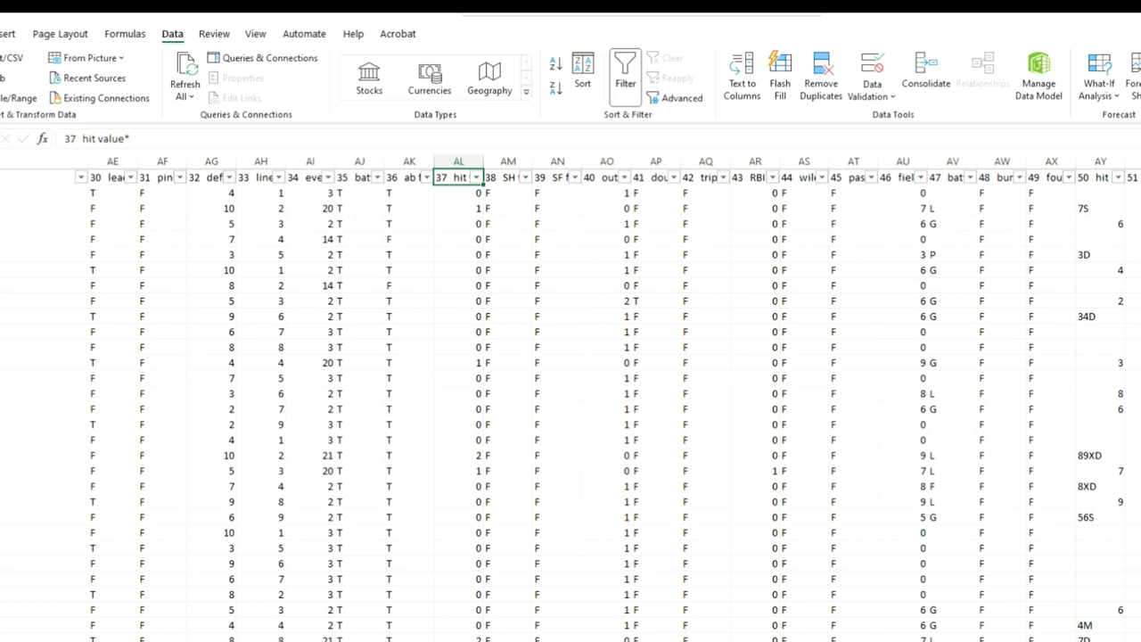
click(506, 177)
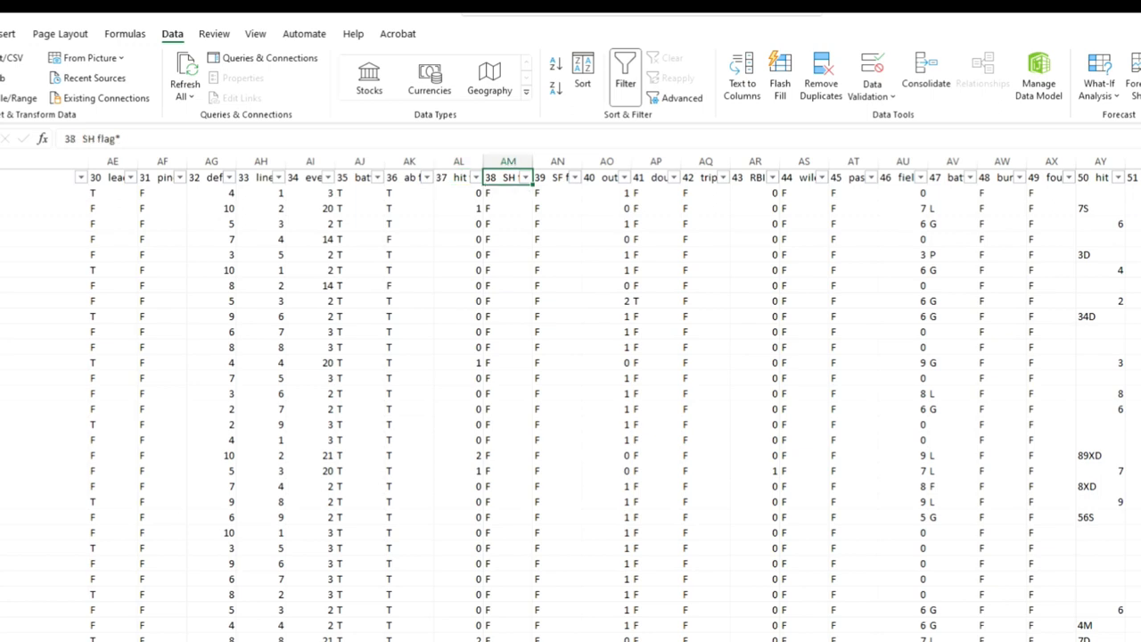
click(607, 177)
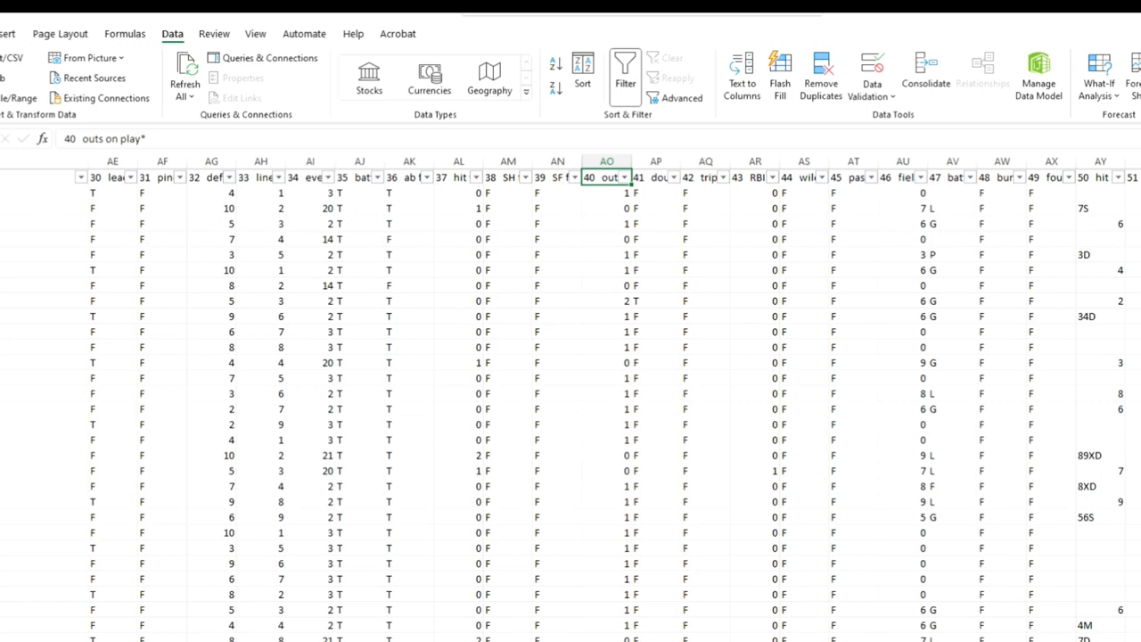
click(657, 176)
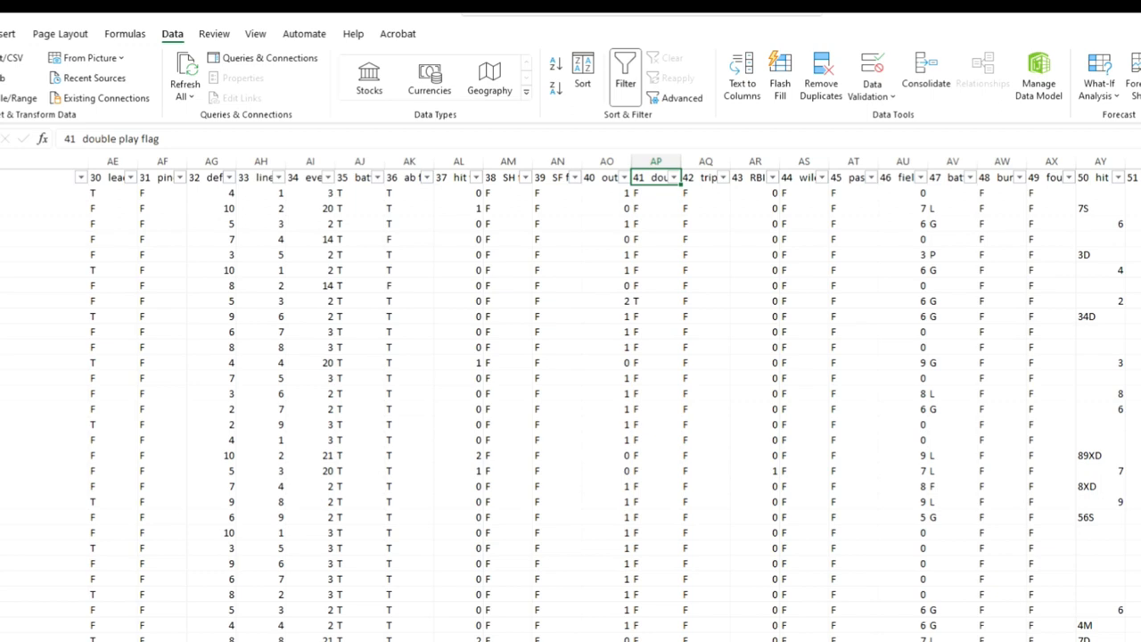
click(706, 176)
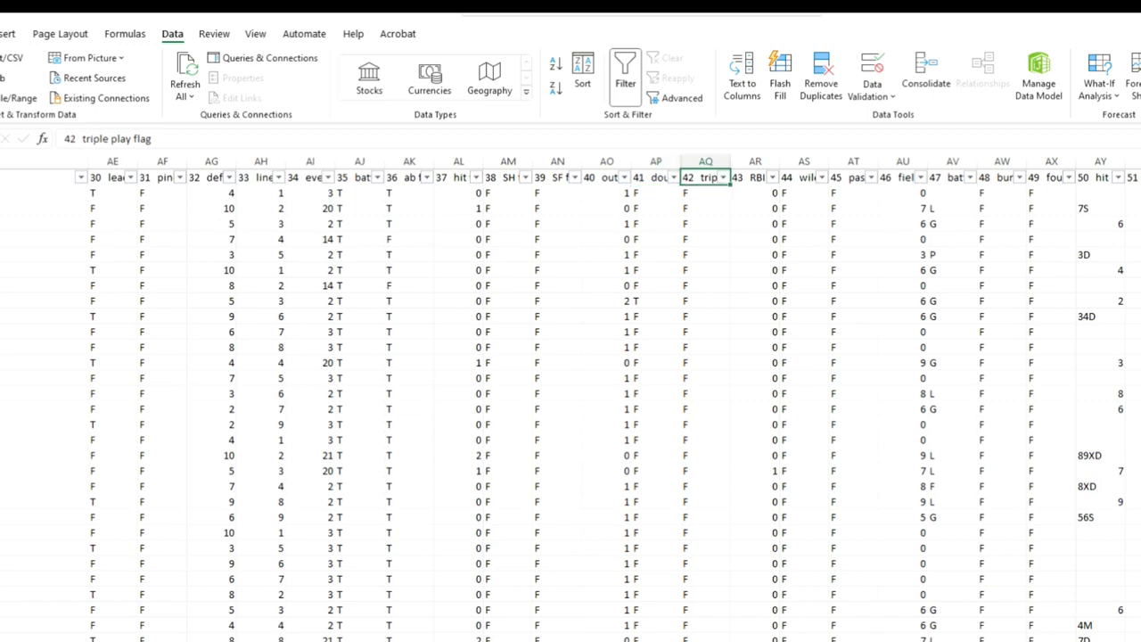
click(756, 176)
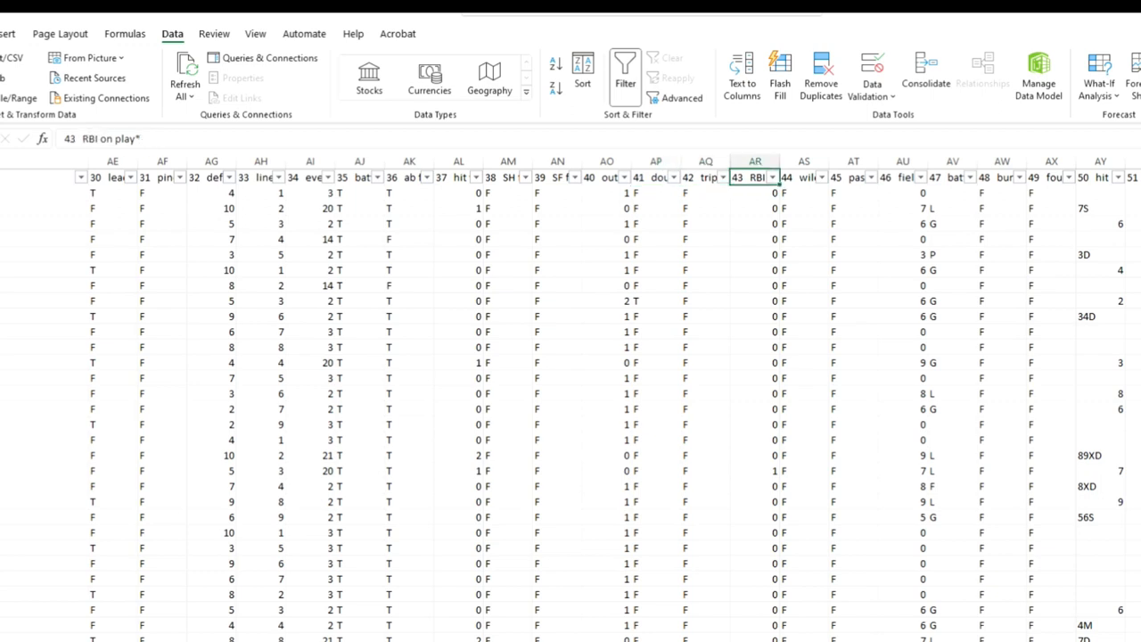
click(803, 177)
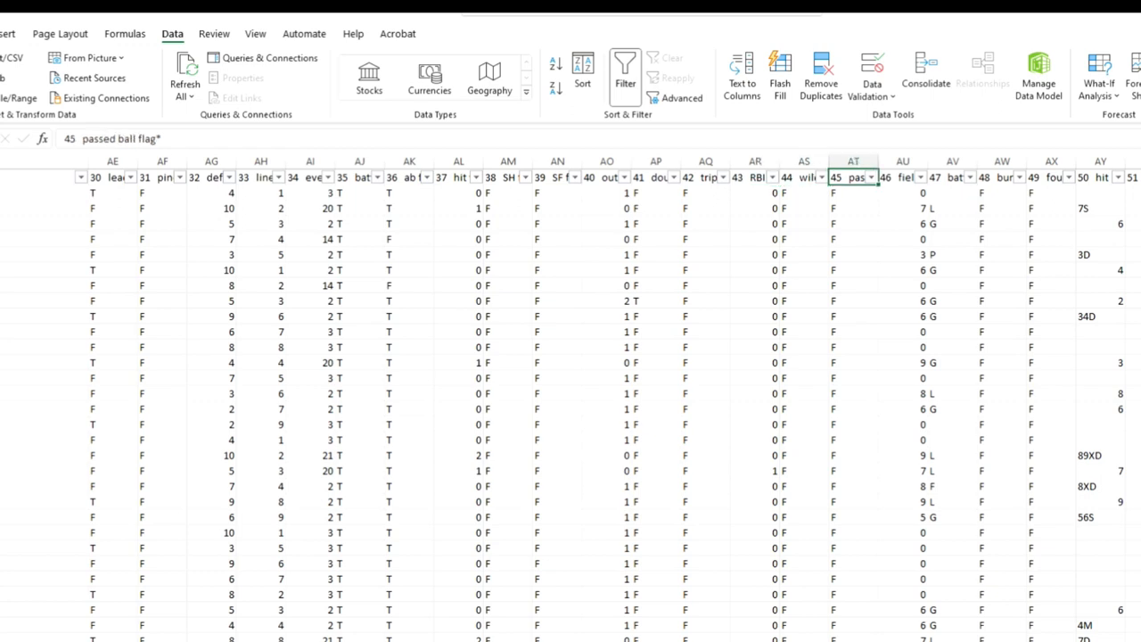
click(902, 176)
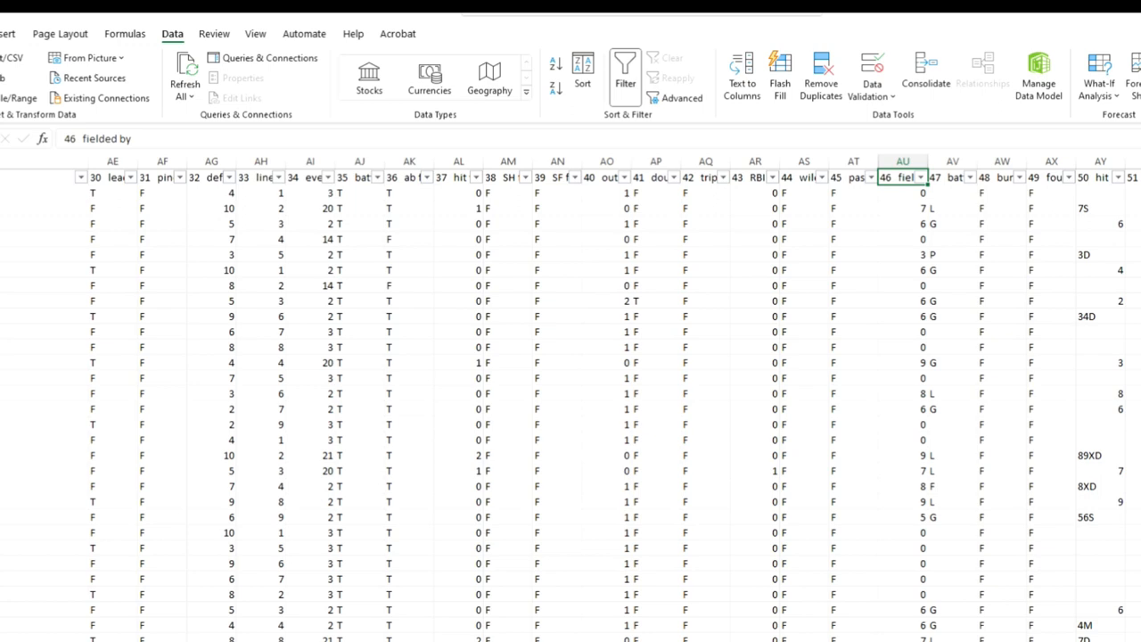
scroll(right, 3)
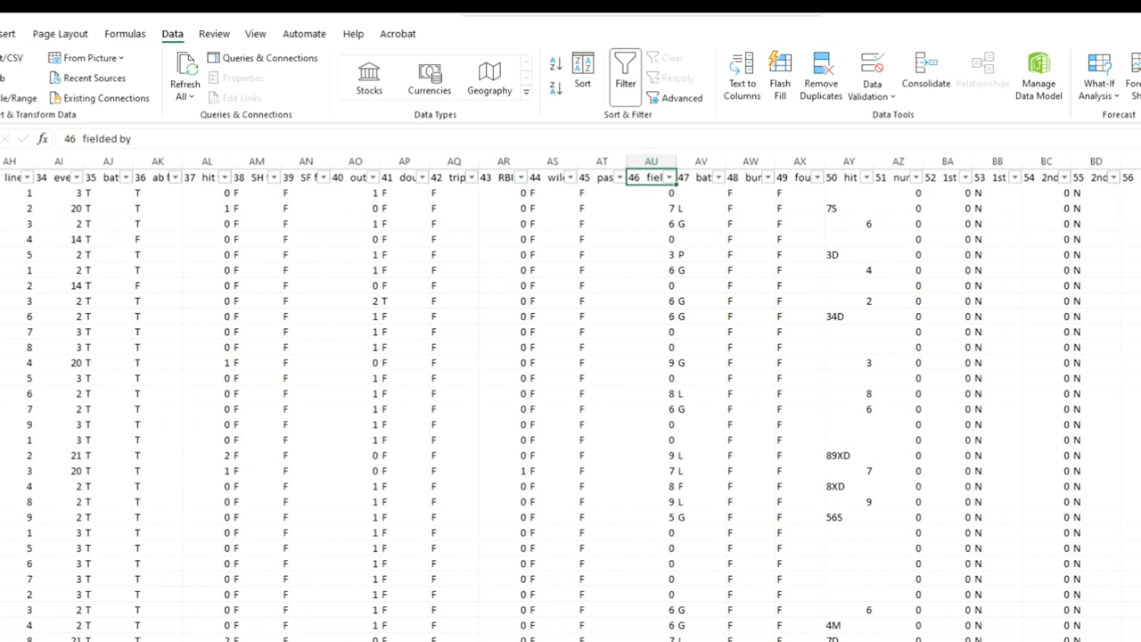
mouse_move(650, 184)
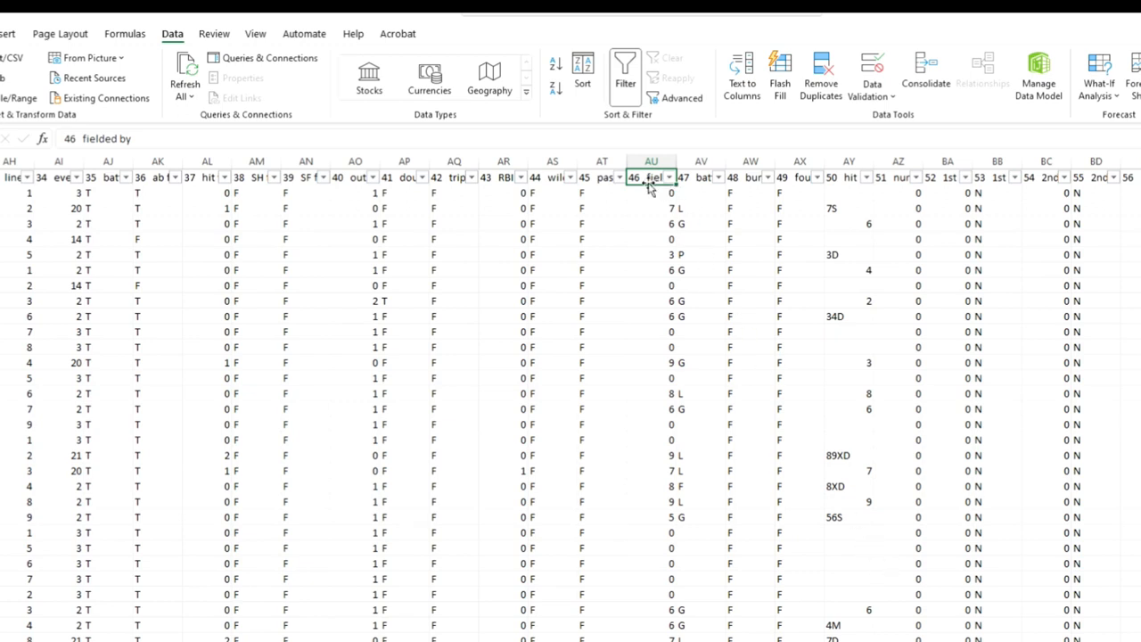
click(651, 193)
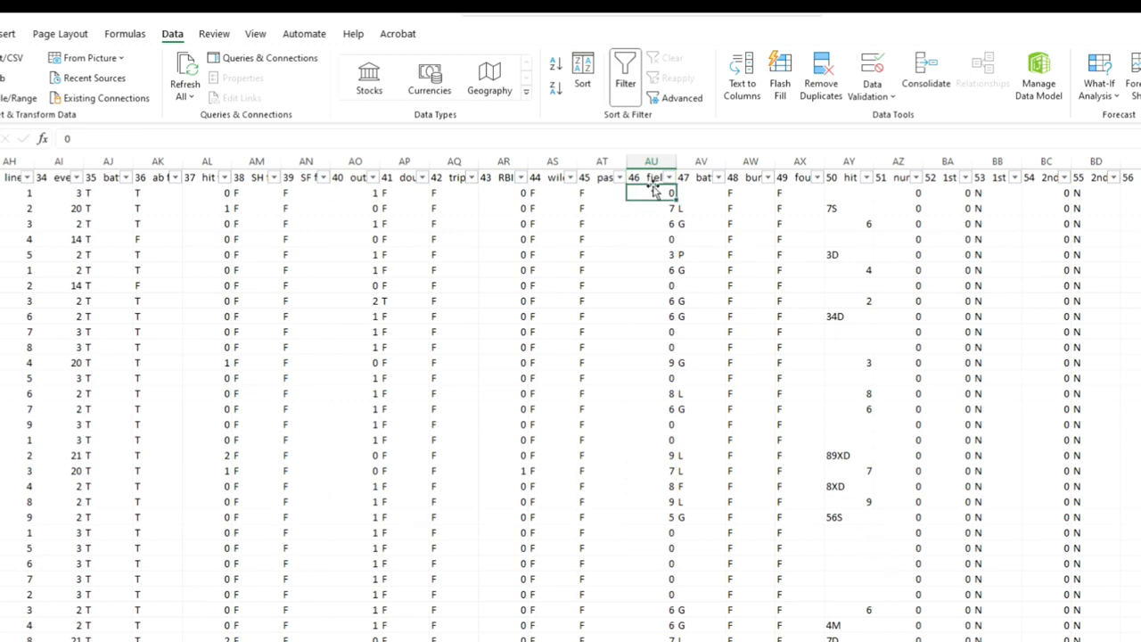
click(651, 206)
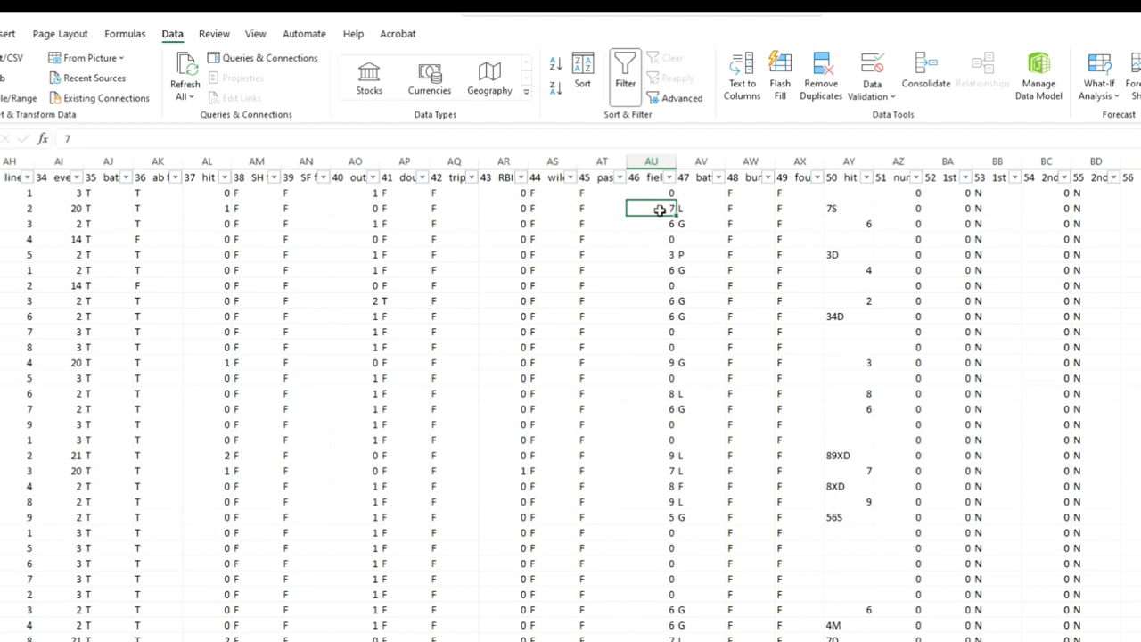
mouse_move(667, 214)
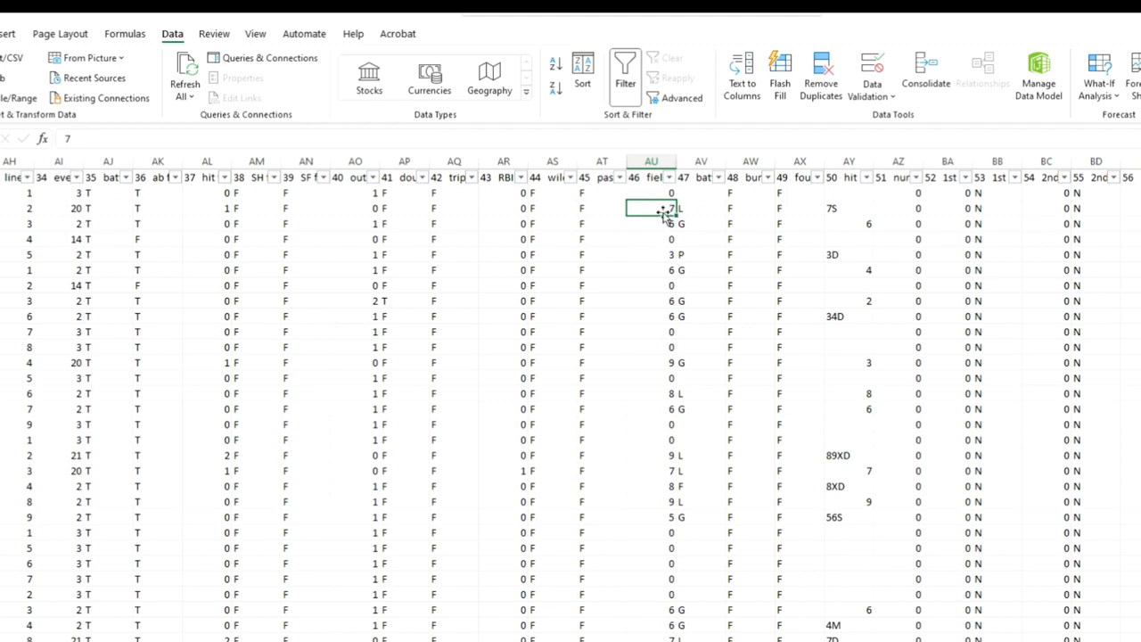
click(700, 177)
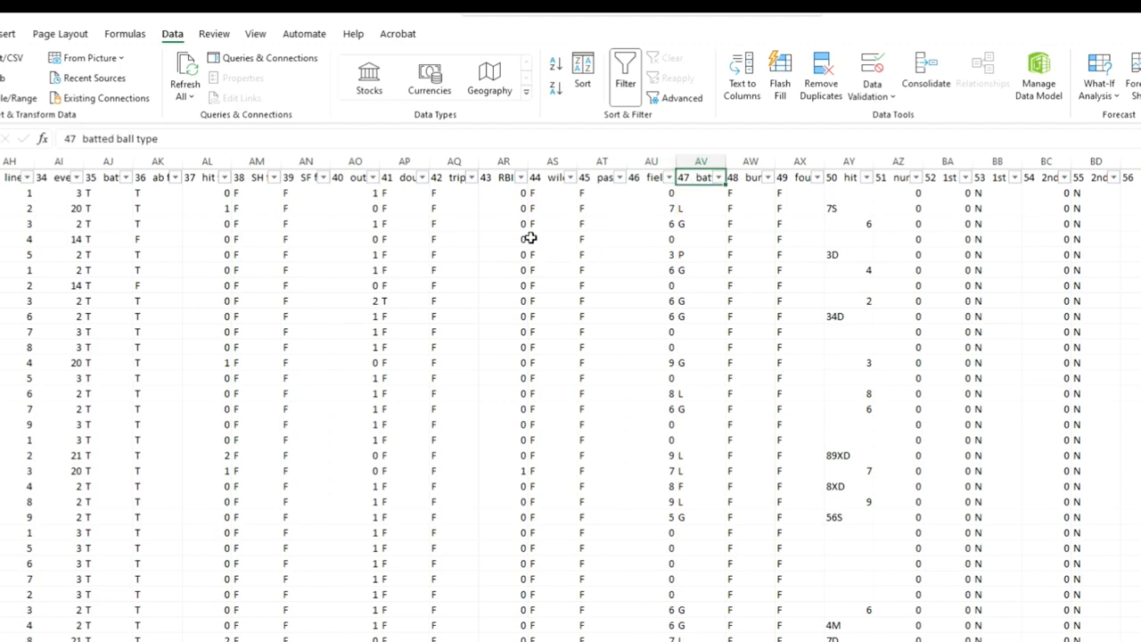
mouse_move(526, 233)
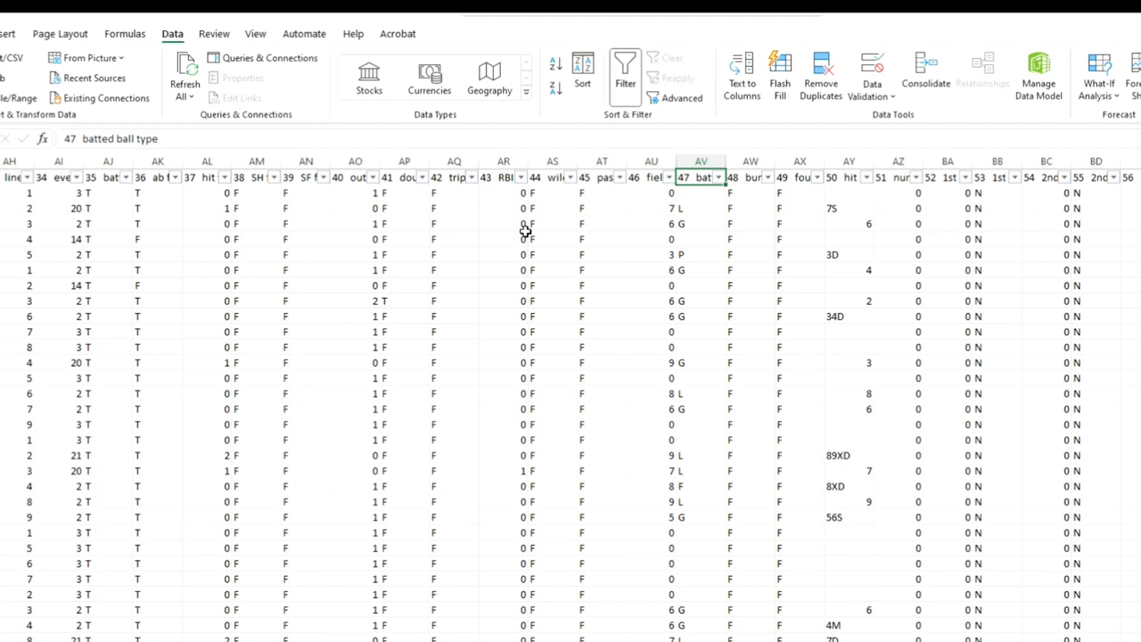
click(701, 192)
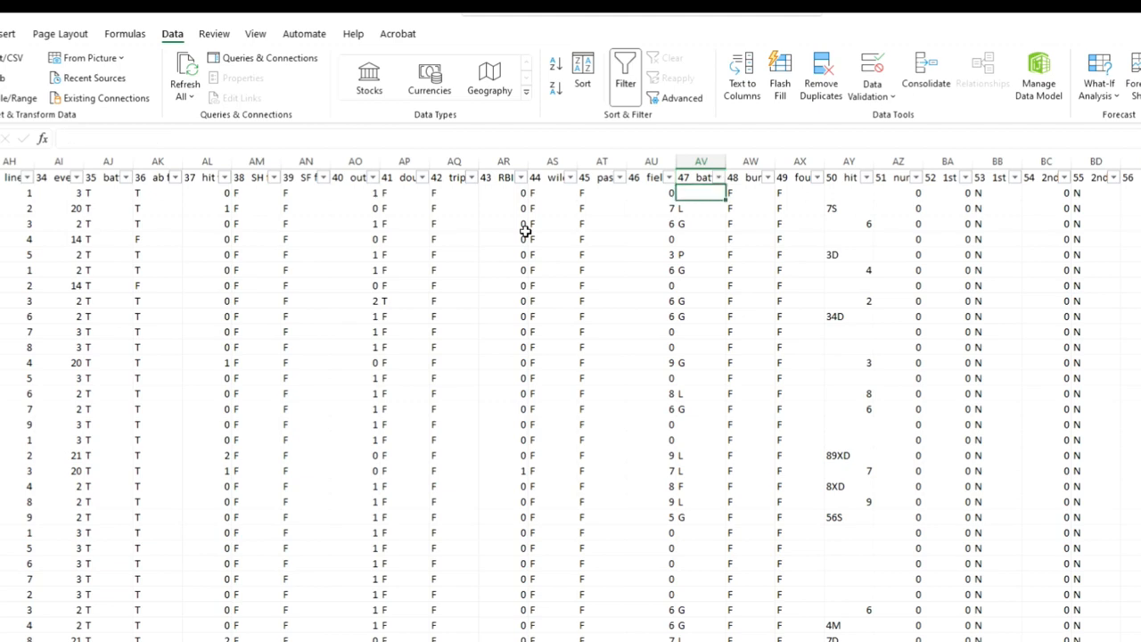
click(701, 177)
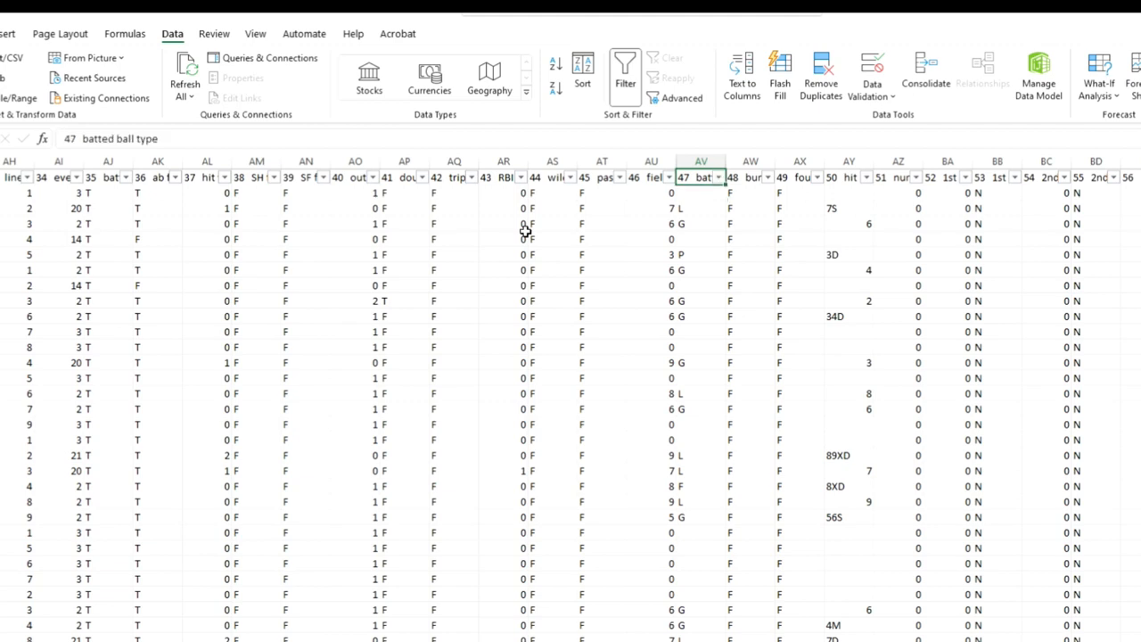
click(799, 192)
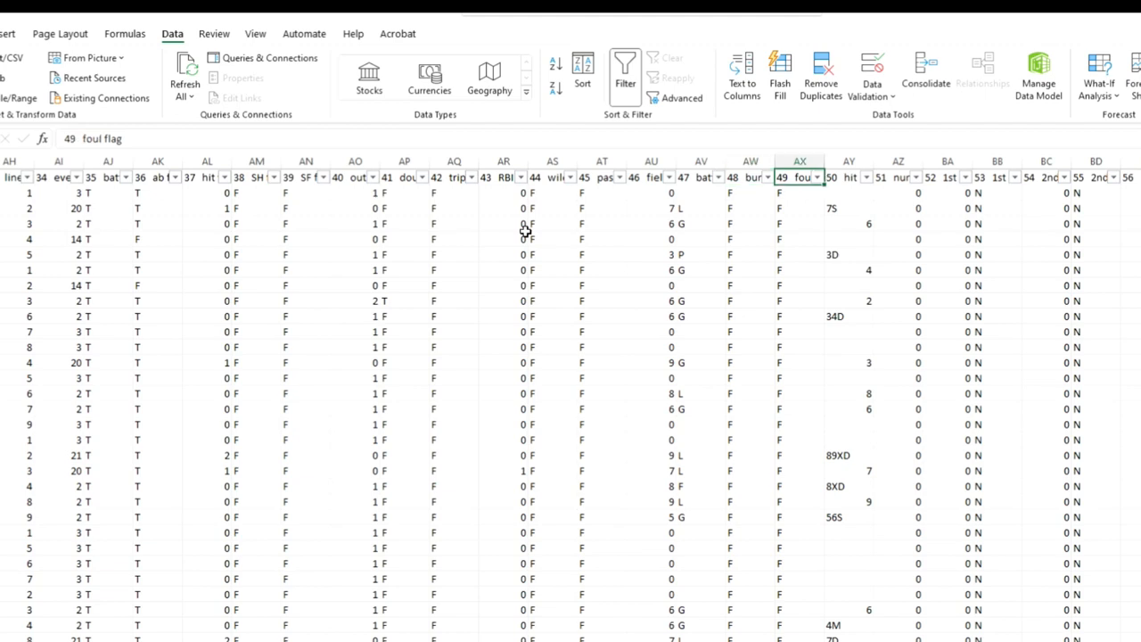
click(849, 176)
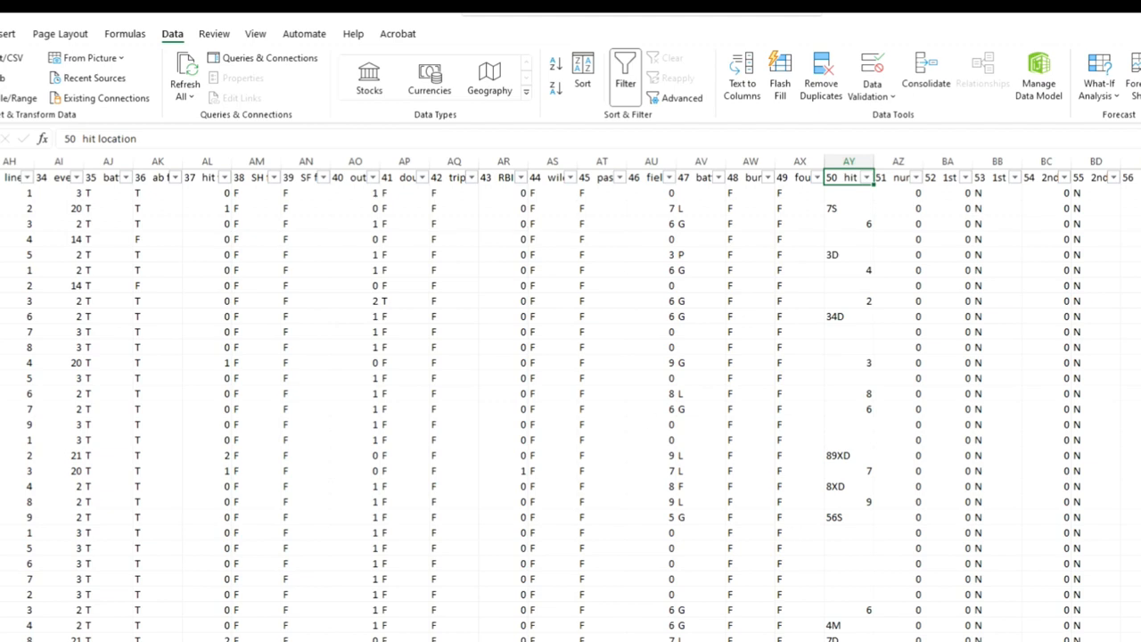
scroll(right, 3)
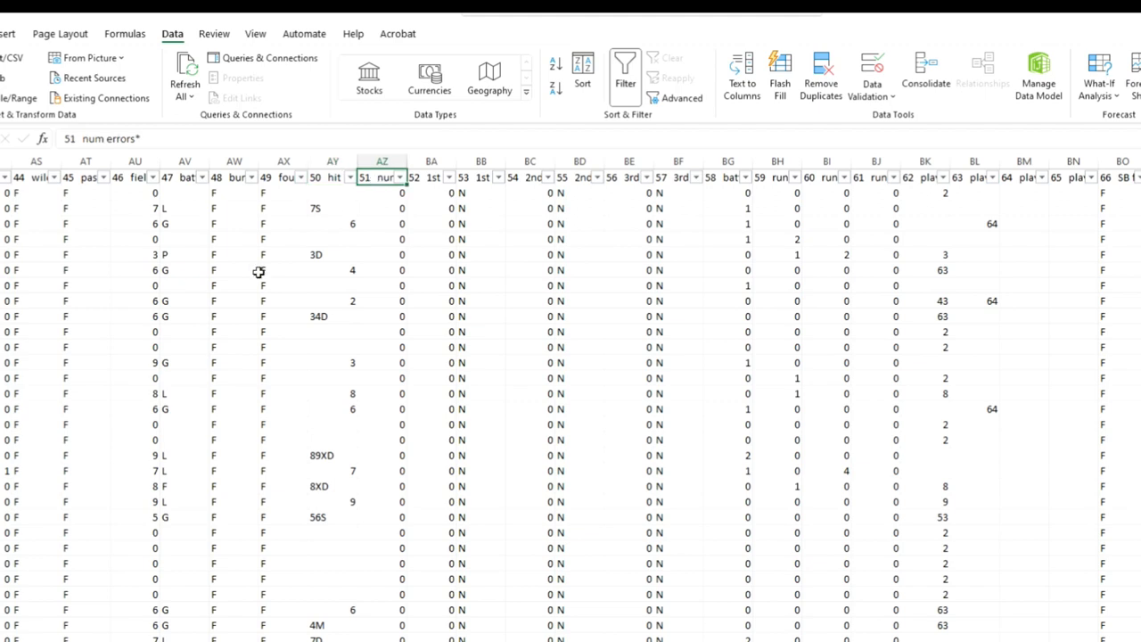
mouse_move(179, 271)
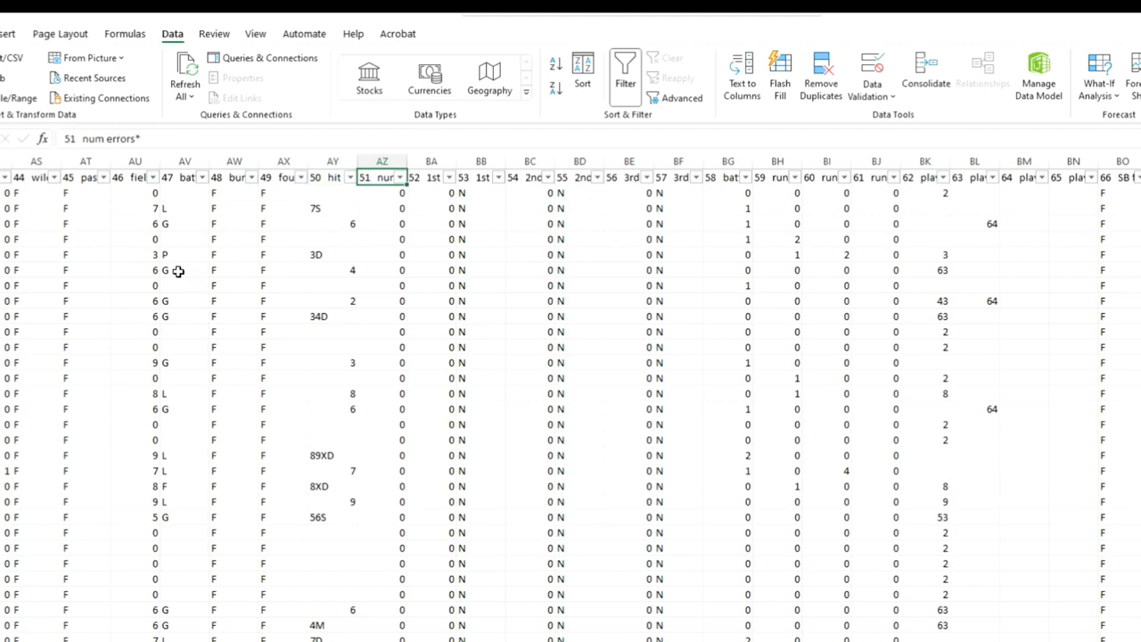
click(432, 176)
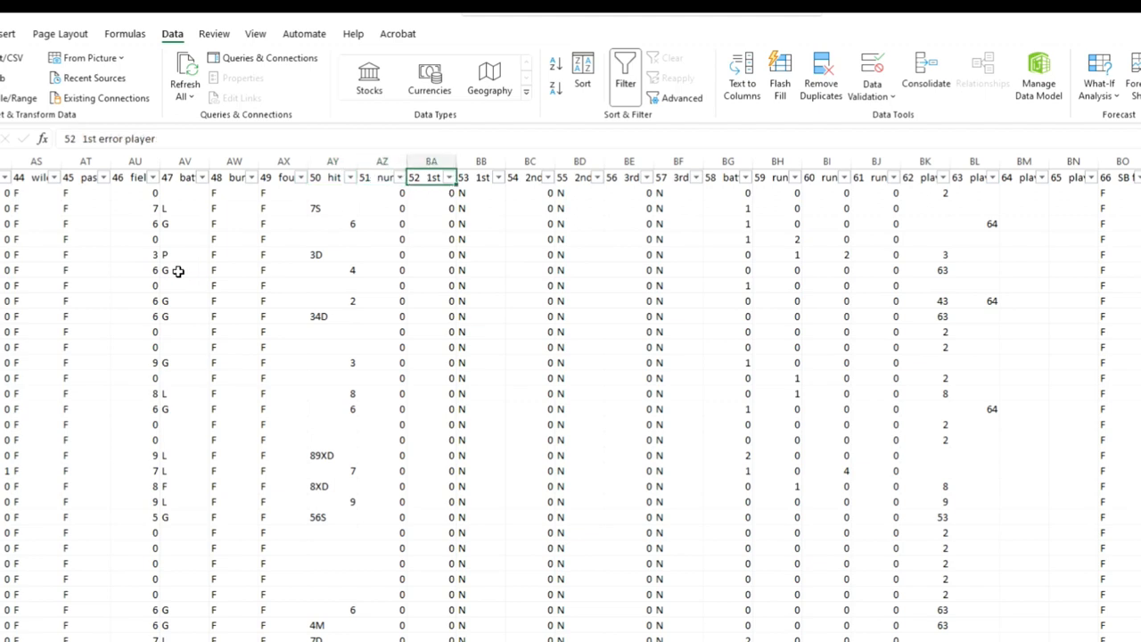
click(481, 176)
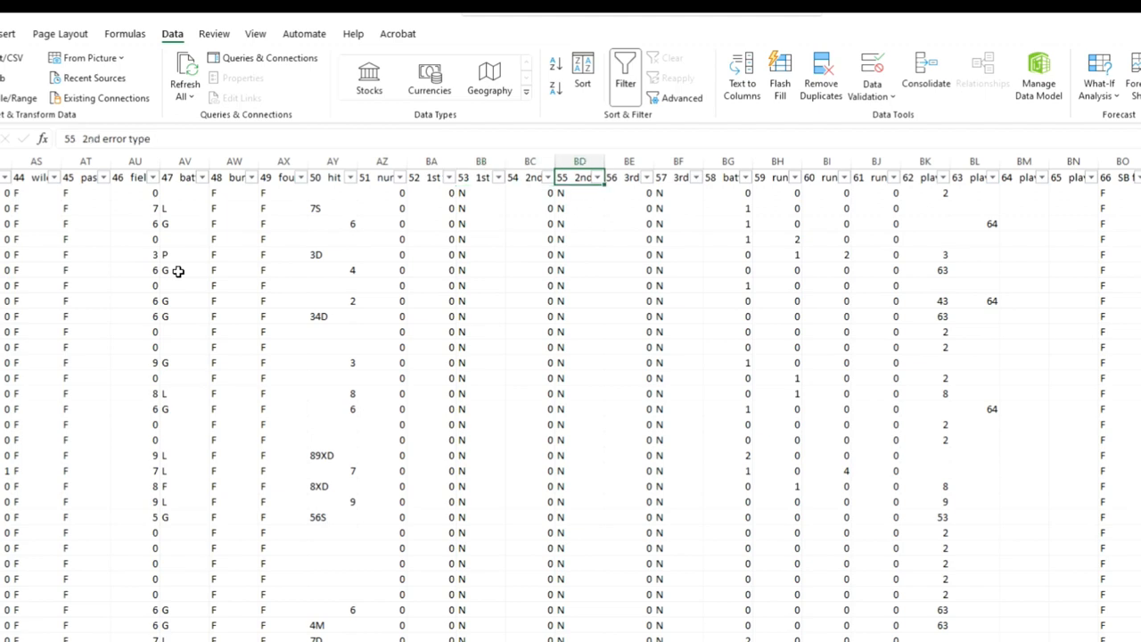
click(678, 177)
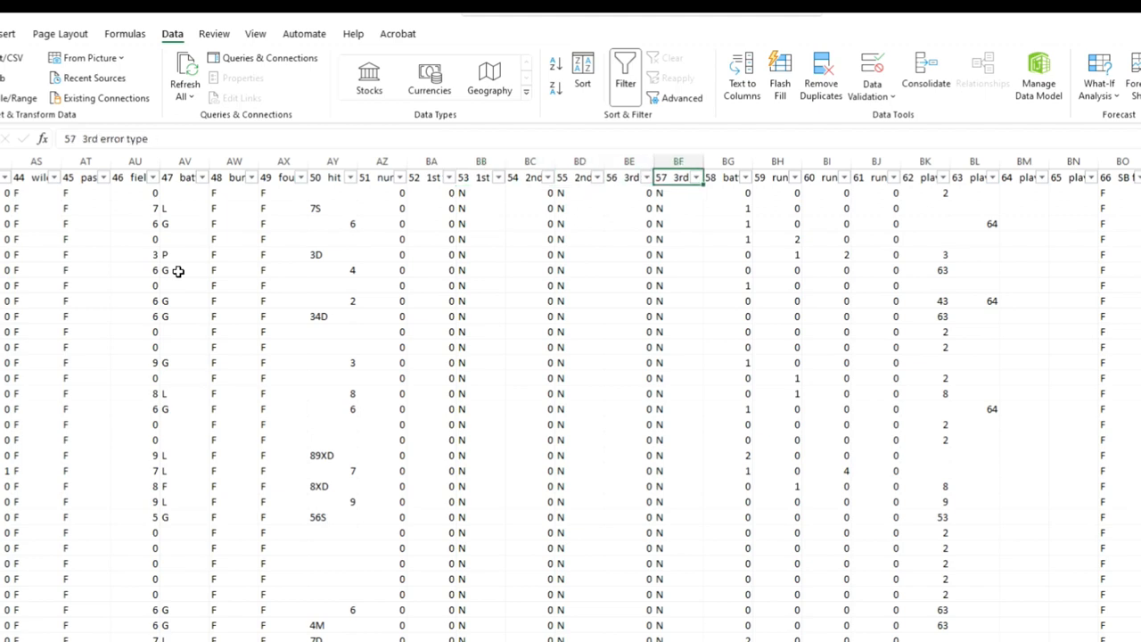
click(728, 177)
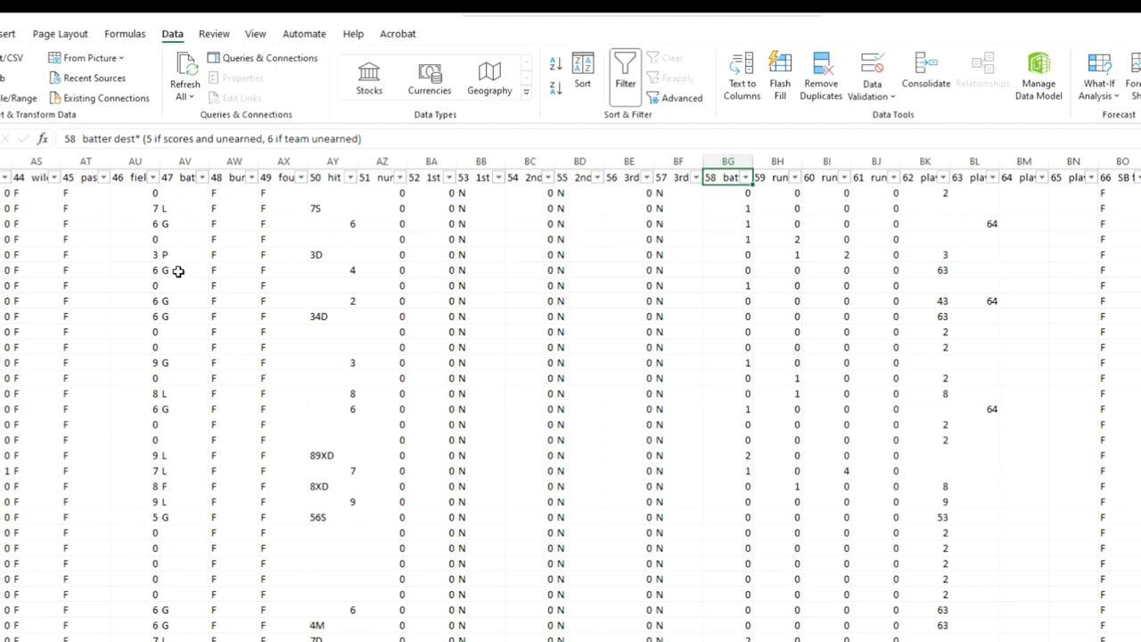
click(728, 193)
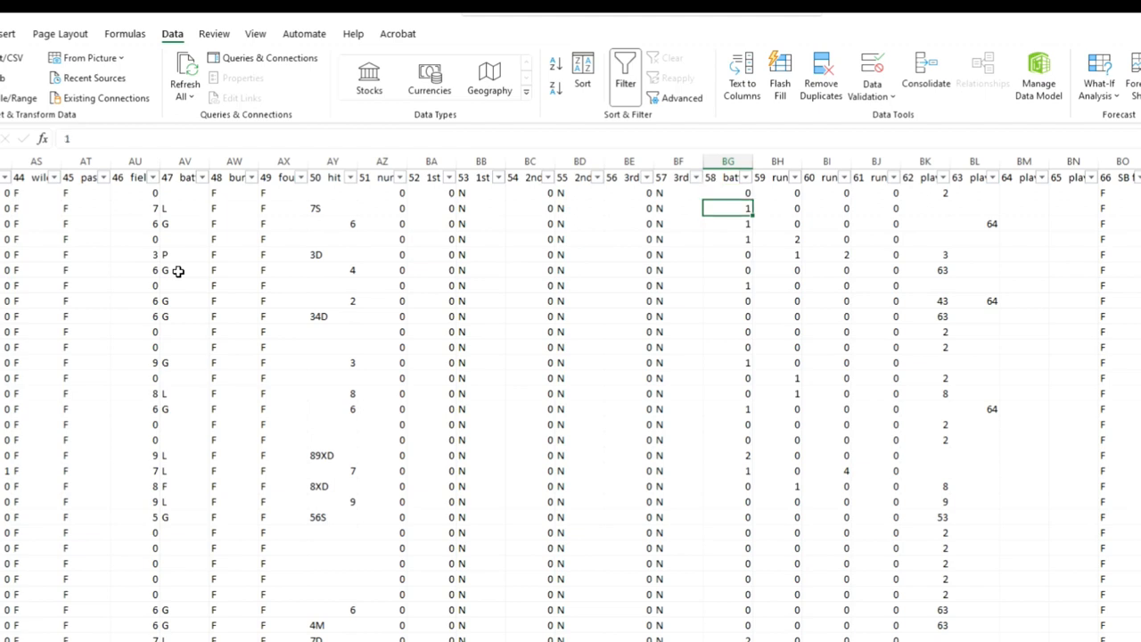
click(777, 192)
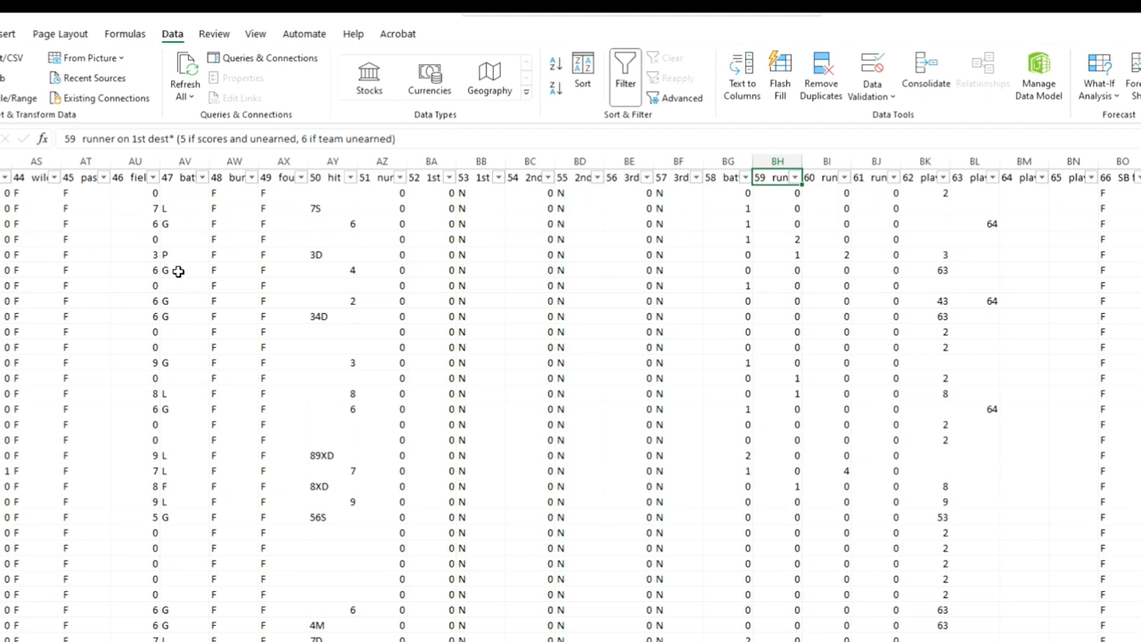
mouse_move(186, 261)
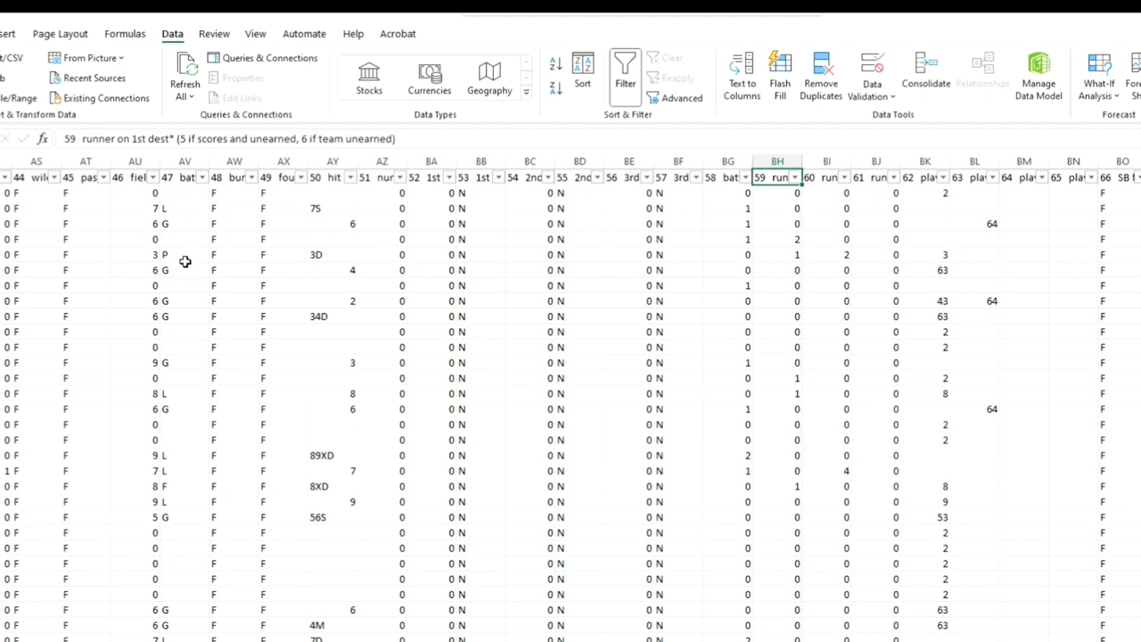
mouse_move(190, 260)
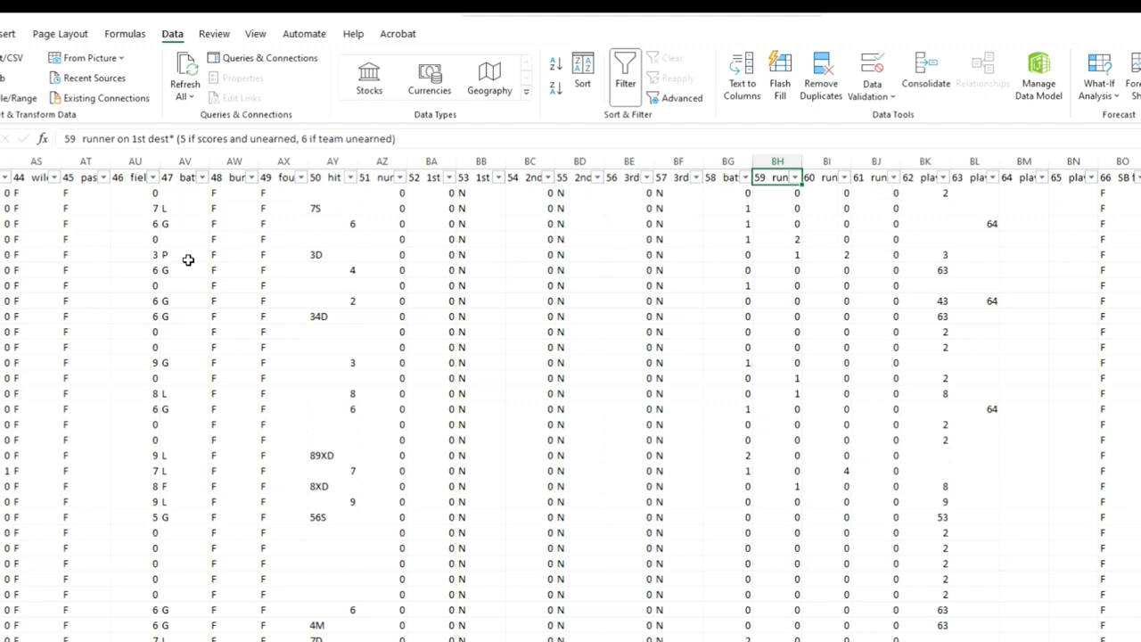
click(824, 177)
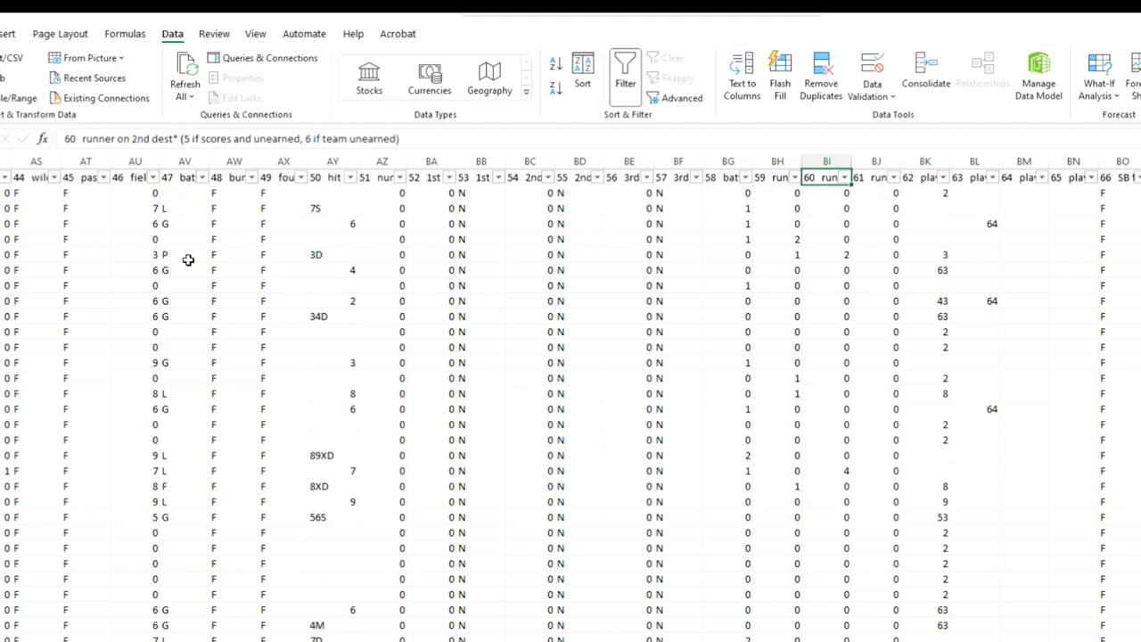
click(876, 178)
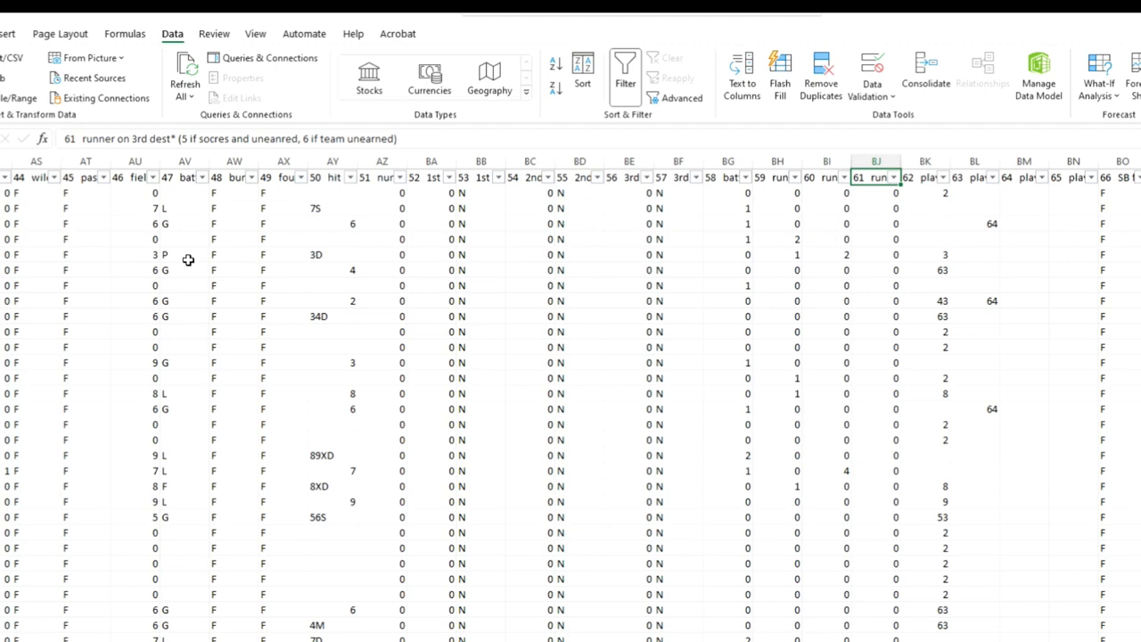
click(924, 193)
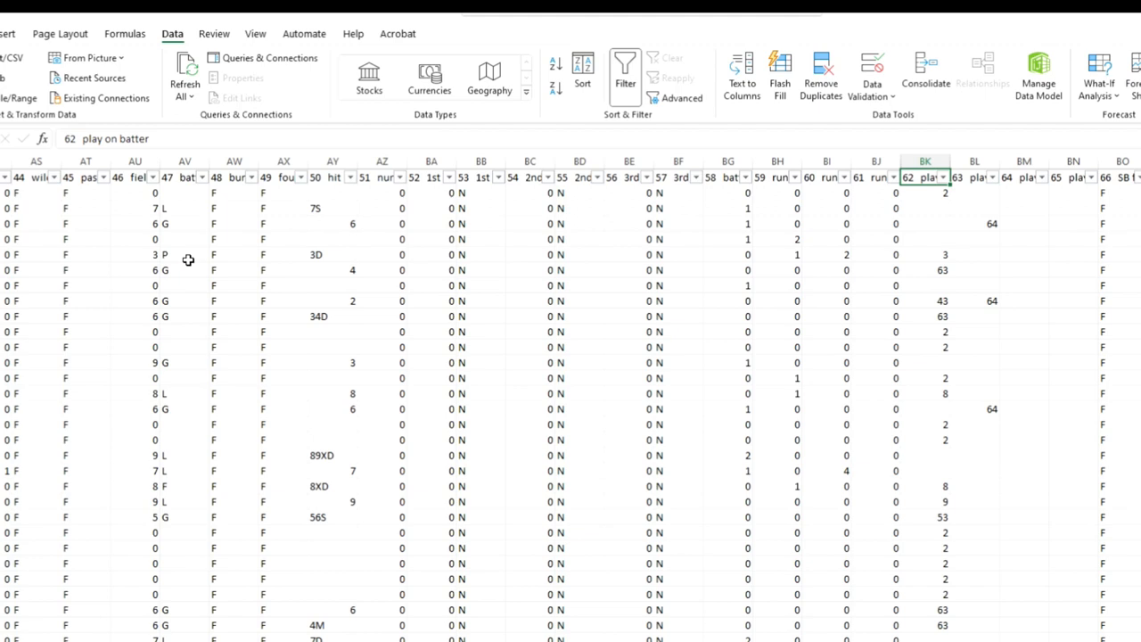
click(926, 193)
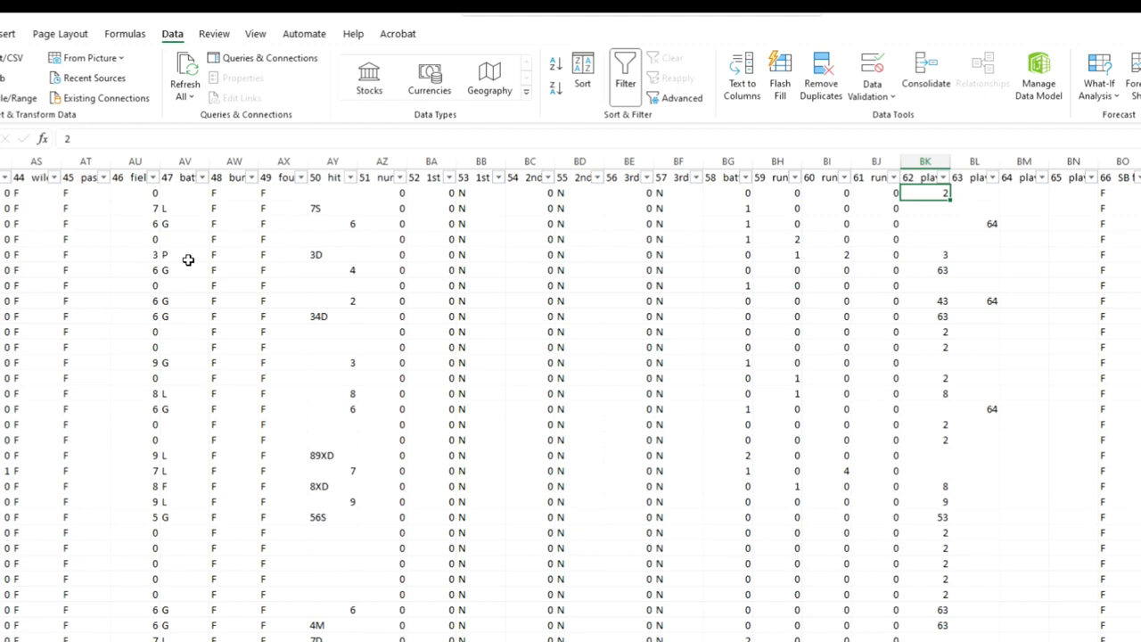
click(974, 176)
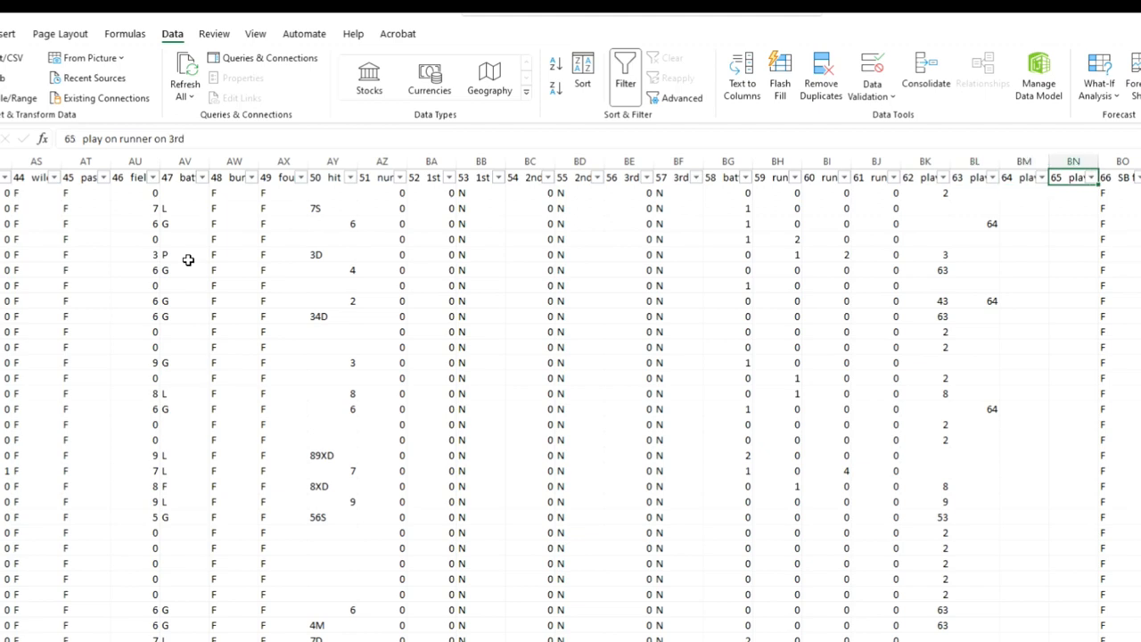
scroll(right, 3)
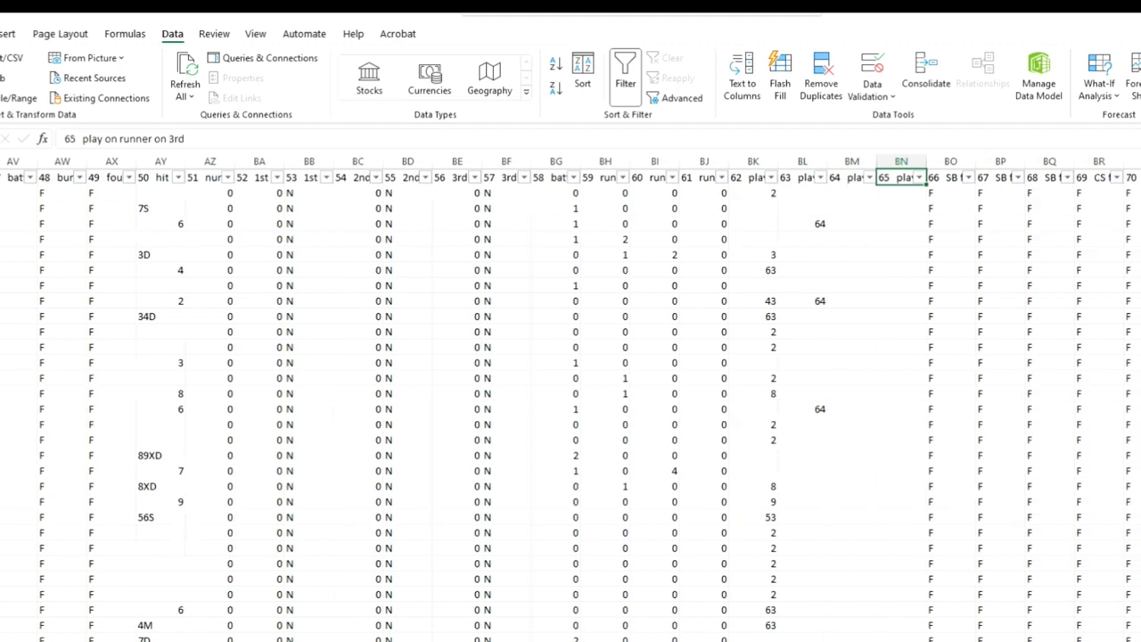
scroll(right, 3)
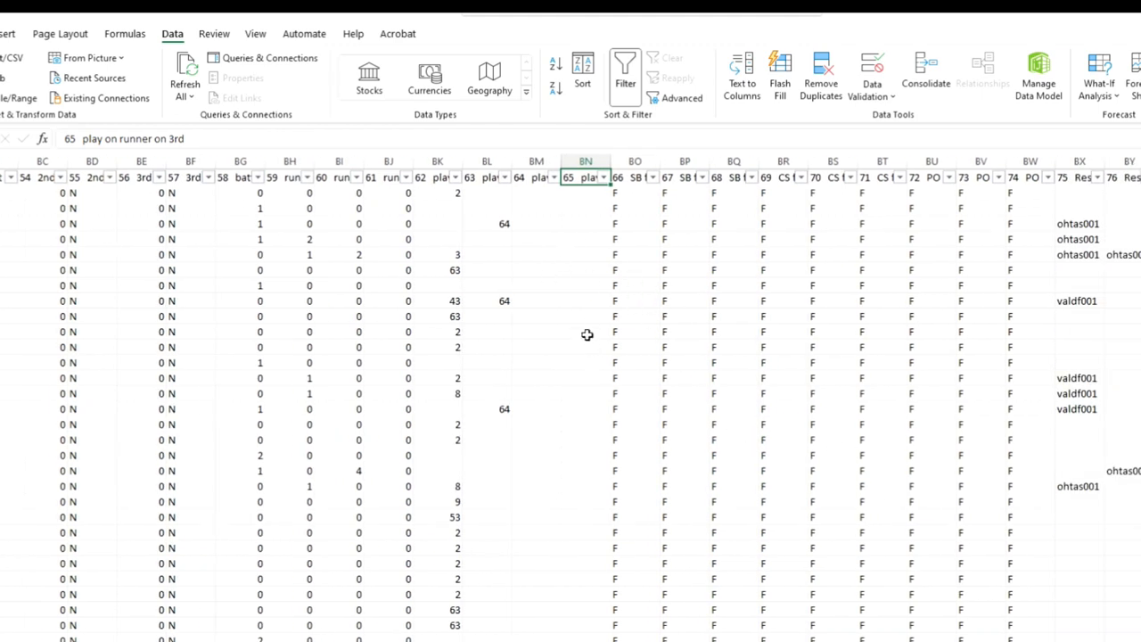
click(635, 176)
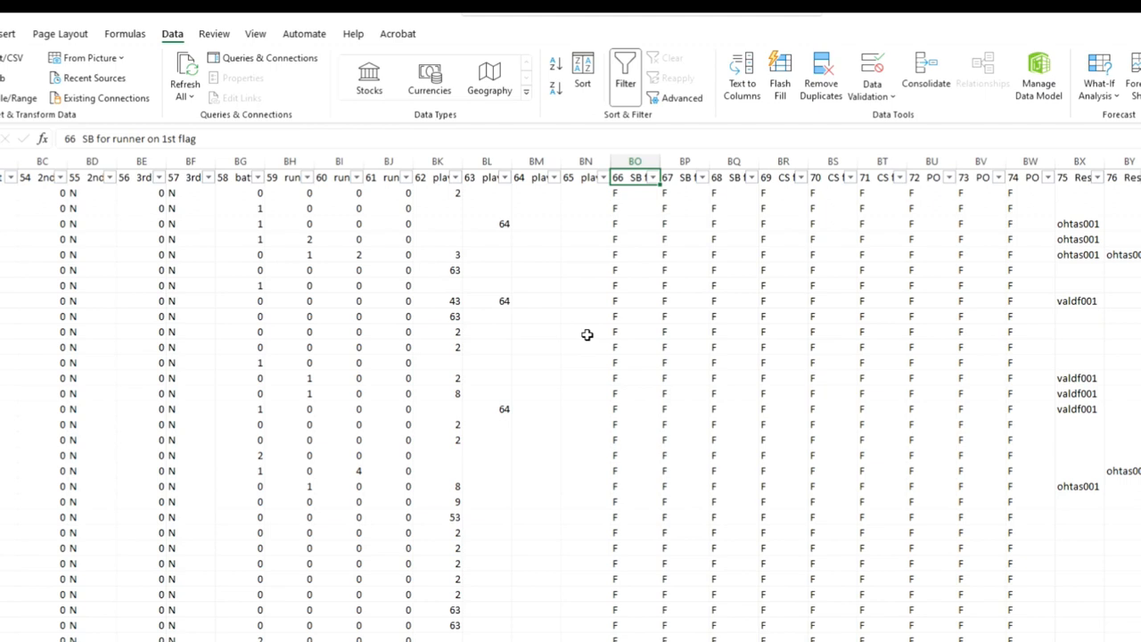
click(783, 177)
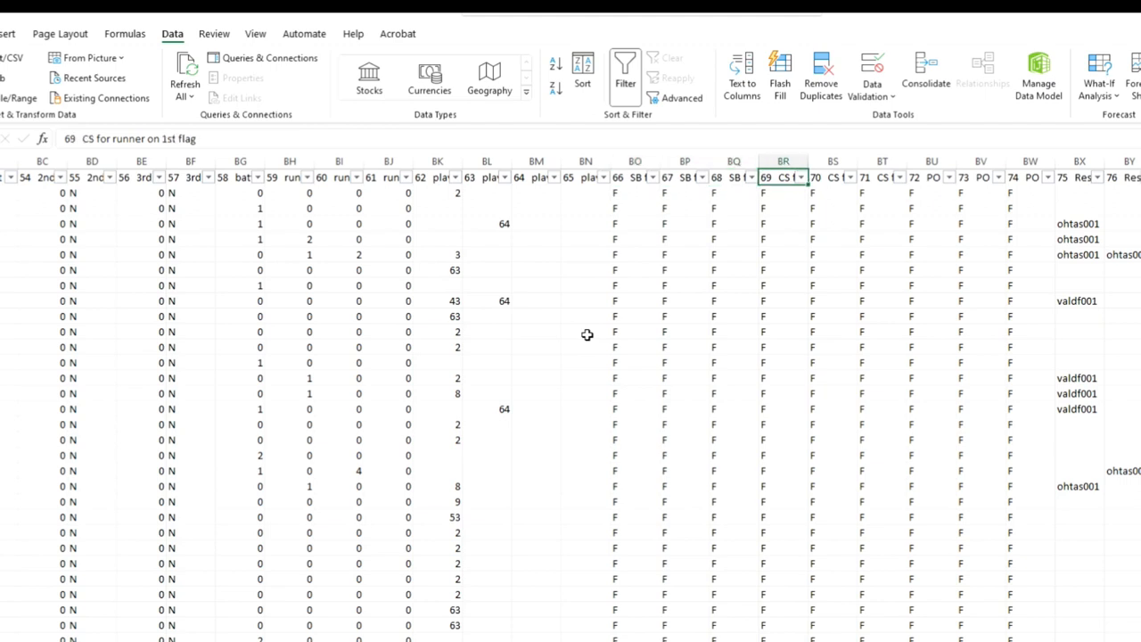
click(931, 193)
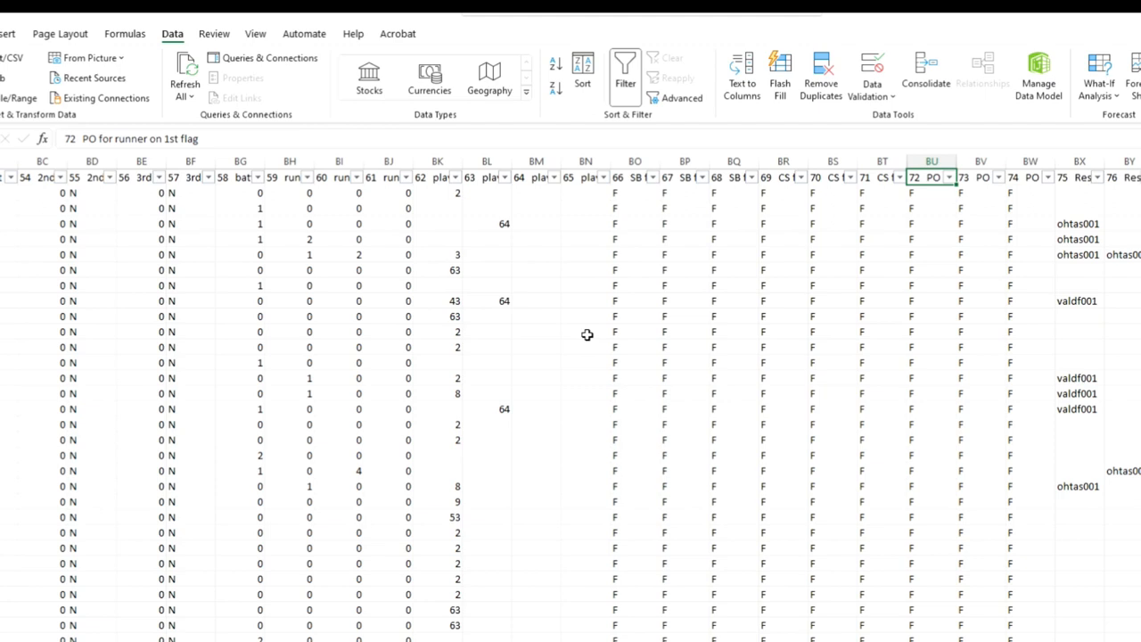
click(1031, 177)
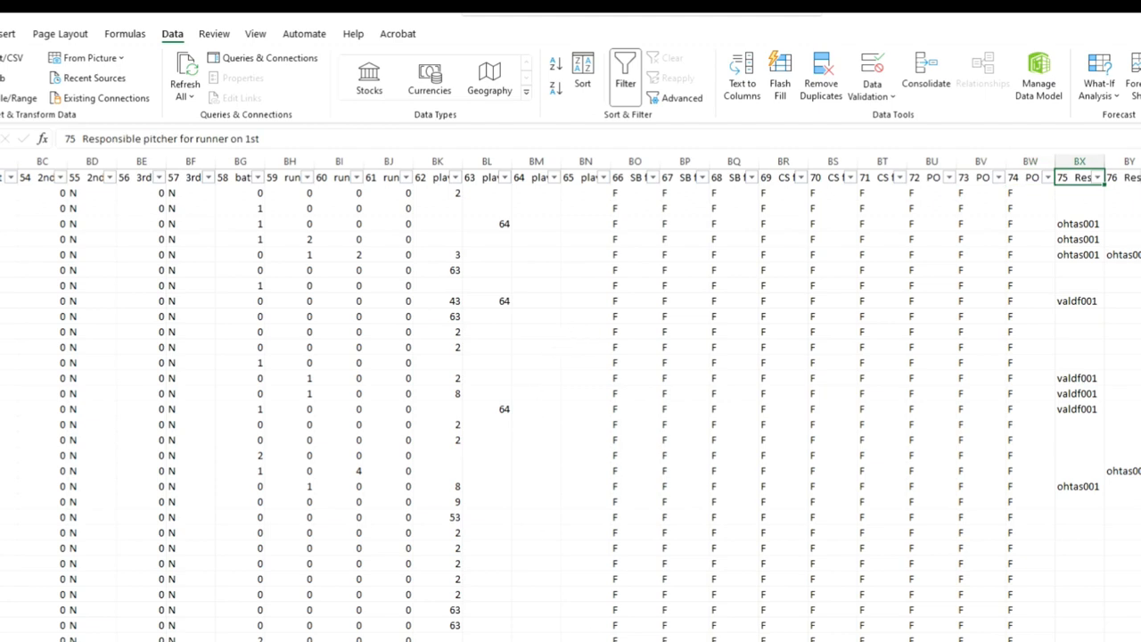
scroll(right, 3)
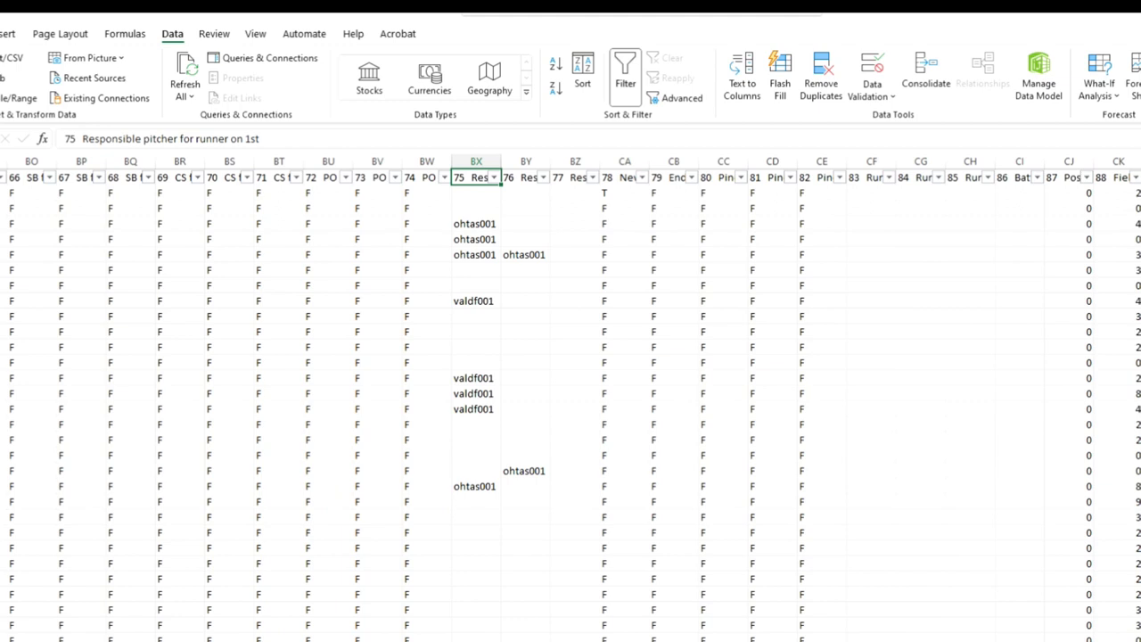
click(624, 177)
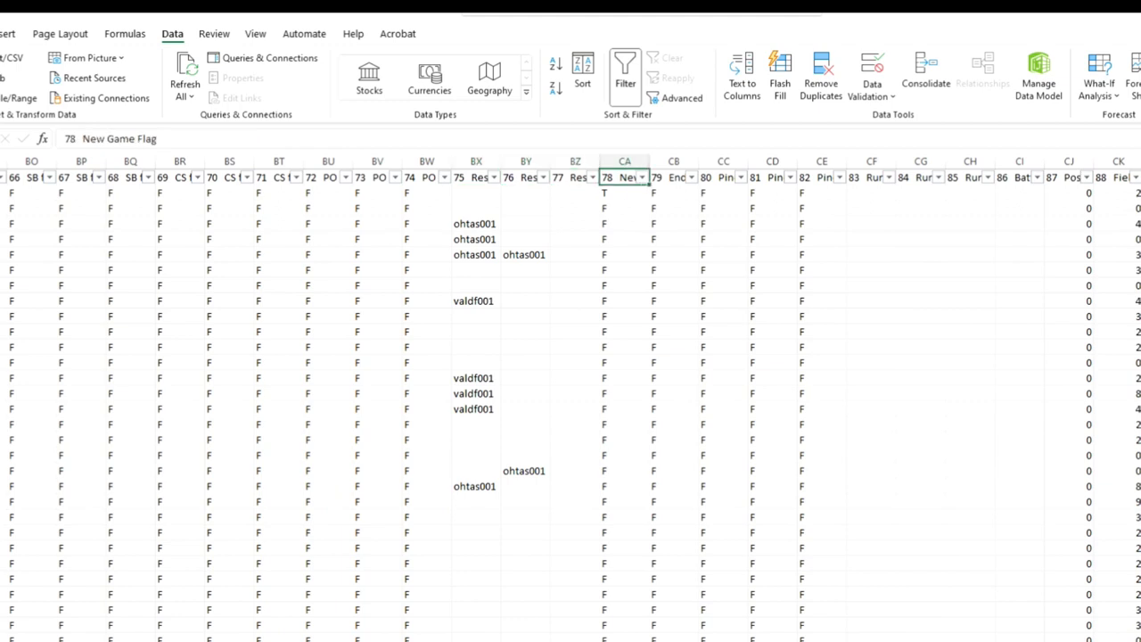
click(674, 177)
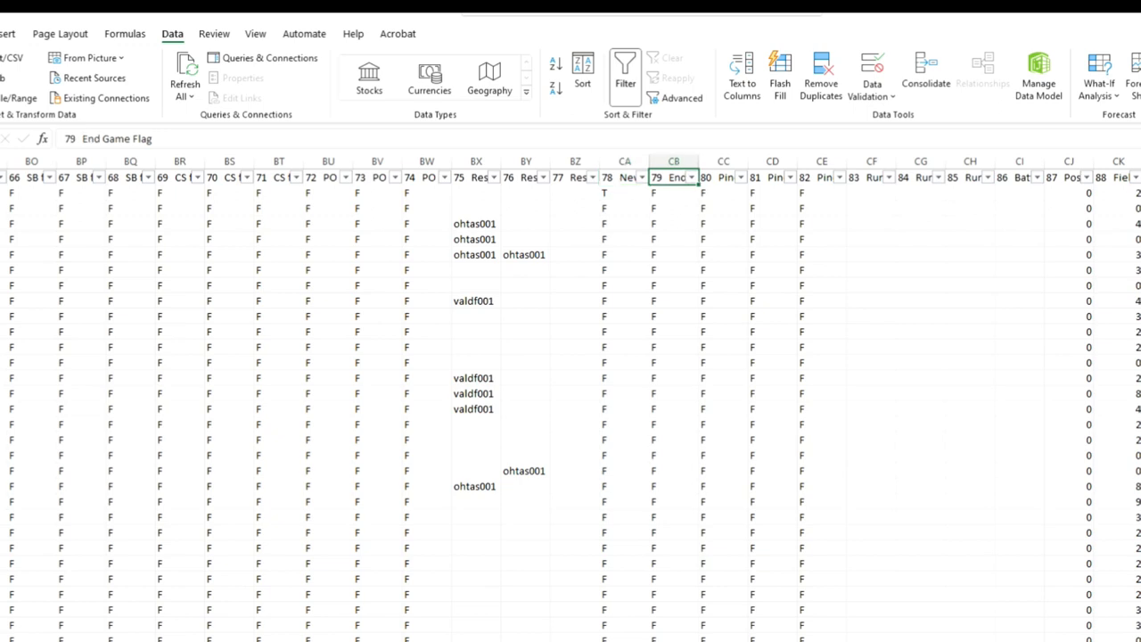
click(724, 176)
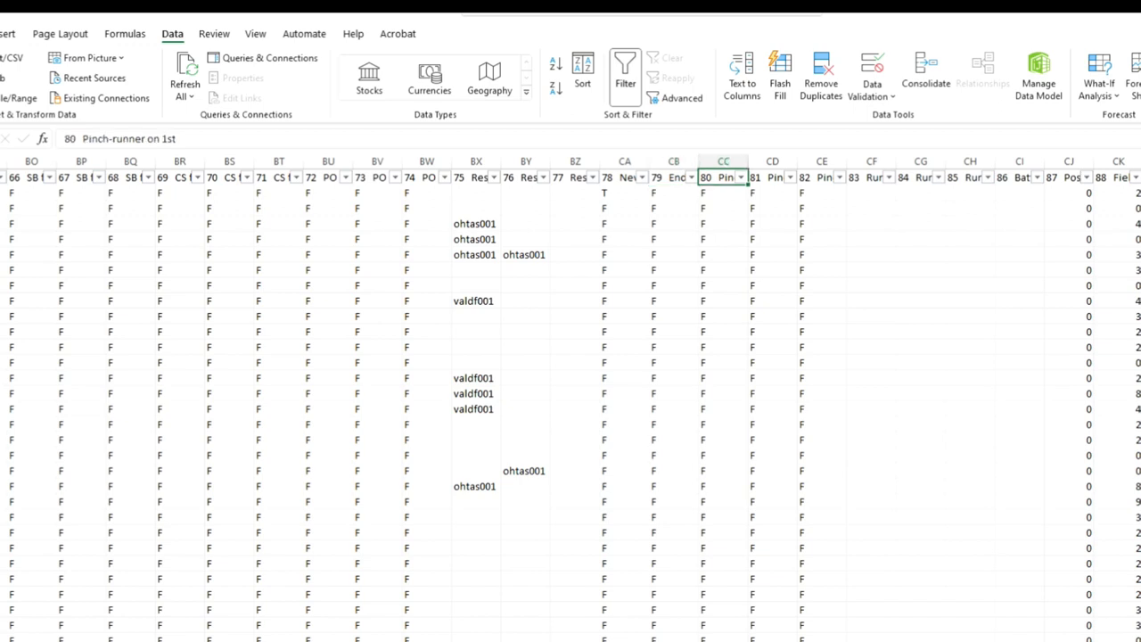
click(820, 176)
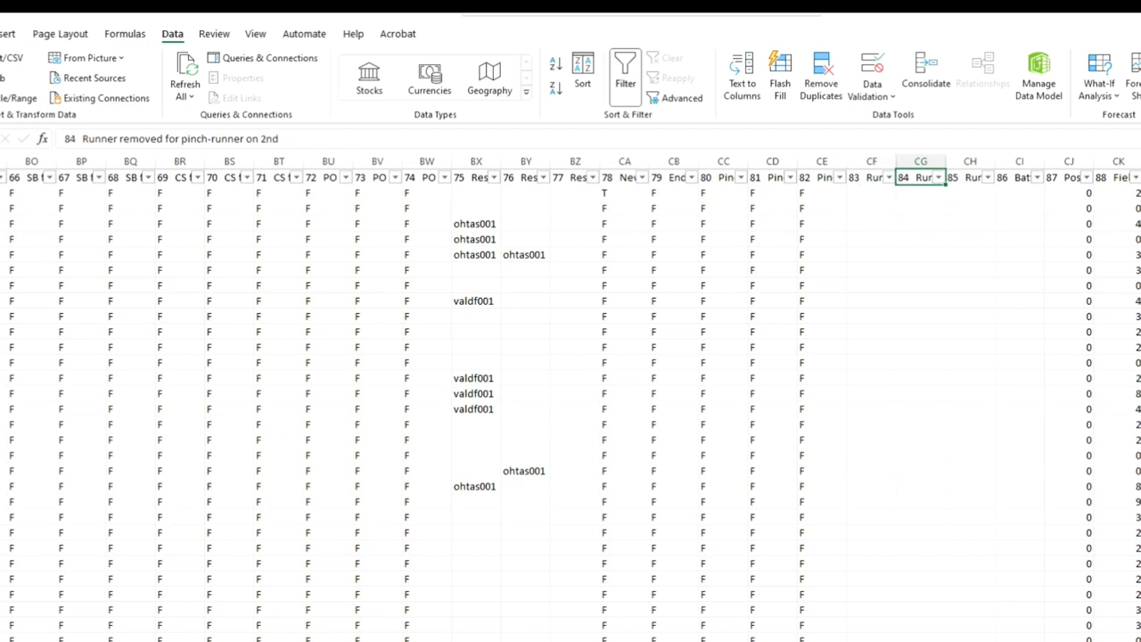
click(1020, 176)
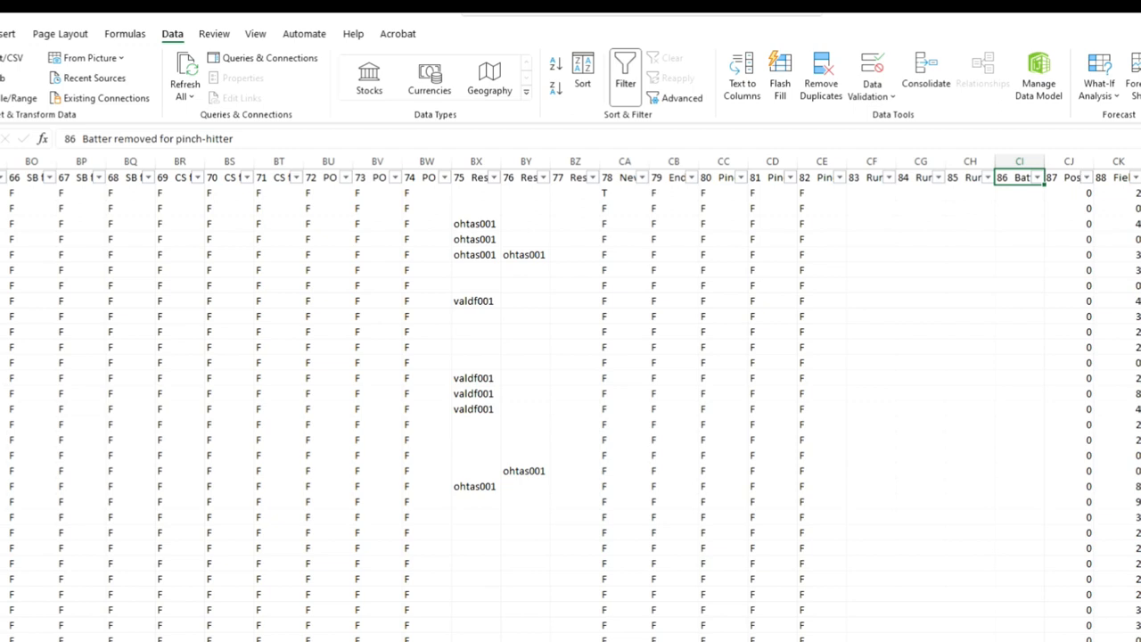
click(1070, 176)
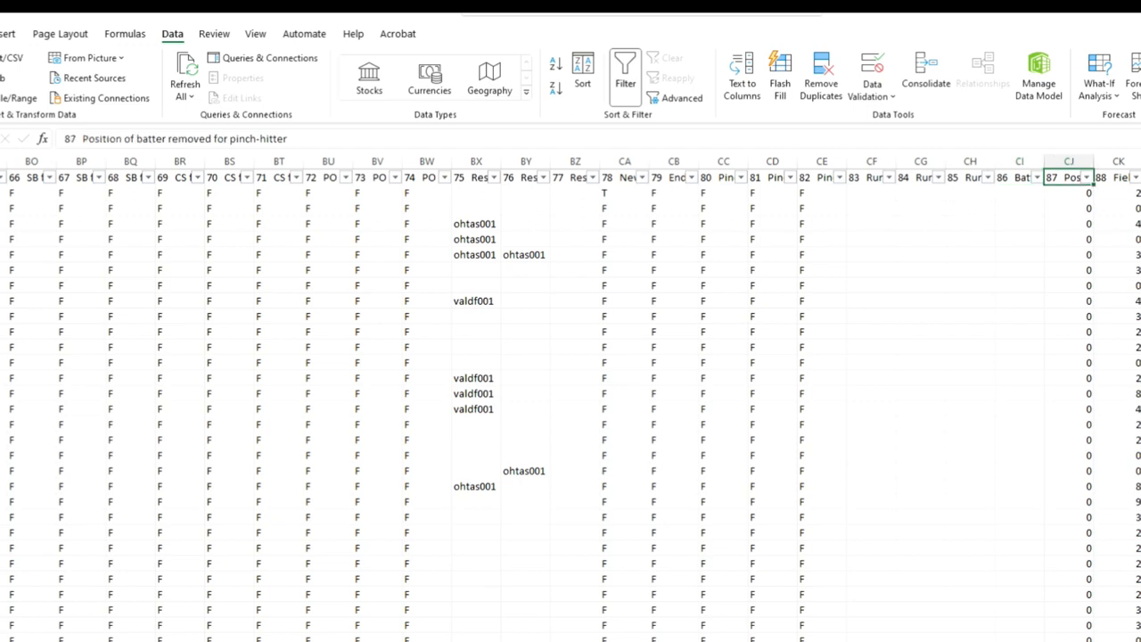
scroll(right, 3)
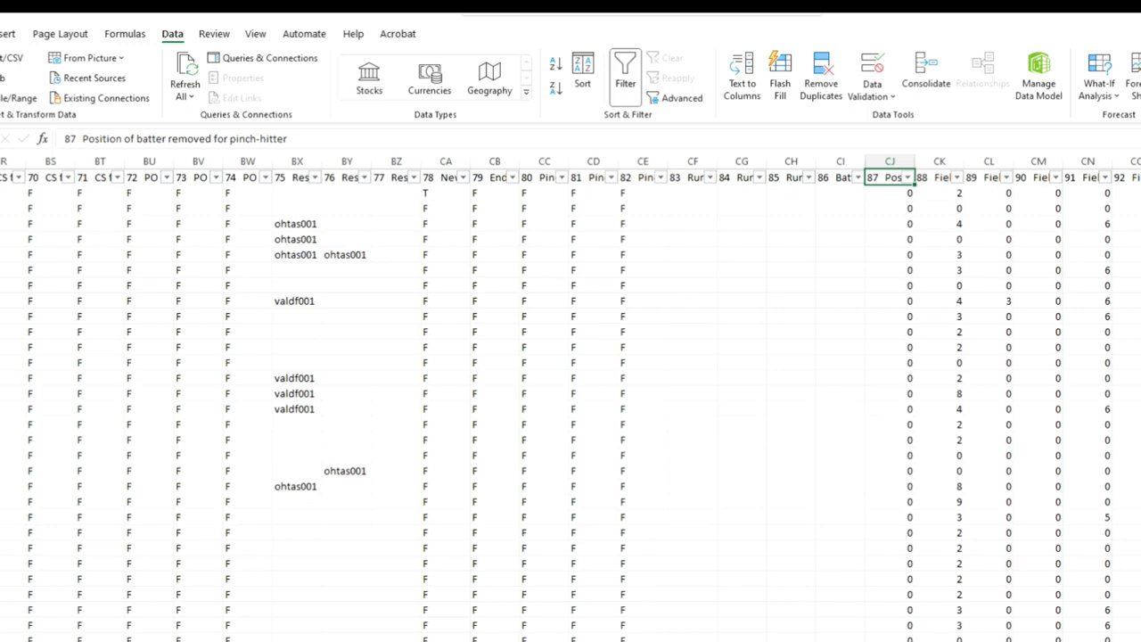
click(938, 177)
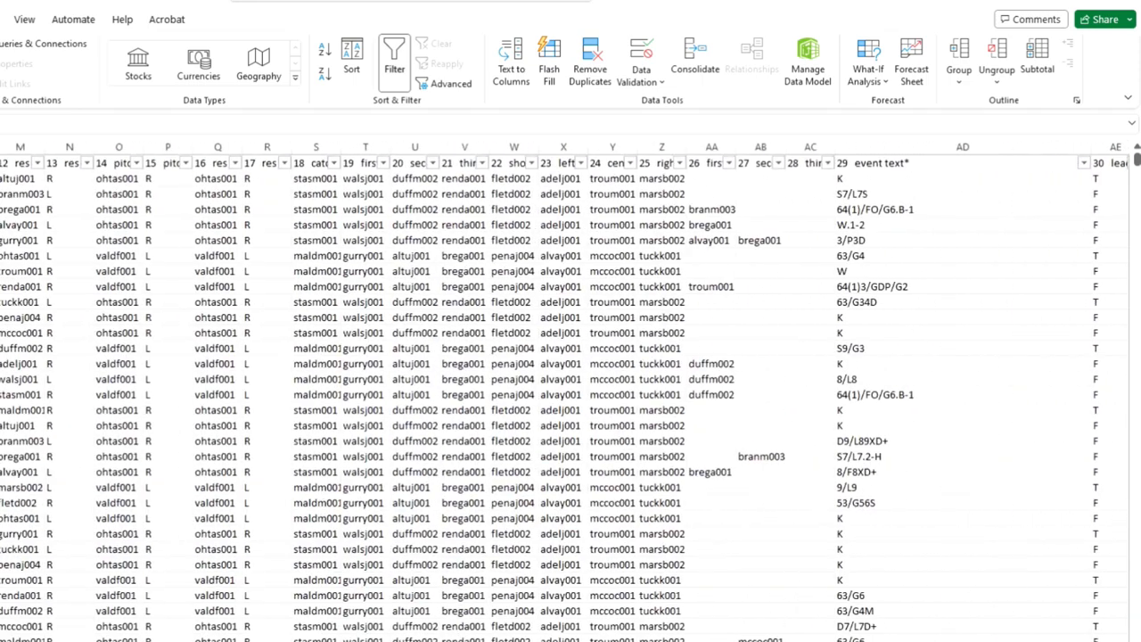
scroll(left, 3)
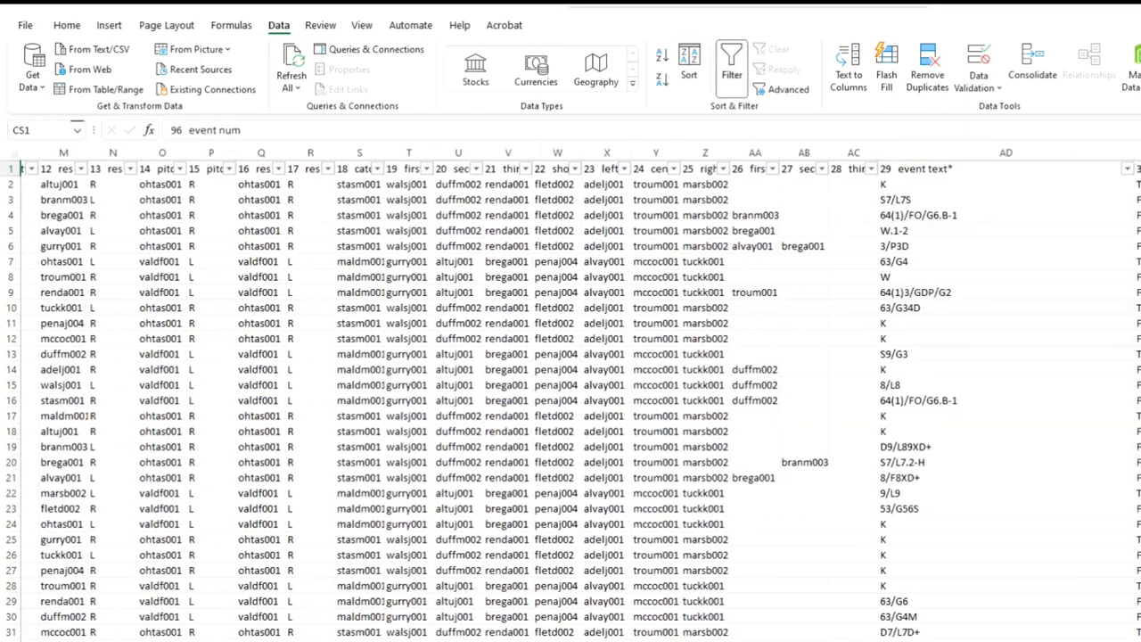
scroll(right, 3)
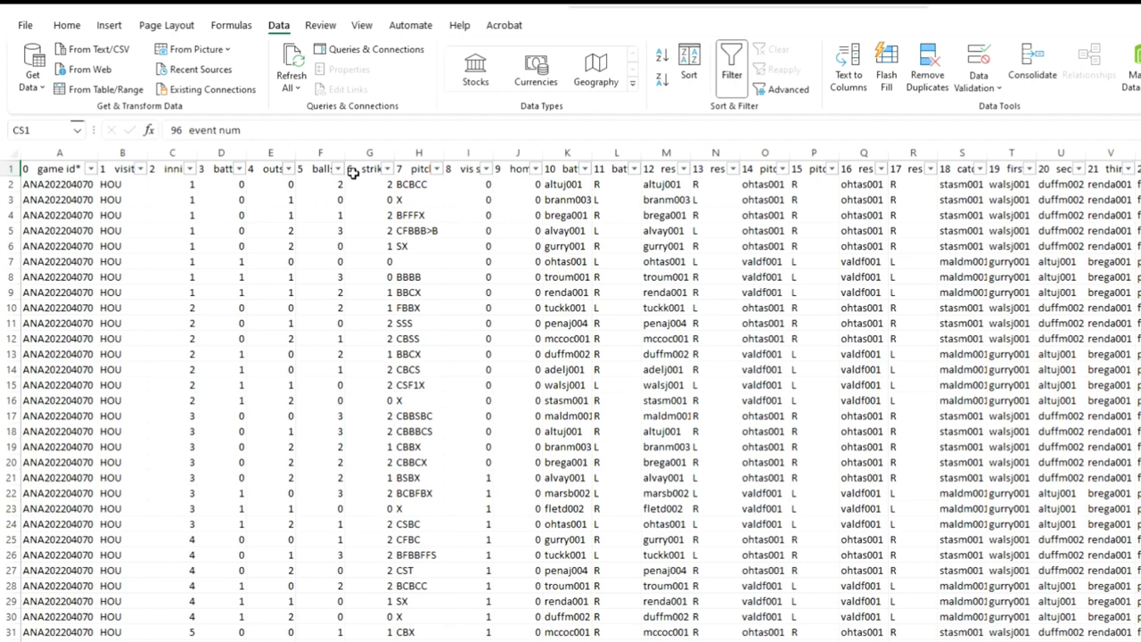
mouse_move(956, 413)
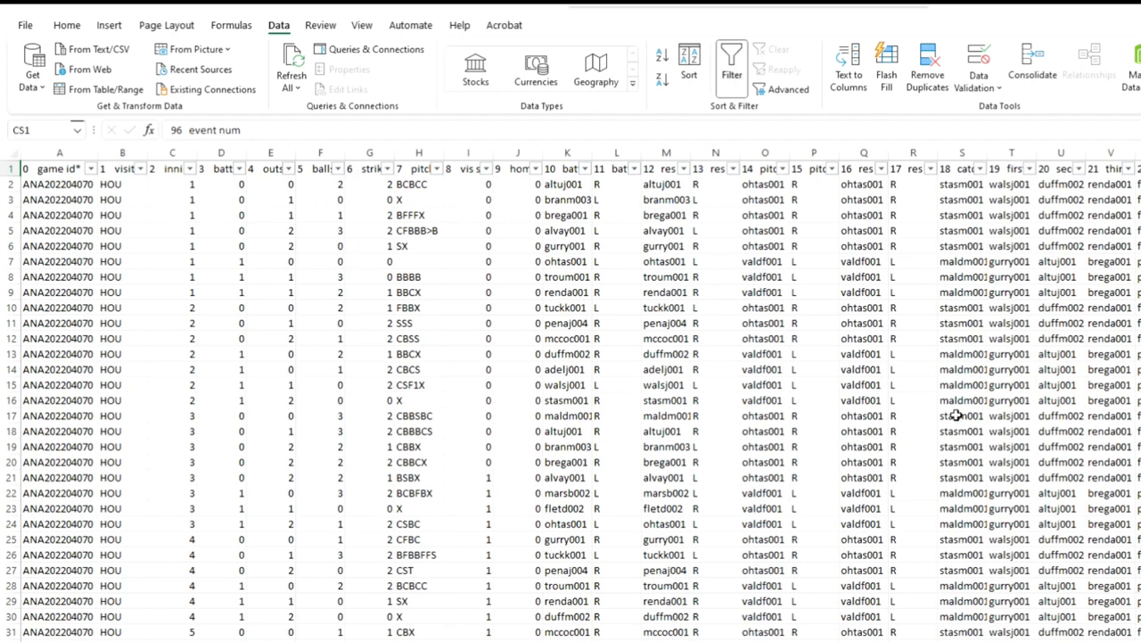
scroll(right, 3)
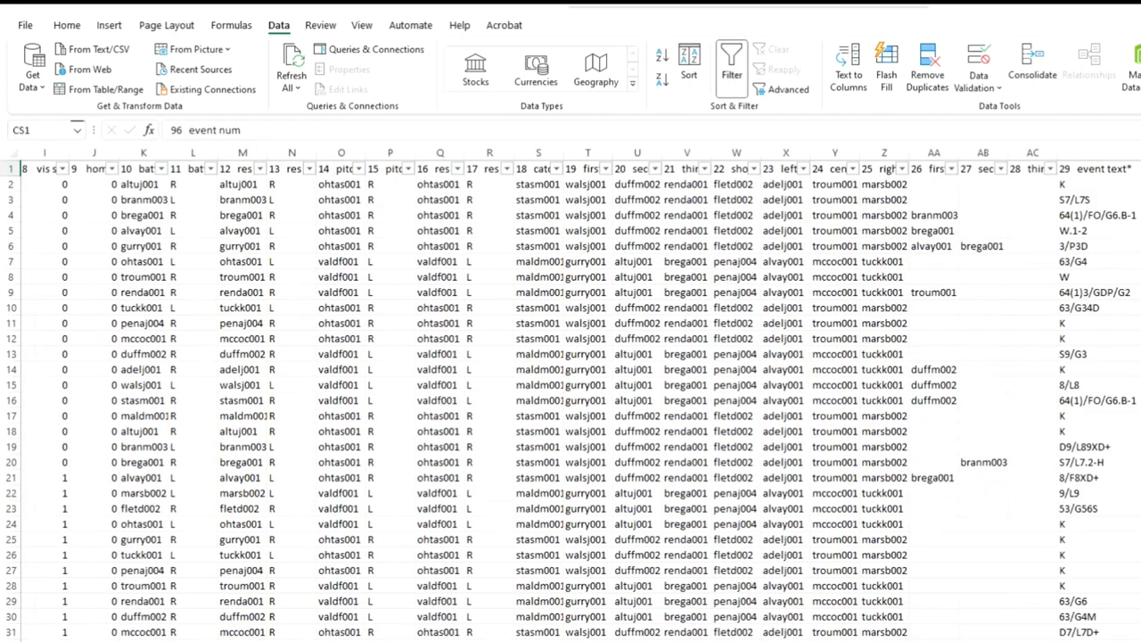
scroll(right, 3)
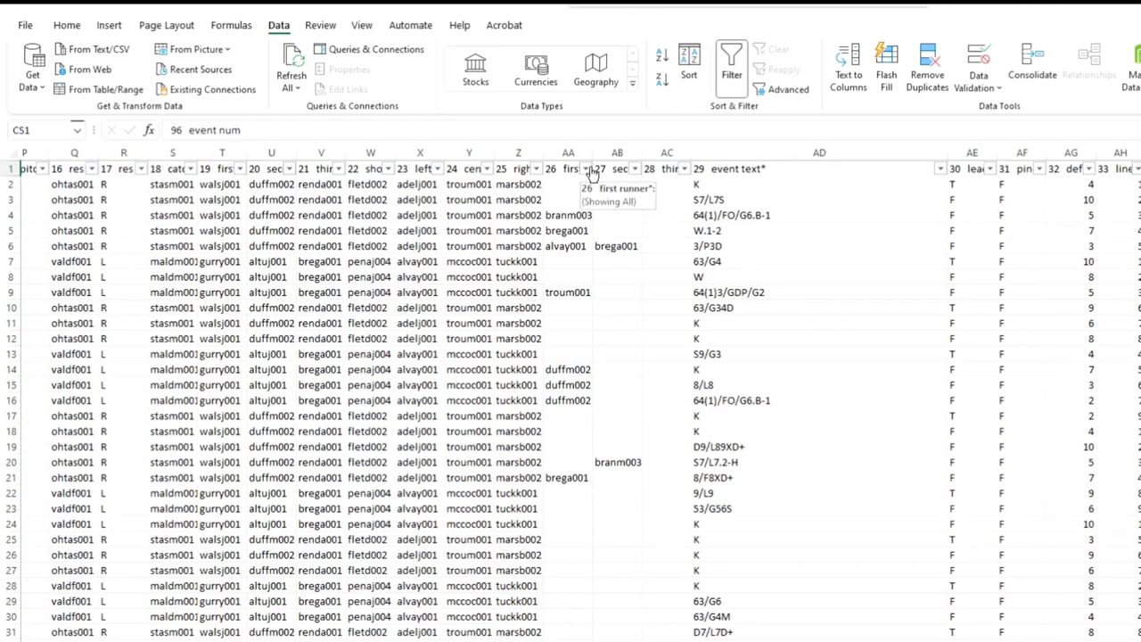
Step: Filter the first runner column to exclude blank entries, keeping plays with a runner on first
click(585, 168)
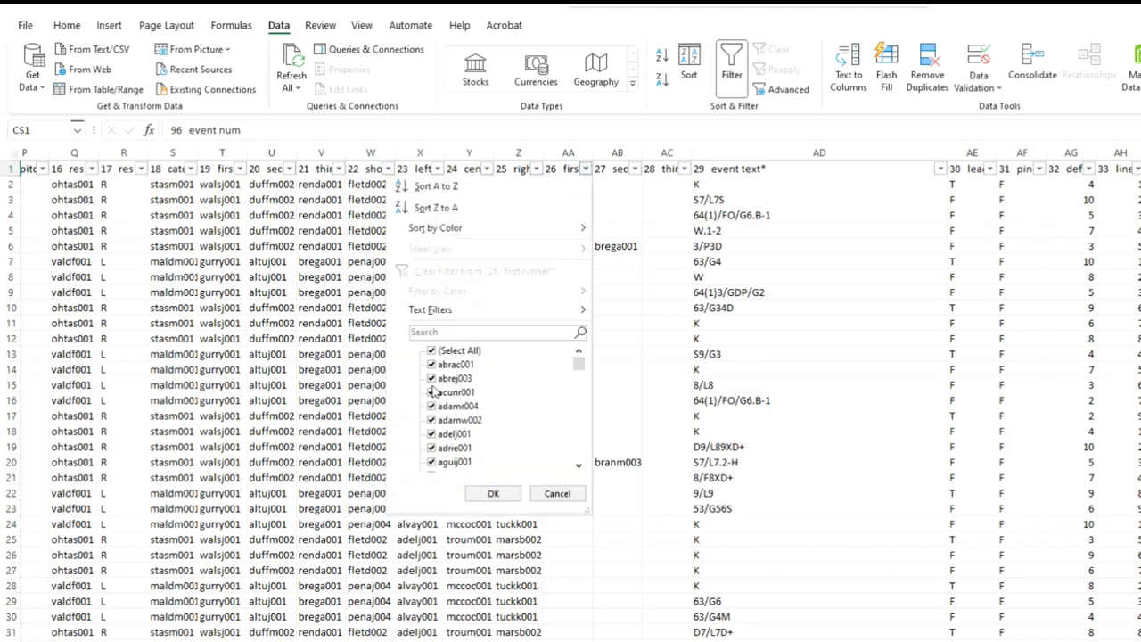
mouse_move(553, 378)
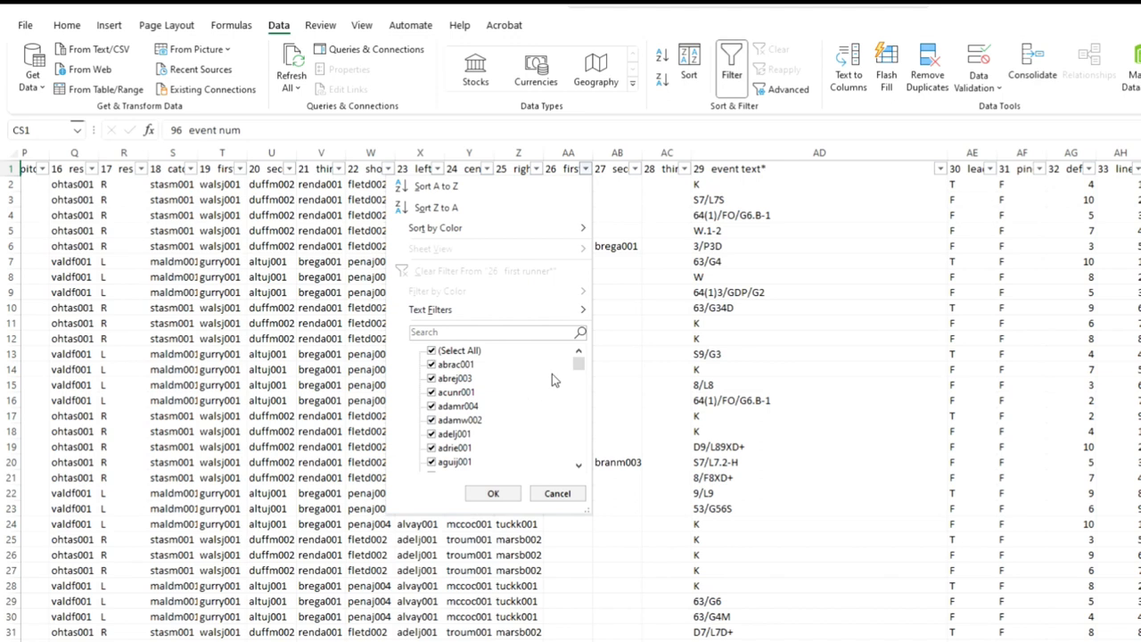
scroll(down, 3)
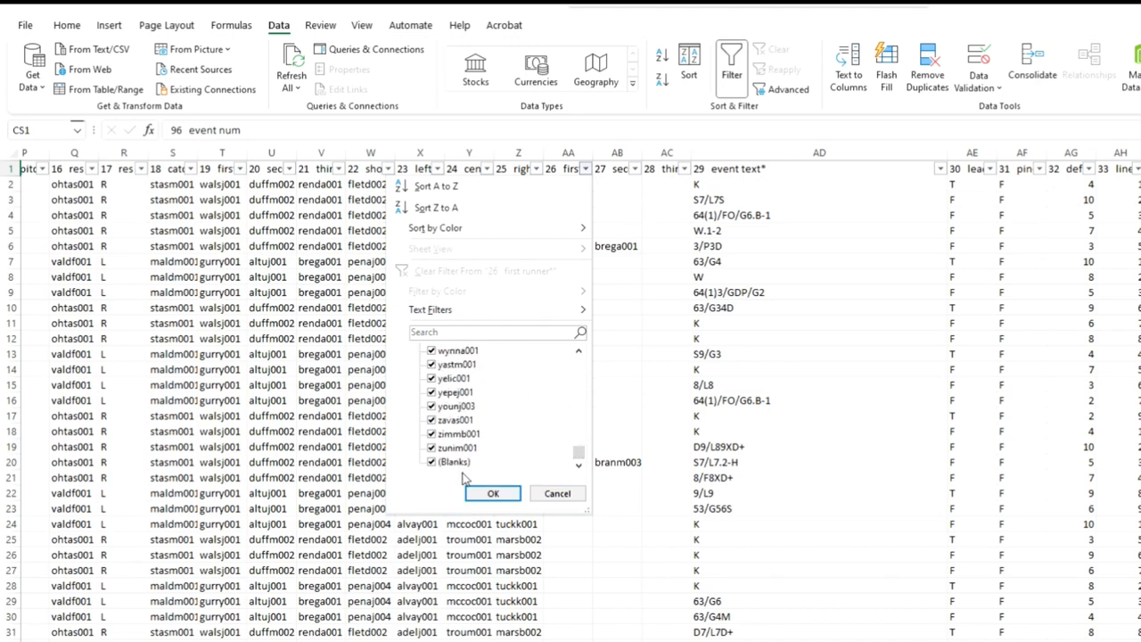
click(455, 462)
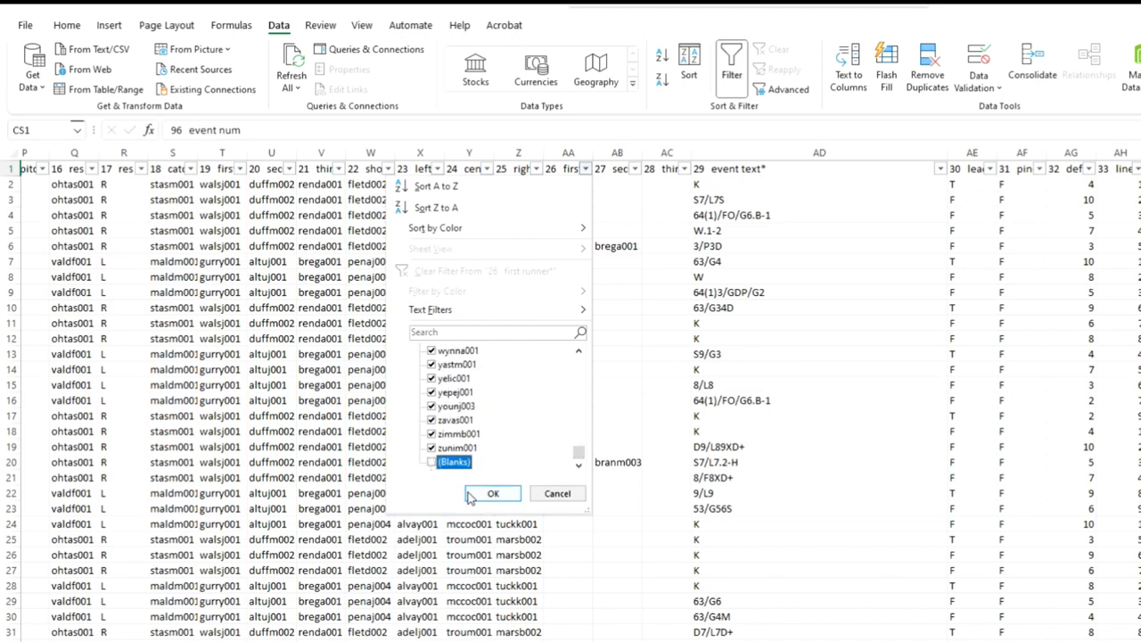
mouse_move(492, 494)
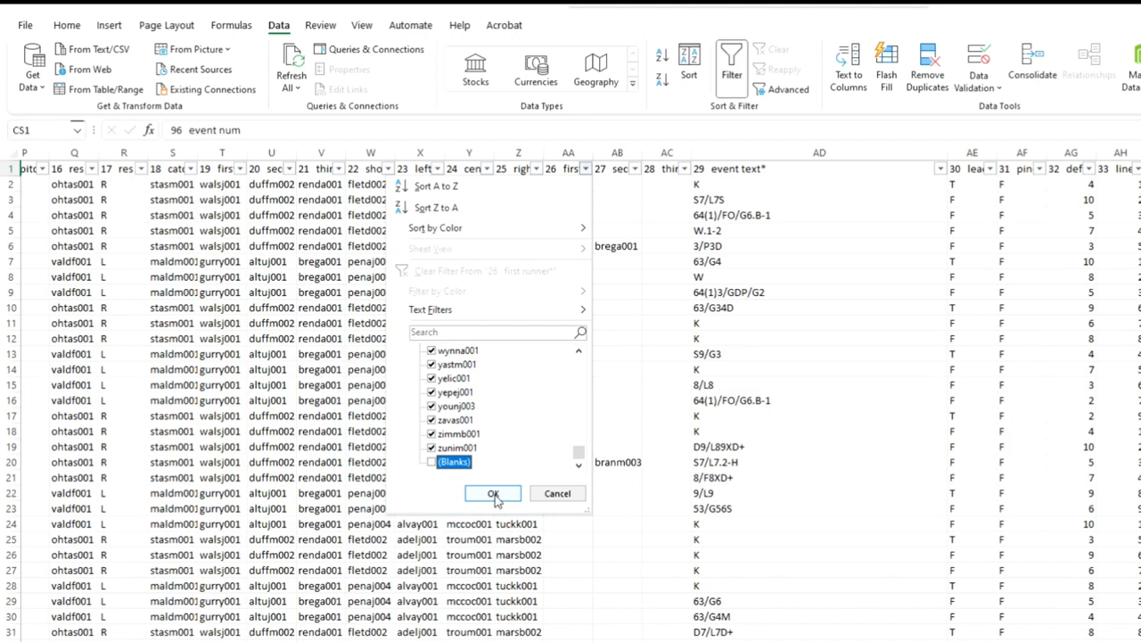
click(492, 493)
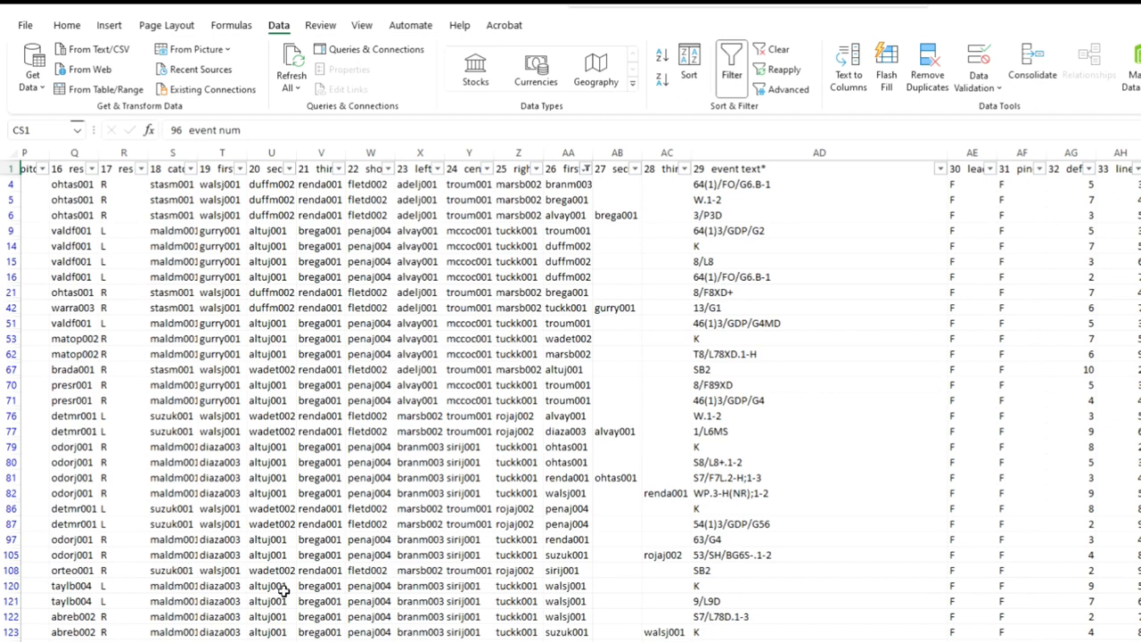
mouse_move(235, 571)
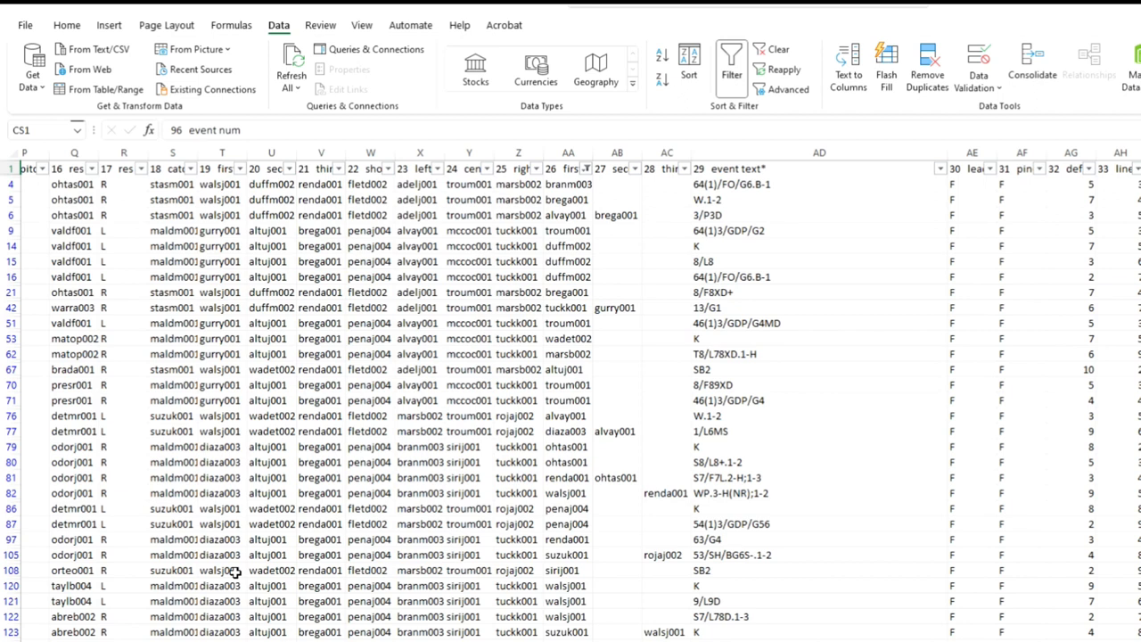
mouse_move(337, 531)
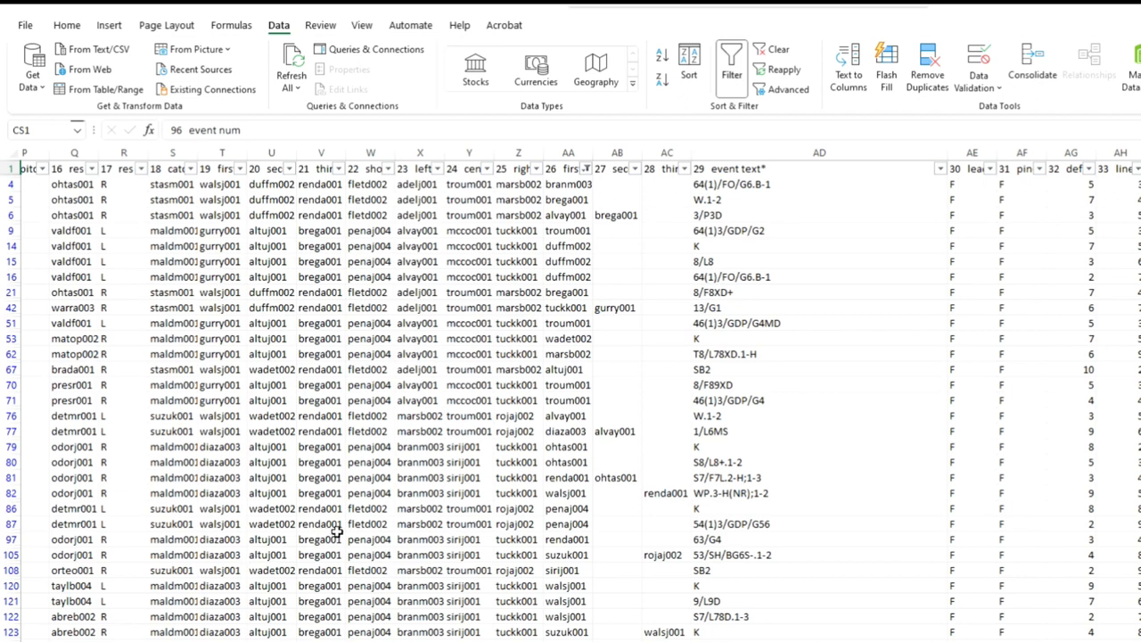
mouse_move(631, 200)
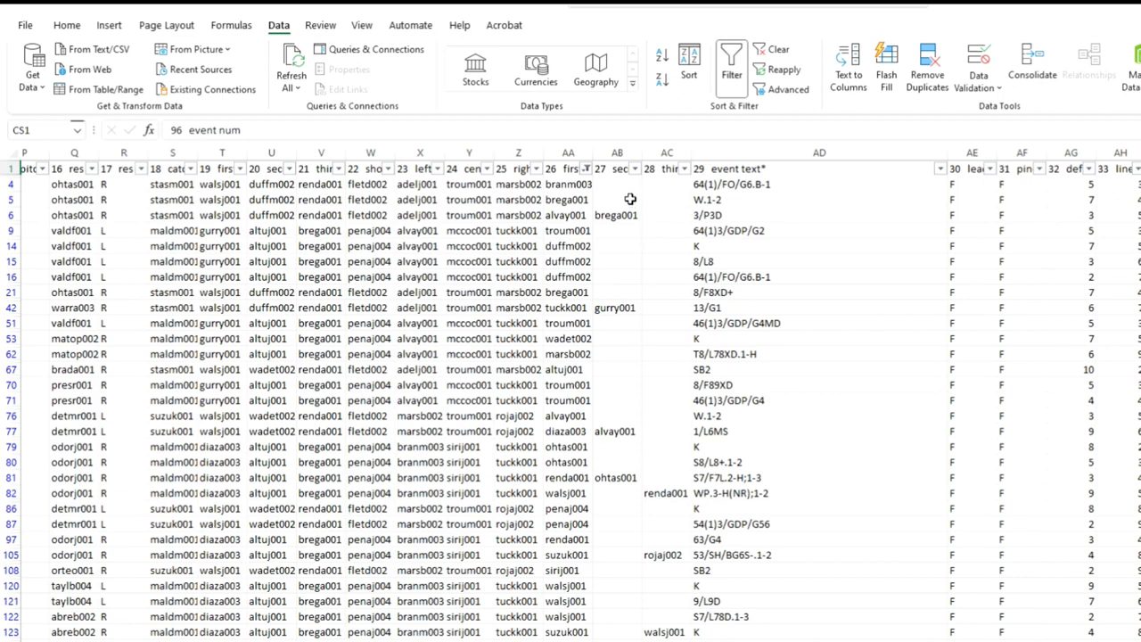
mouse_move(633, 170)
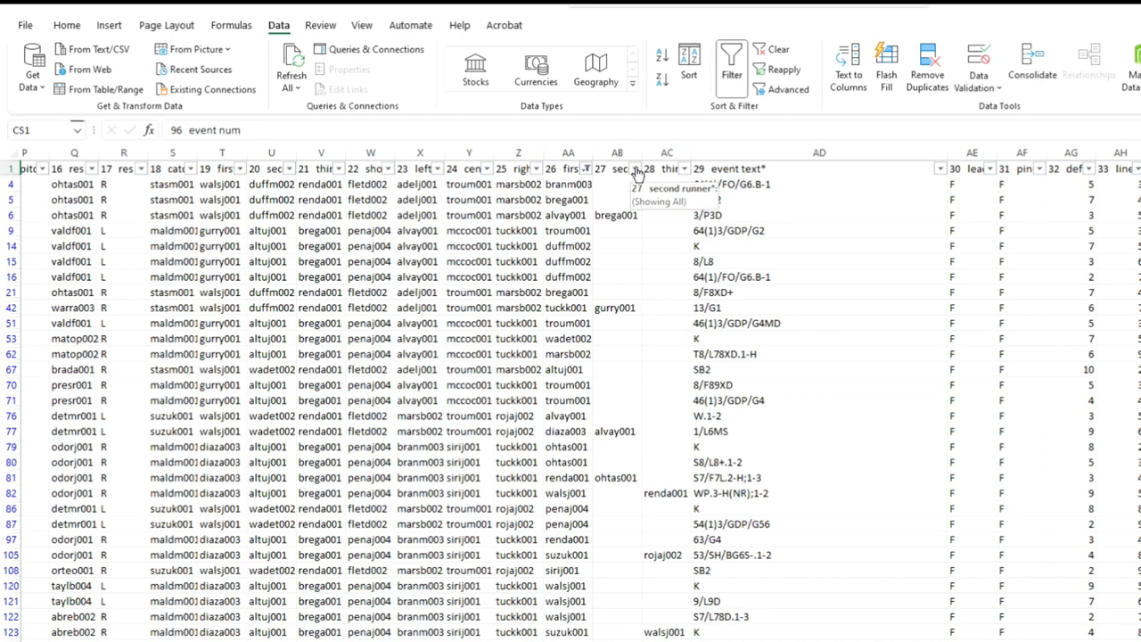
Step: Filter the second runner and third runner columns to (Blanks) only
click(635, 168)
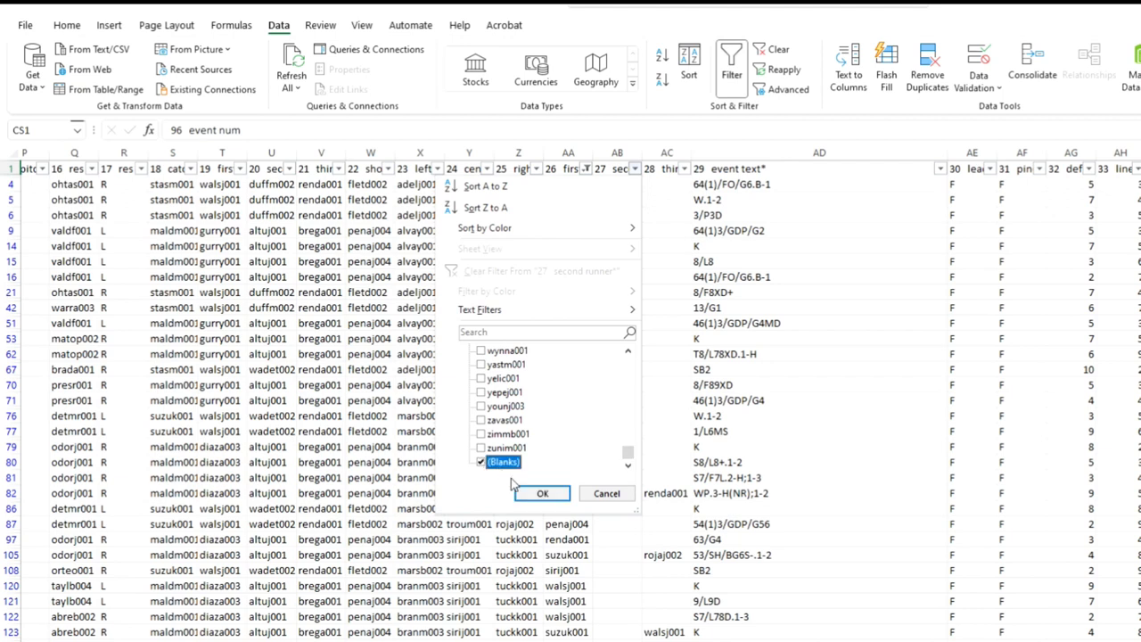
click(542, 492)
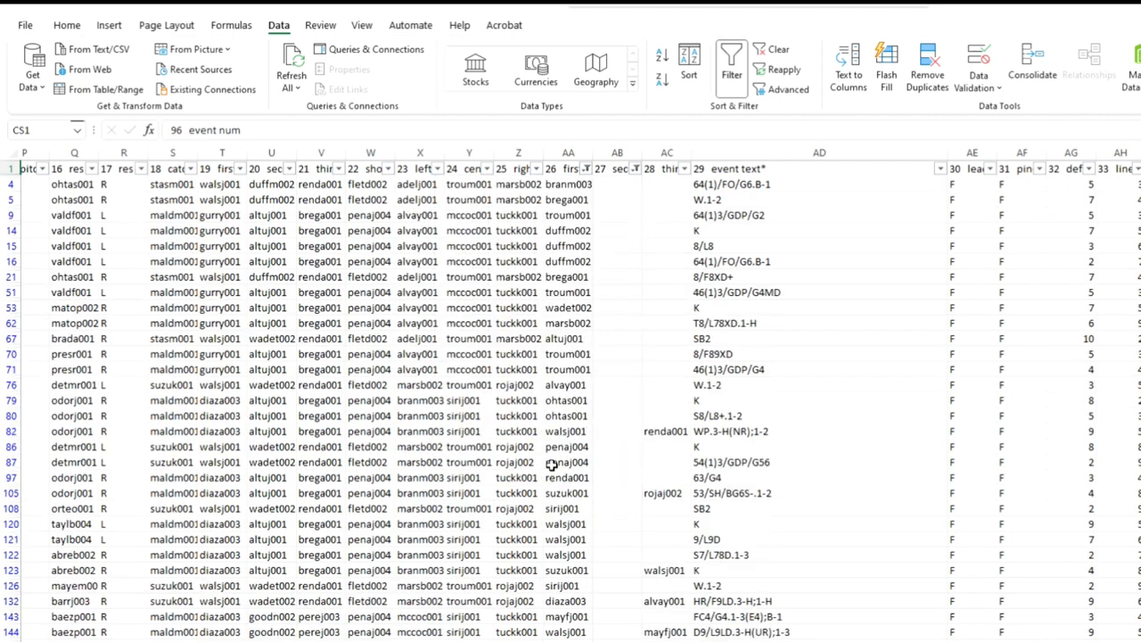
click(681, 168)
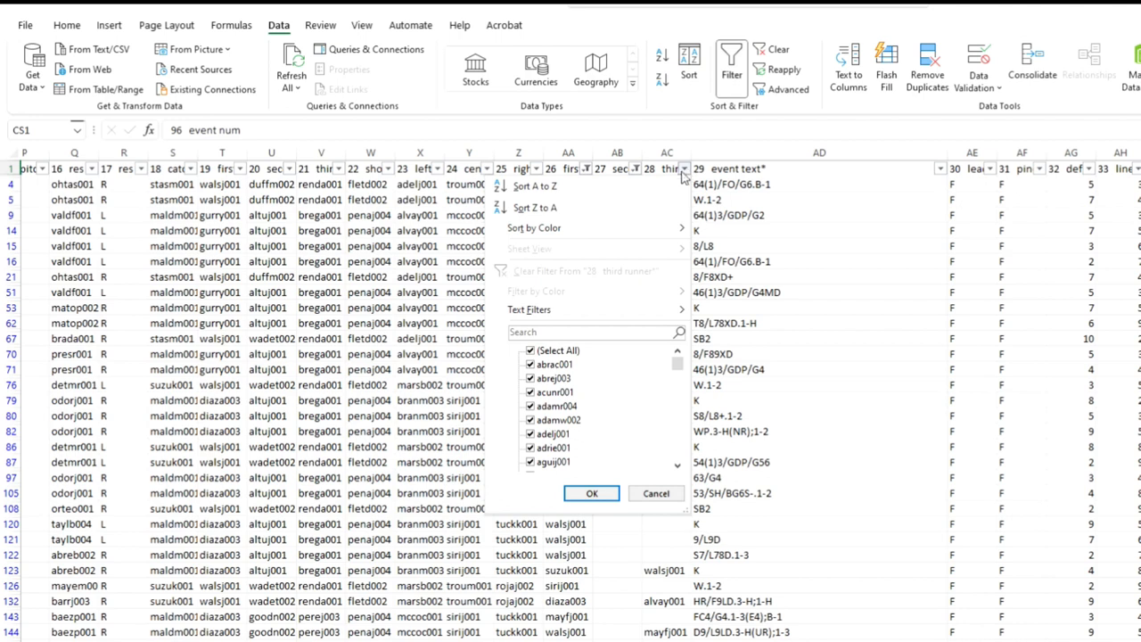
click(557, 350)
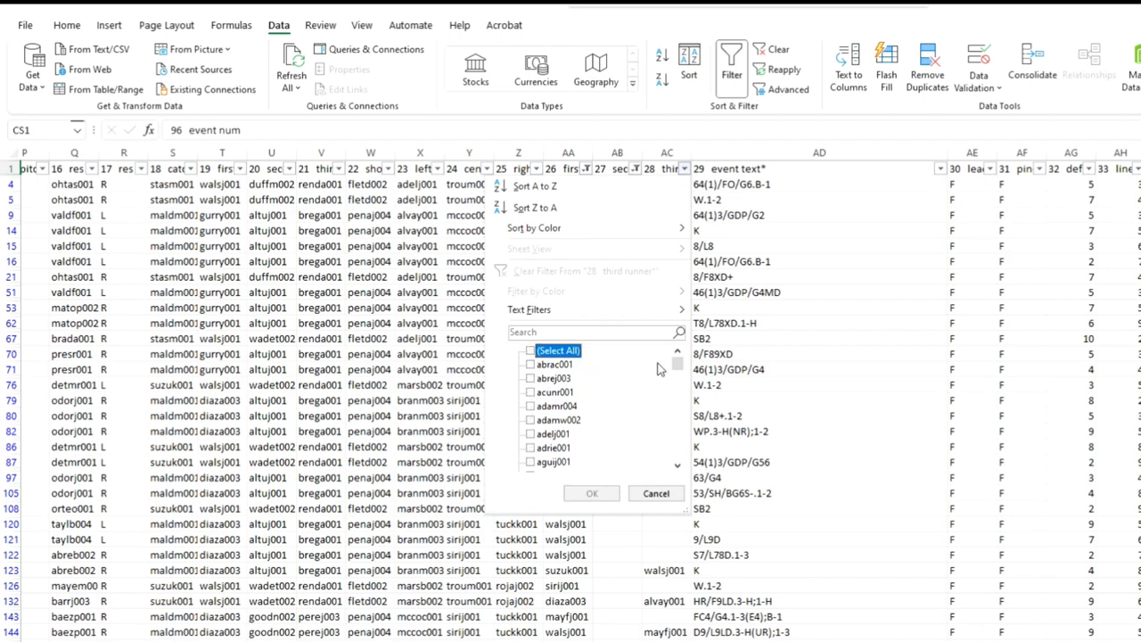
scroll(down, 3)
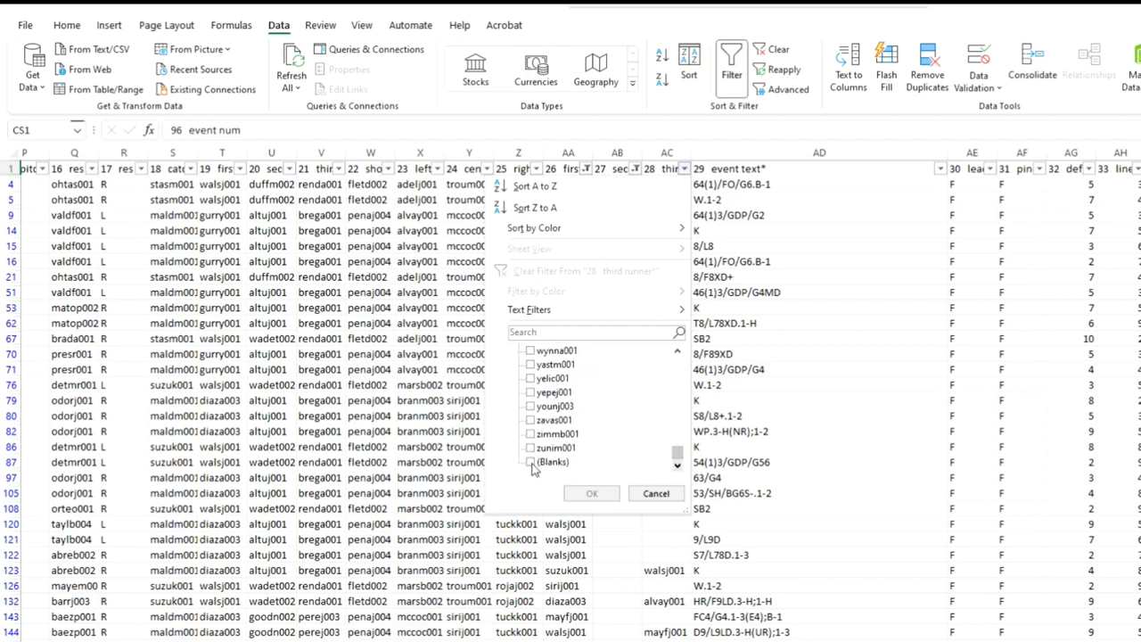
click(531, 460)
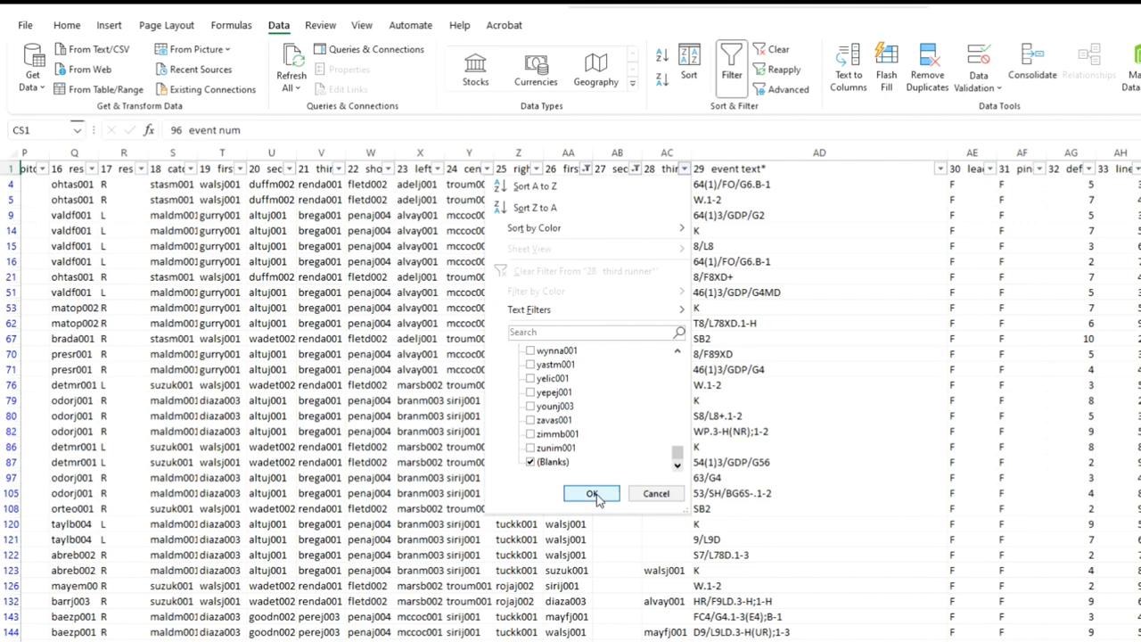
click(592, 492)
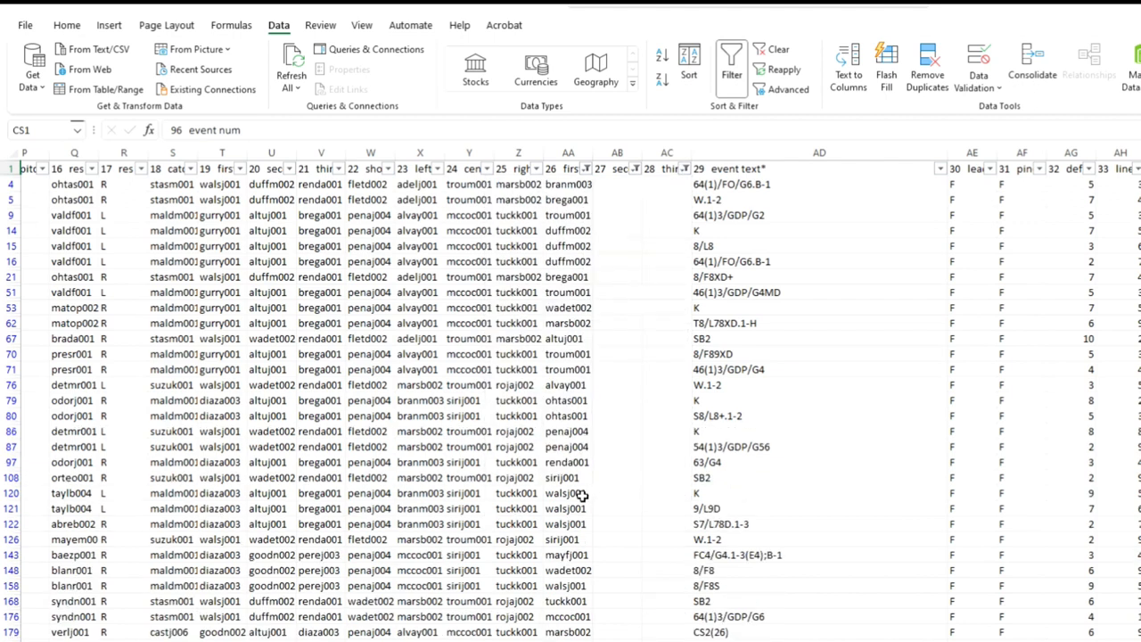
mouse_move(613, 617)
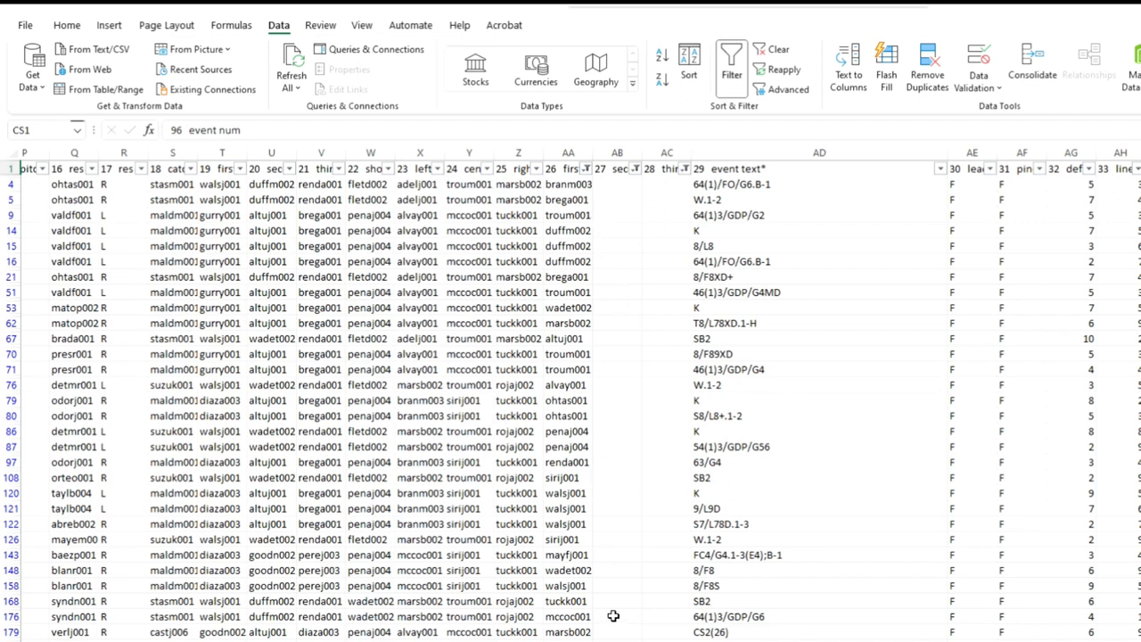
mouse_move(556, 346)
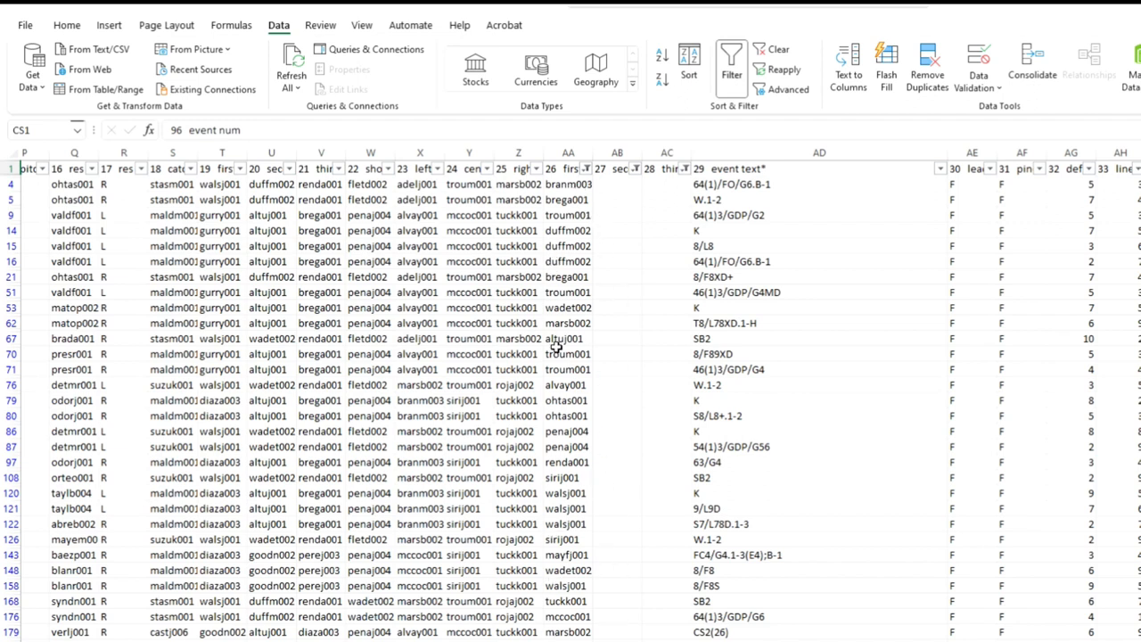
mouse_move(556, 346)
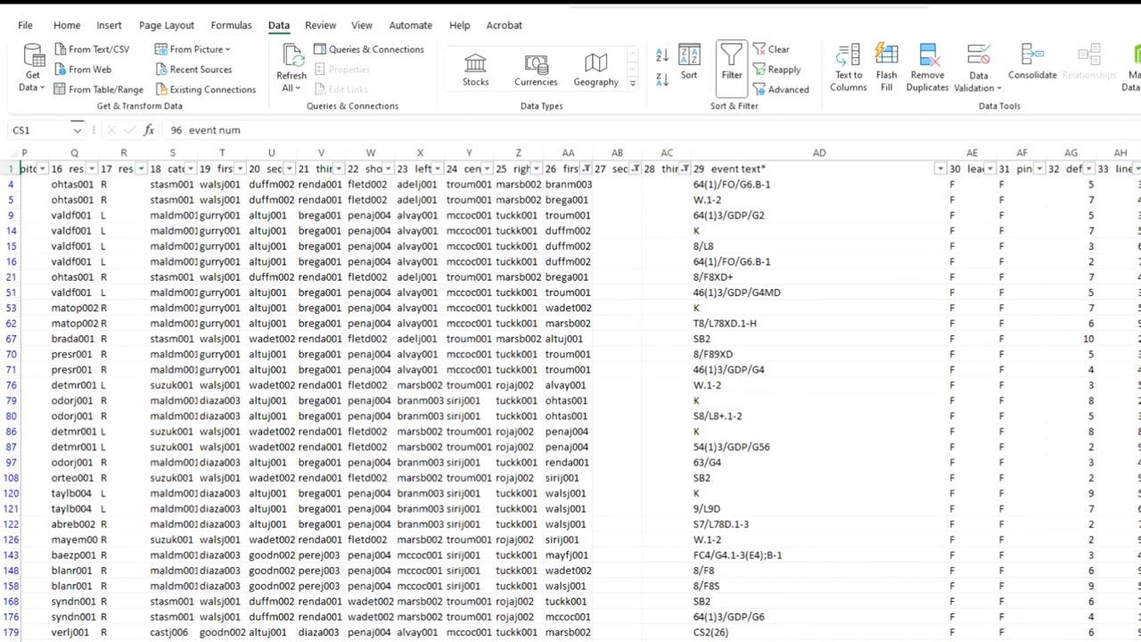
Step: Filter the batted ball type column to G only, leaving ground-ball plays with a runner on first
scroll(right, 3)
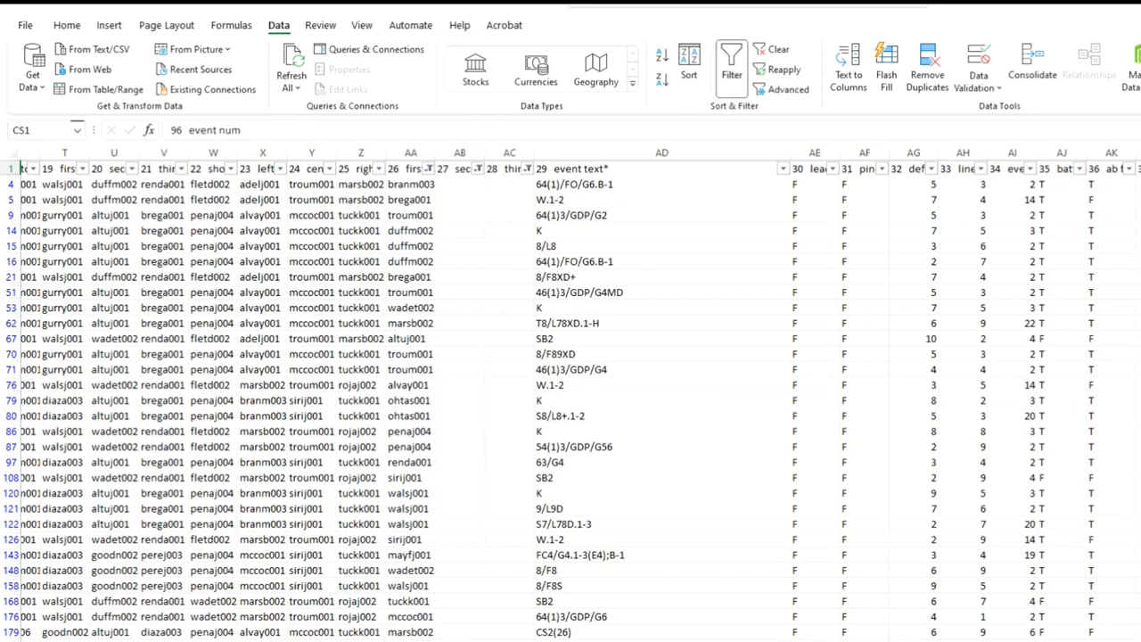
scroll(right, 3)
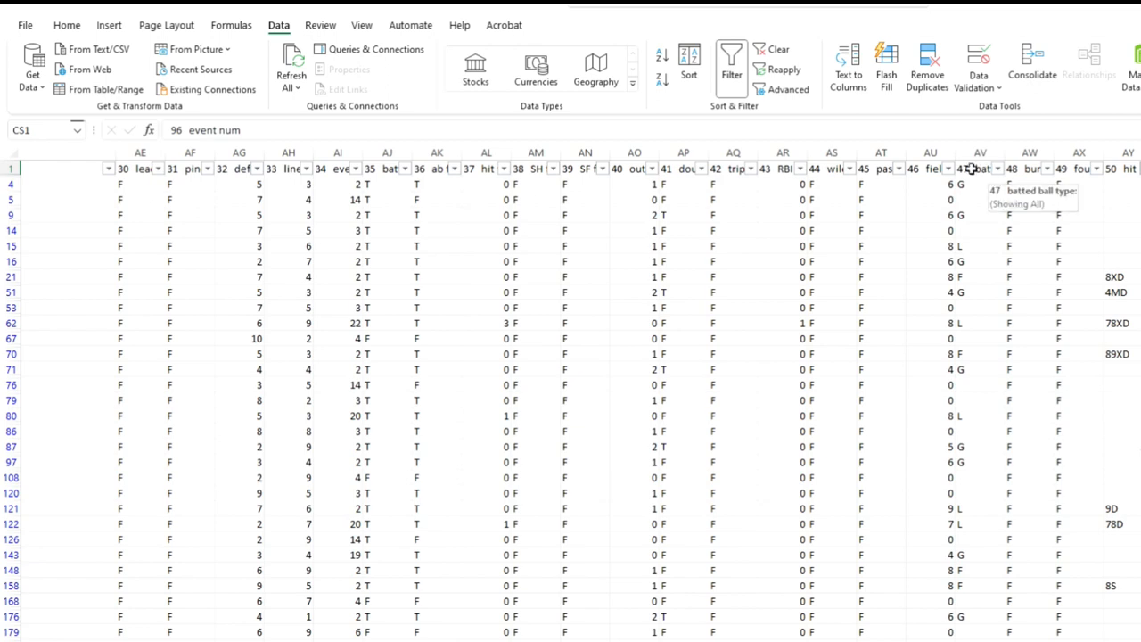
mouse_move(1002, 174)
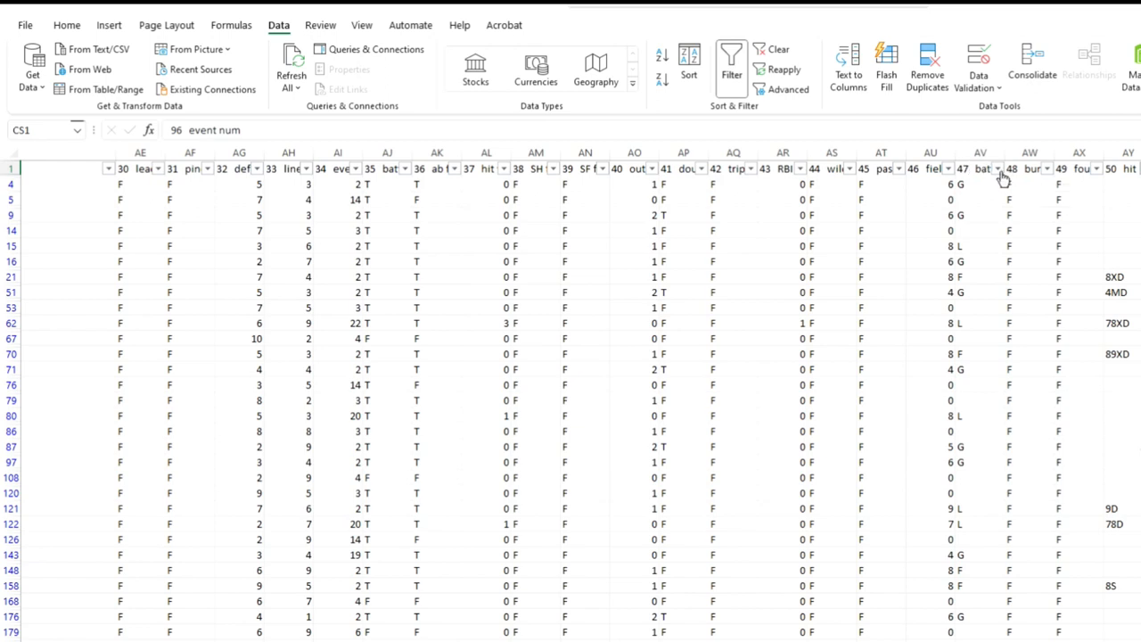
click(997, 168)
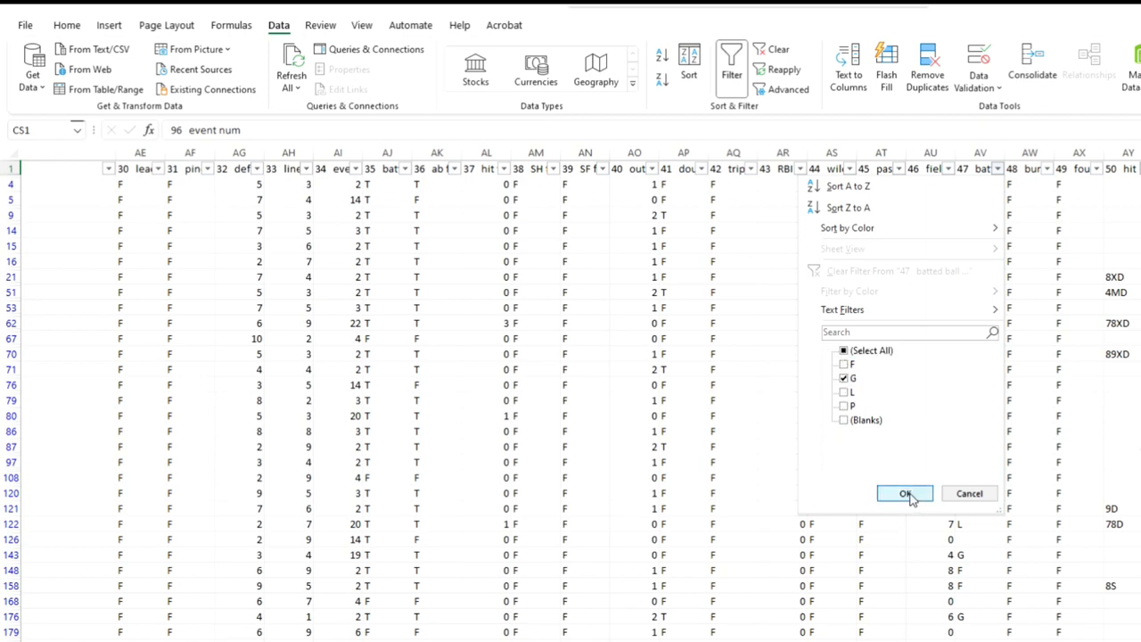
click(906, 492)
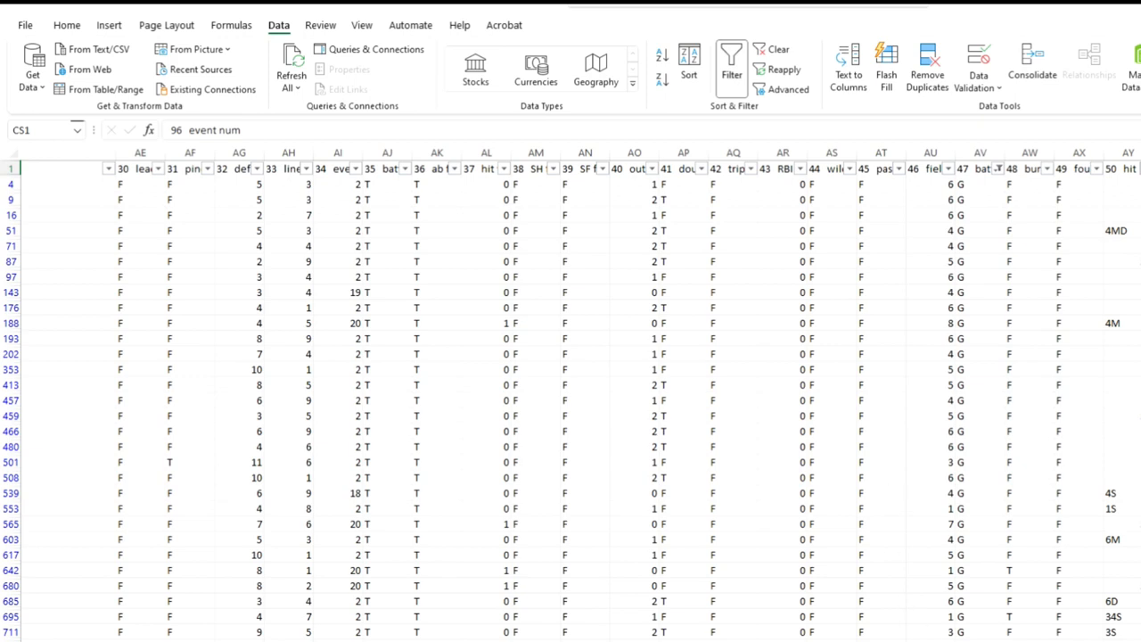
scroll(right, 3)
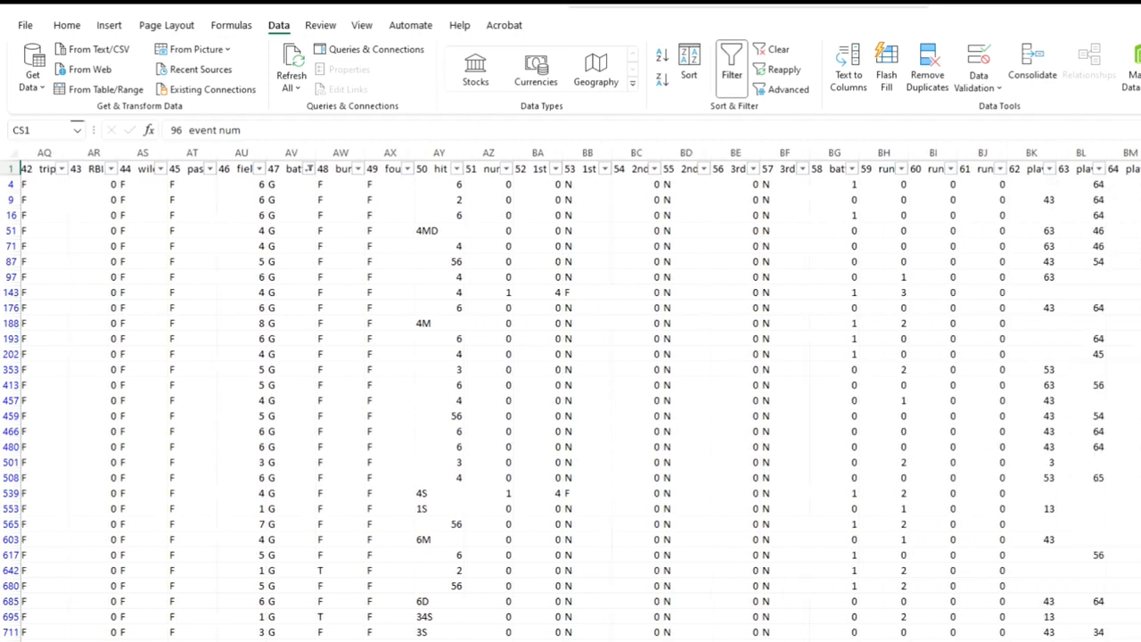
scroll(right, 3)
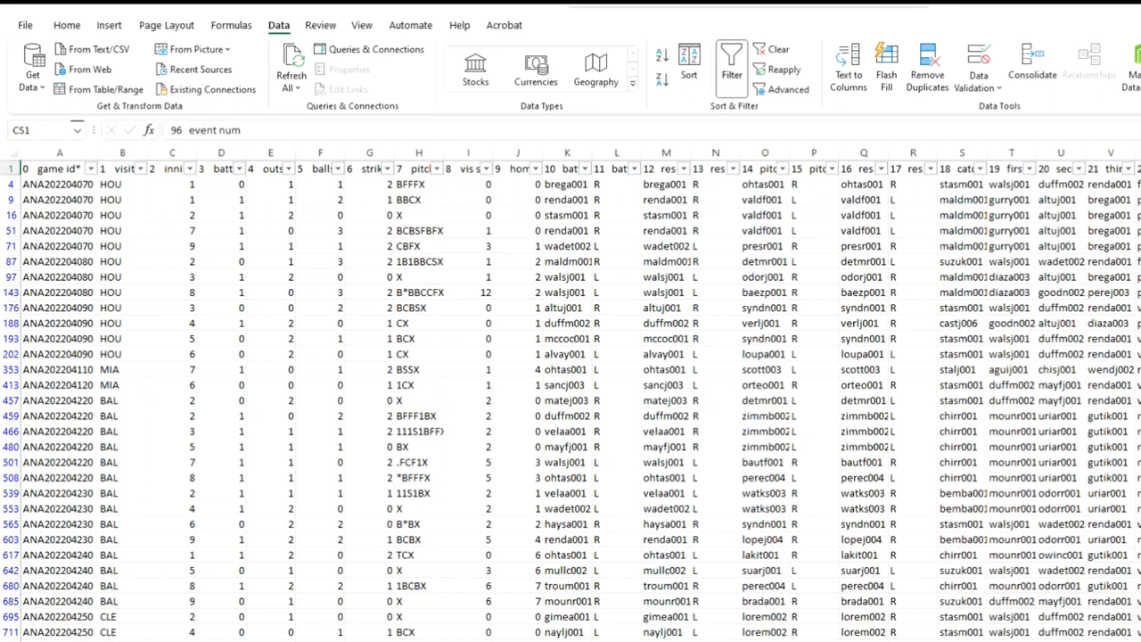
Step: Clear every filter via Data > Sort & Filter > Clear so all event rows show again
scroll(right, 3)
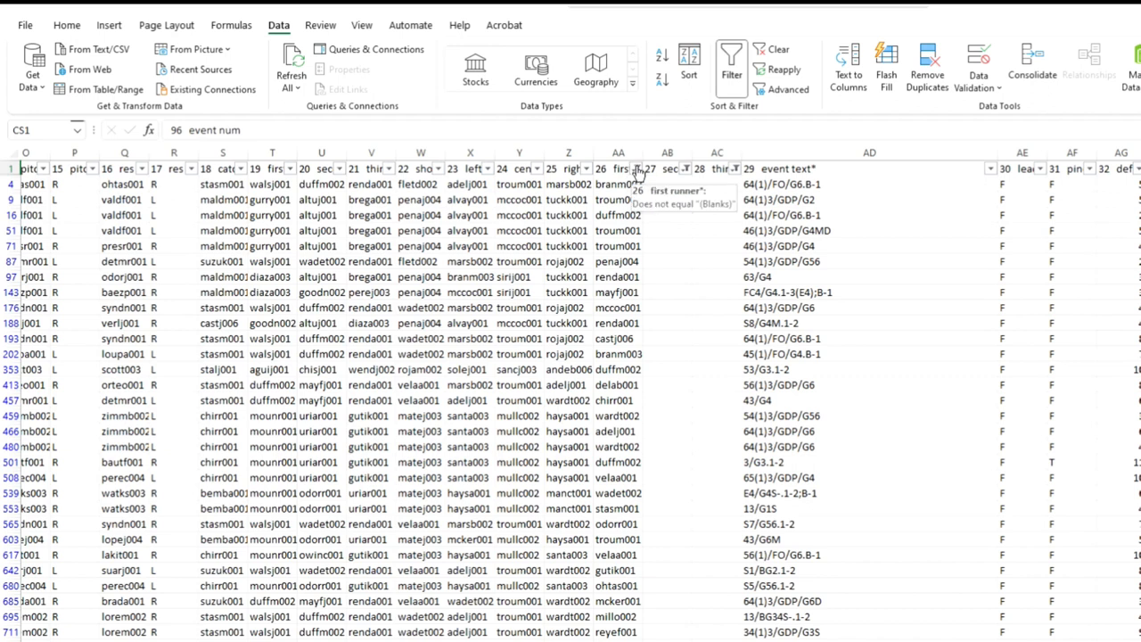
click(635, 168)
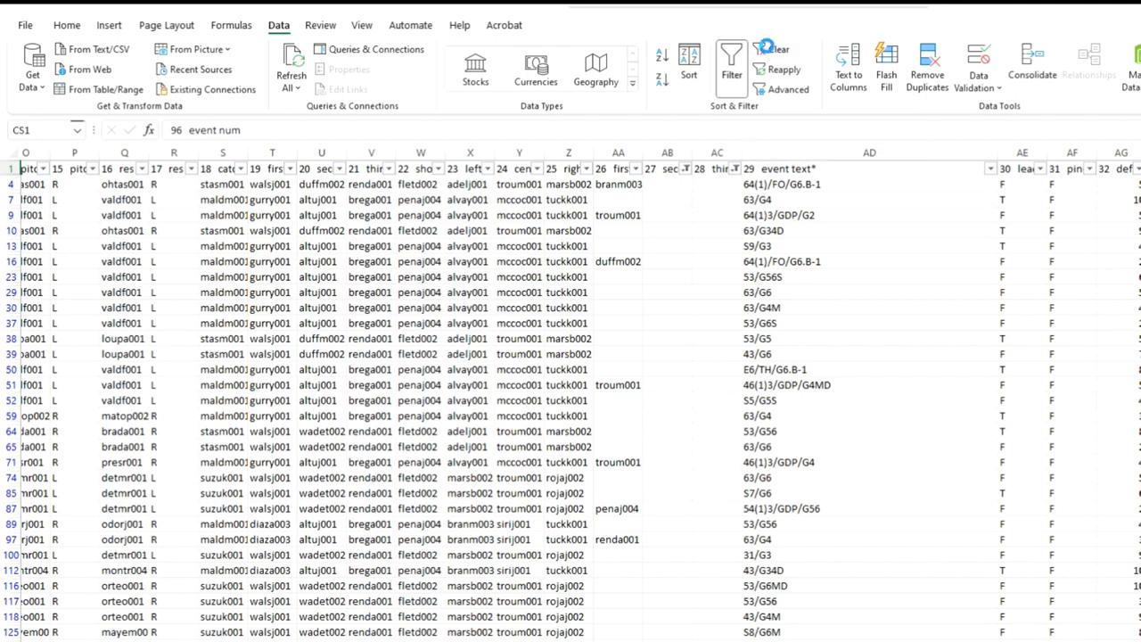
click(774, 50)
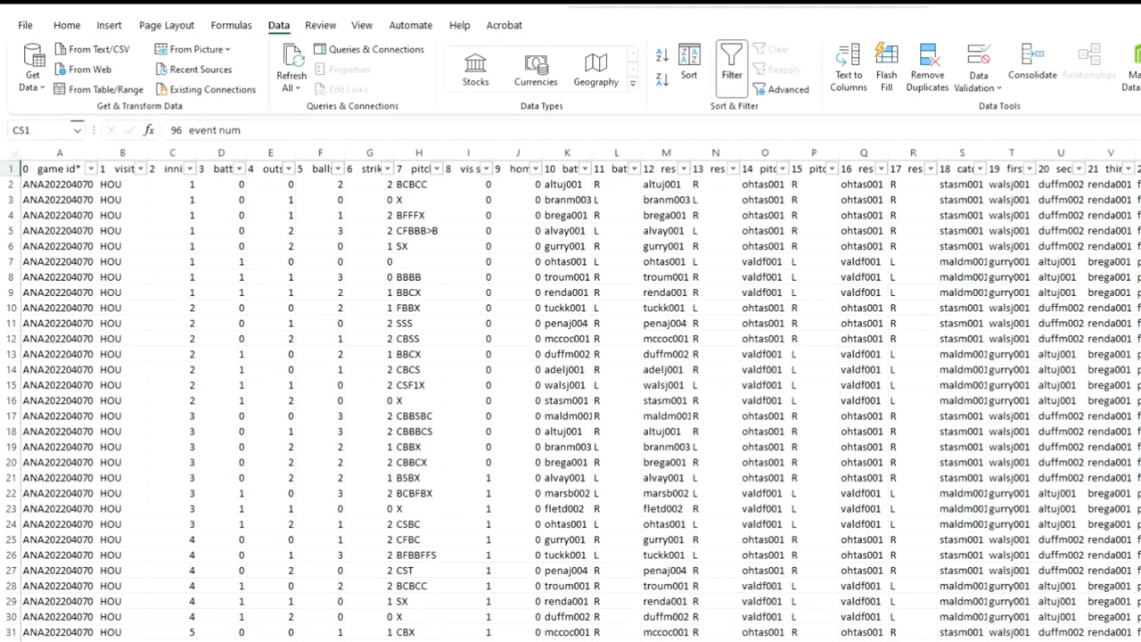
mouse_move(517, 257)
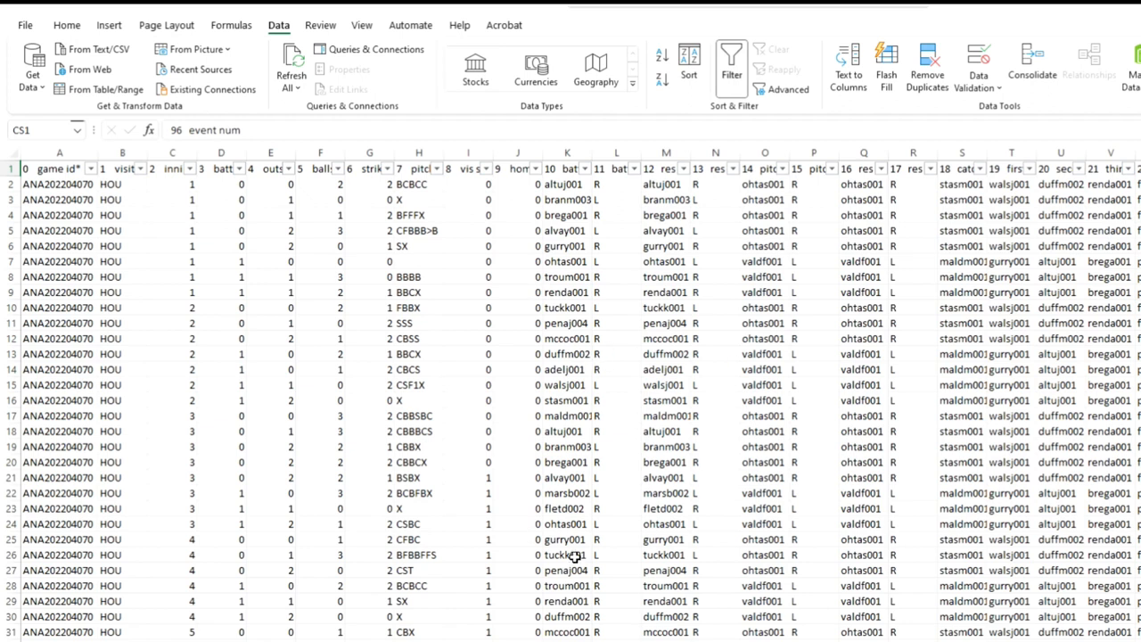
mouse_move(324, 446)
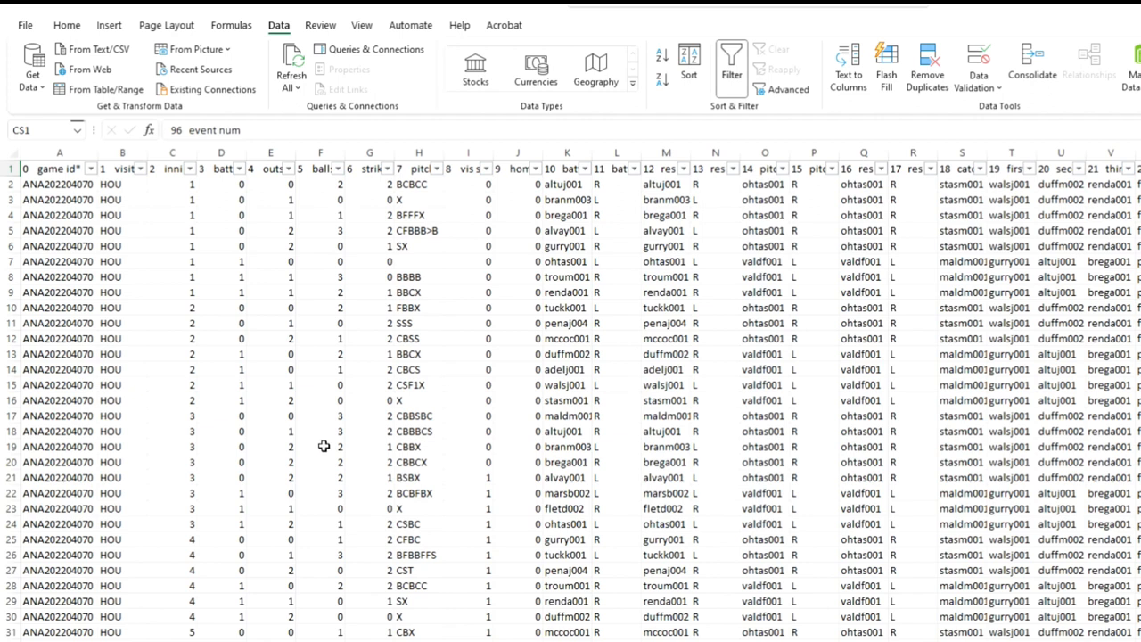
mouse_move(364, 430)
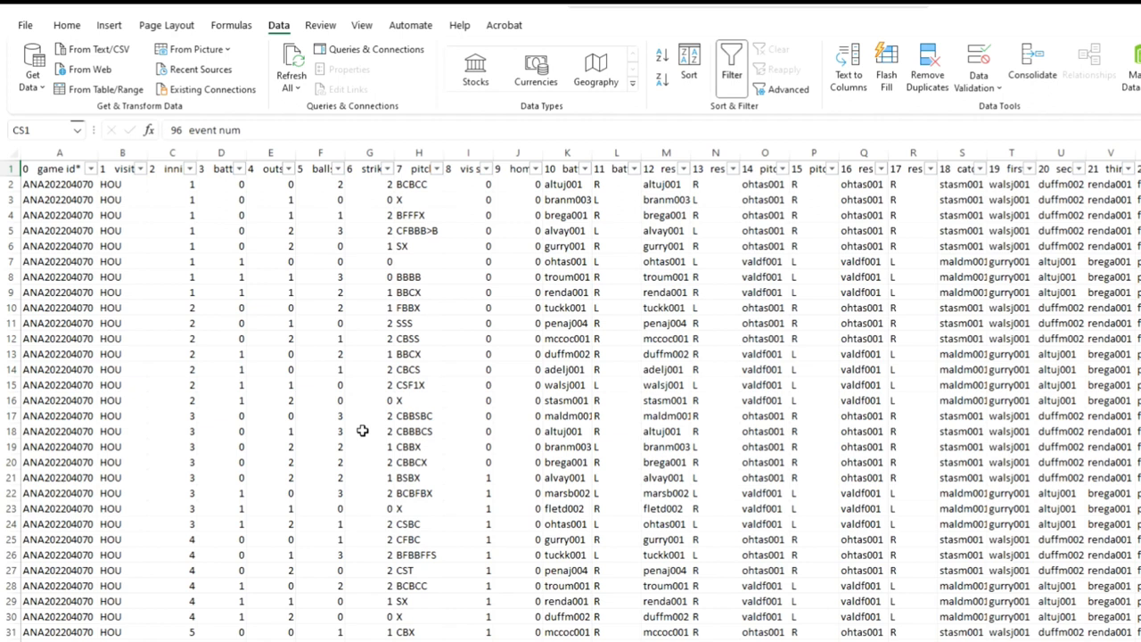
mouse_move(578, 532)
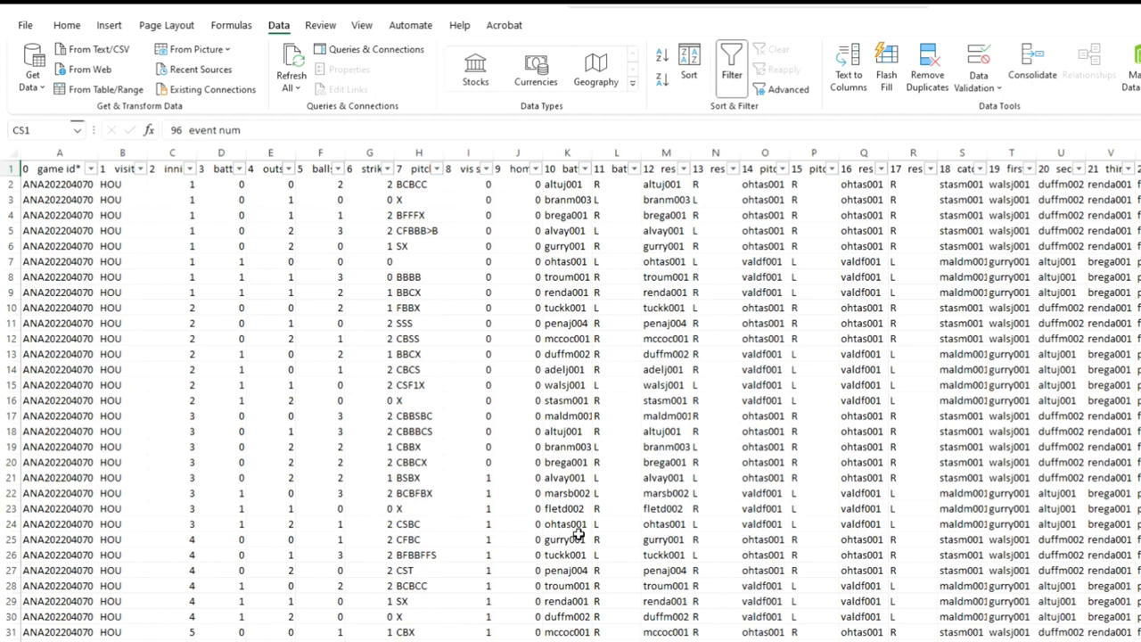
mouse_move(740, 633)
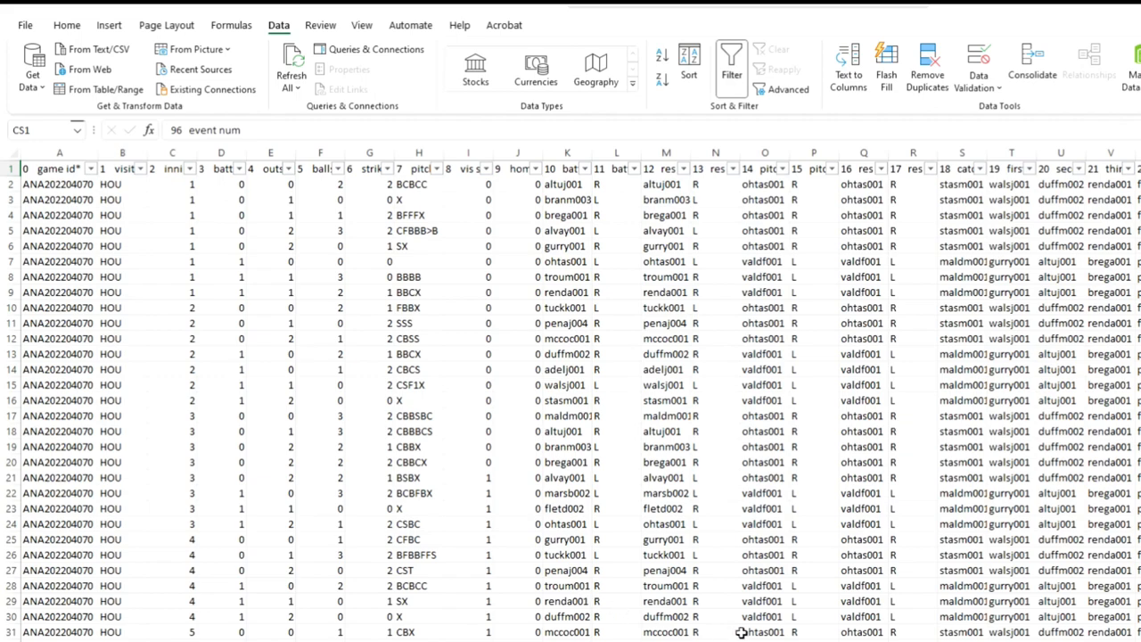